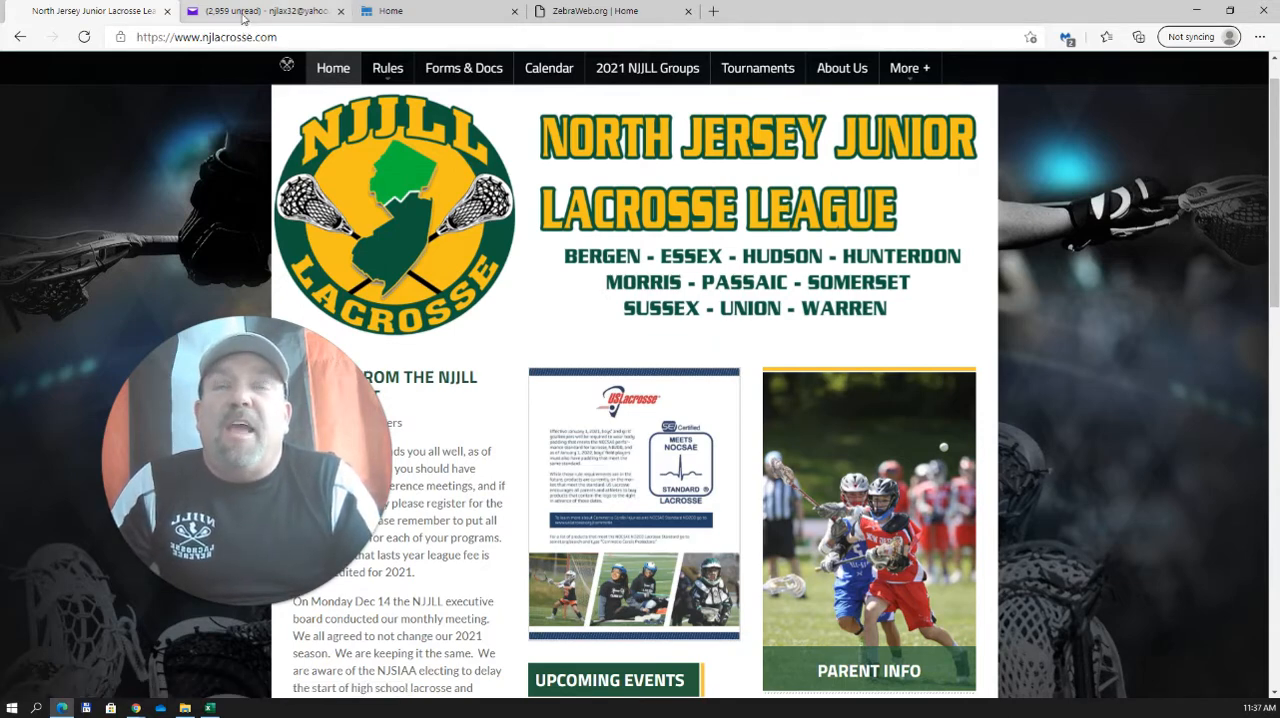
# Step: Switch to Yahoo Mail showing the GSLOA welcome-to-ZEBRAWEB.org email with login details
pyautogui.click(264, 12)
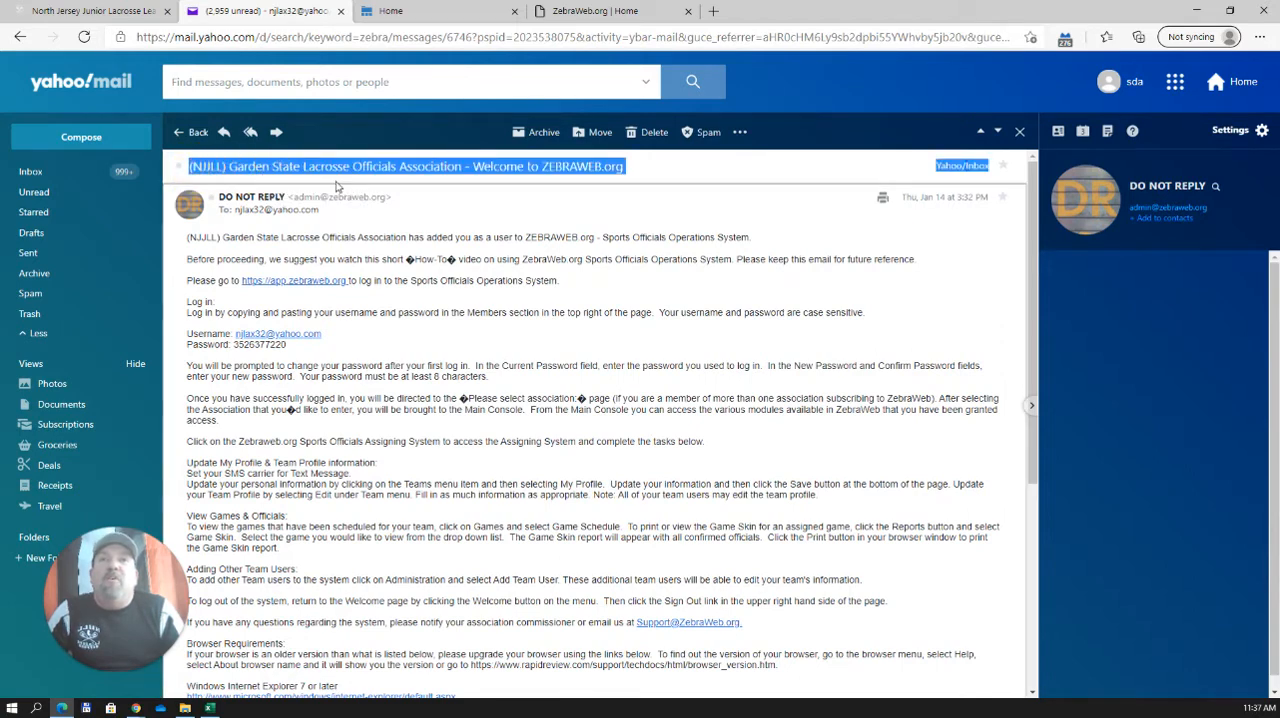
pyautogui.moveTo(556, 166)
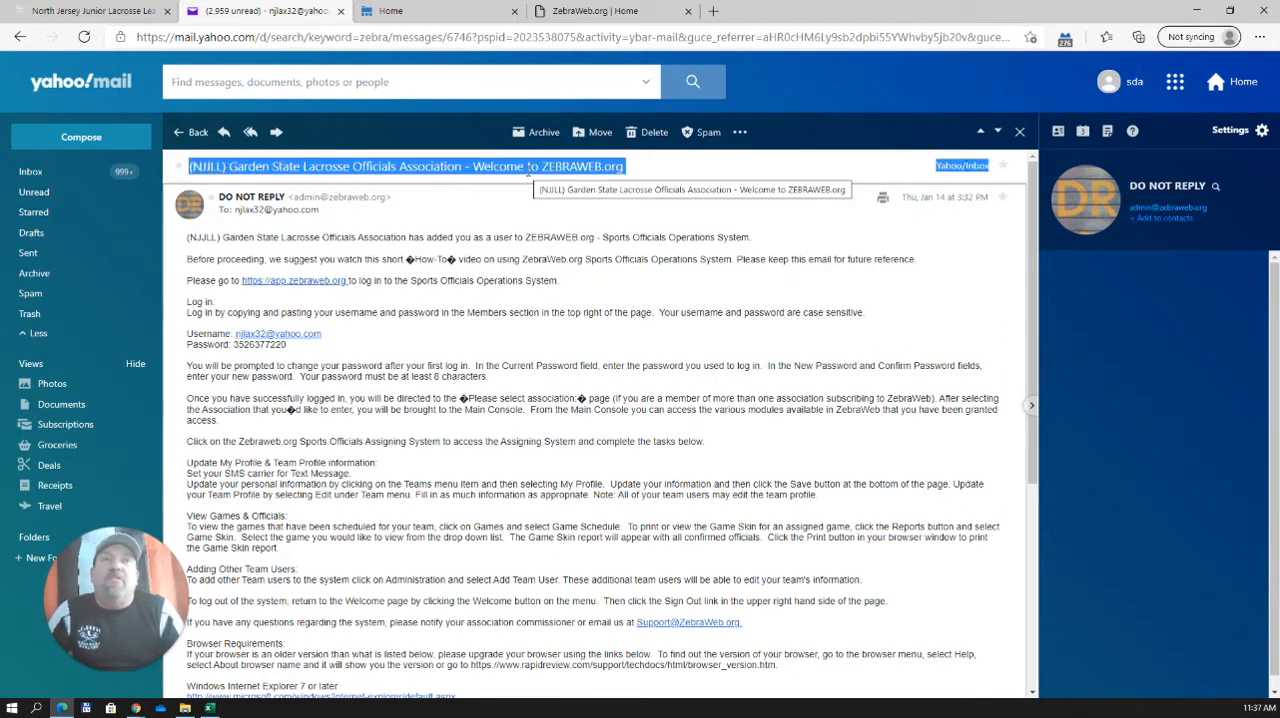
pyautogui.moveTo(326, 200)
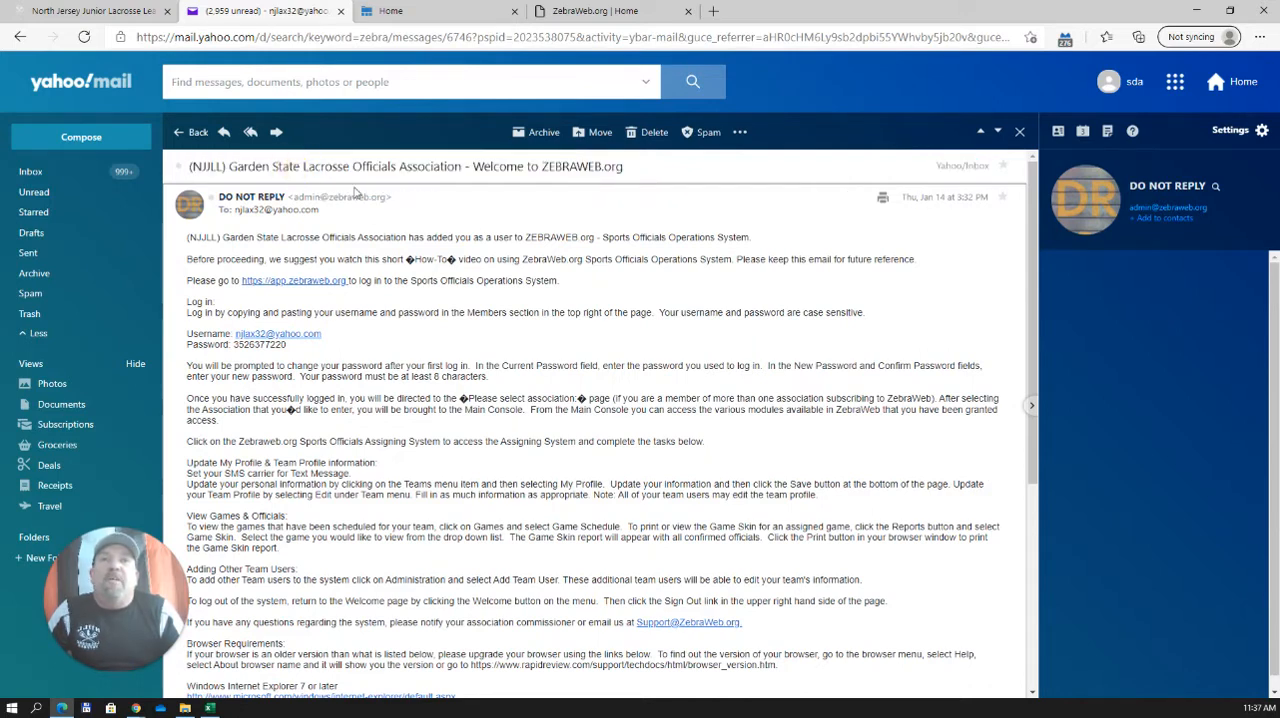
pyautogui.moveTo(490, 206)
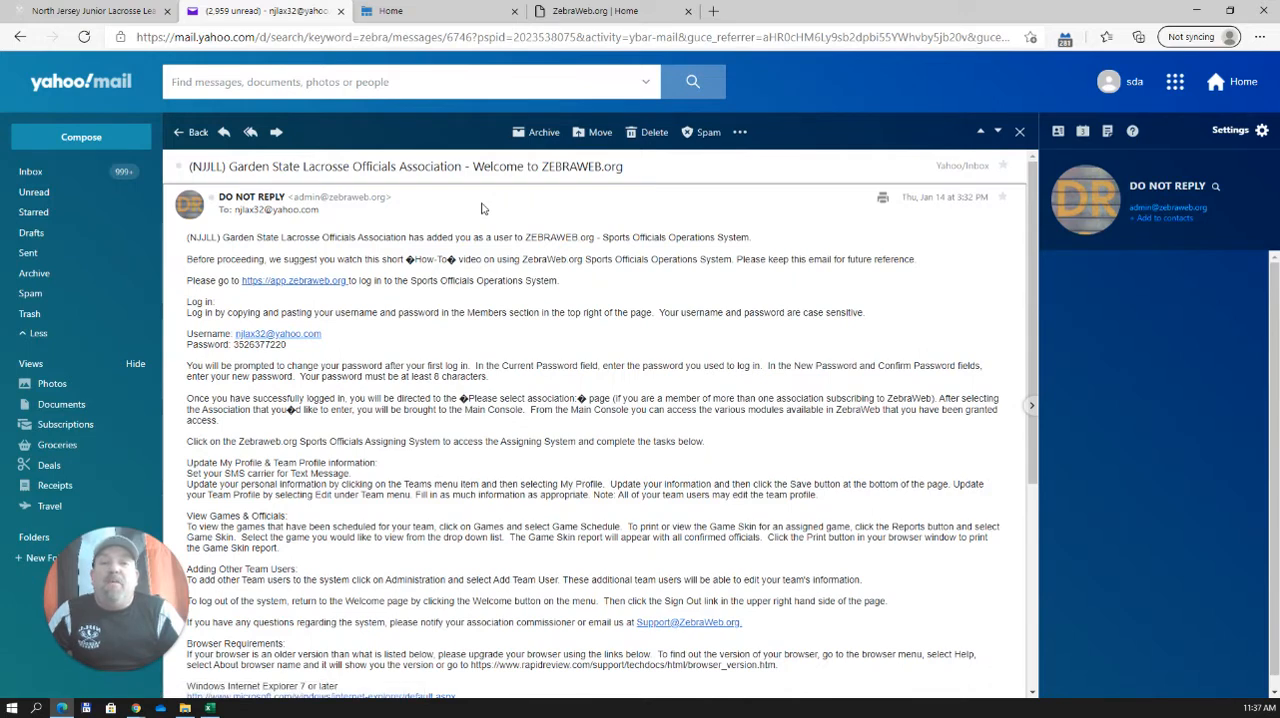
pyautogui.moveTo(484, 12)
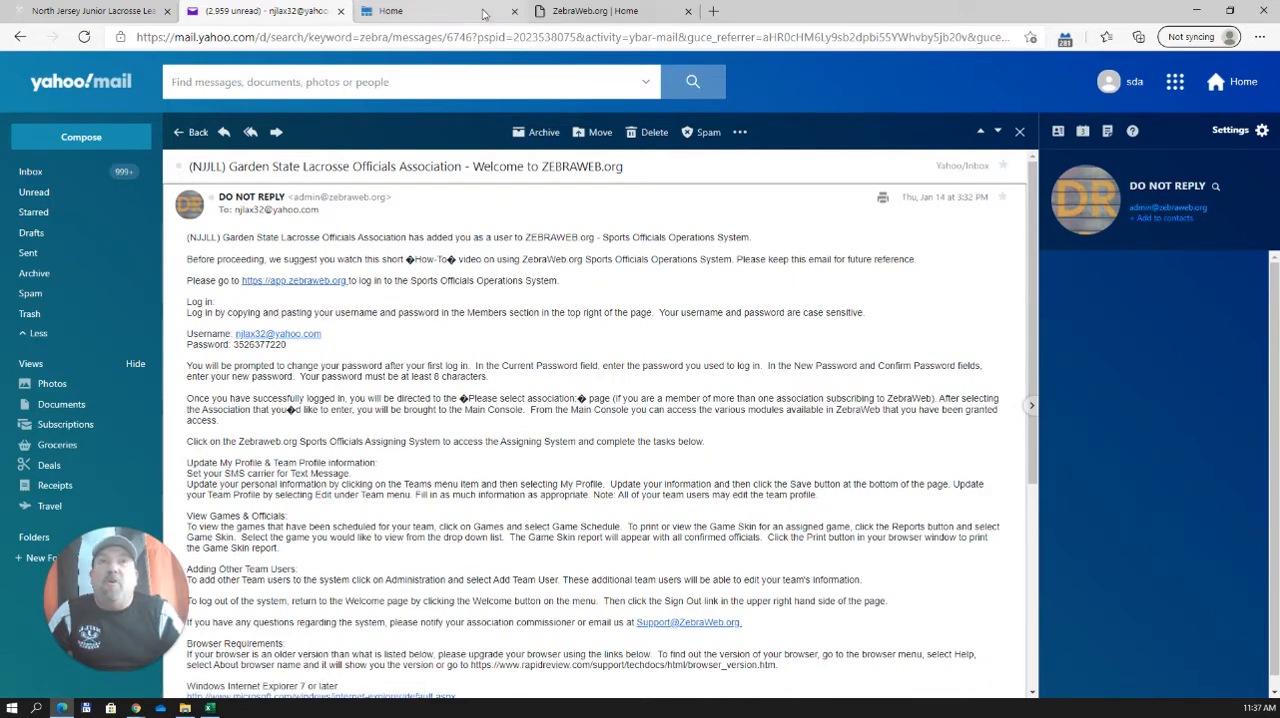
# Step: View the GSLOA home page, then follow its link to ZebraWeb's secure home page in a new tab
pyautogui.click(400, 12)
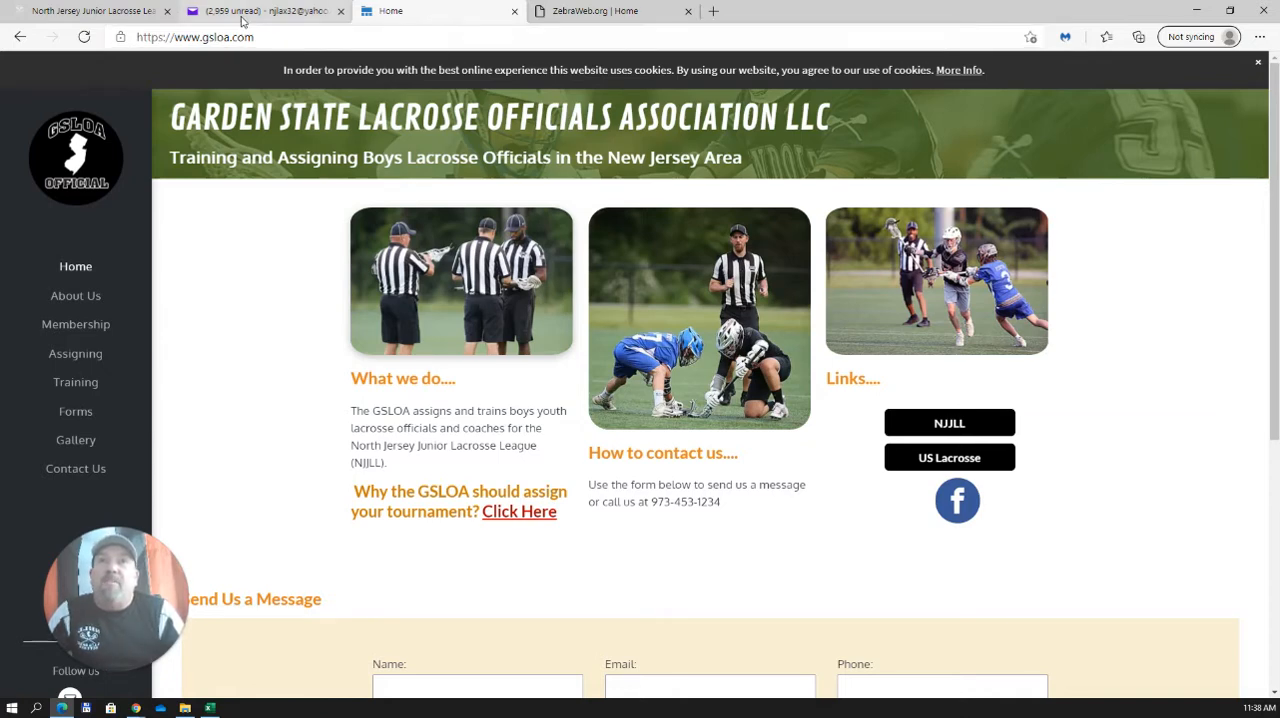
pyautogui.click(264, 12)
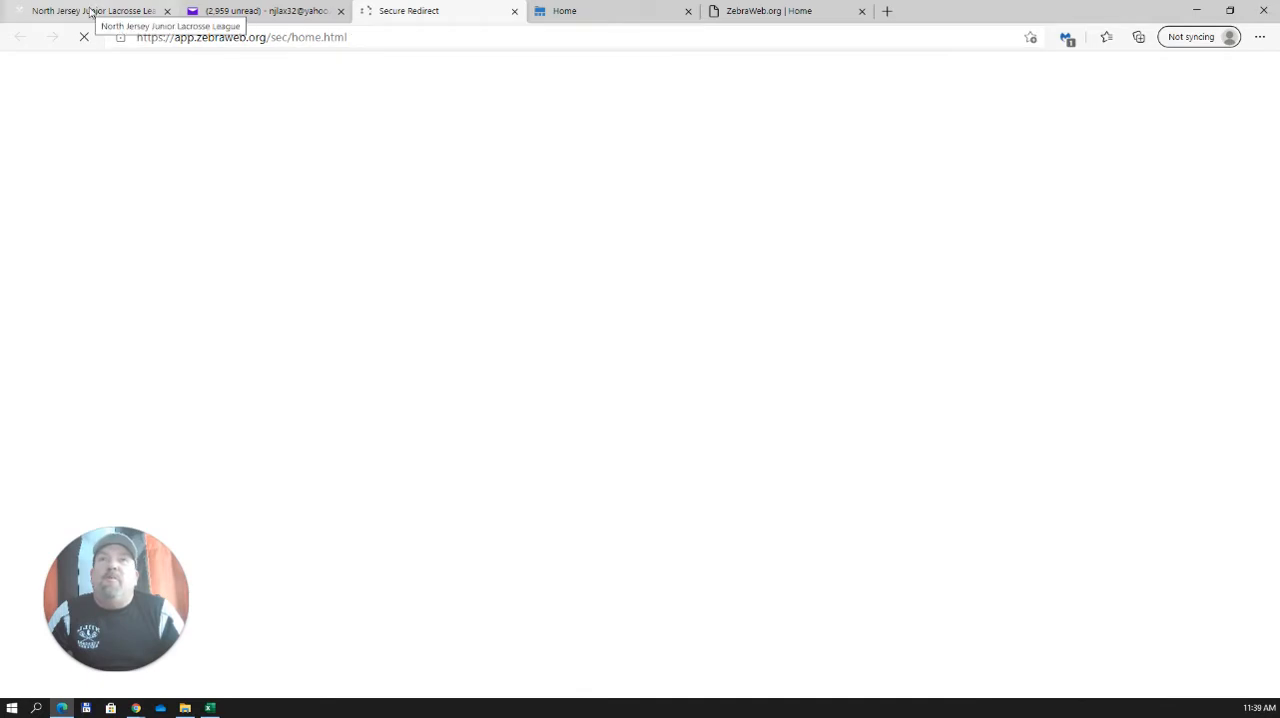
# Step: Return to the welcome email in Yahoo Mail to check the ZebraWeb username and password
pyautogui.click(264, 12)
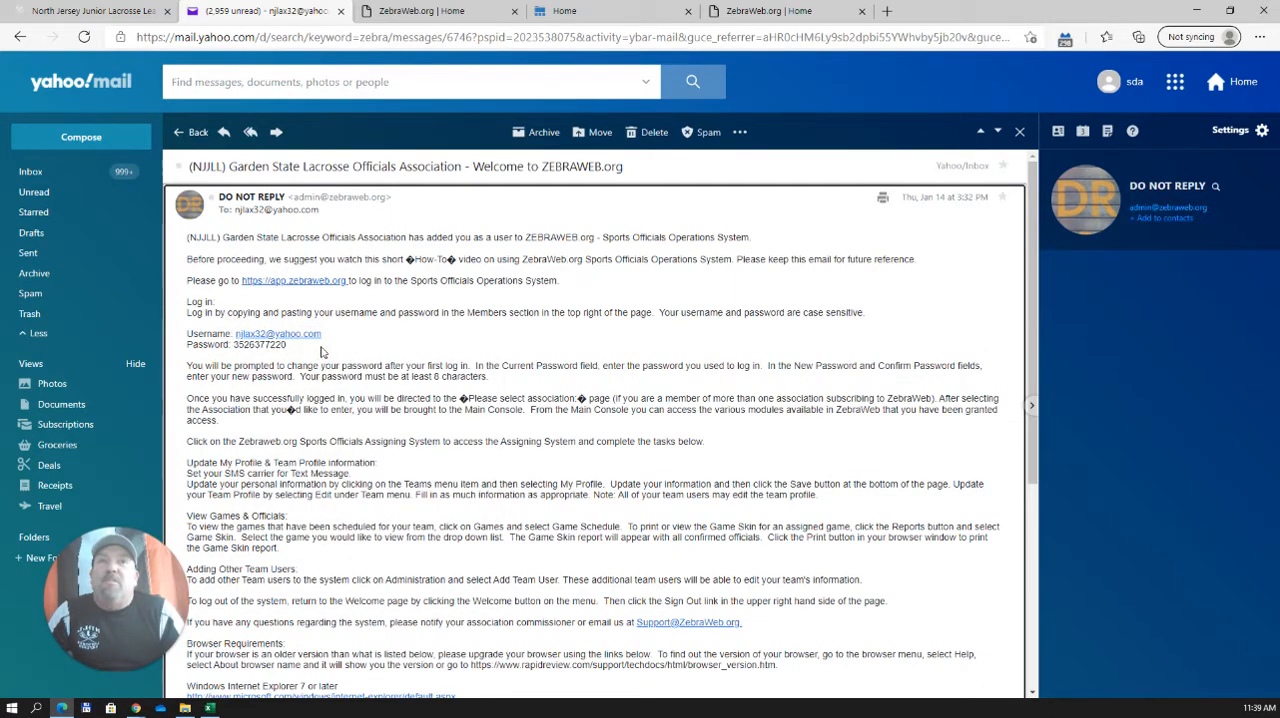
pyautogui.moveTo(478, 252)
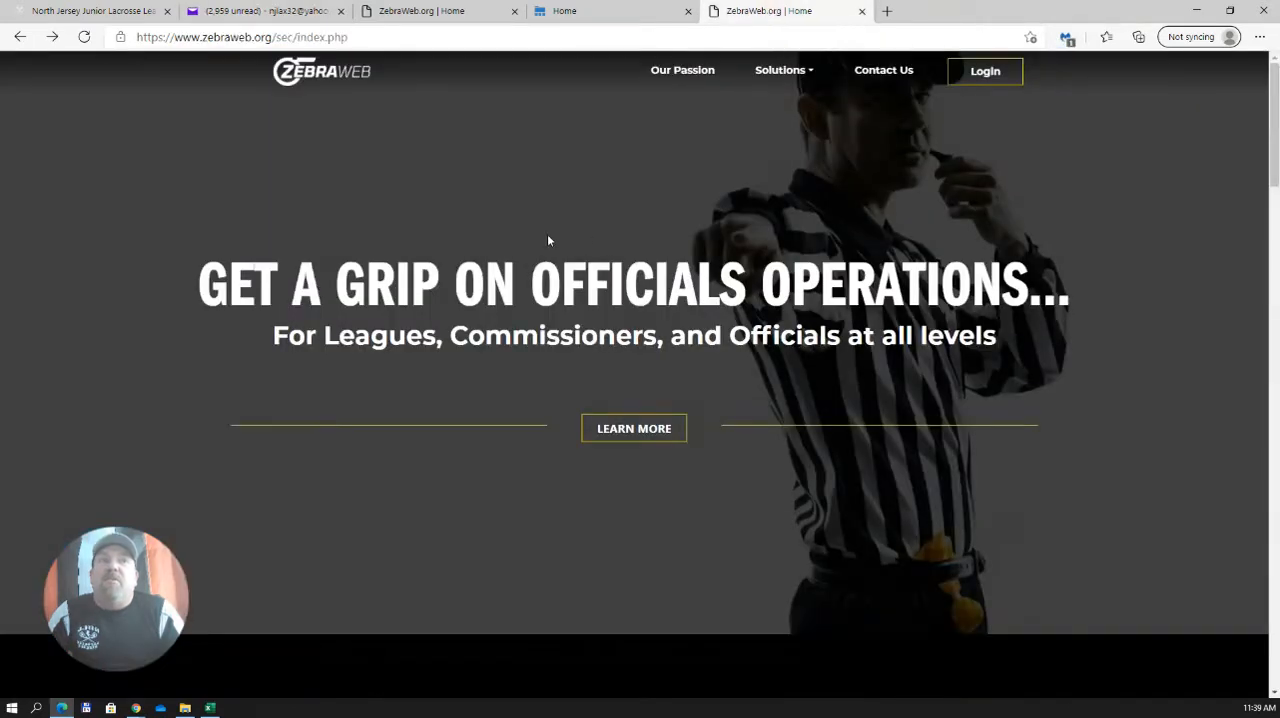
# Step: Sign in to ZebraWeb with the pasted password and reach the GSLOA Main Console
pyautogui.click(984, 70)
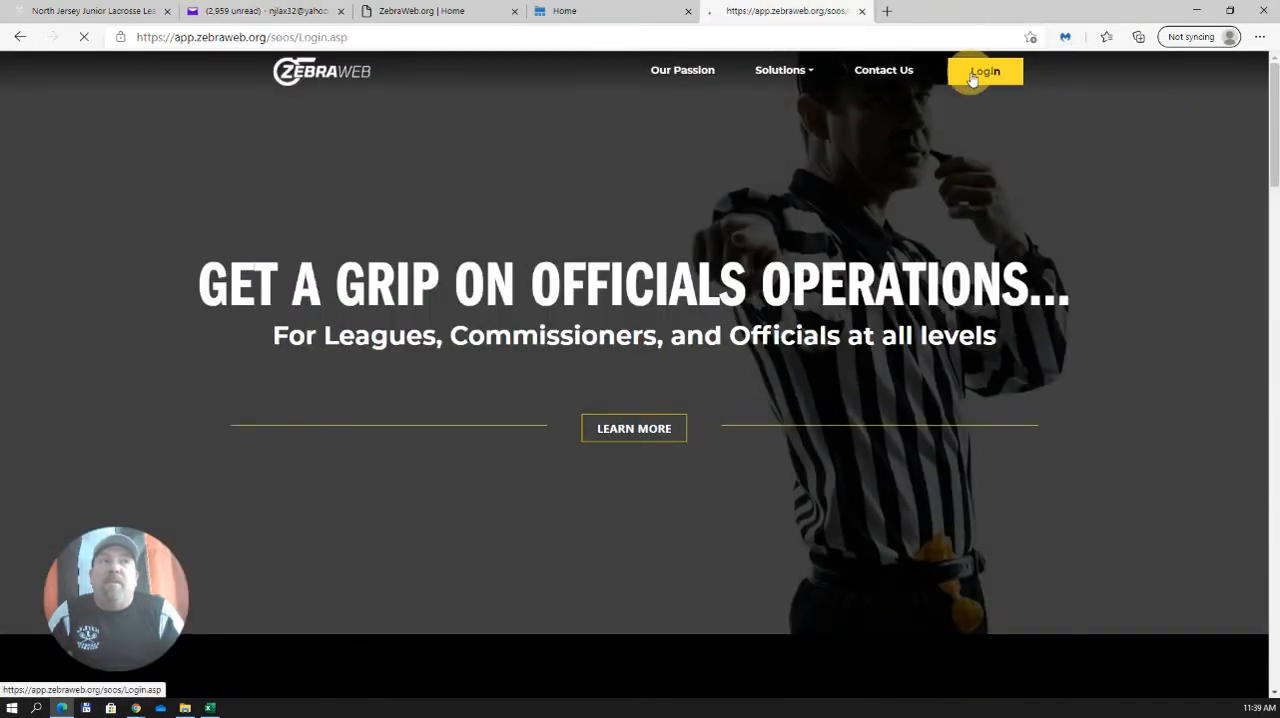
pyautogui.click(984, 70)
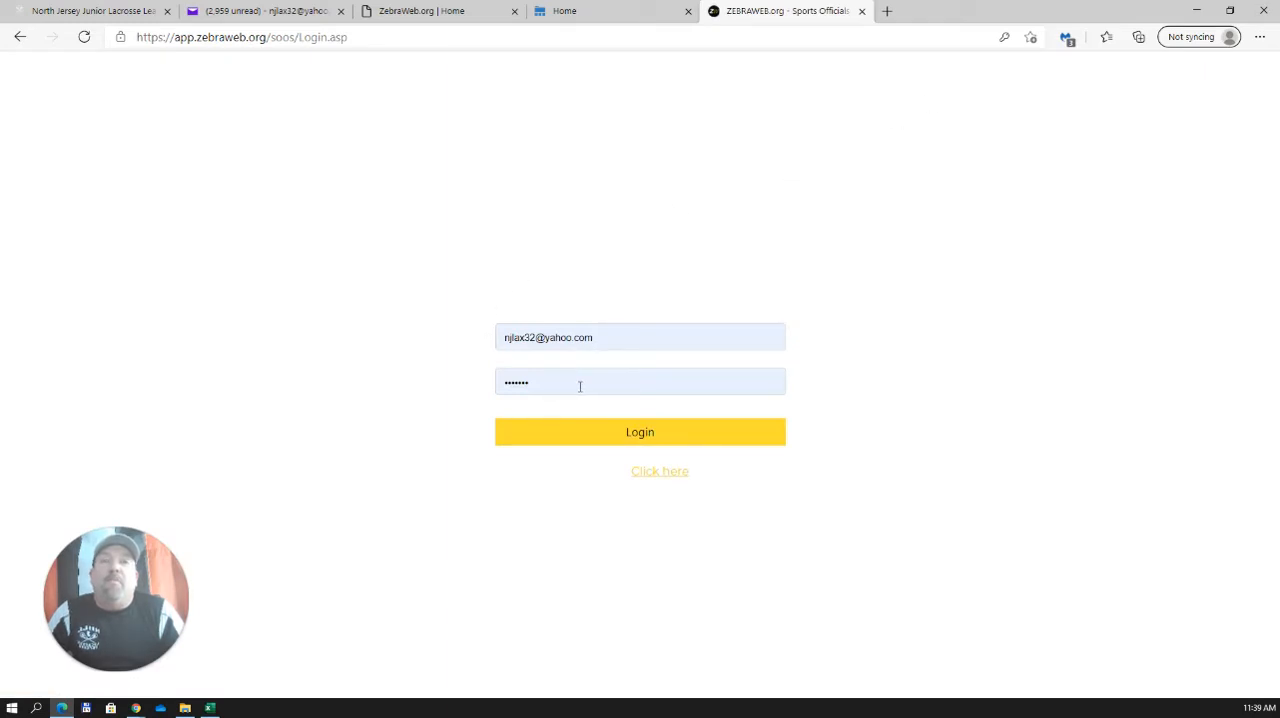
pyautogui.rightClick(640, 380)
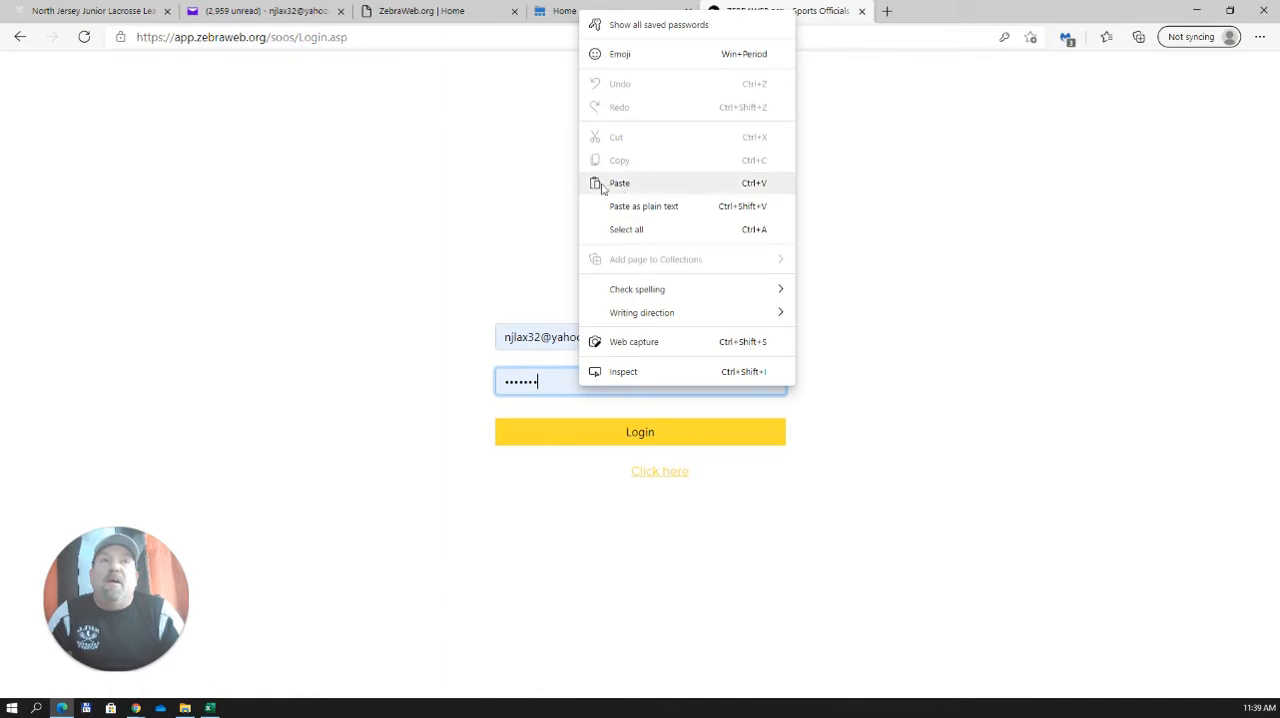
pyautogui.click(640, 432)
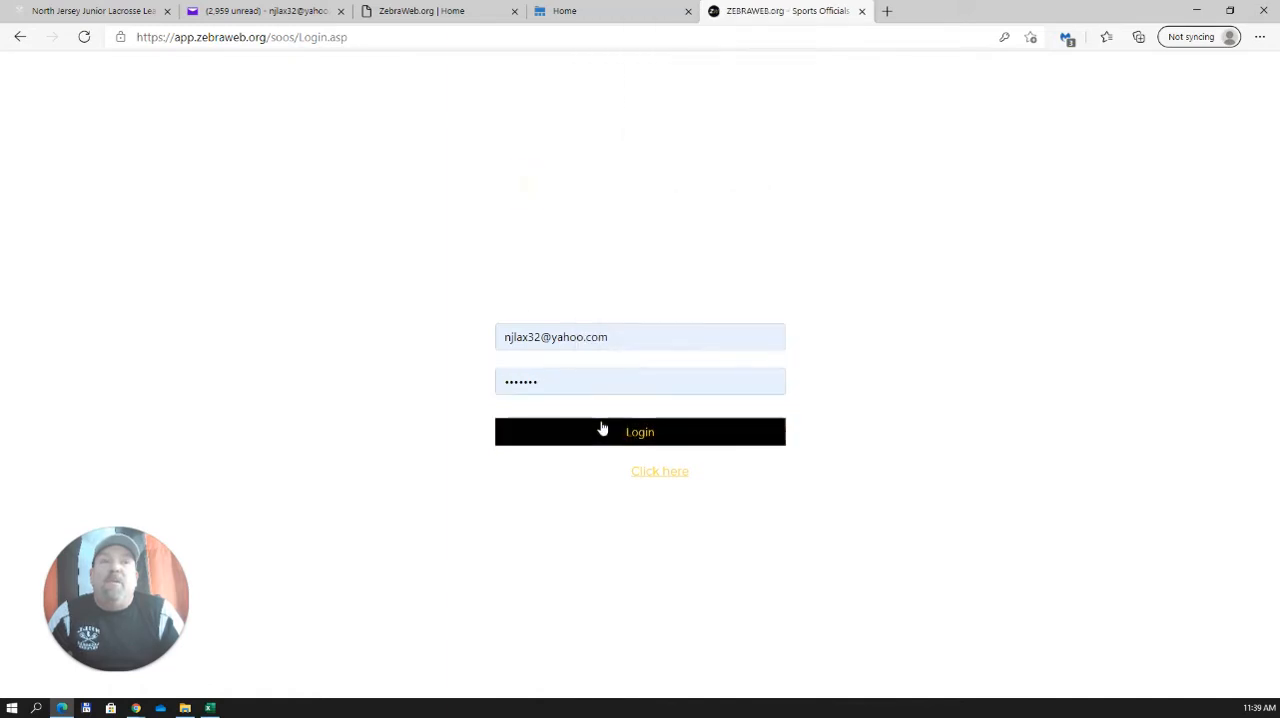
pyautogui.click(640, 432)
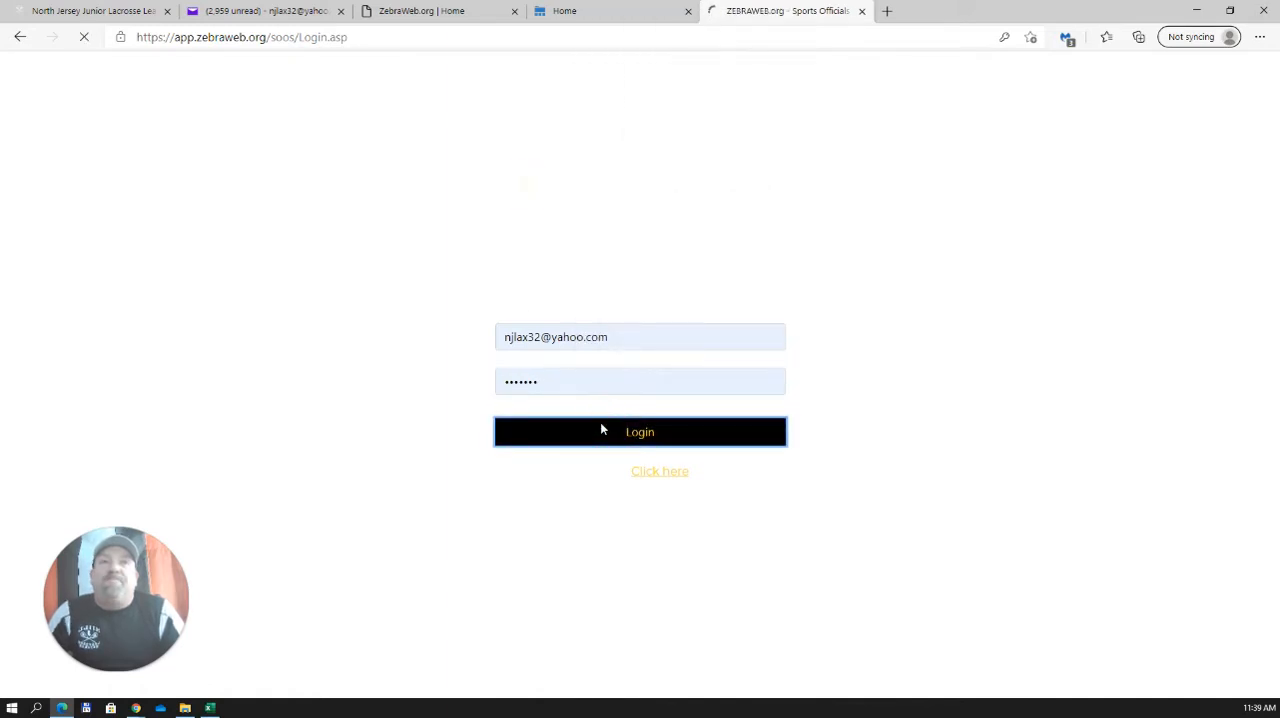
pyautogui.click(640, 432)
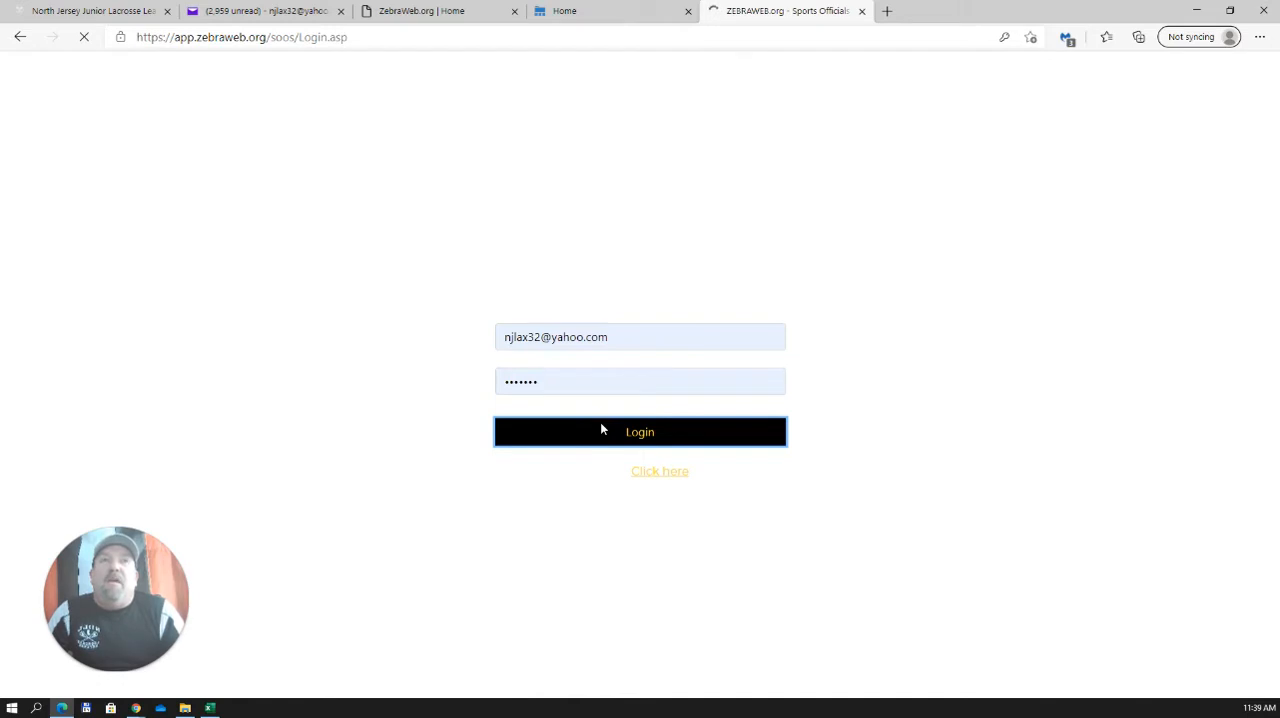
pyautogui.click(640, 432)
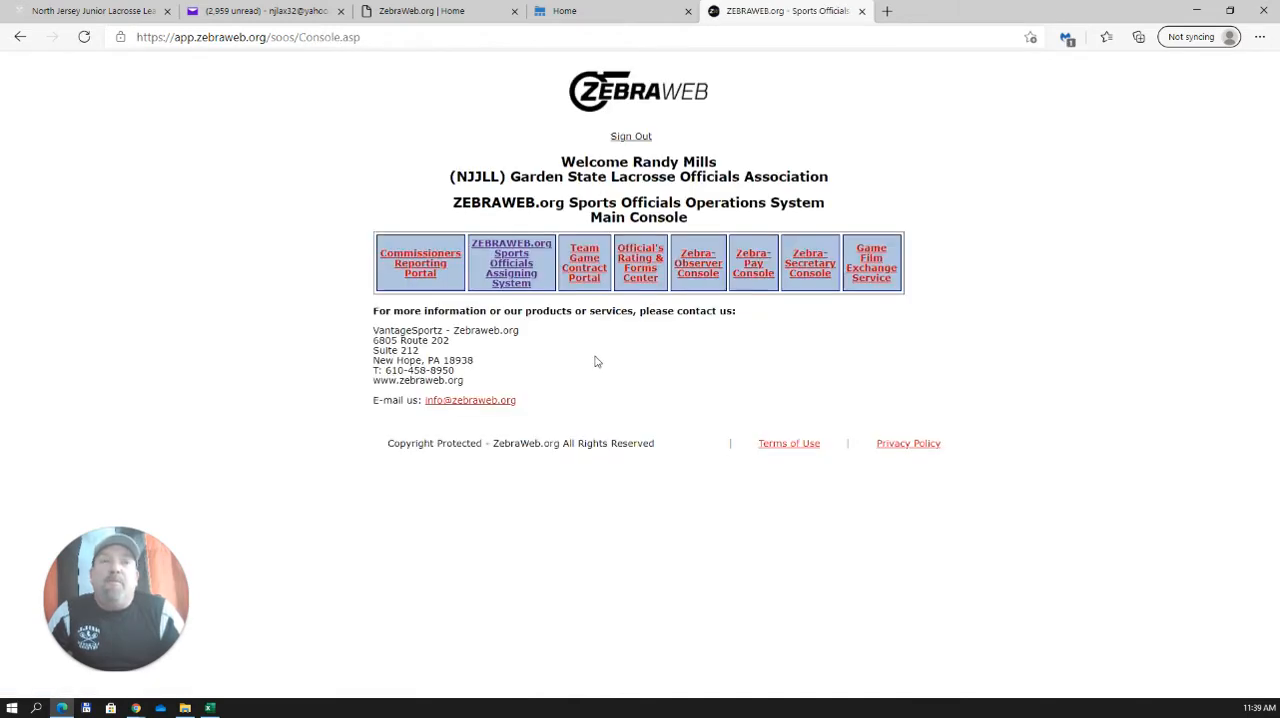
pyautogui.moveTo(306, 246)
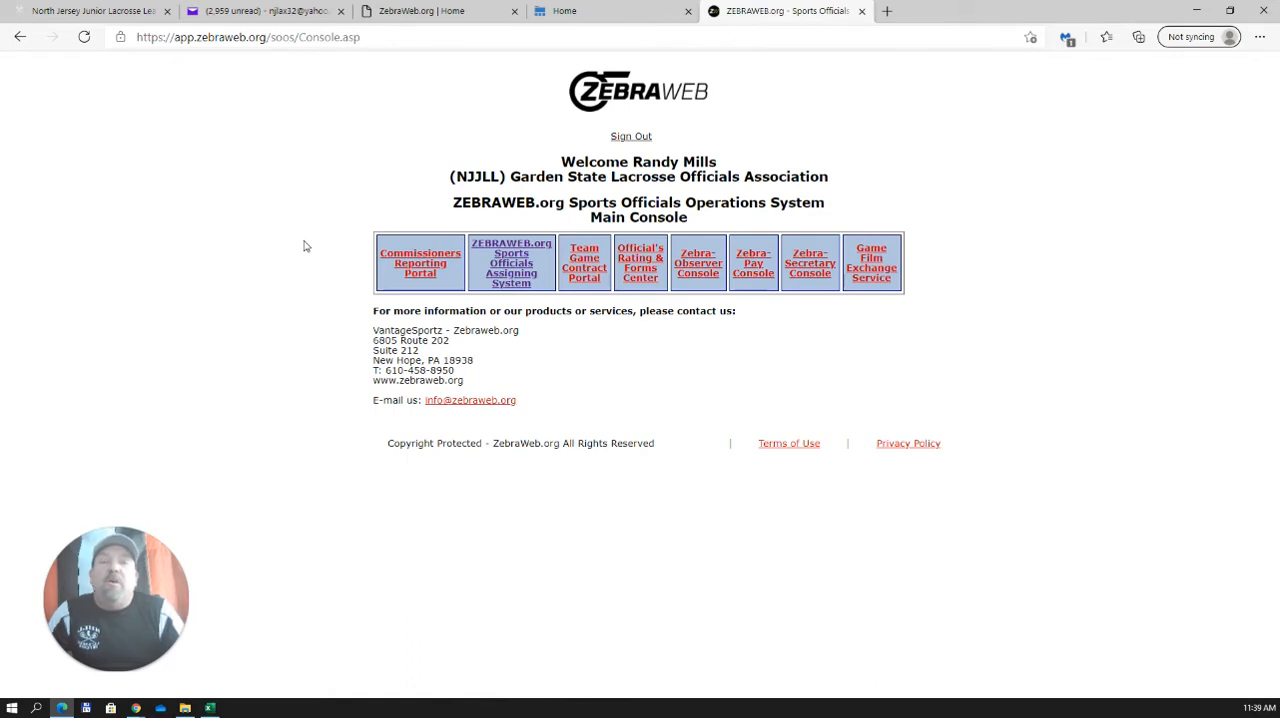
pyautogui.moveTo(298, 254)
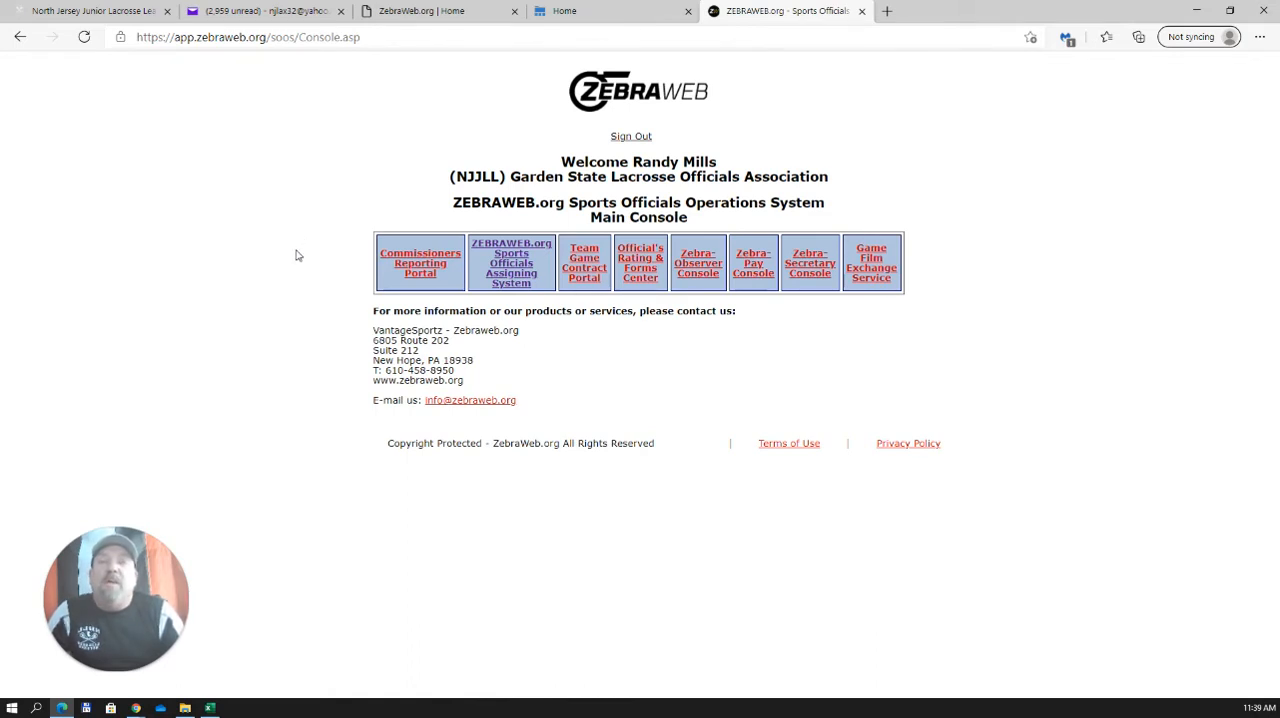
pyautogui.moveTo(276, 280)
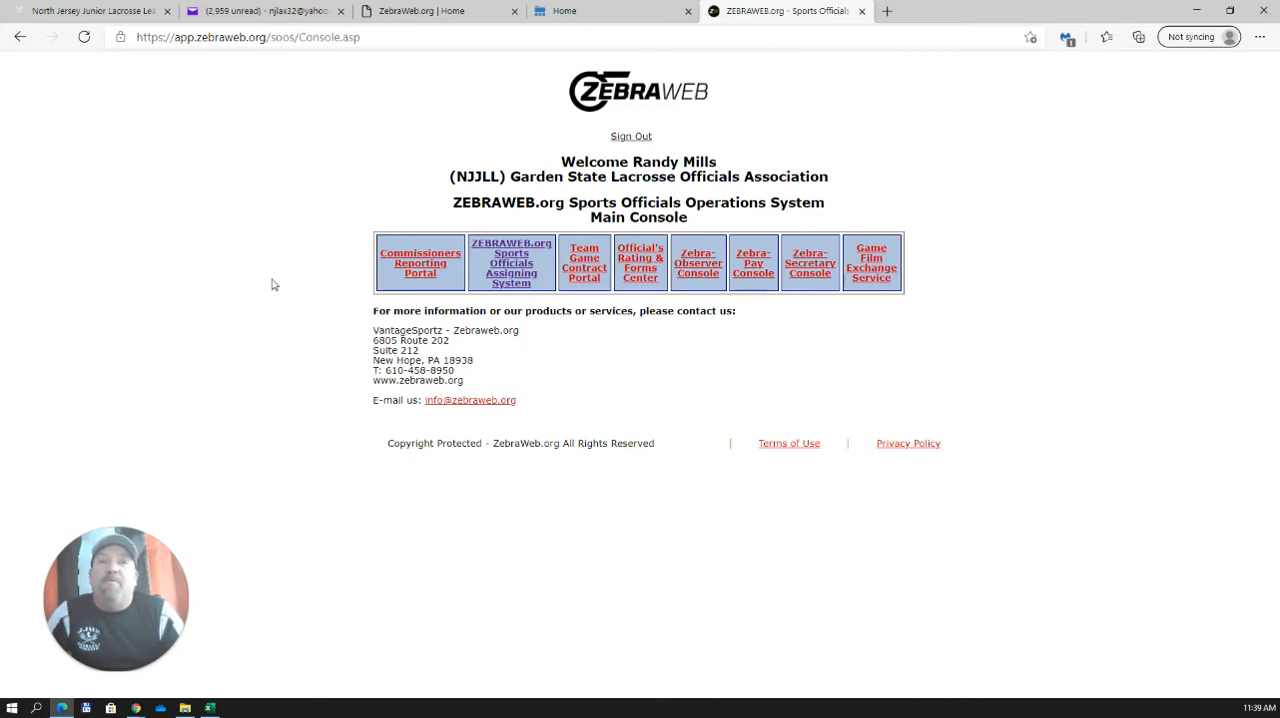
pyautogui.moveTo(296, 140)
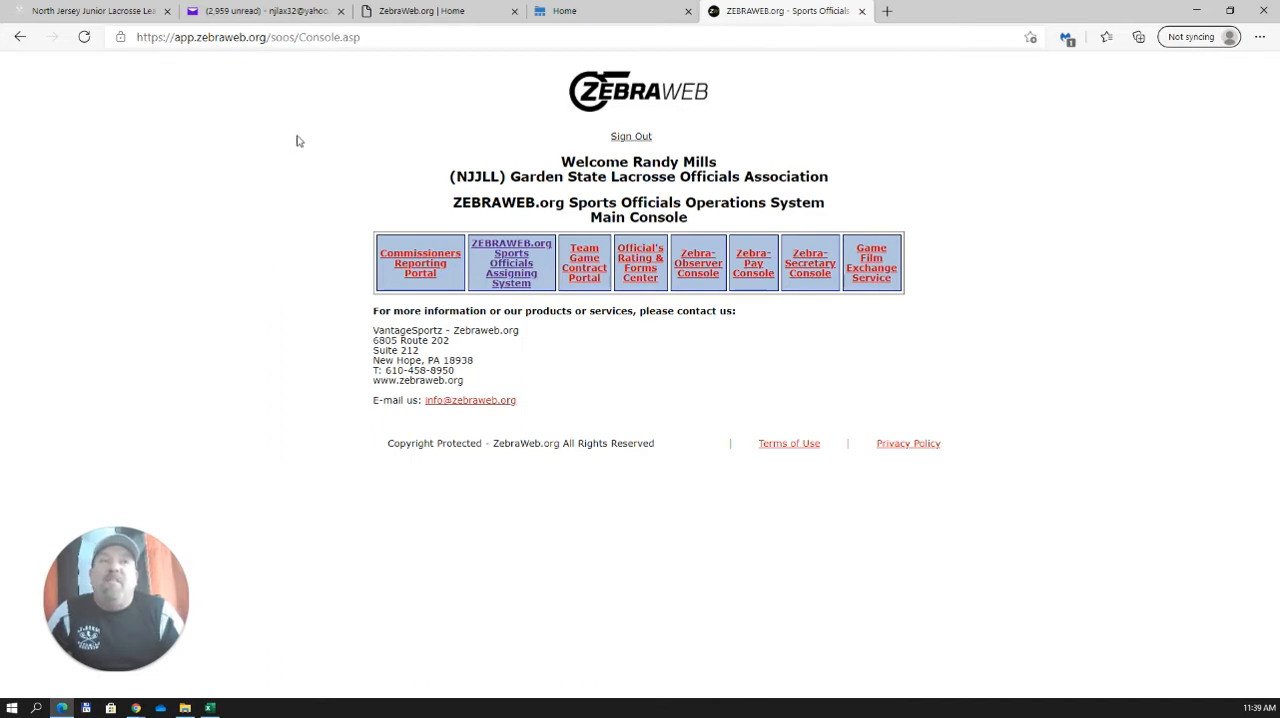
pyautogui.moveTo(284, 324)
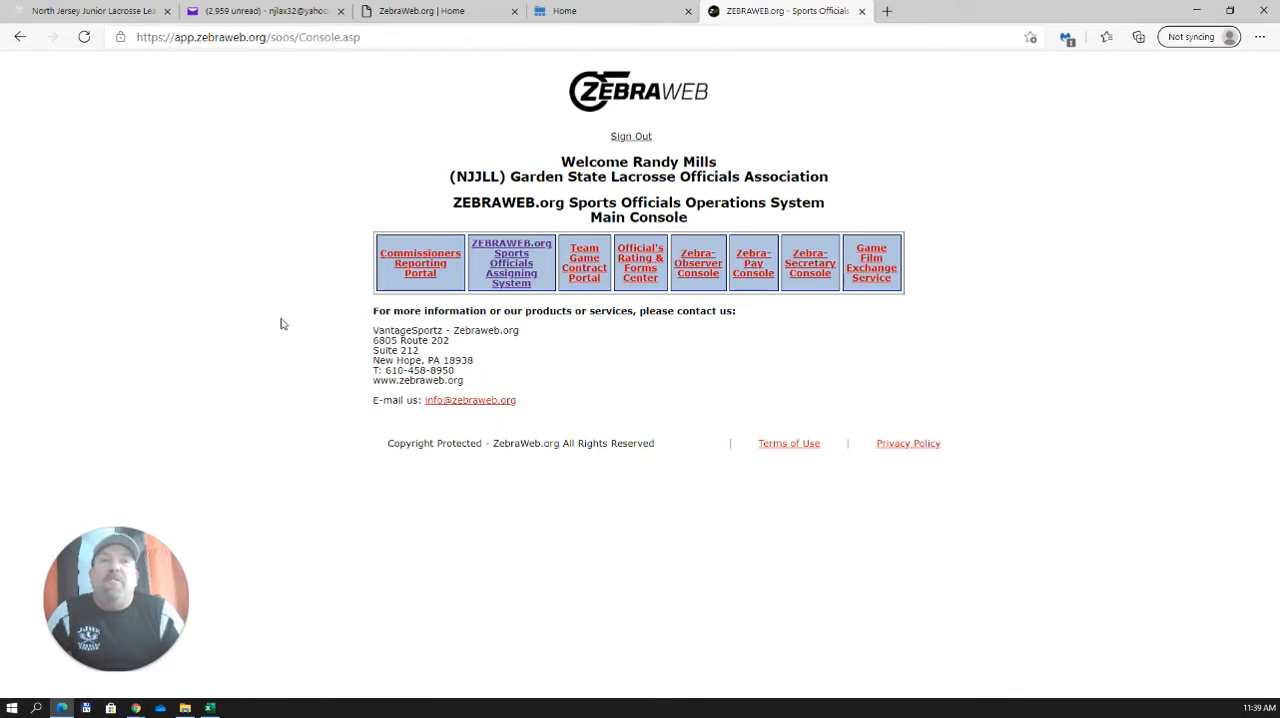
pyautogui.moveTo(304, 232)
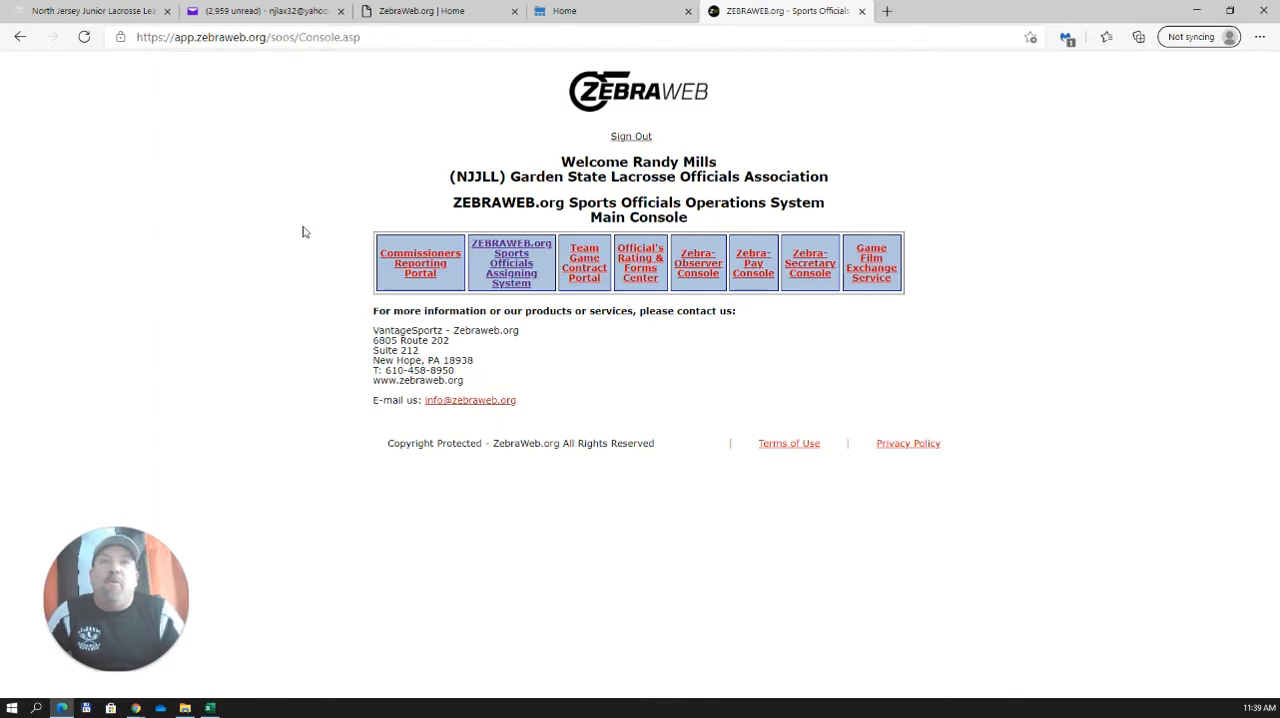
pyautogui.moveTo(850, 320)
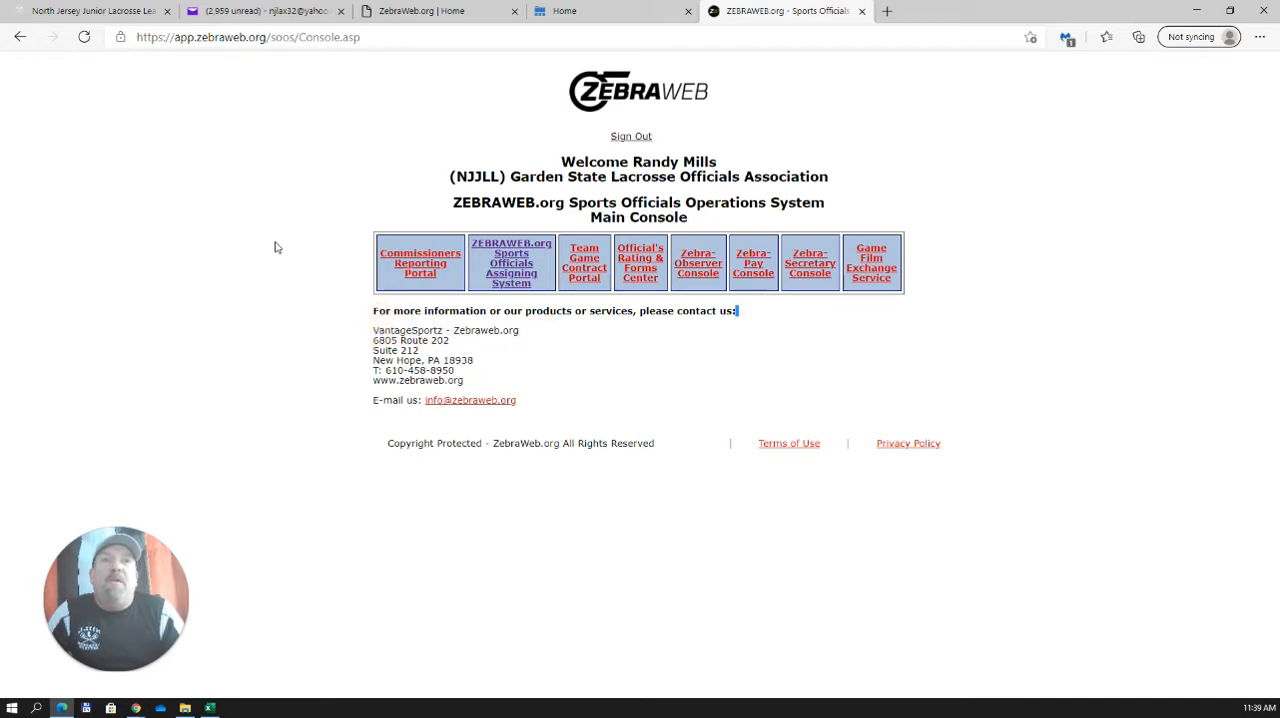
pyautogui.moveTo(516, 296)
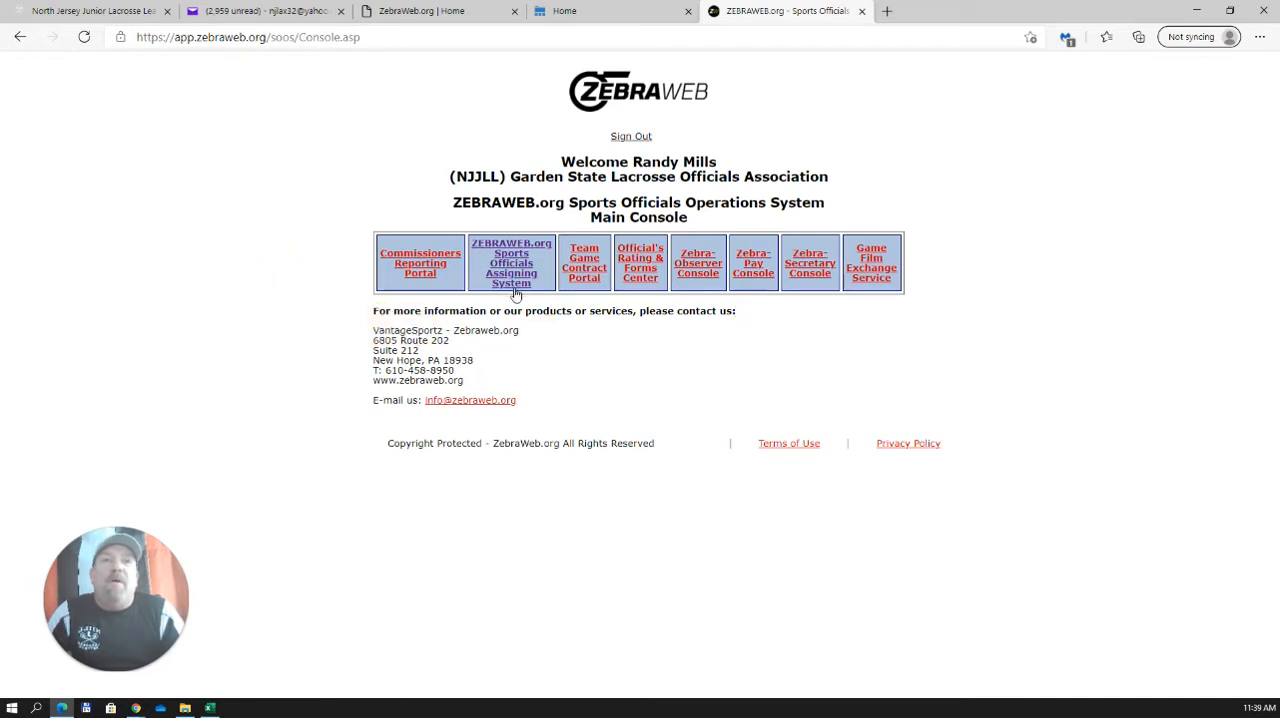
pyautogui.moveTo(512, 264)
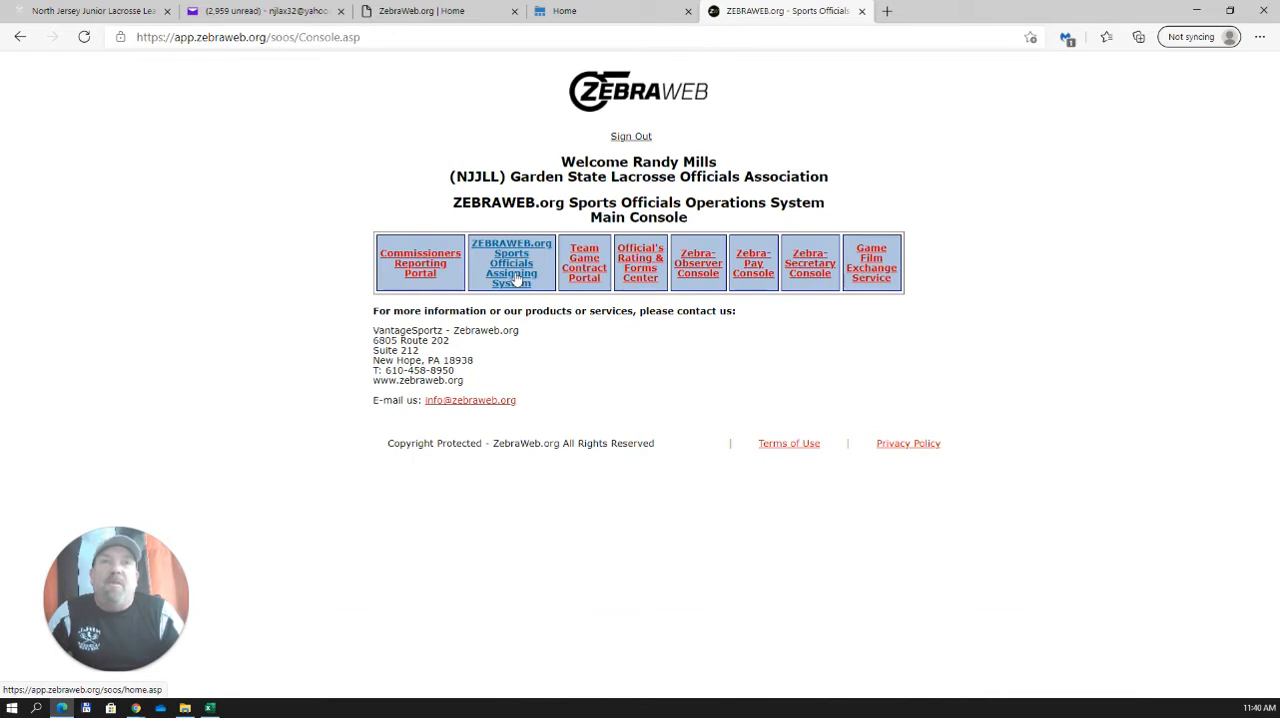
pyautogui.click(512, 264)
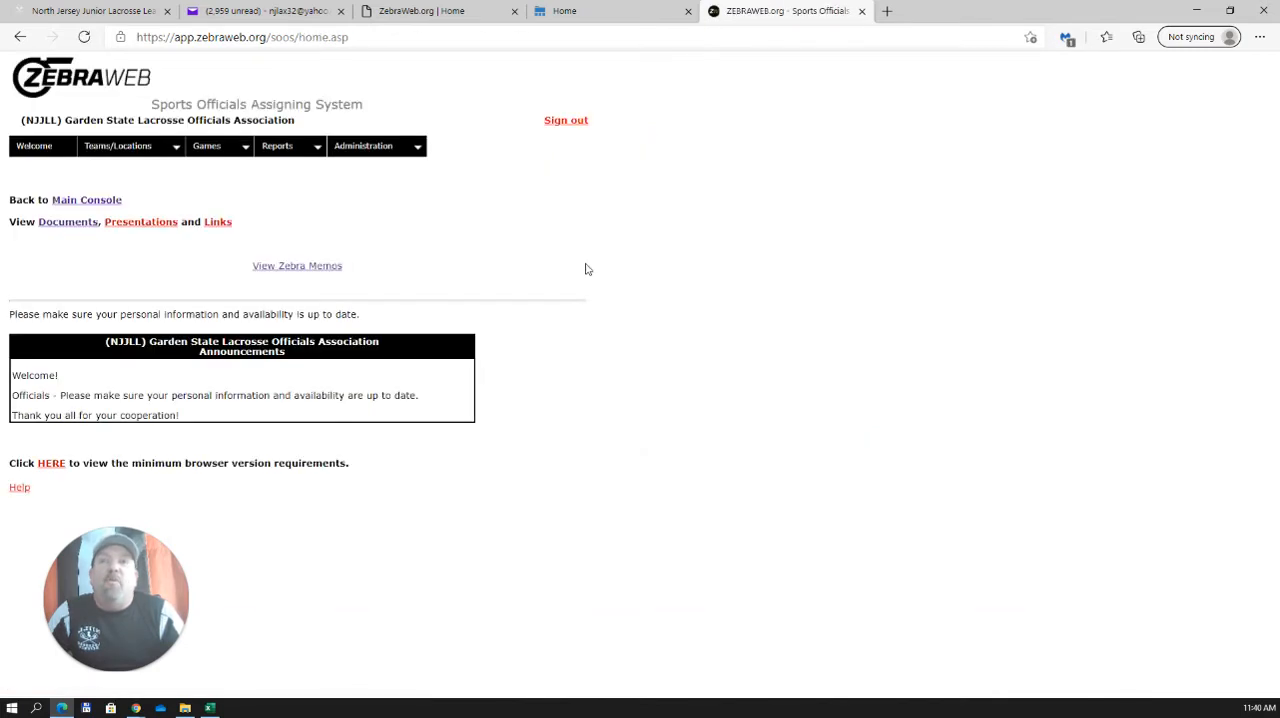
pyautogui.moveTo(82, 166)
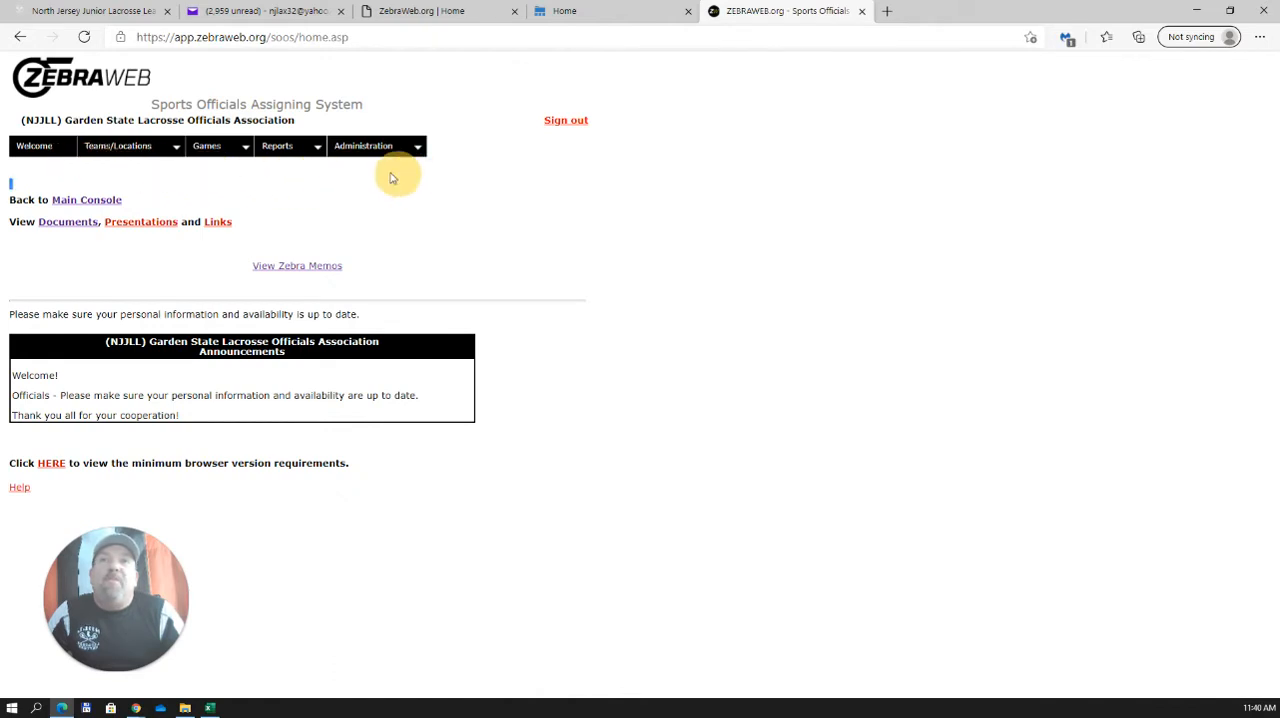
pyautogui.moveTo(192, 198)
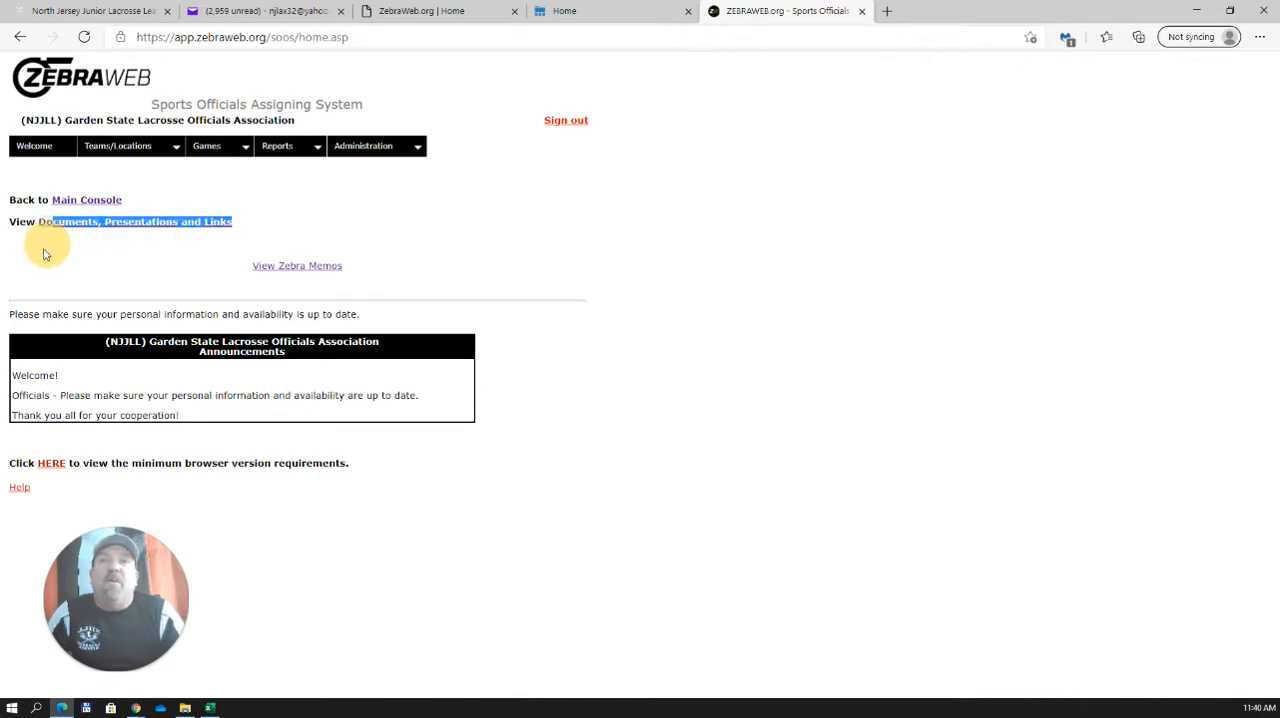
pyautogui.moveTo(240, 292)
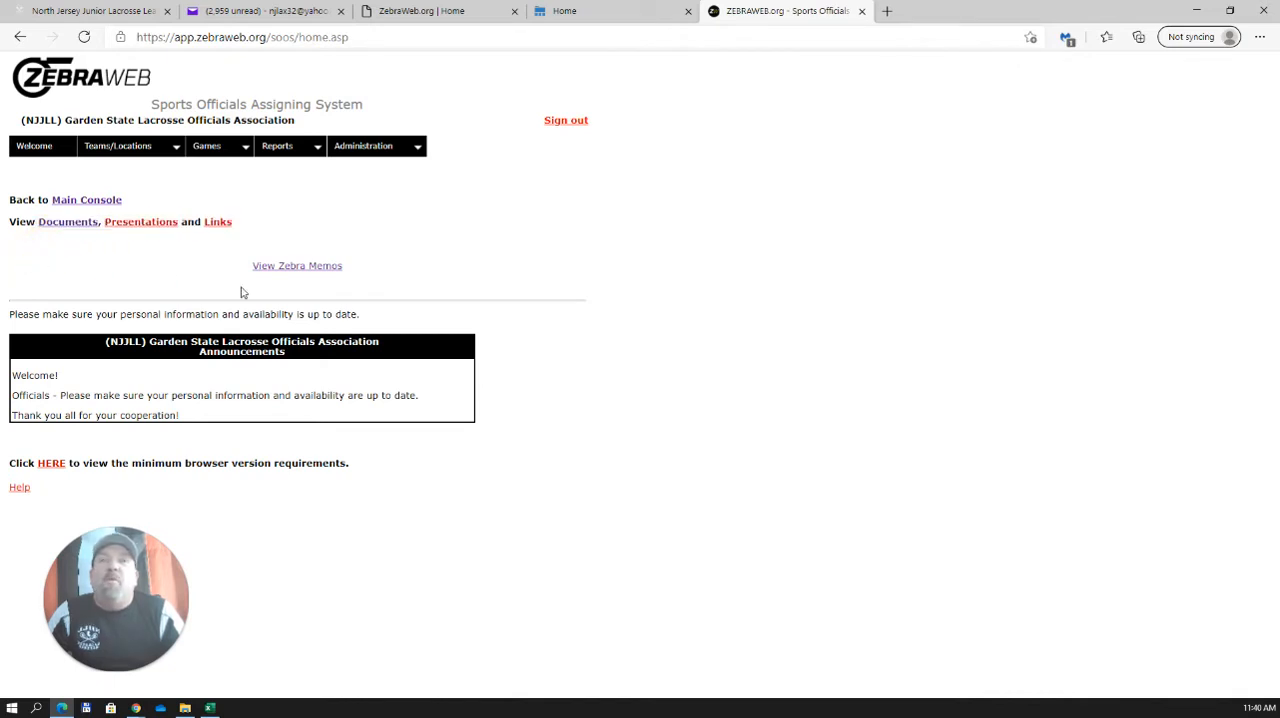
pyautogui.doubleClick(296, 264)
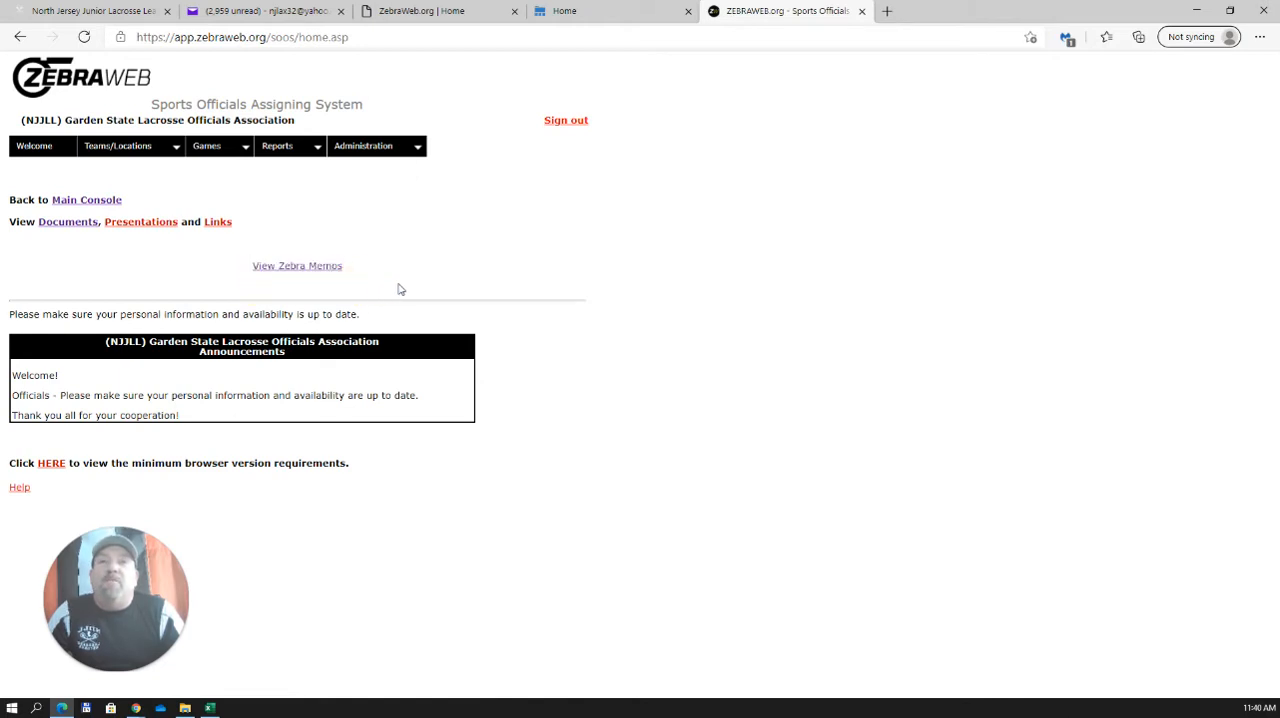
pyautogui.moveTo(428, 266)
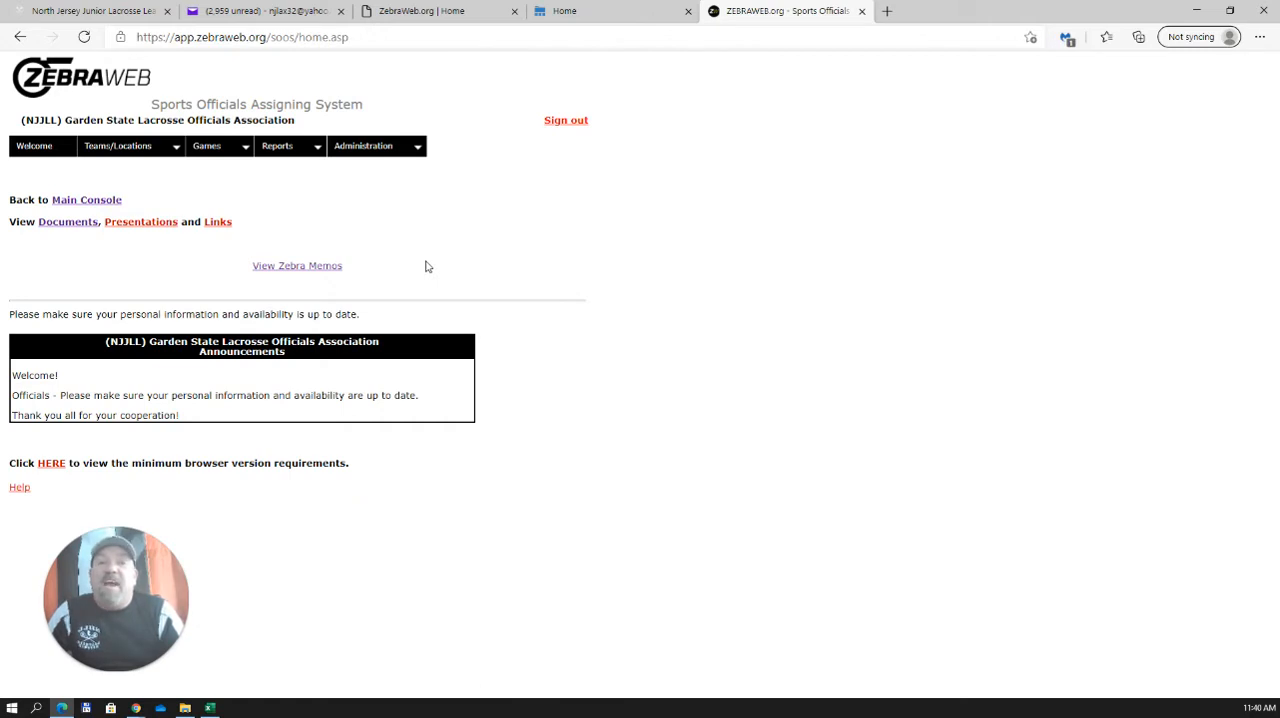
pyautogui.moveTo(448, 262)
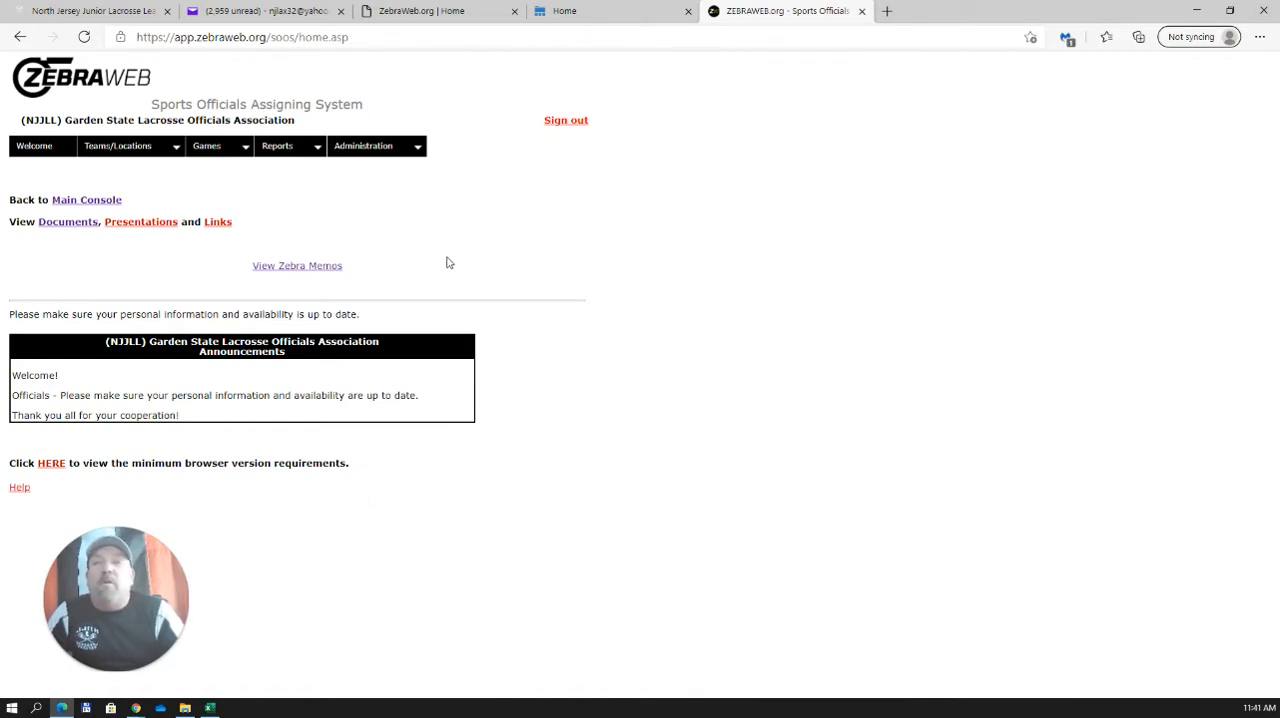
pyautogui.moveTo(384, 300)
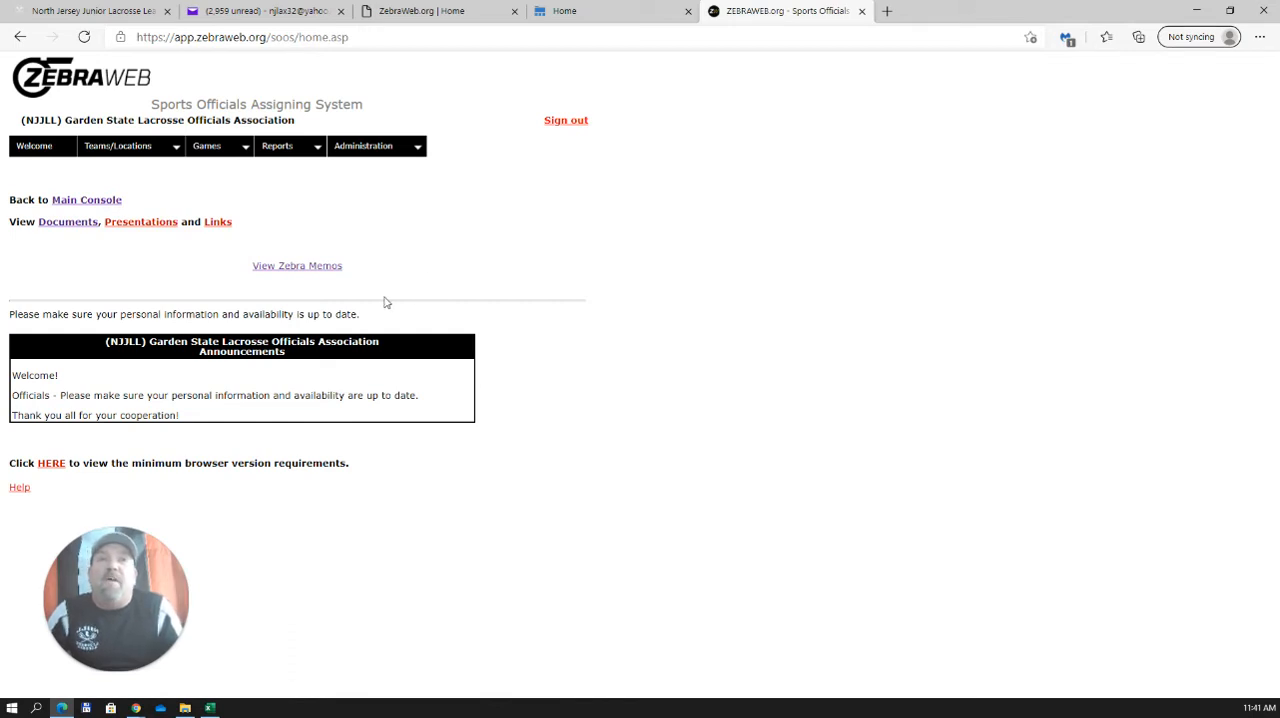
pyautogui.moveTo(258, 290)
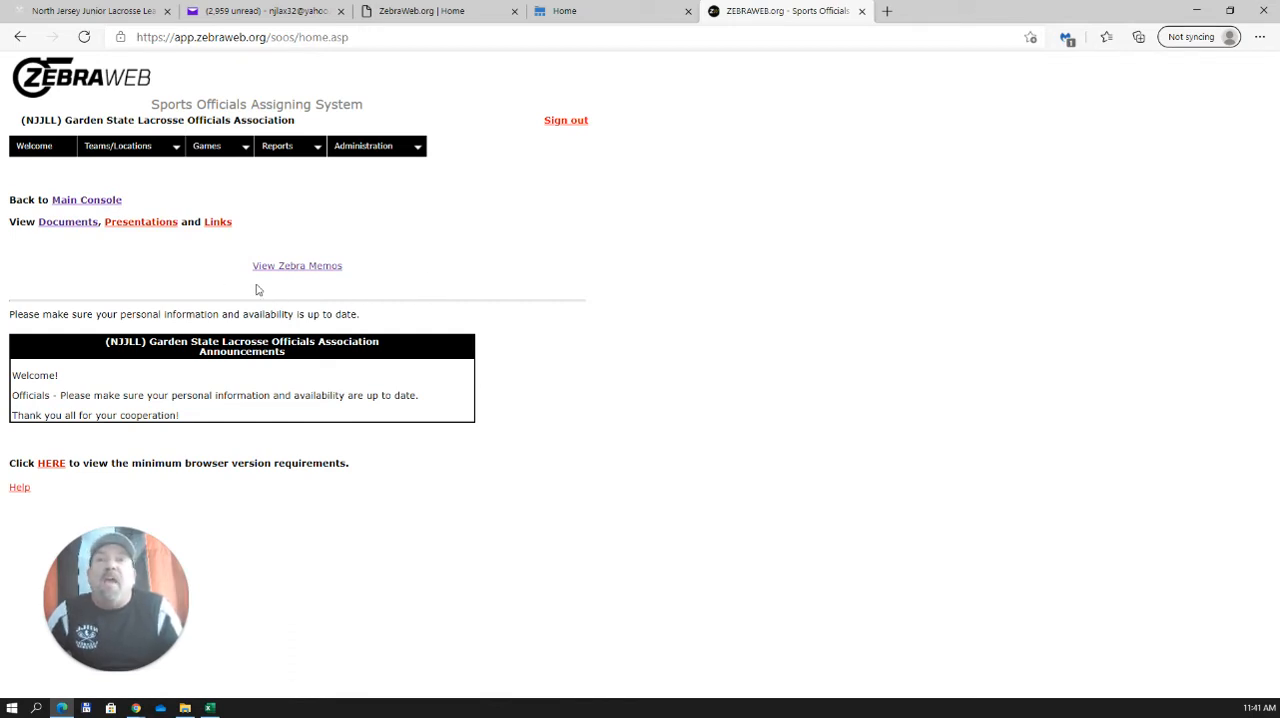
pyautogui.moveTo(308, 276)
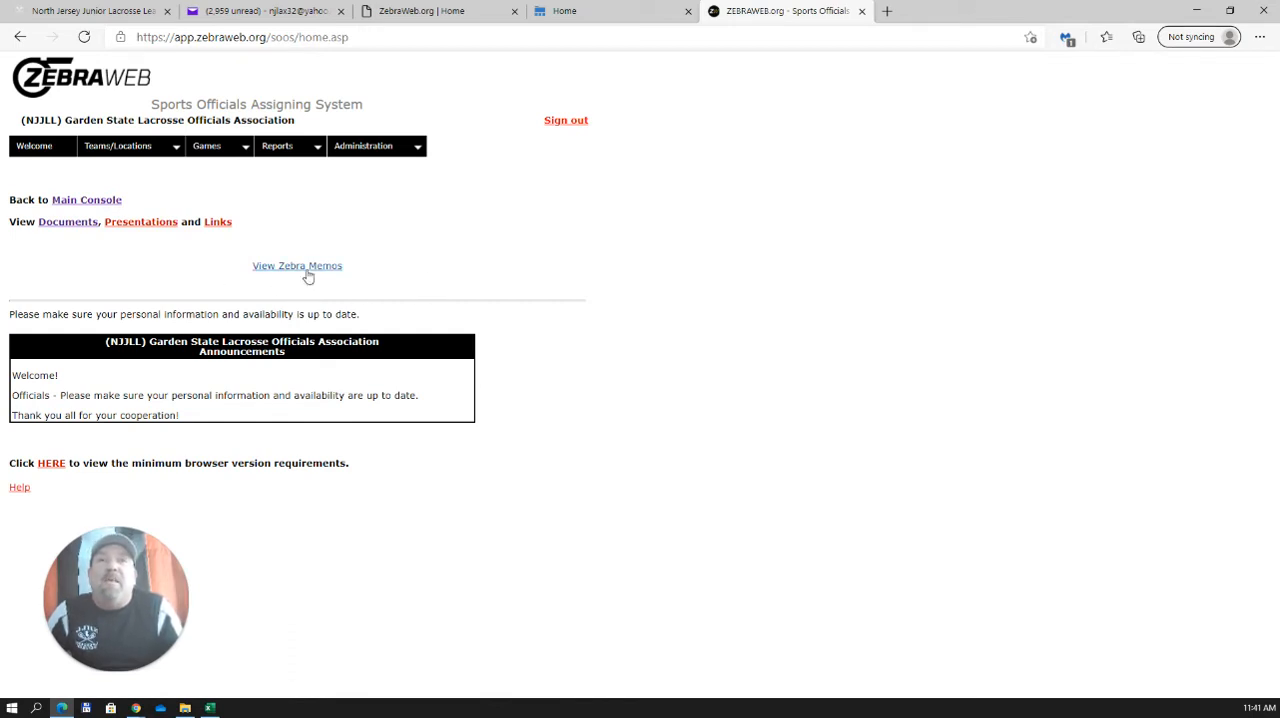
pyautogui.click(296, 264)
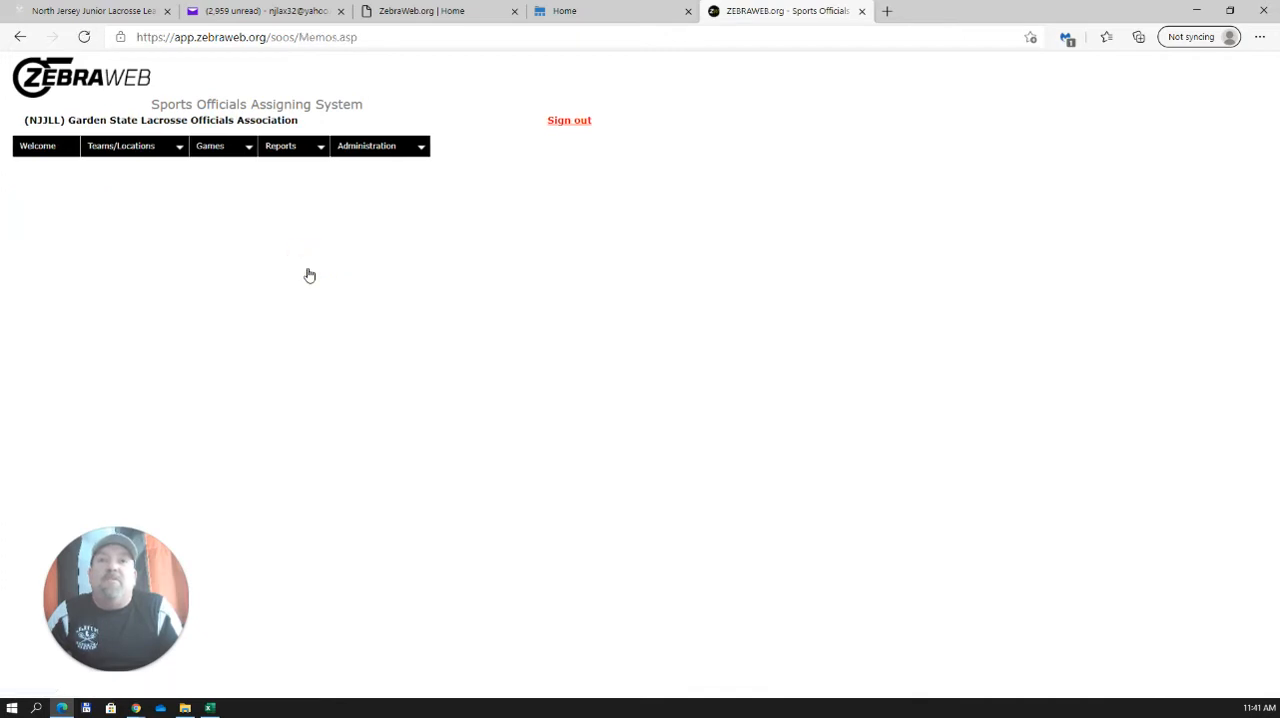
pyautogui.moveTo(292, 320)
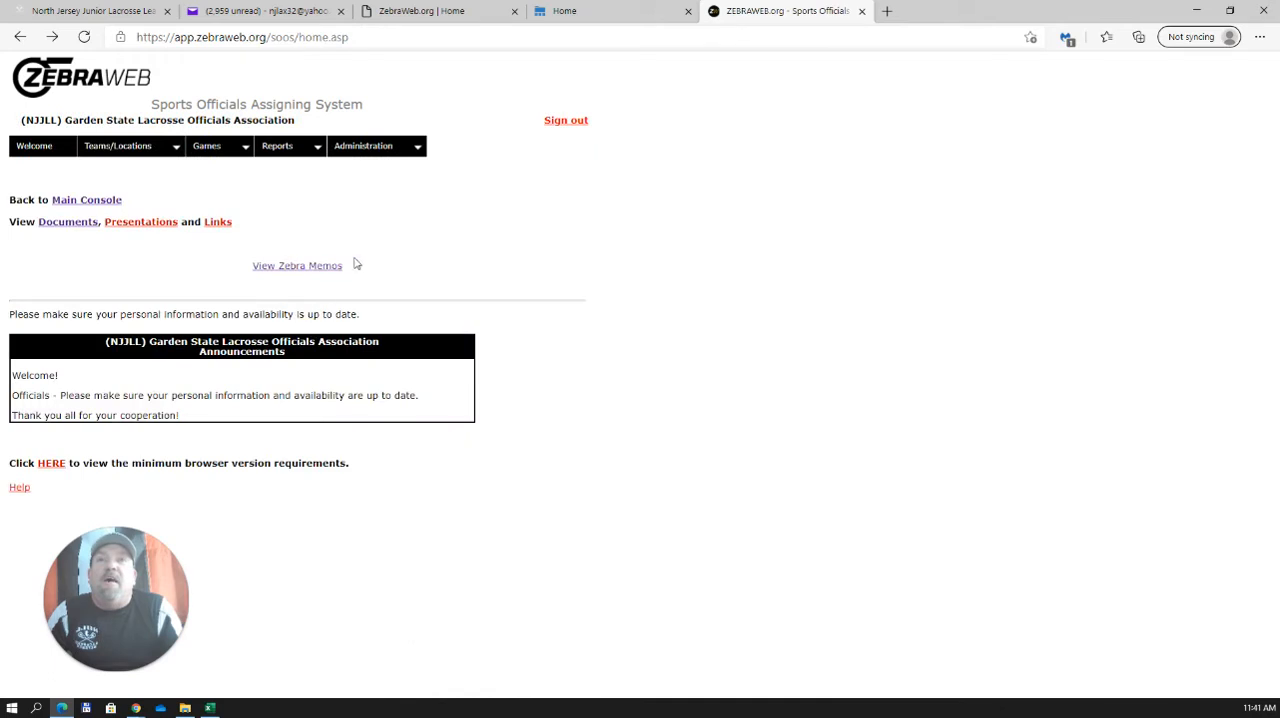
pyautogui.moveTo(392, 276)
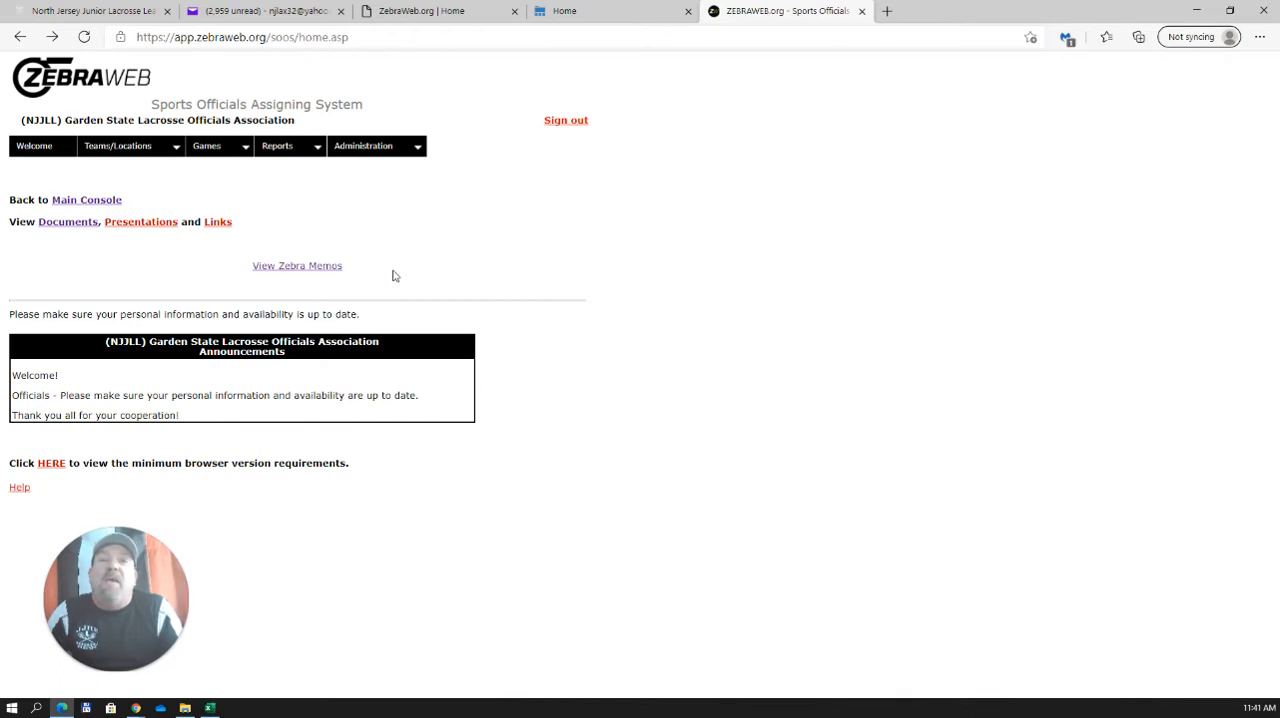
pyautogui.moveTo(456, 288)
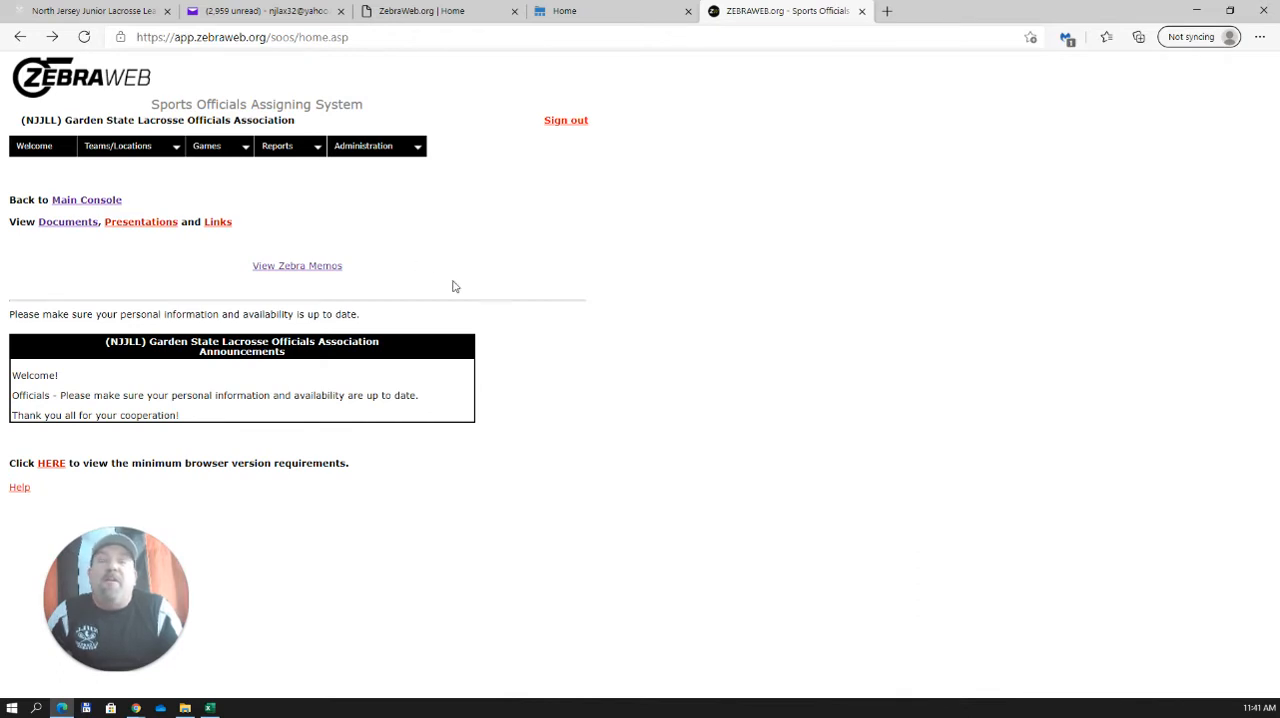
pyautogui.moveTo(476, 270)
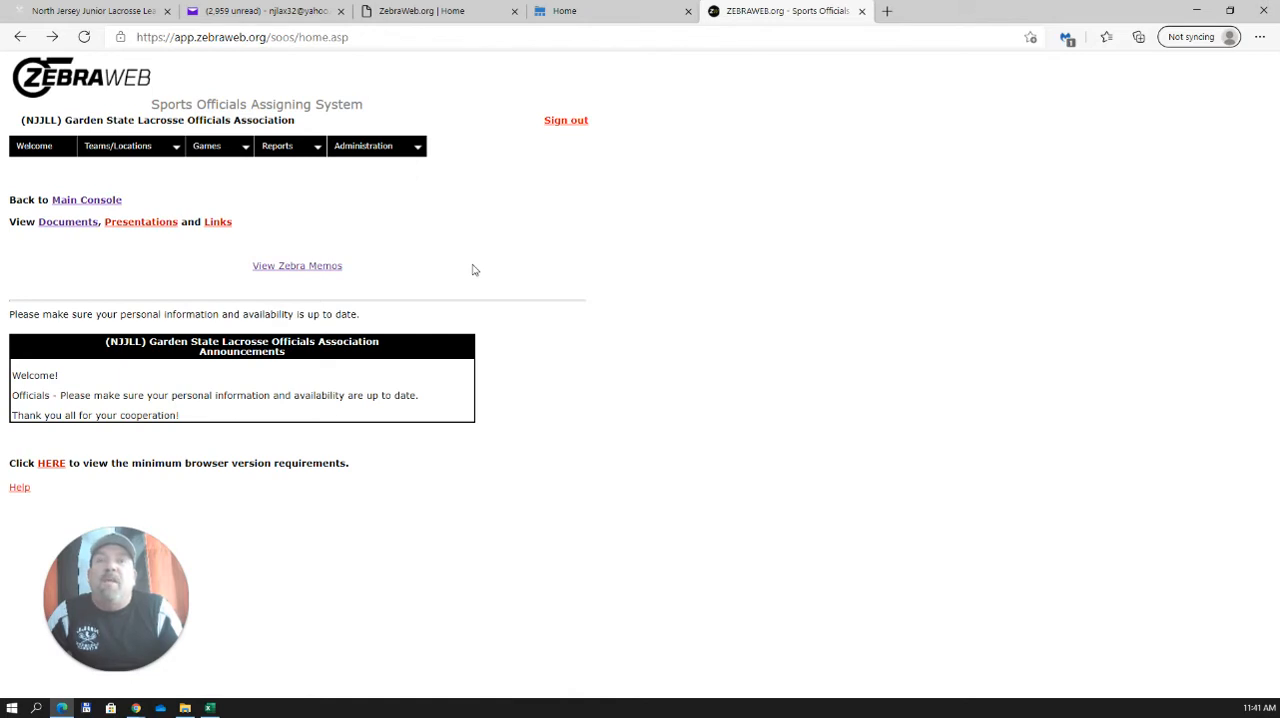
pyautogui.moveTo(32, 144)
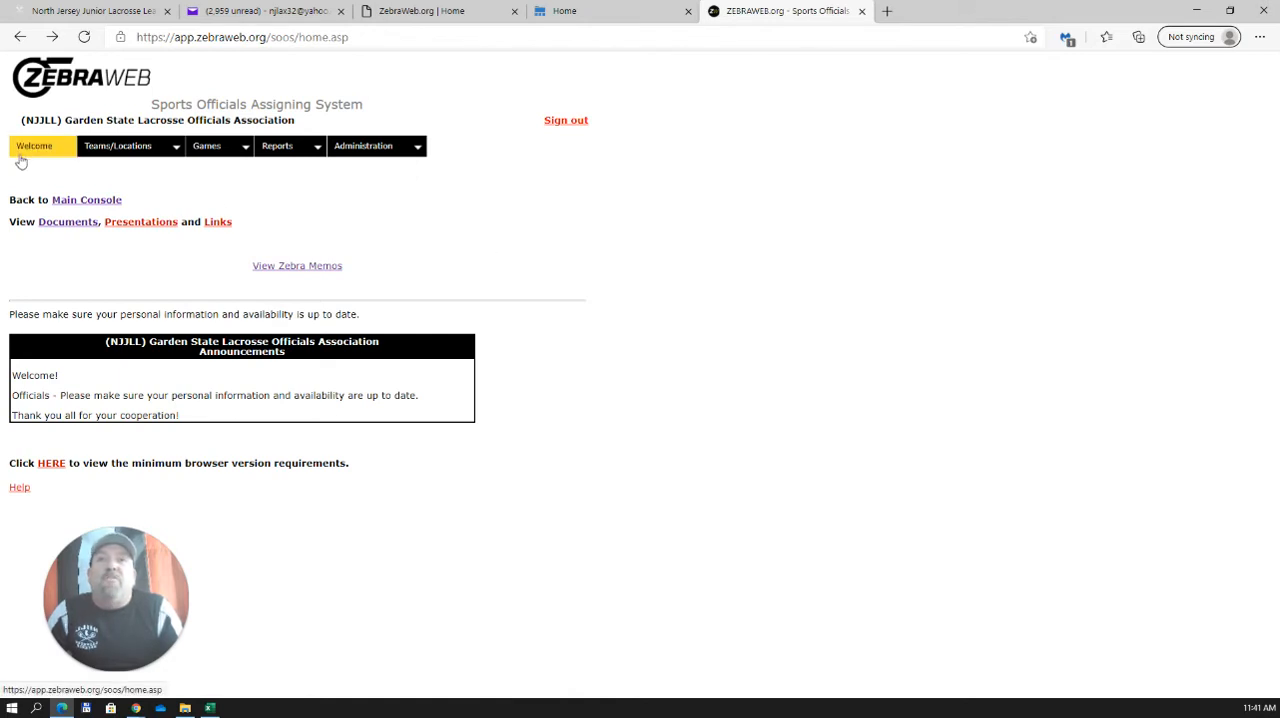
pyautogui.moveTo(124, 168)
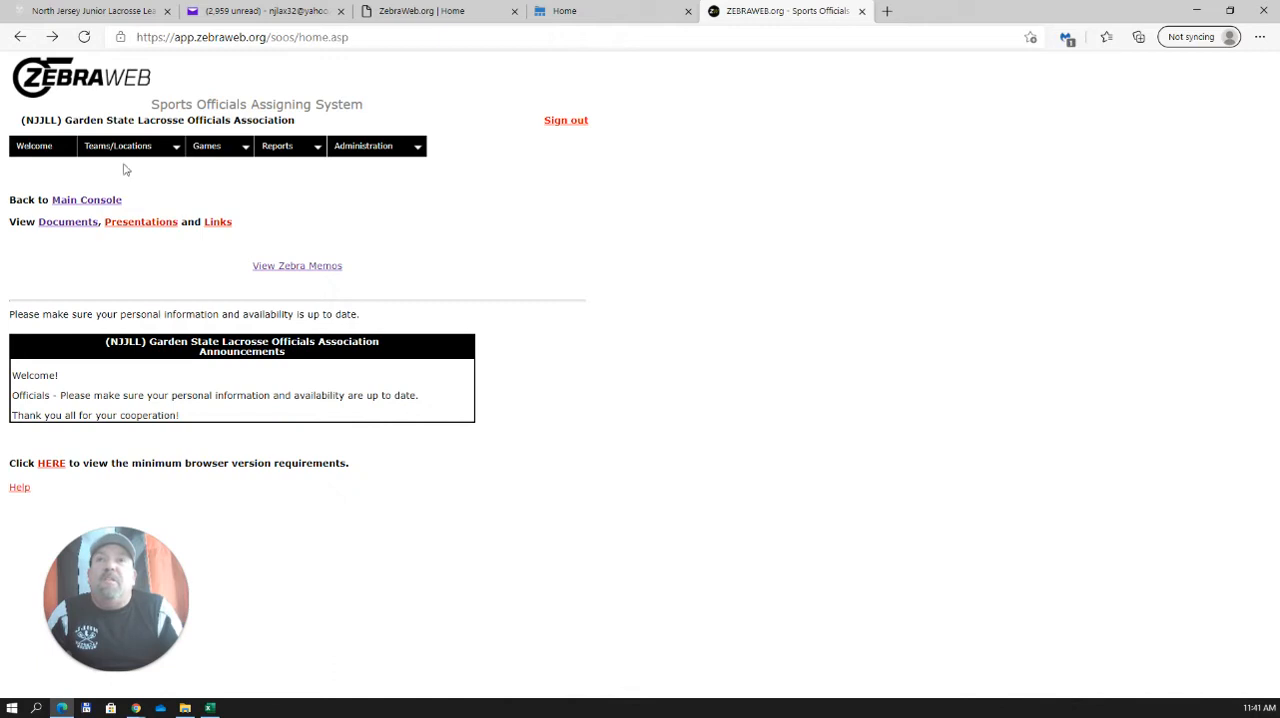
# Step: Go to My Profile from the Teams/Locations menu to see name, address, phone and email
pyautogui.click(116, 144)
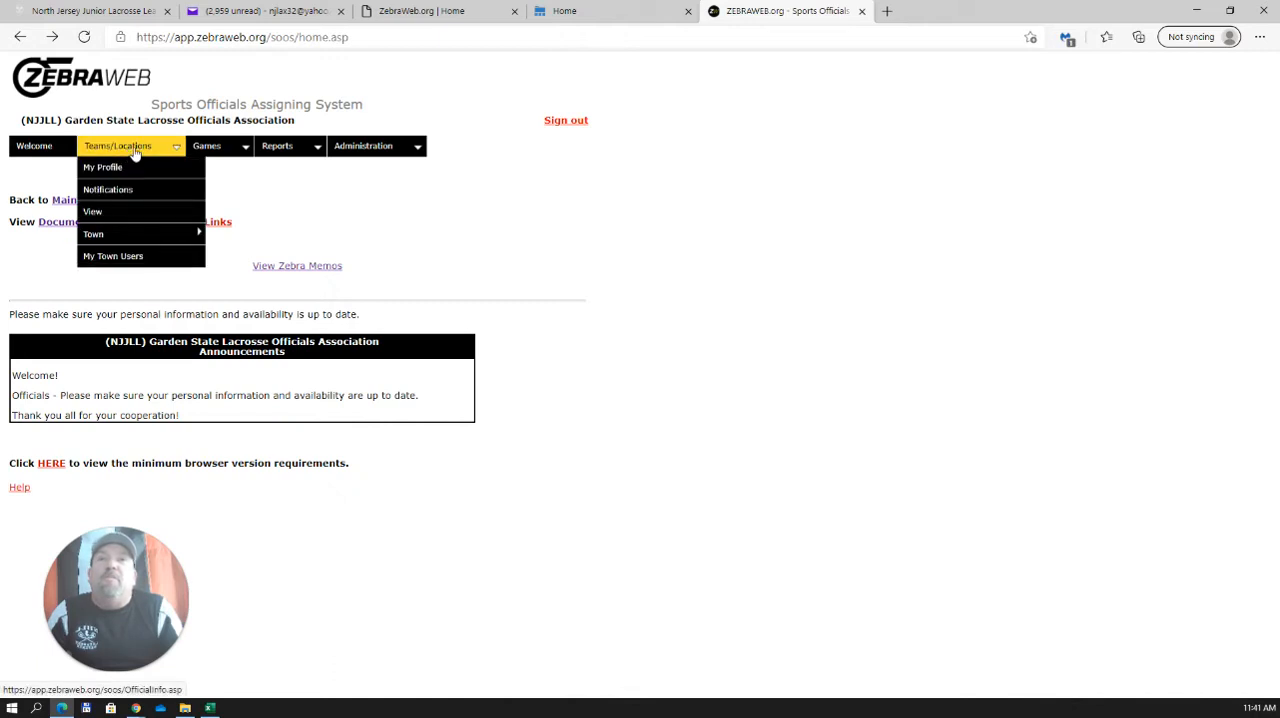
pyautogui.moveTo(104, 168)
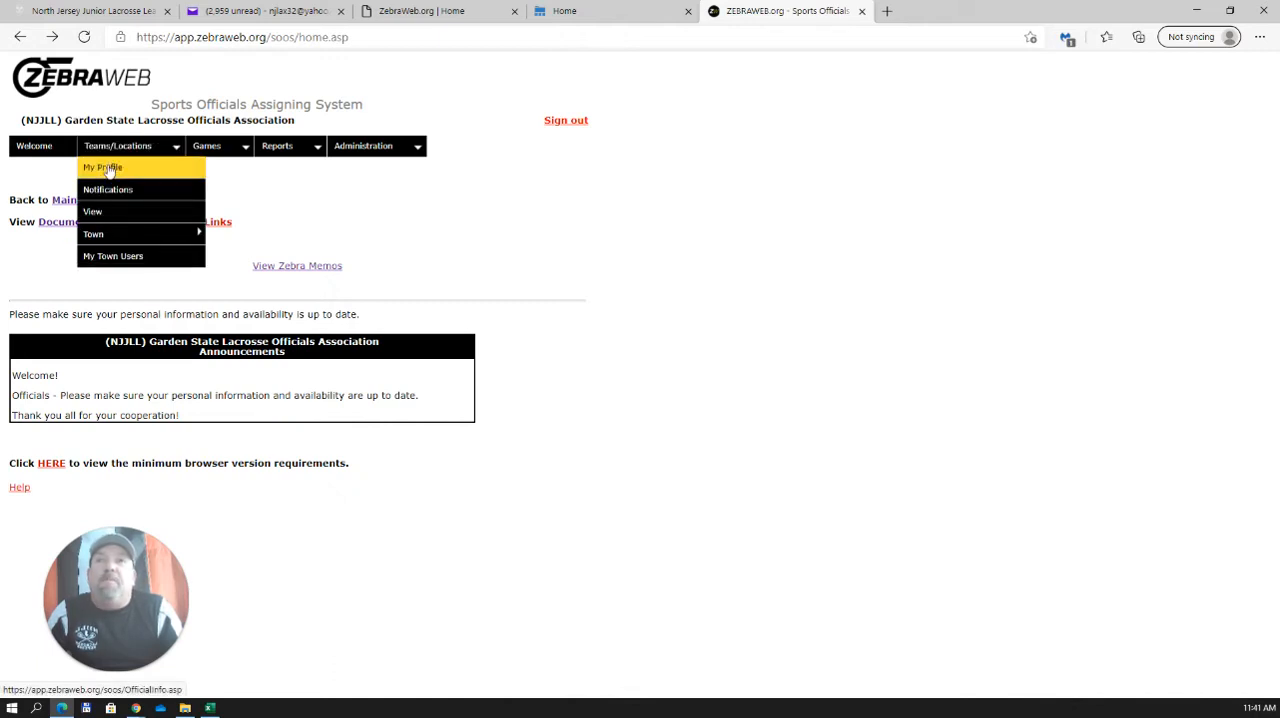
pyautogui.click(104, 168)
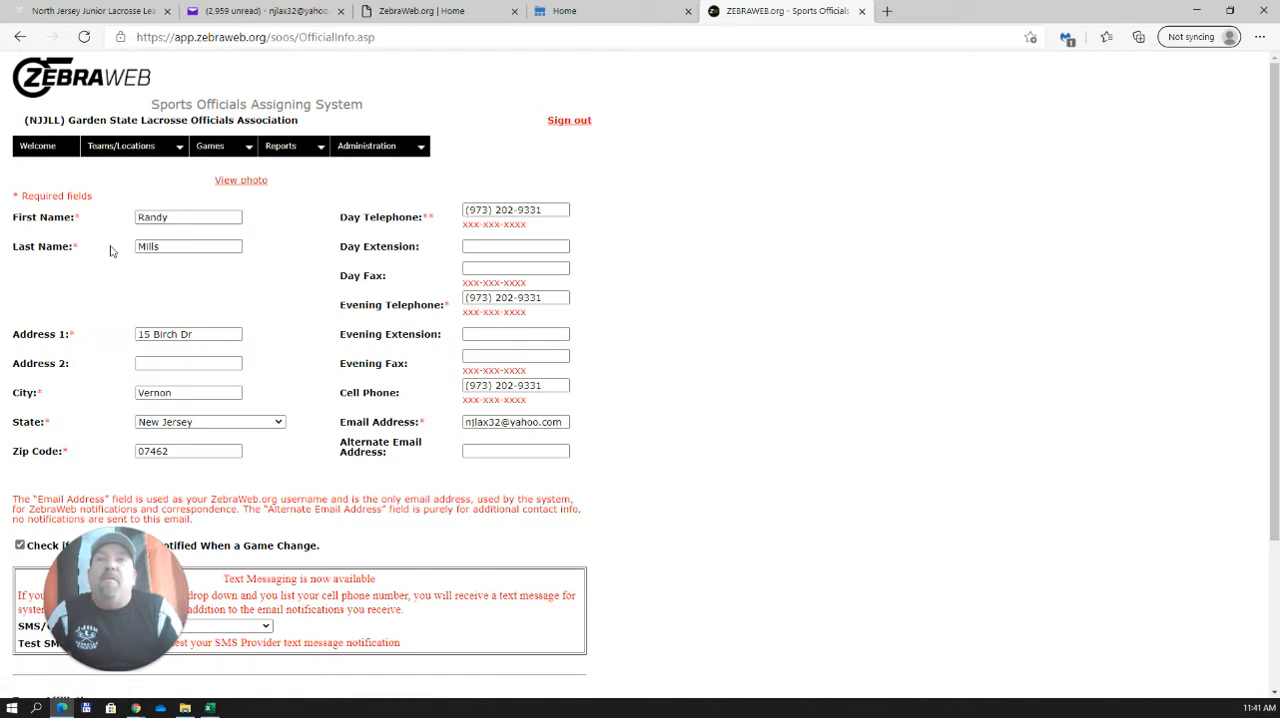
pyautogui.moveTo(280, 284)
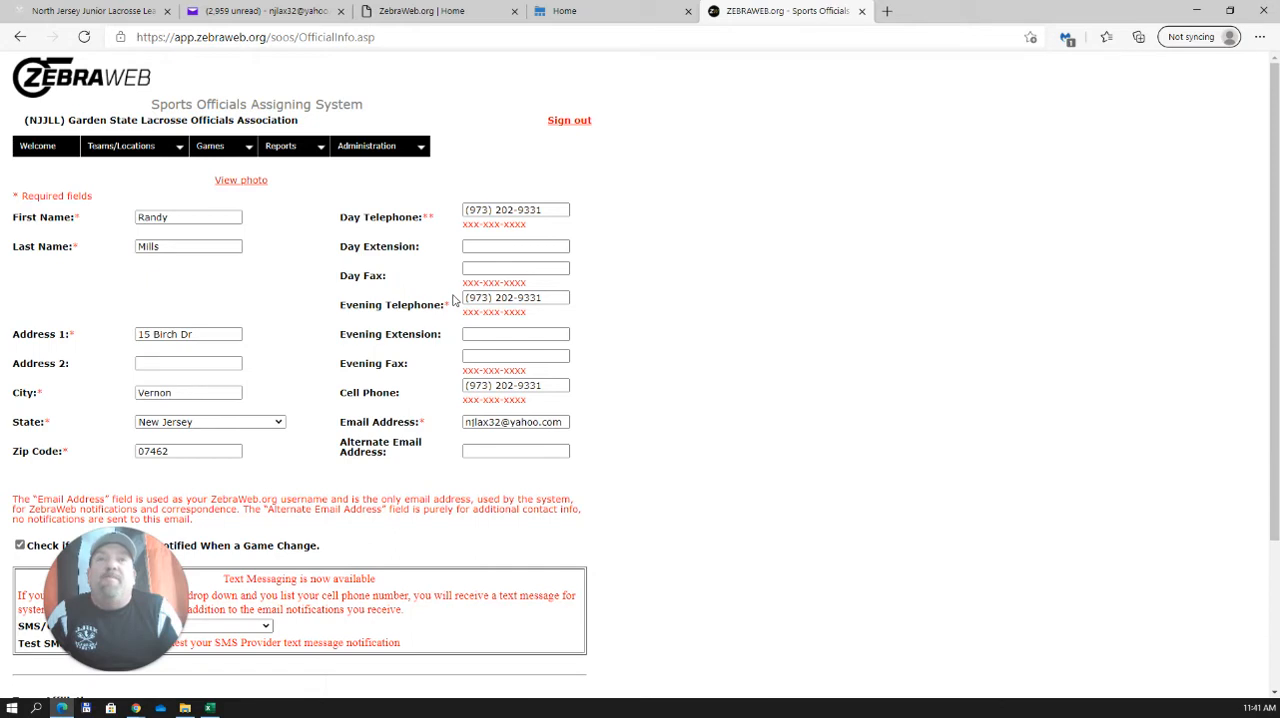
pyautogui.moveTo(450, 304)
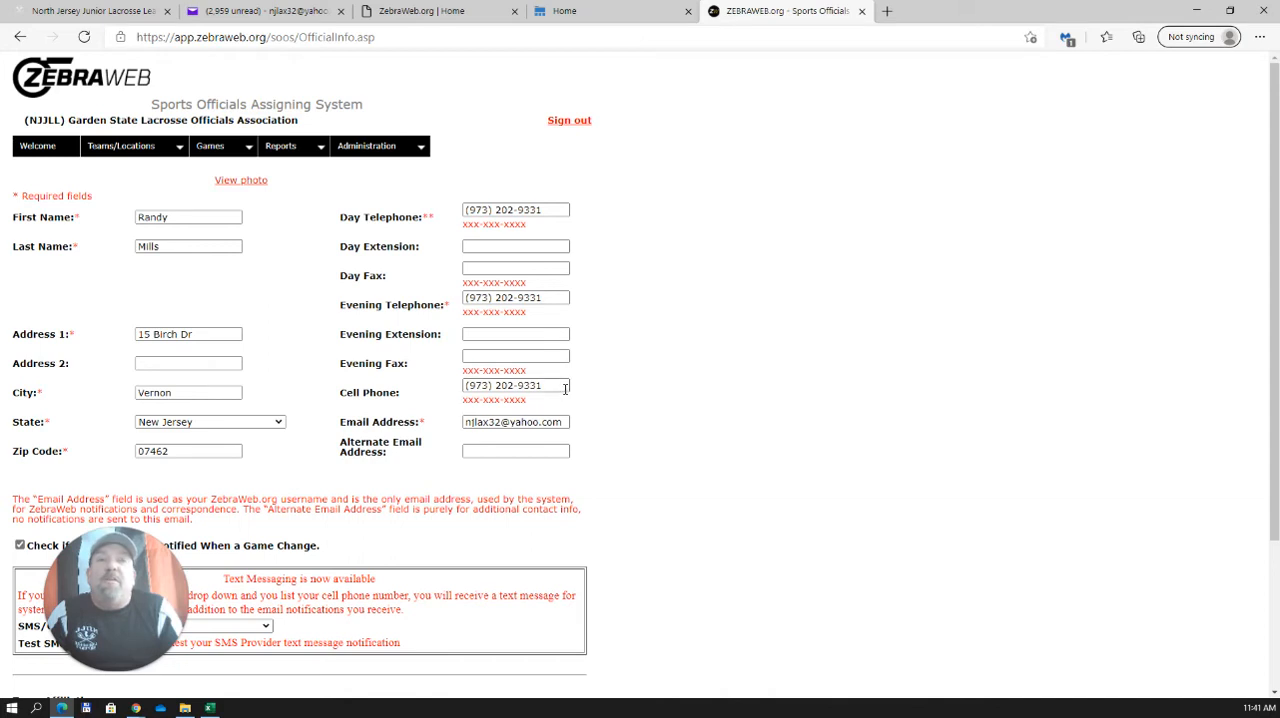
pyautogui.click(516, 386)
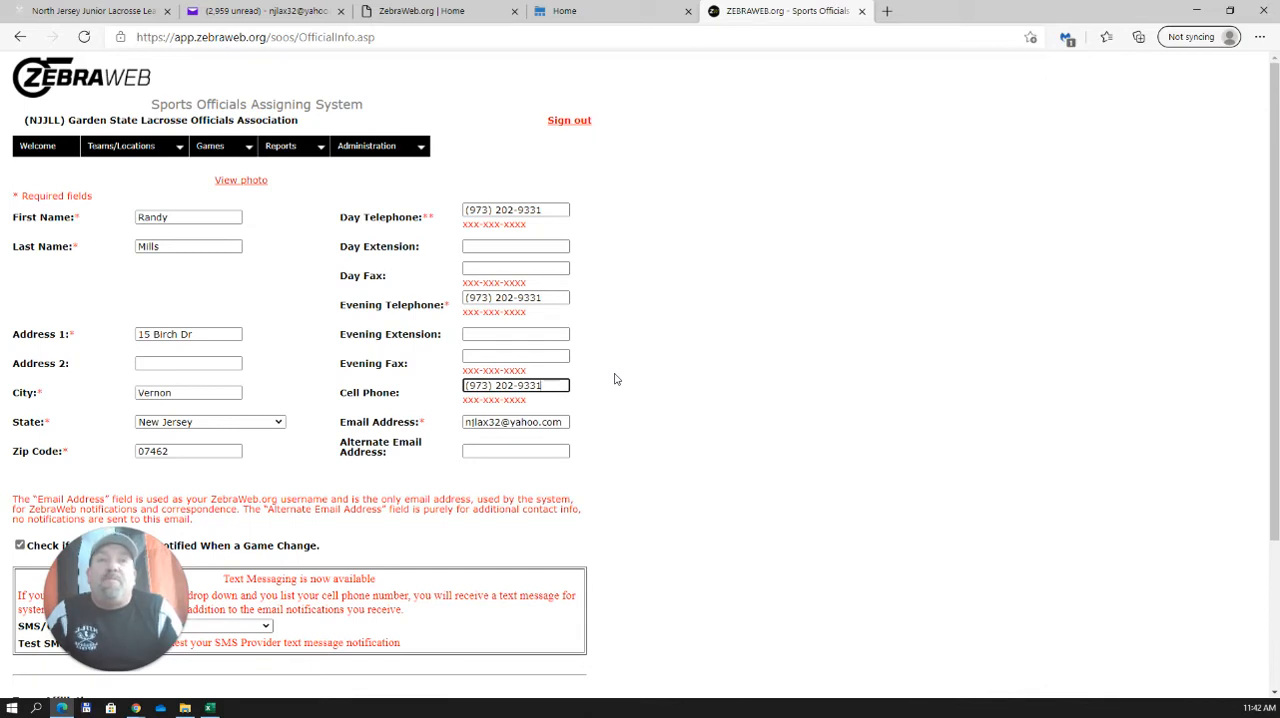
pyautogui.moveTo(378, 228)
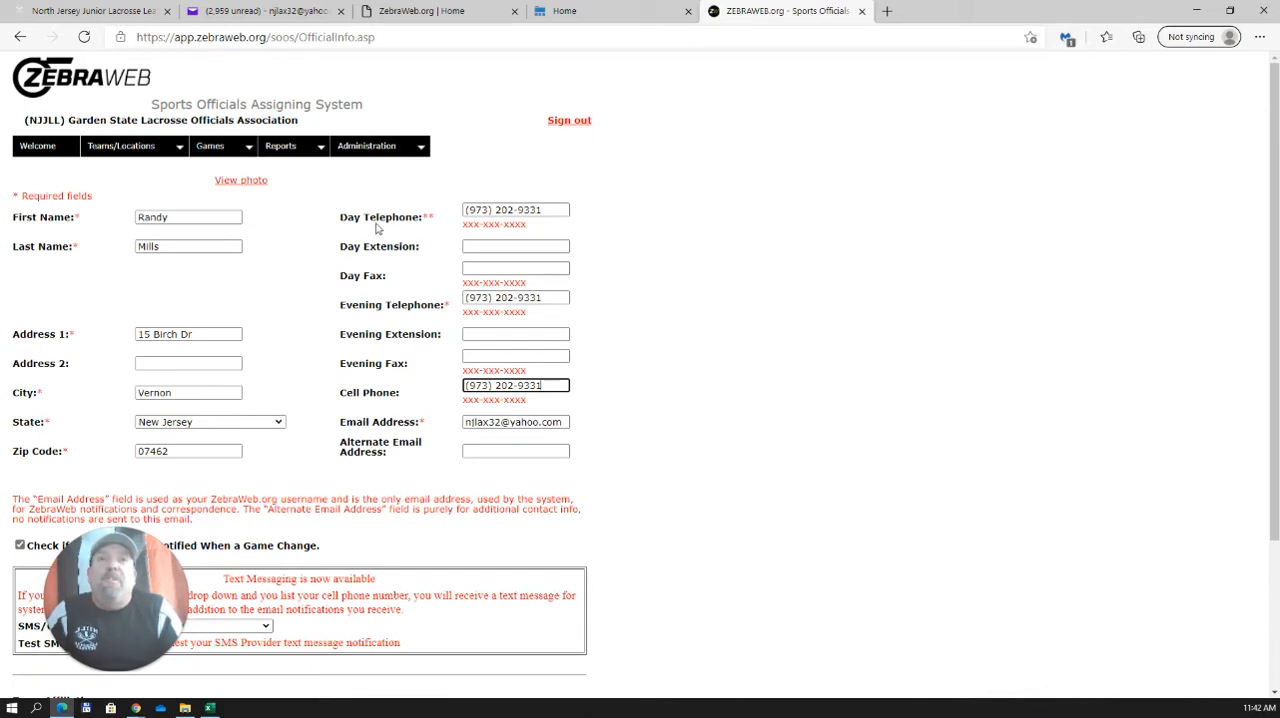
pyautogui.moveTo(336, 292)
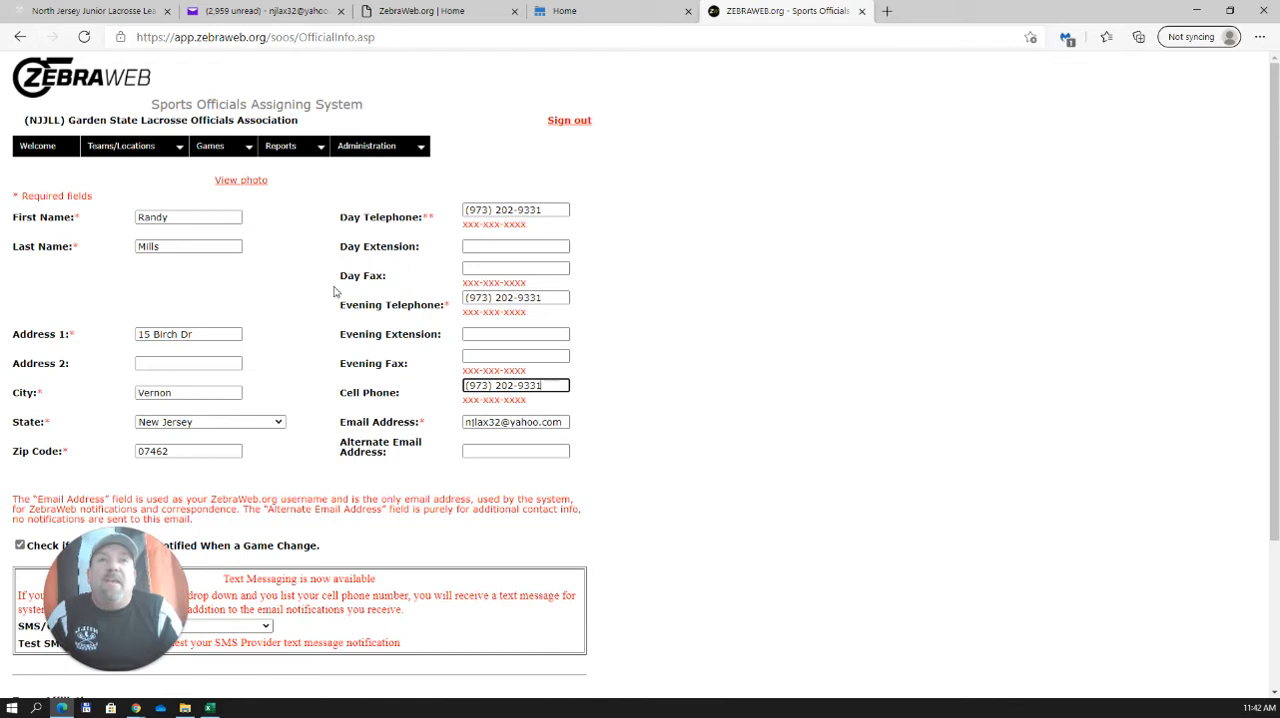
pyautogui.moveTo(424, 388)
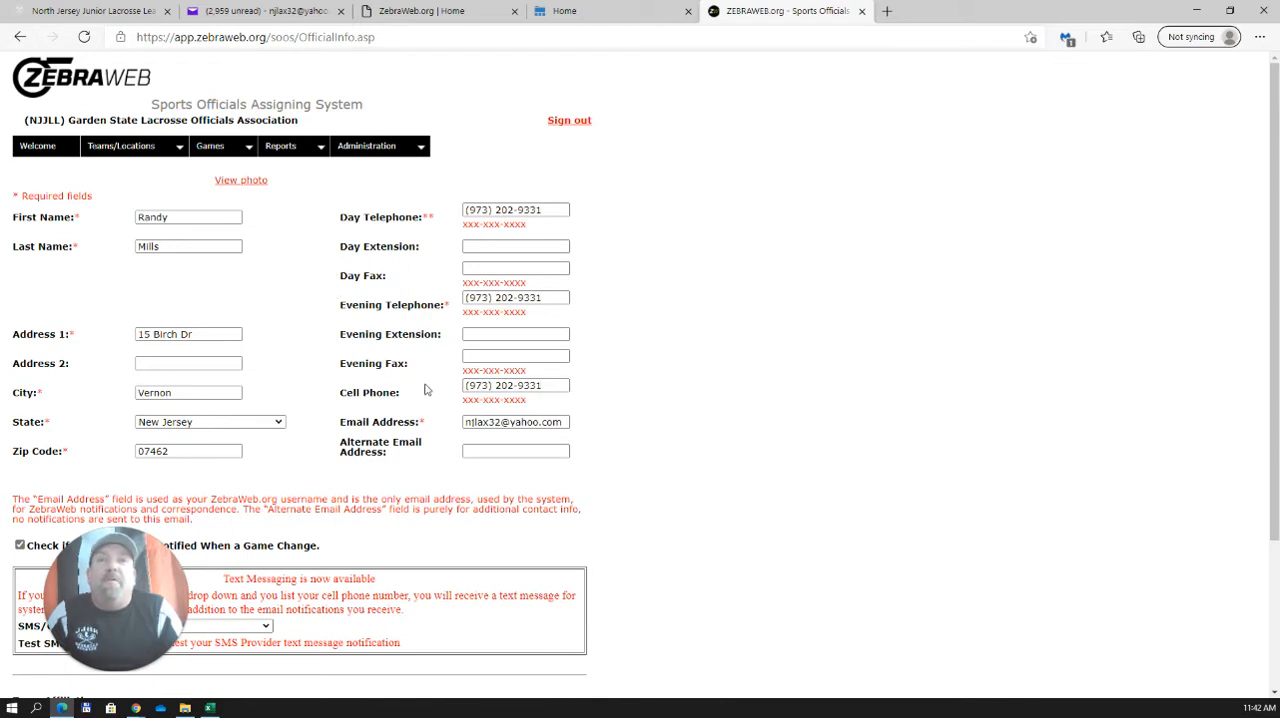
pyautogui.moveTo(248, 328)
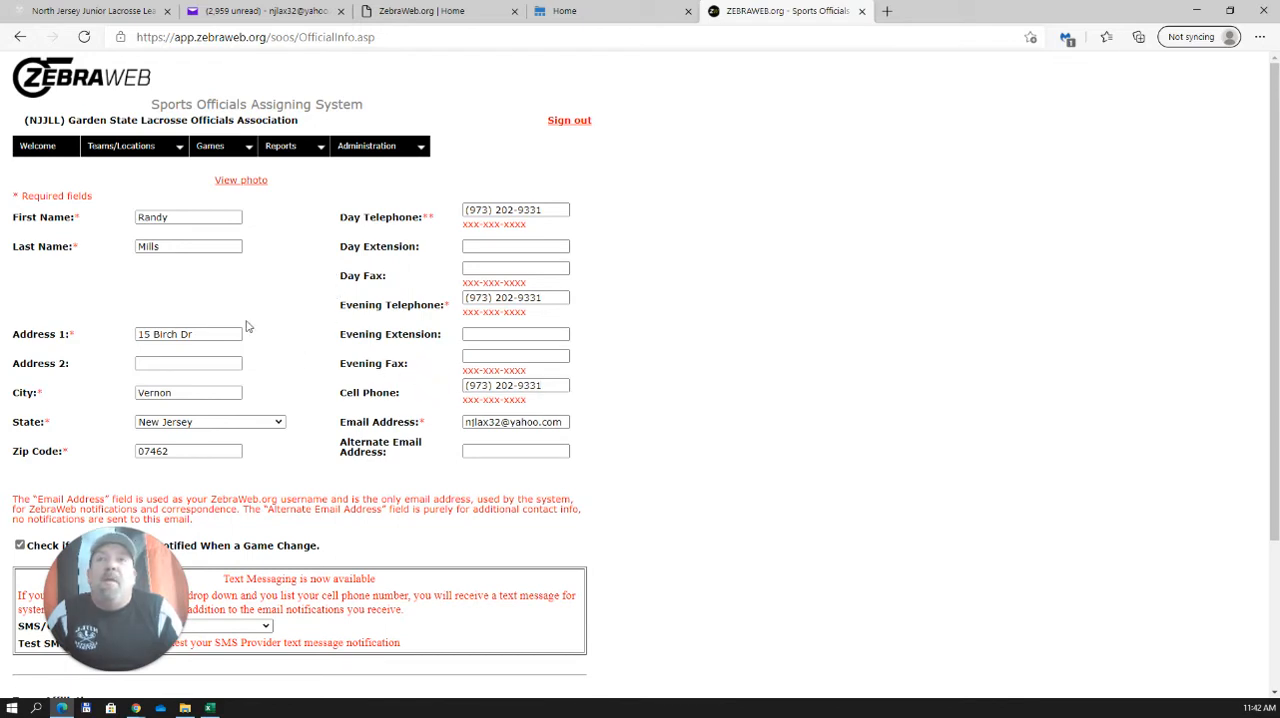
pyautogui.moveTo(282, 398)
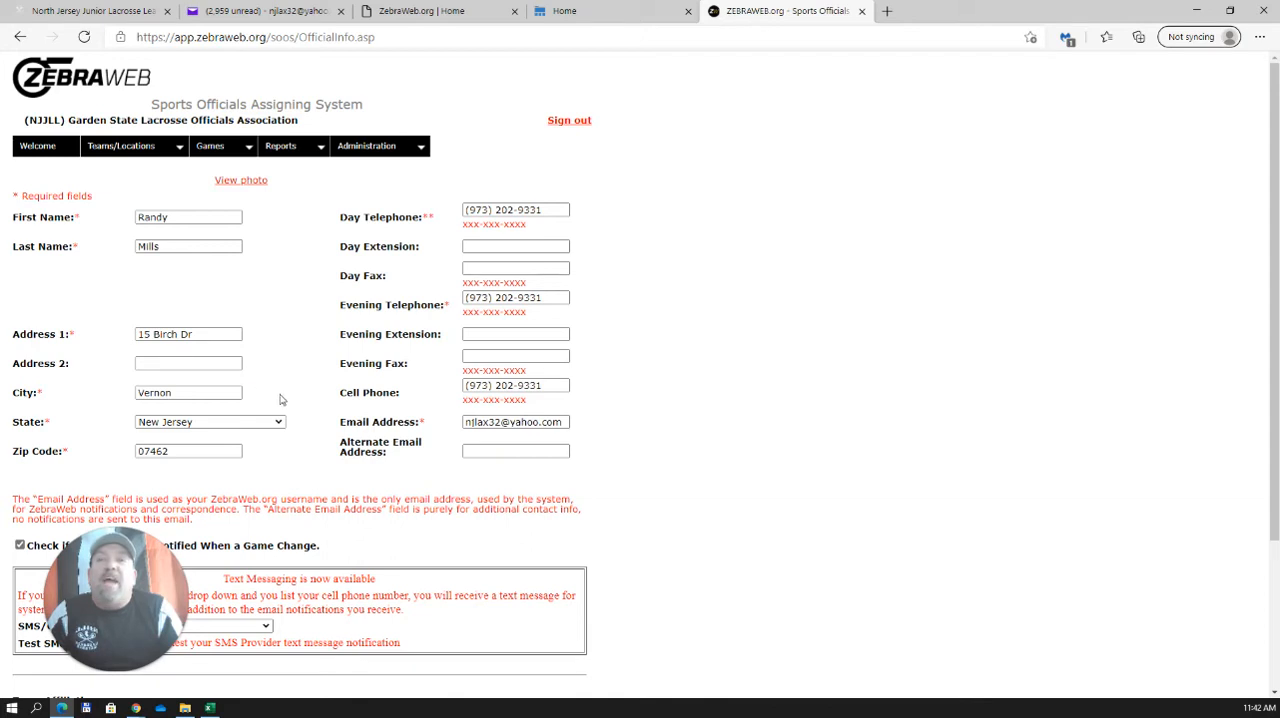
pyautogui.moveTo(308, 342)
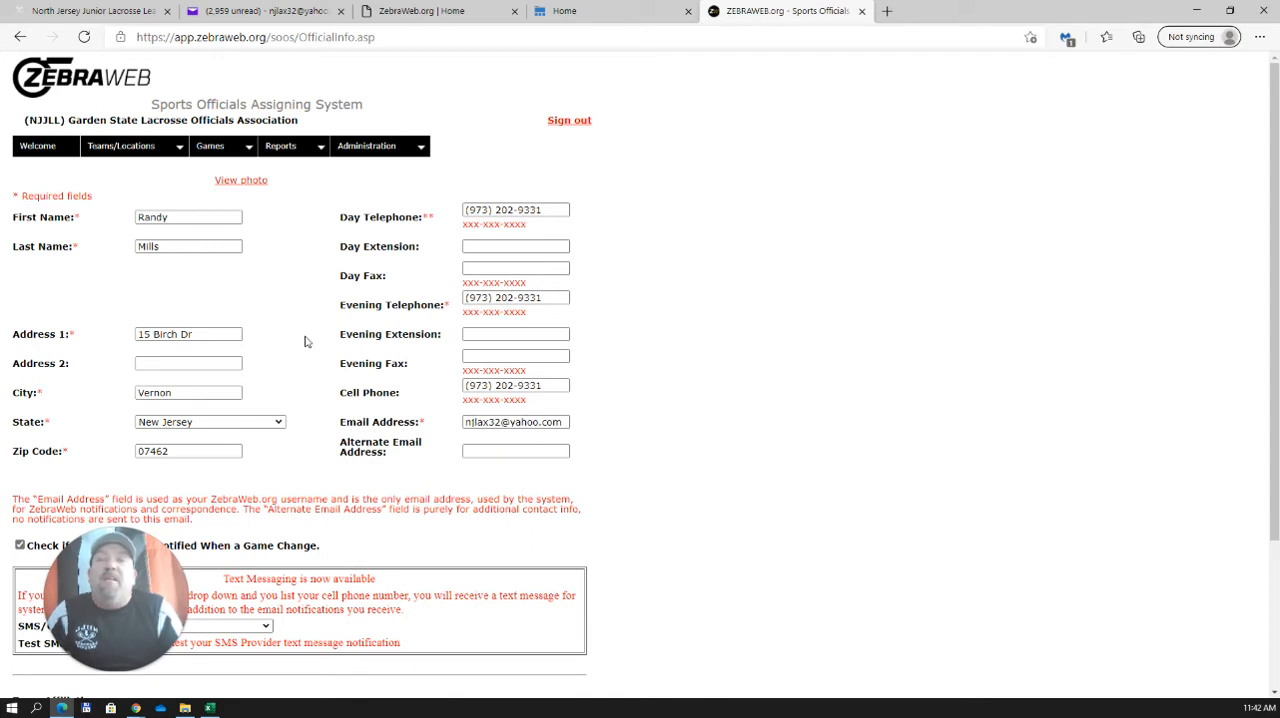
pyautogui.moveTo(308, 318)
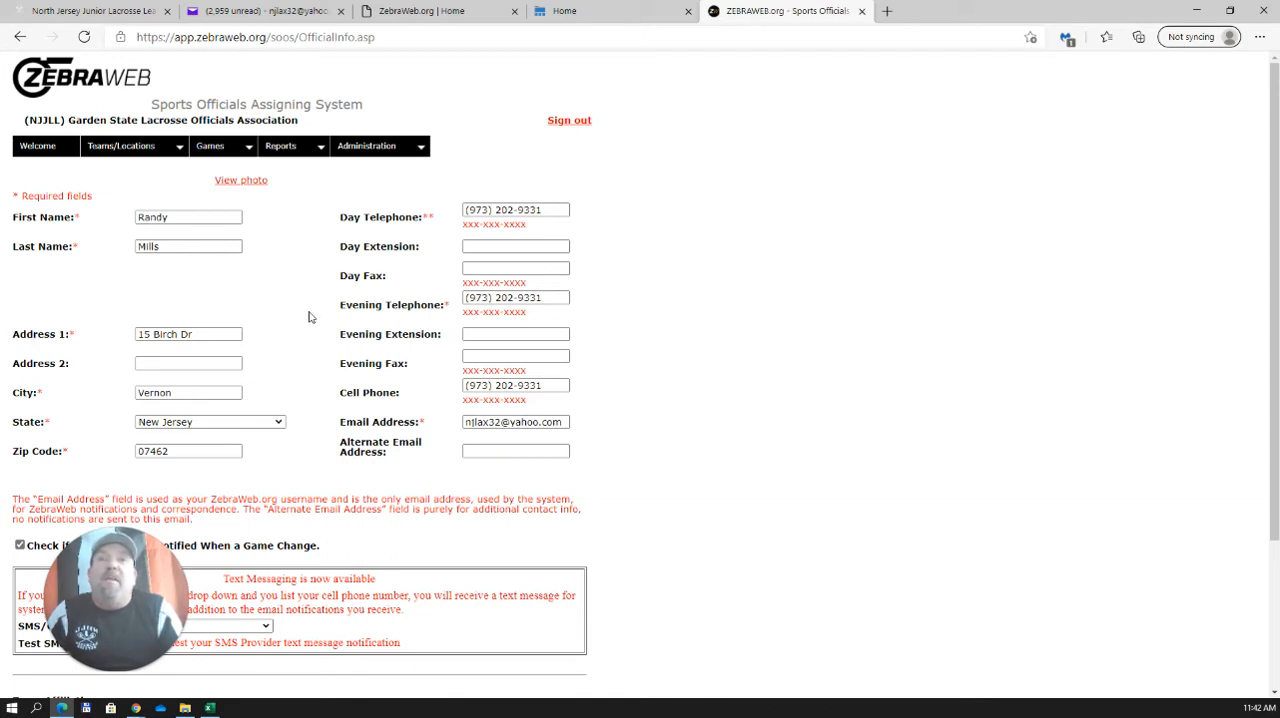
pyautogui.moveTo(308, 304)
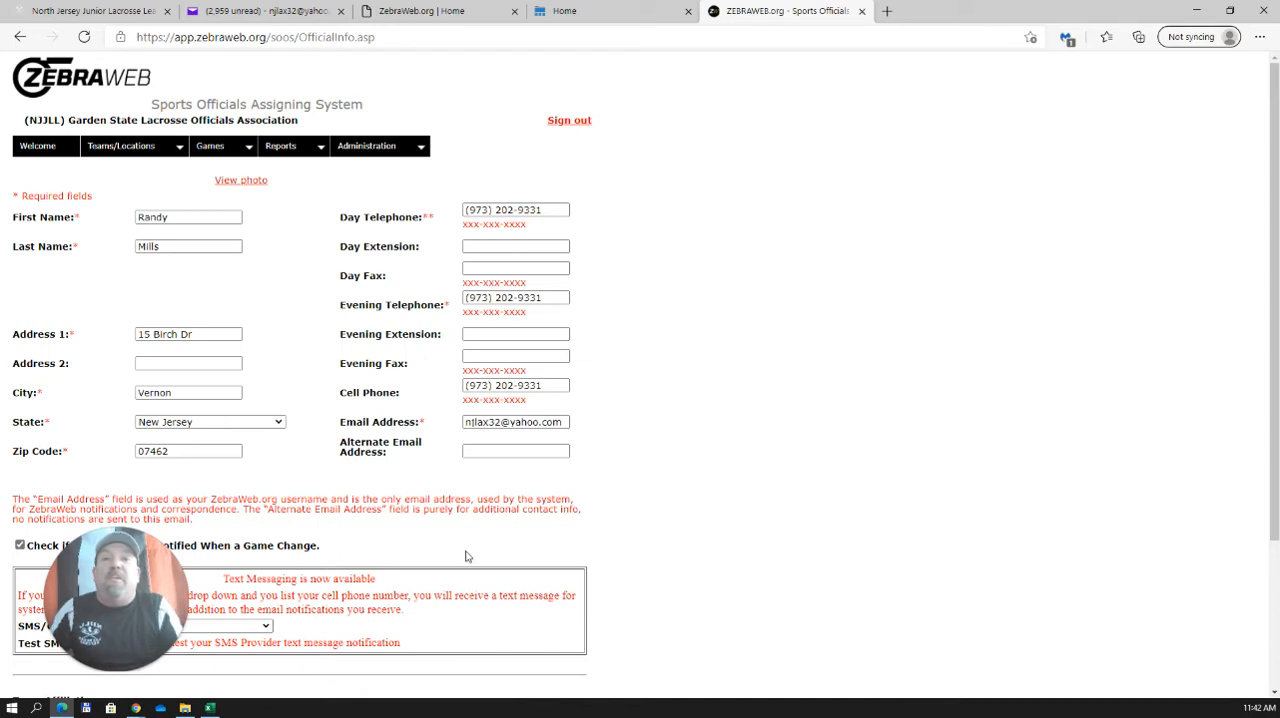
pyautogui.moveTo(500, 532)
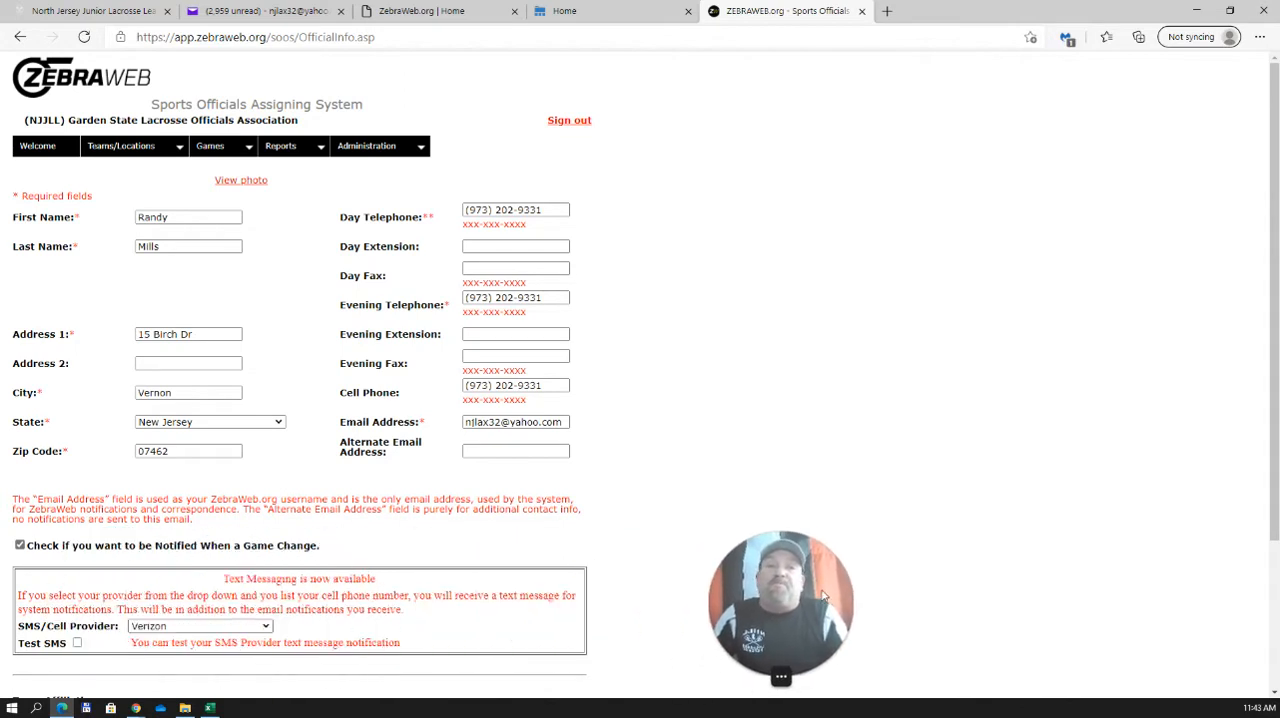
pyautogui.moveTo(532, 526)
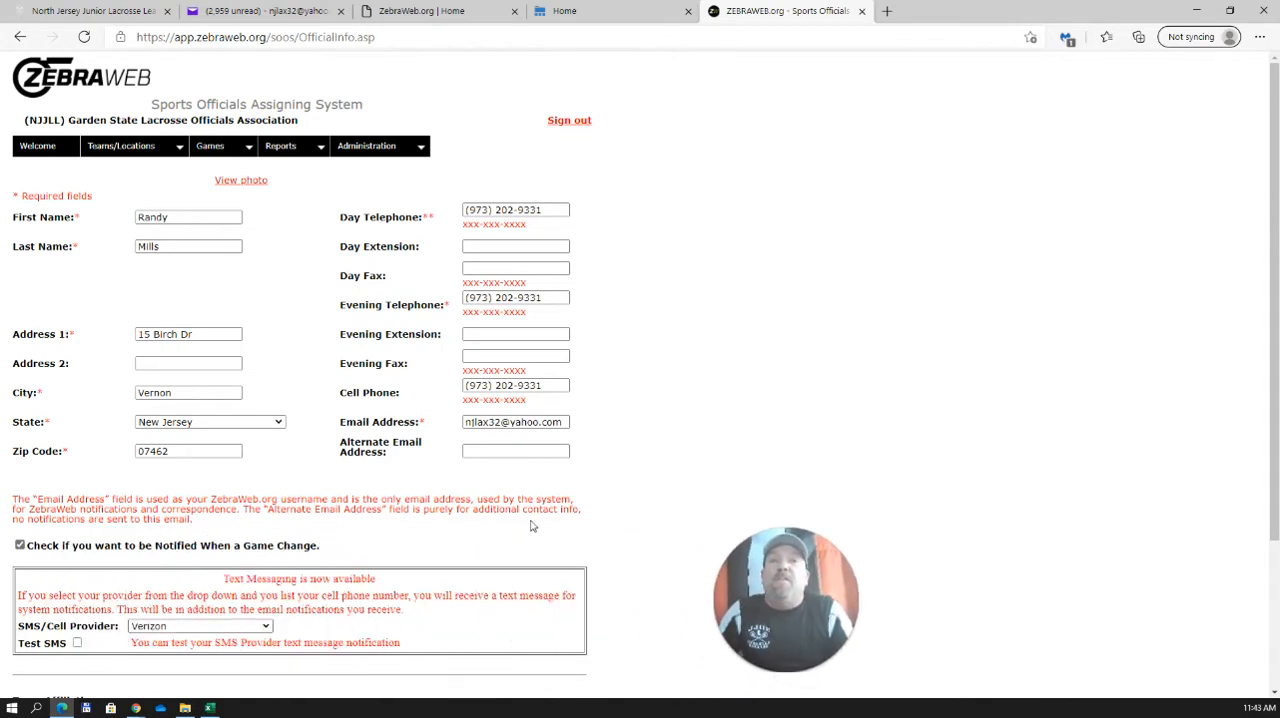
pyautogui.scroll(-3)
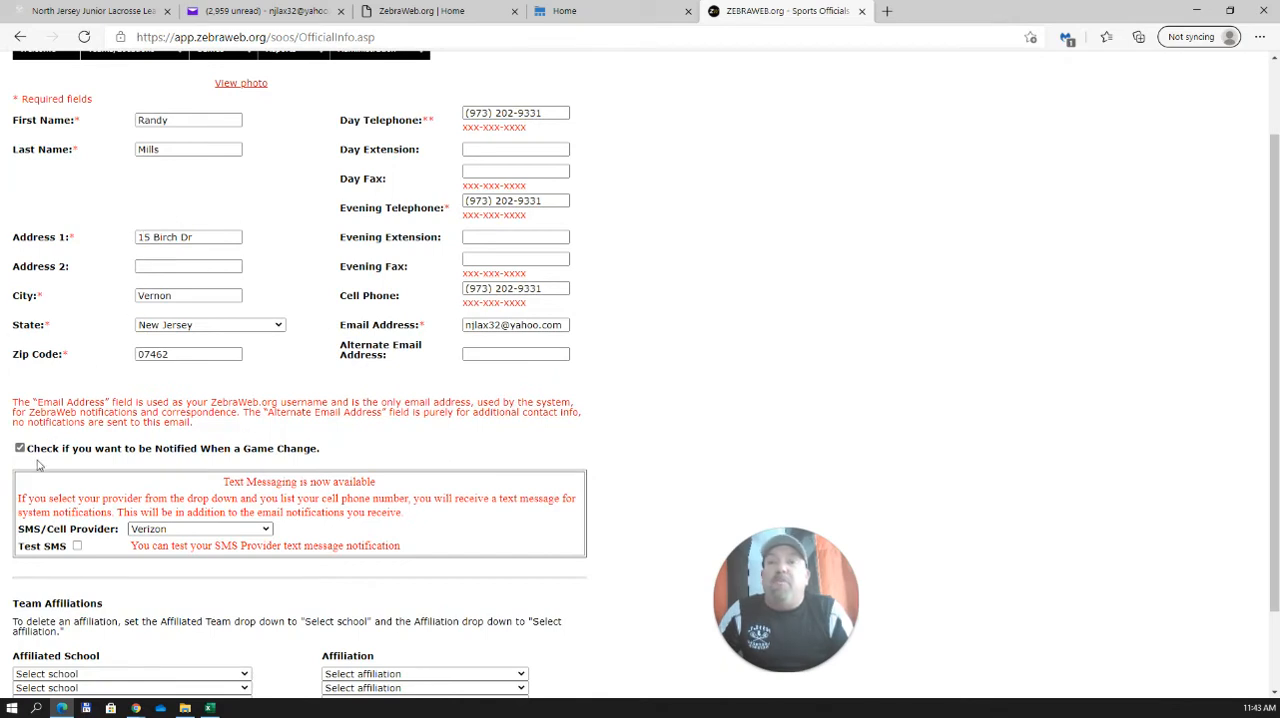
pyautogui.moveTo(84, 460)
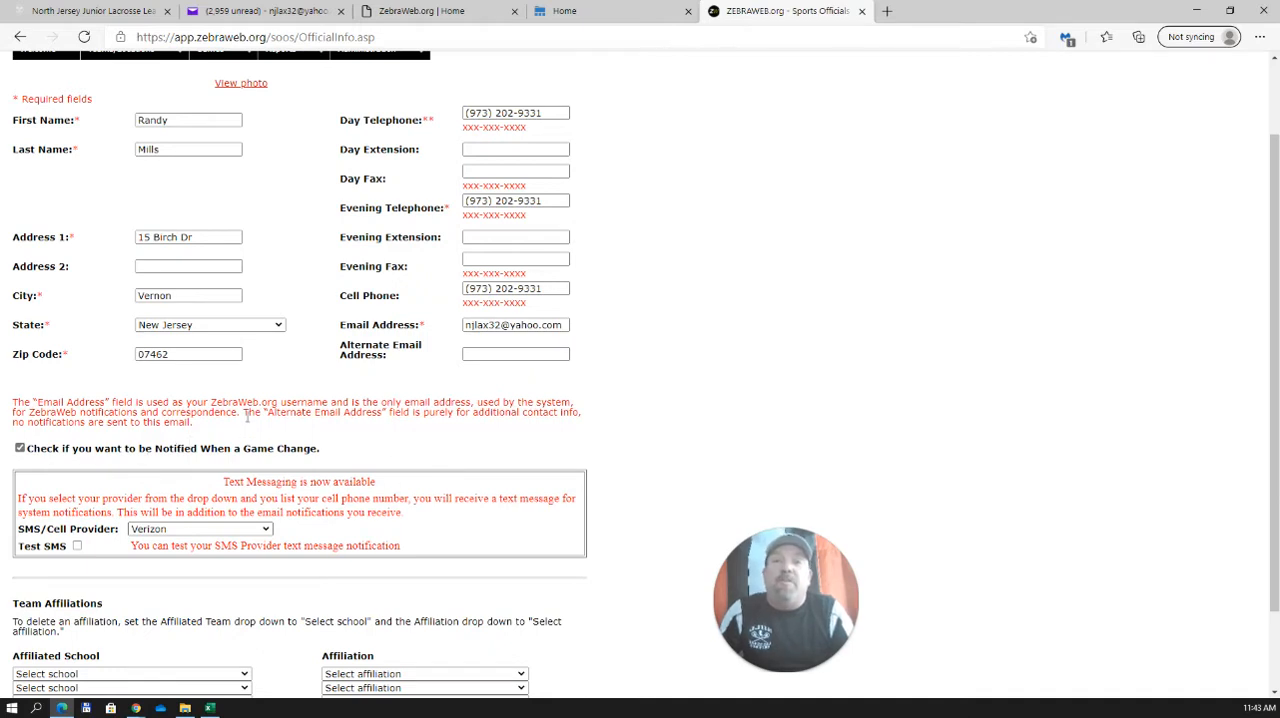
pyautogui.moveTo(360, 432)
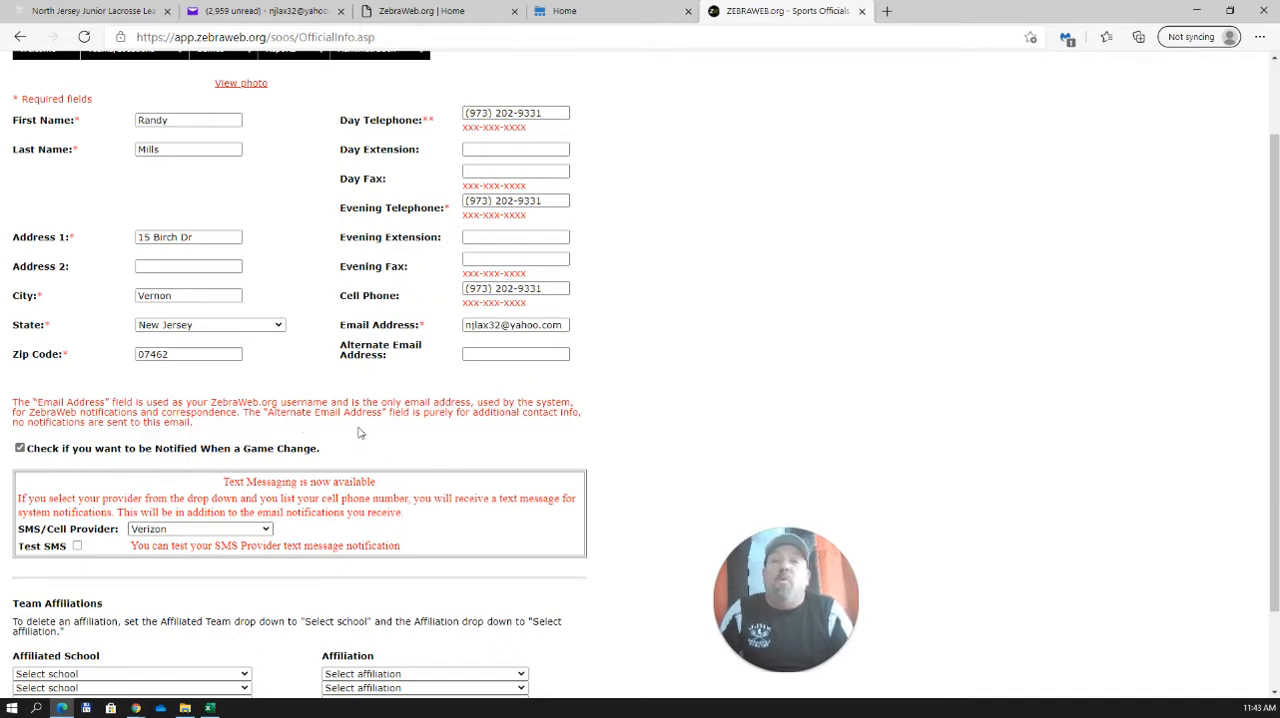
pyautogui.scroll(-3)
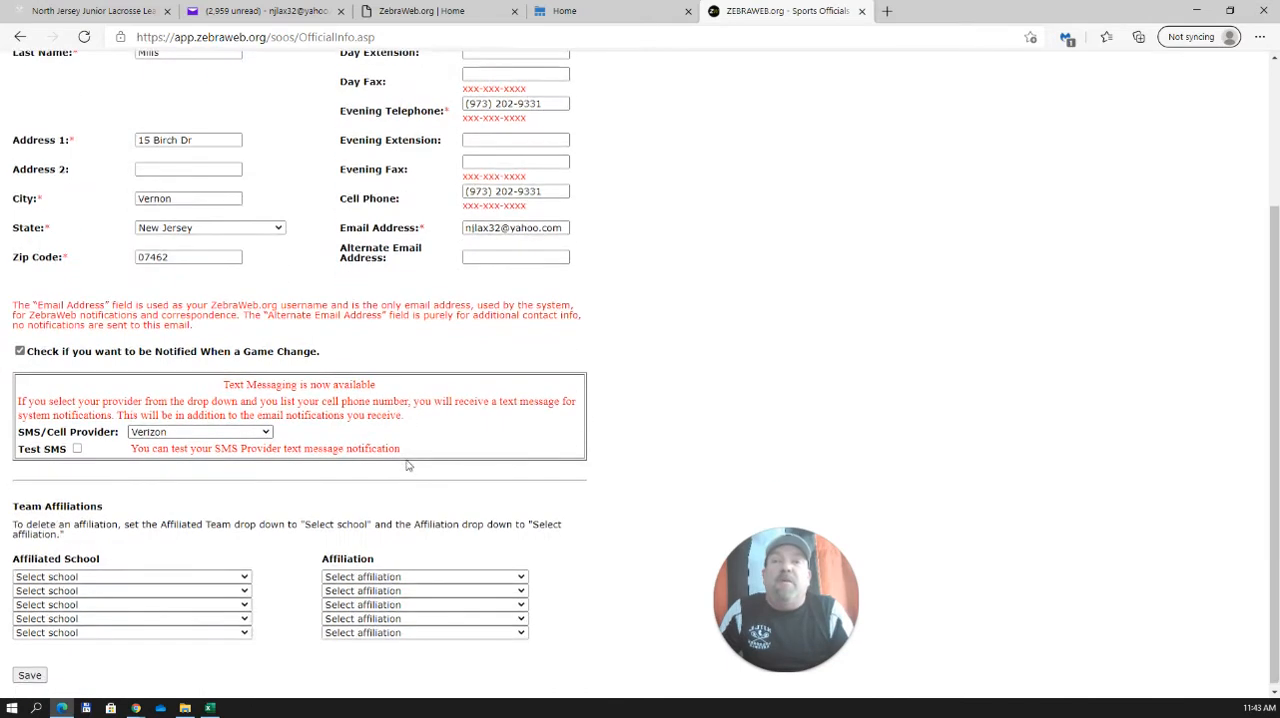
pyautogui.moveTo(400, 434)
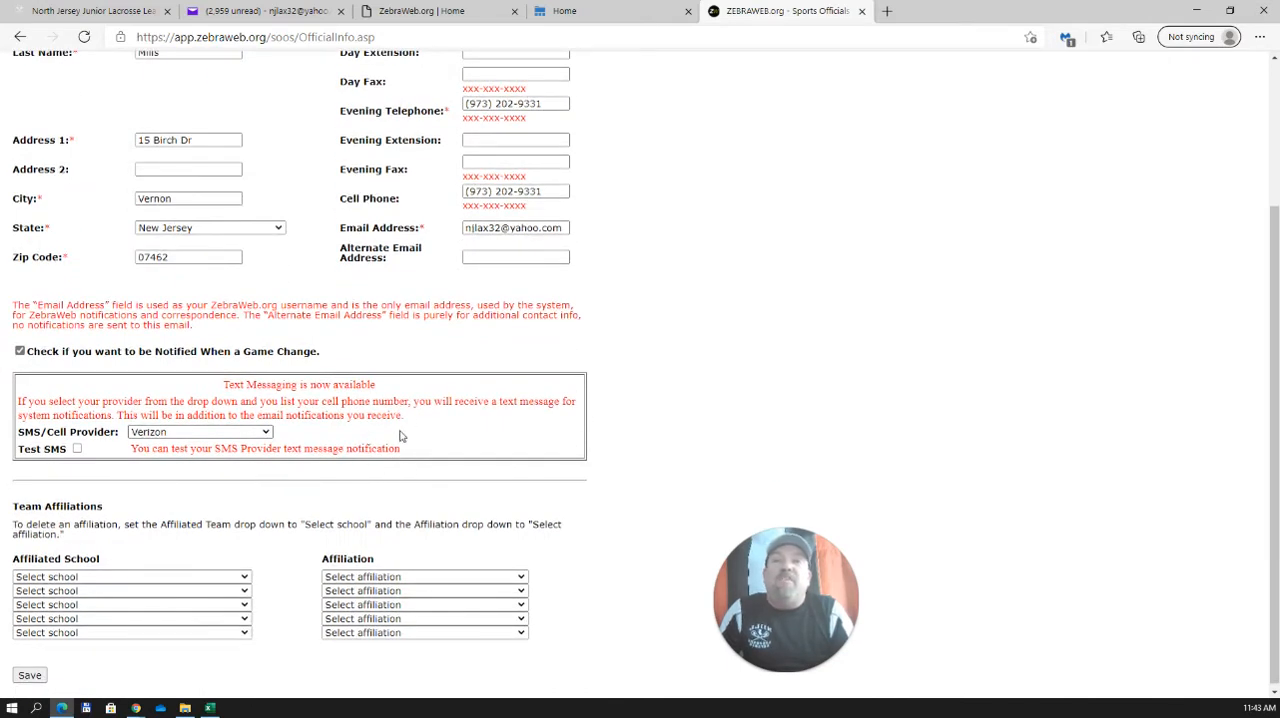
pyautogui.moveTo(480, 430)
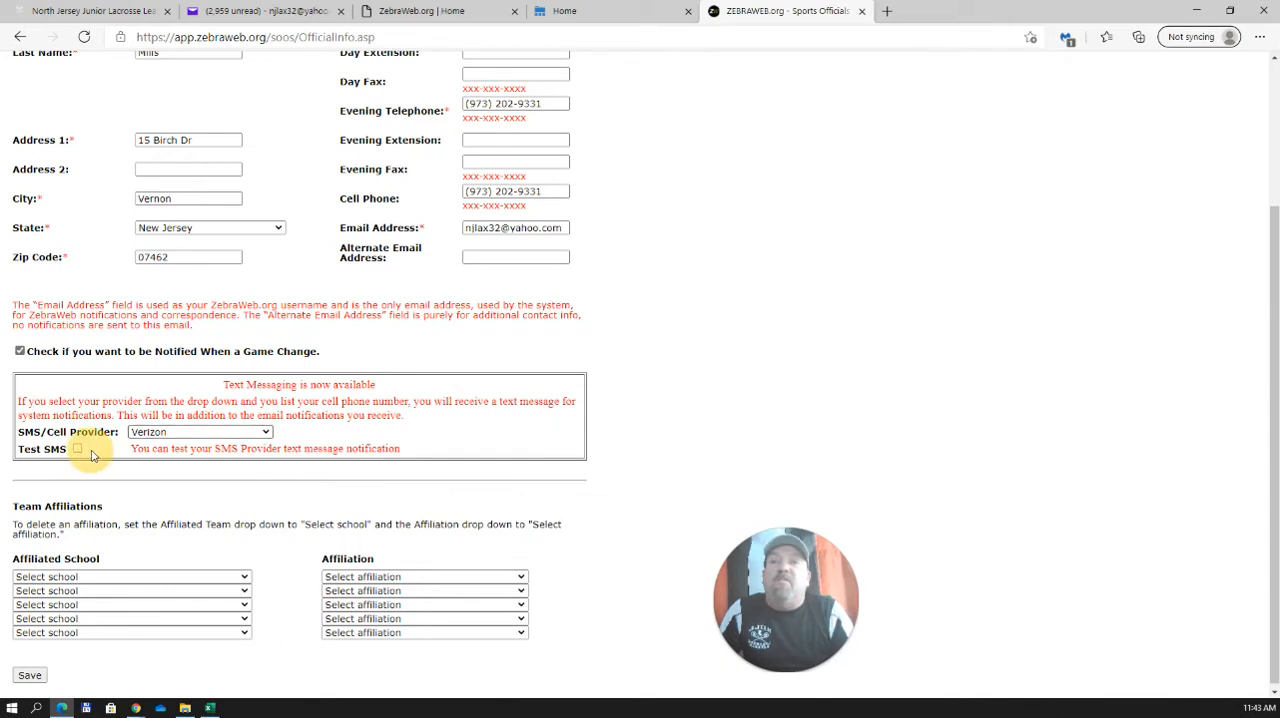
pyautogui.moveTo(102, 482)
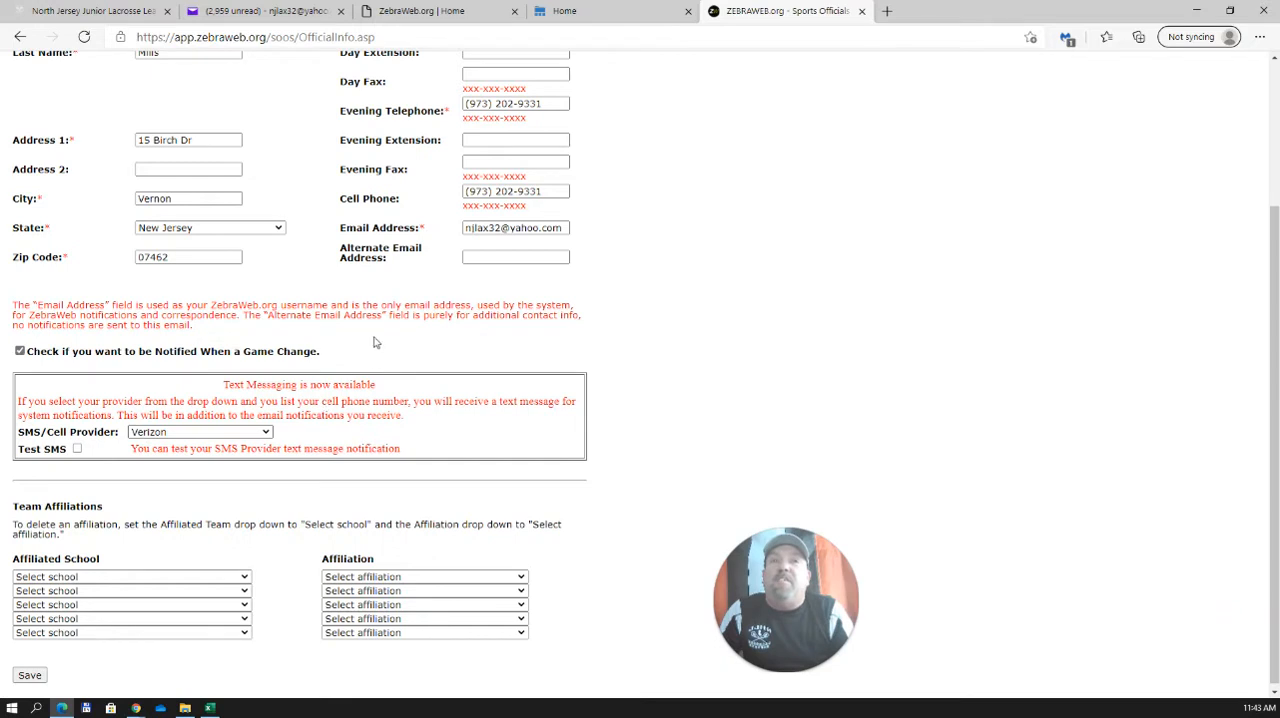
pyautogui.moveTo(448, 198)
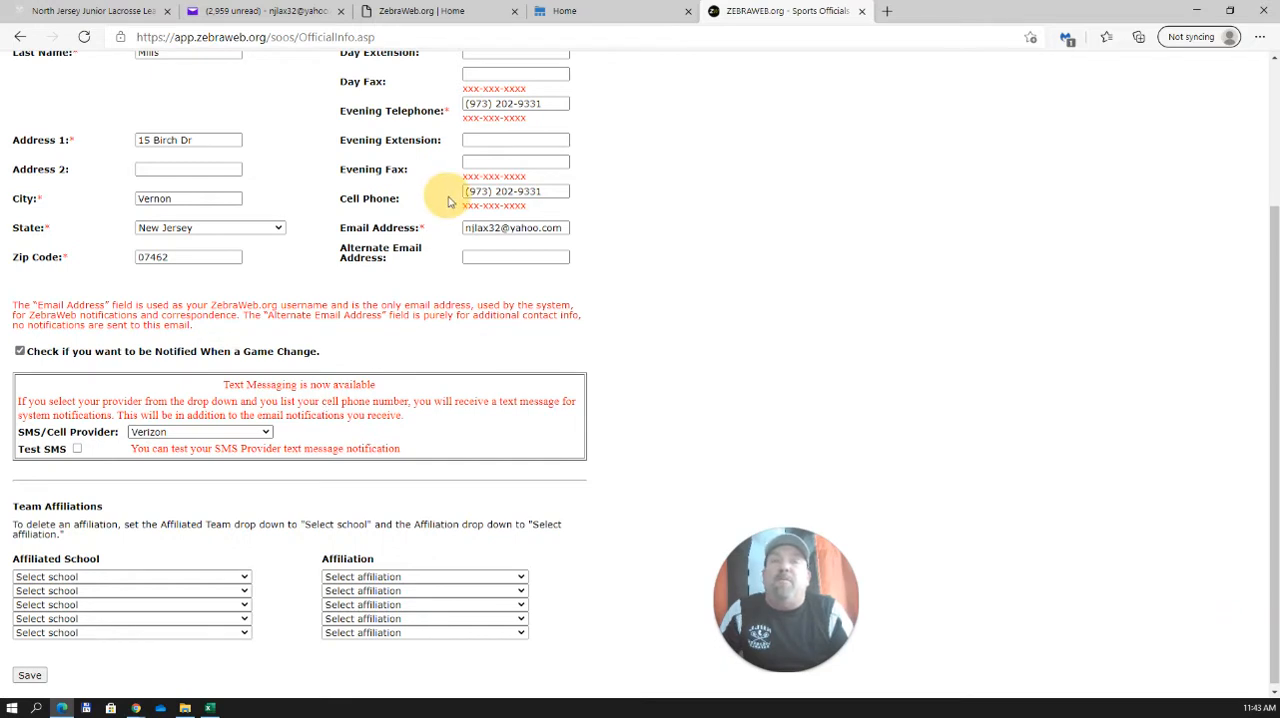
pyautogui.moveTo(630, 388)
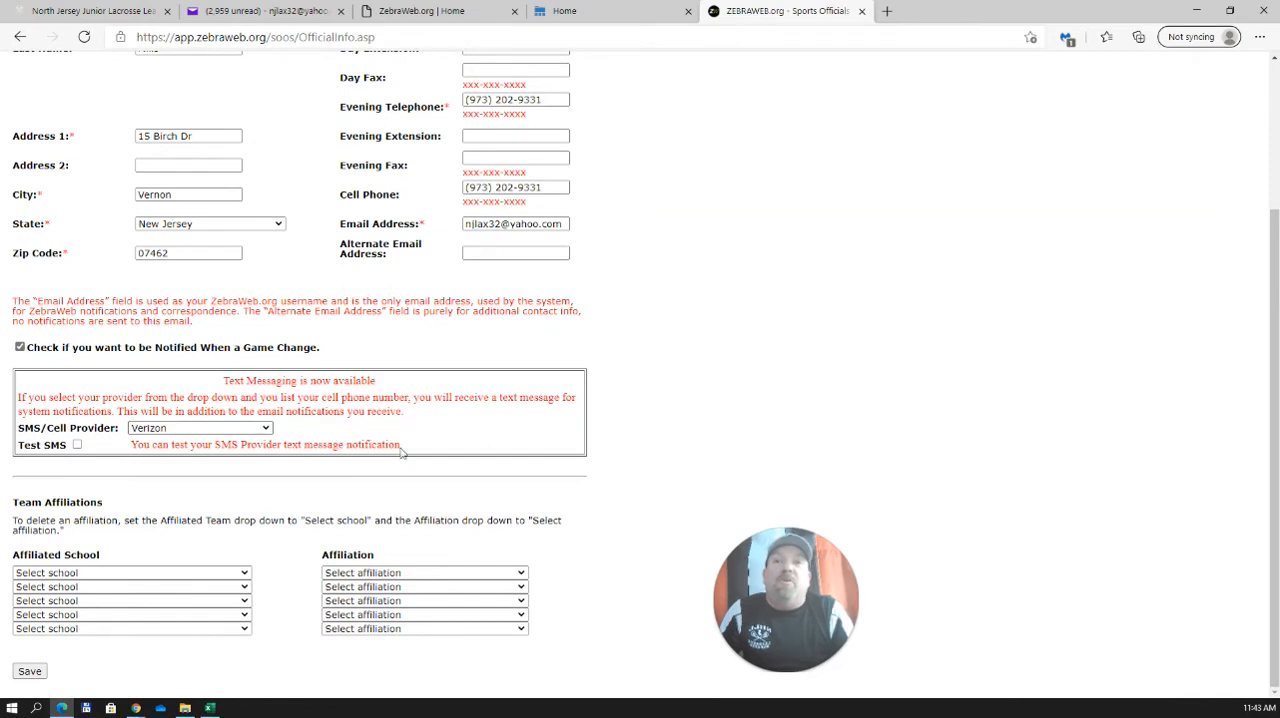
pyautogui.moveTo(236, 474)
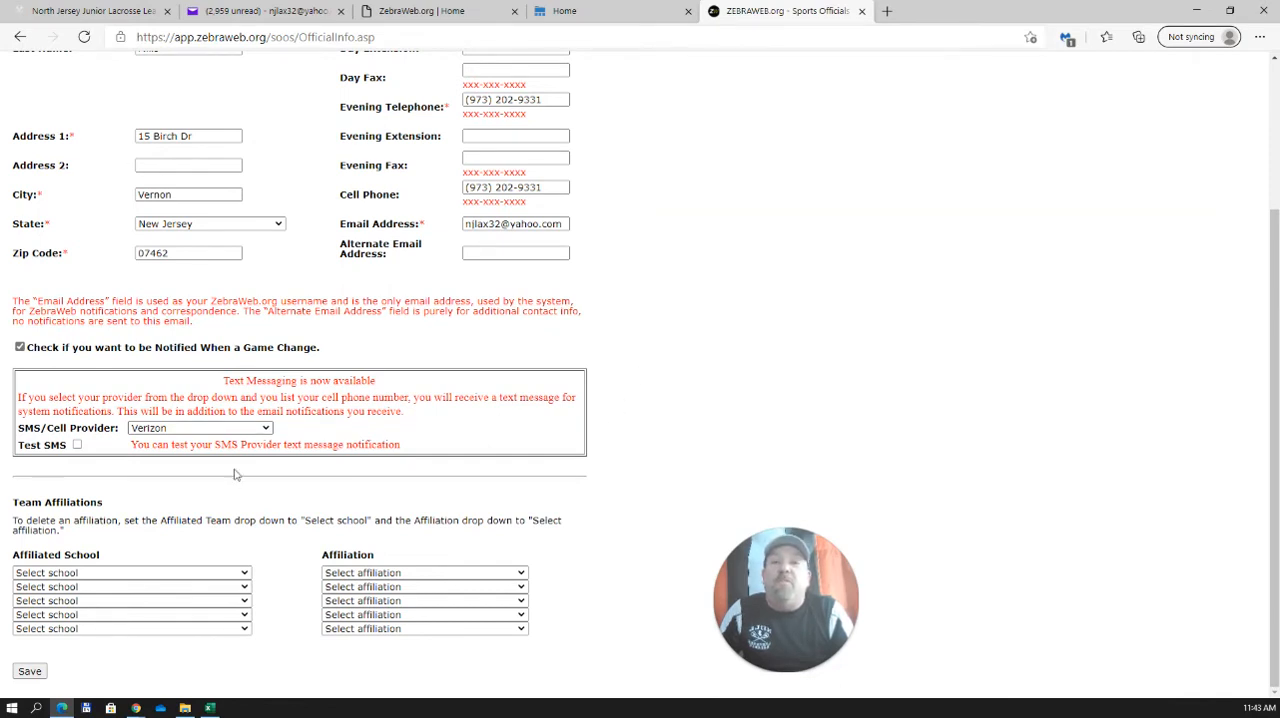
pyautogui.moveTo(344, 492)
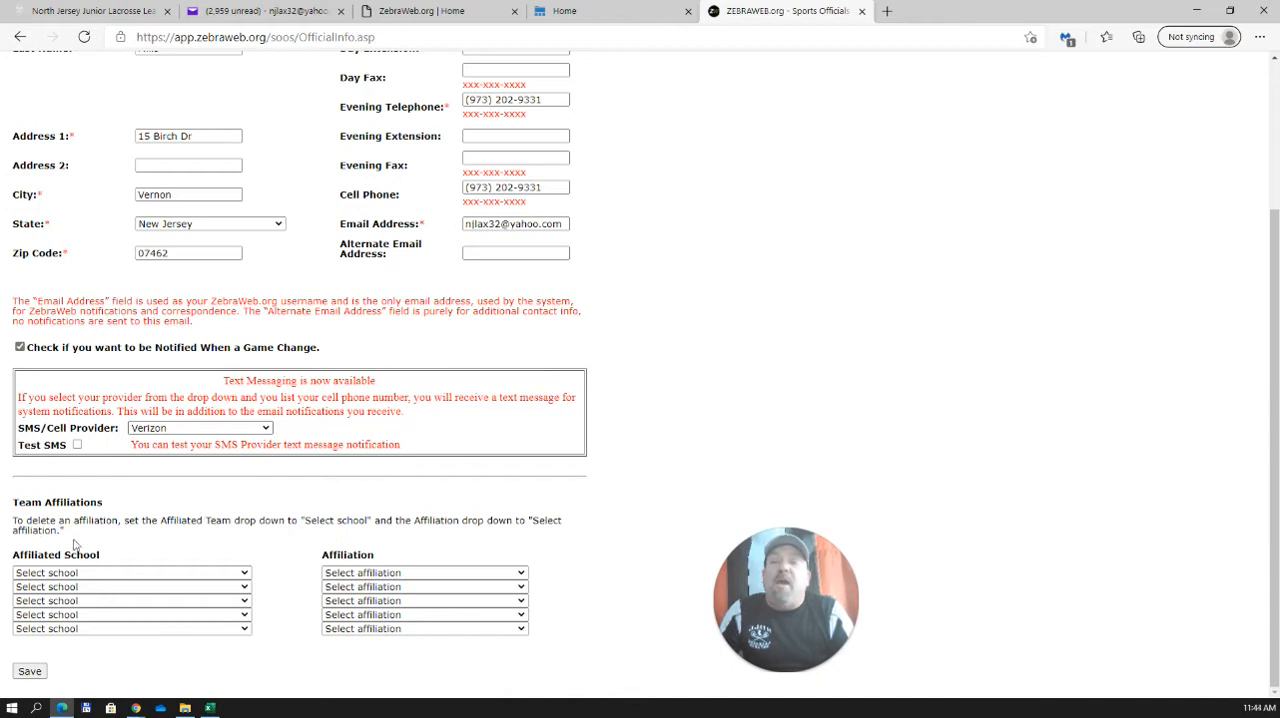
pyautogui.moveTo(158, 540)
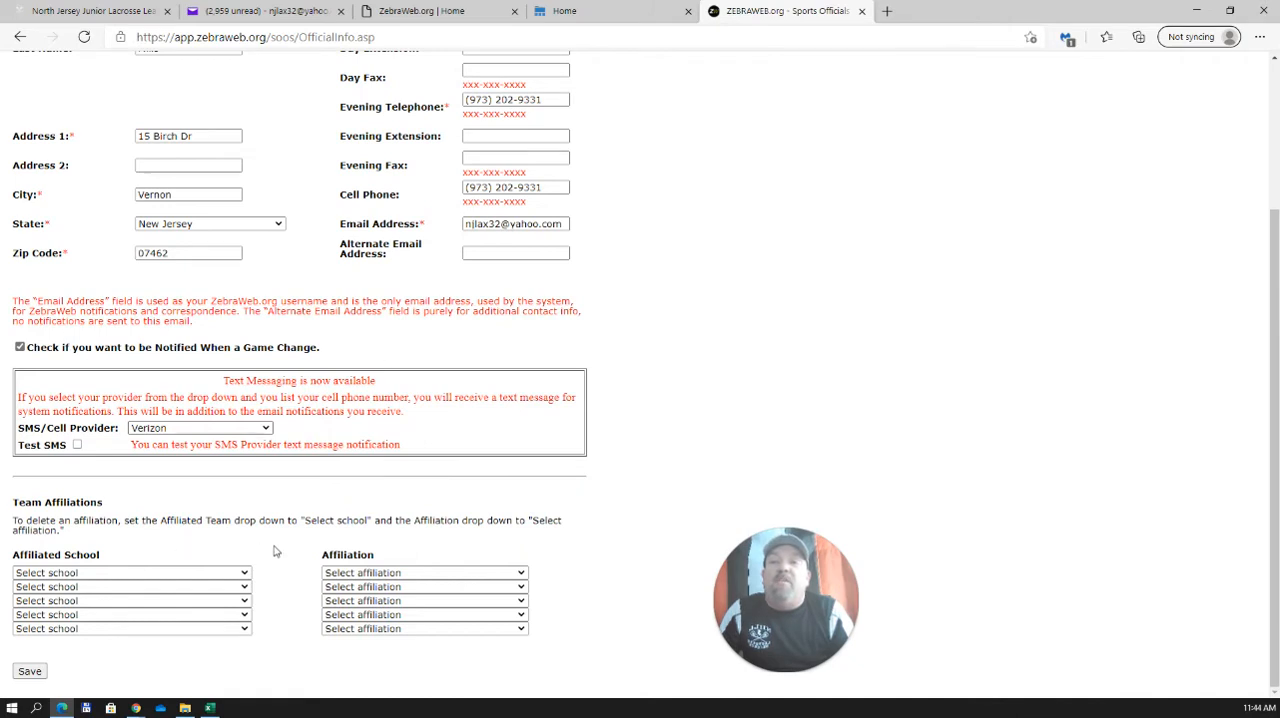
pyautogui.click(132, 572)
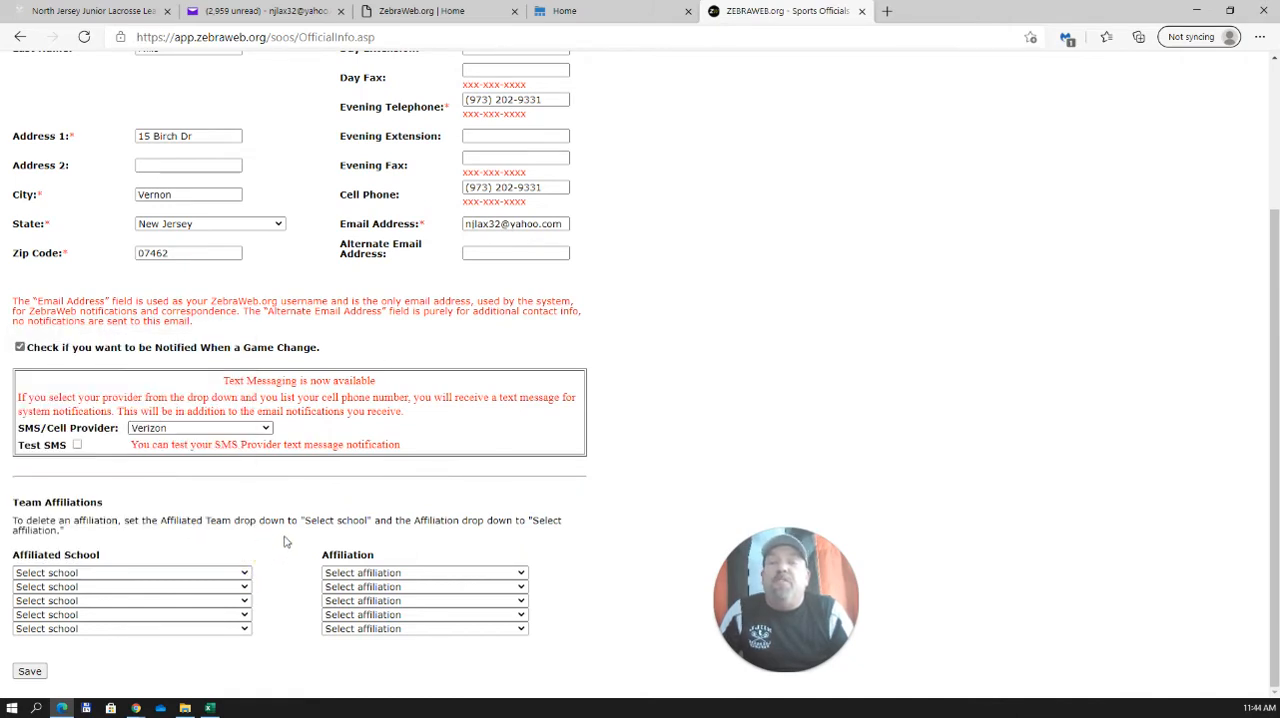
pyautogui.moveTo(280, 548)
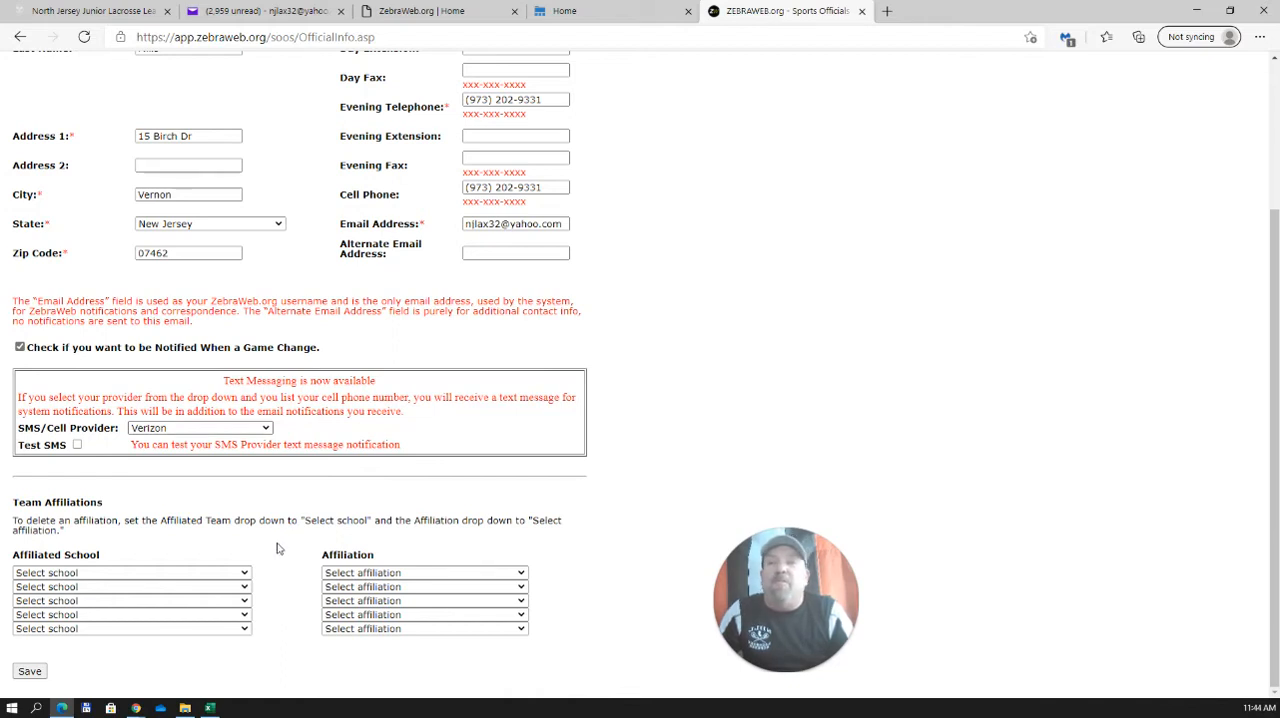
pyautogui.moveTo(268, 556)
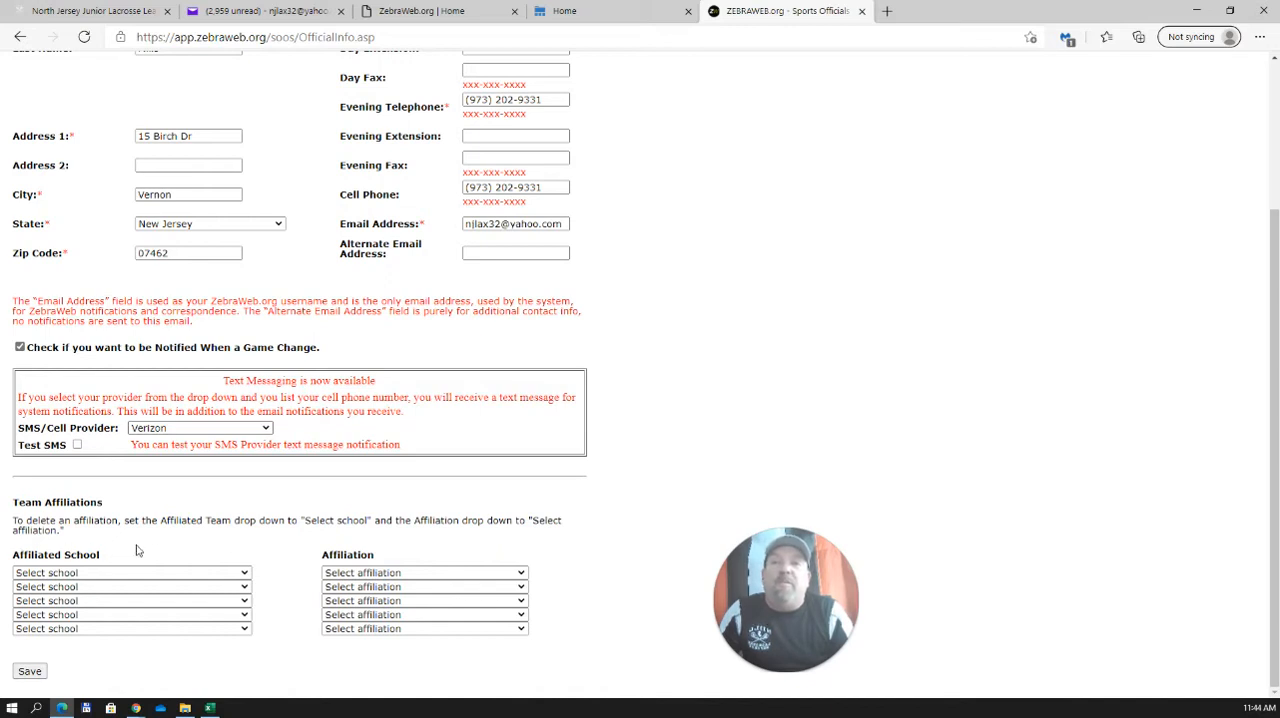
pyautogui.moveTo(260, 546)
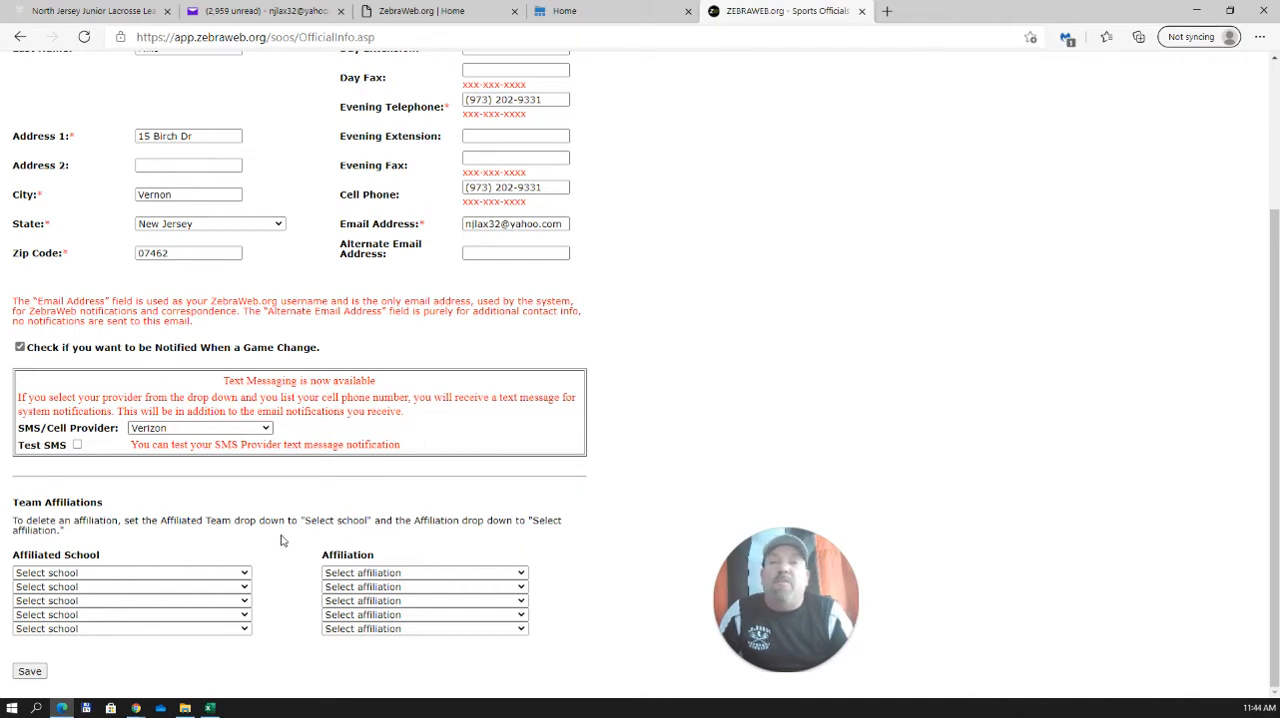
pyautogui.moveTo(128, 604)
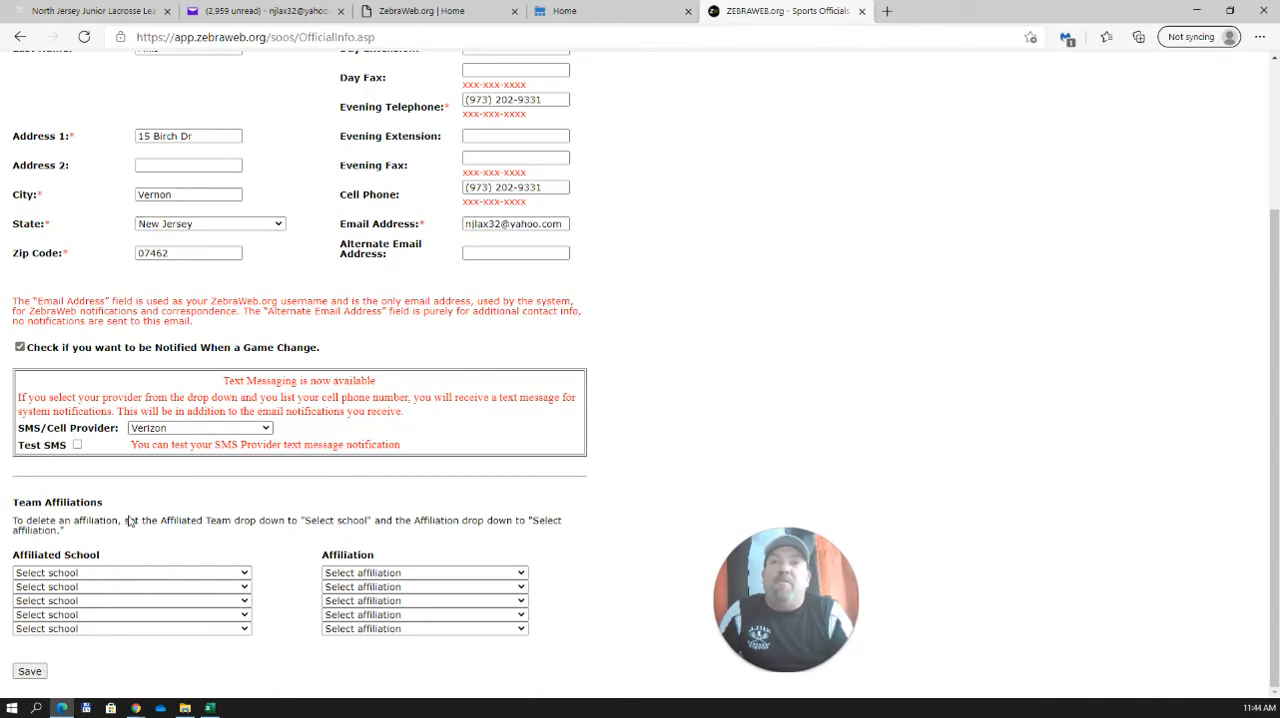
pyautogui.scroll(3)
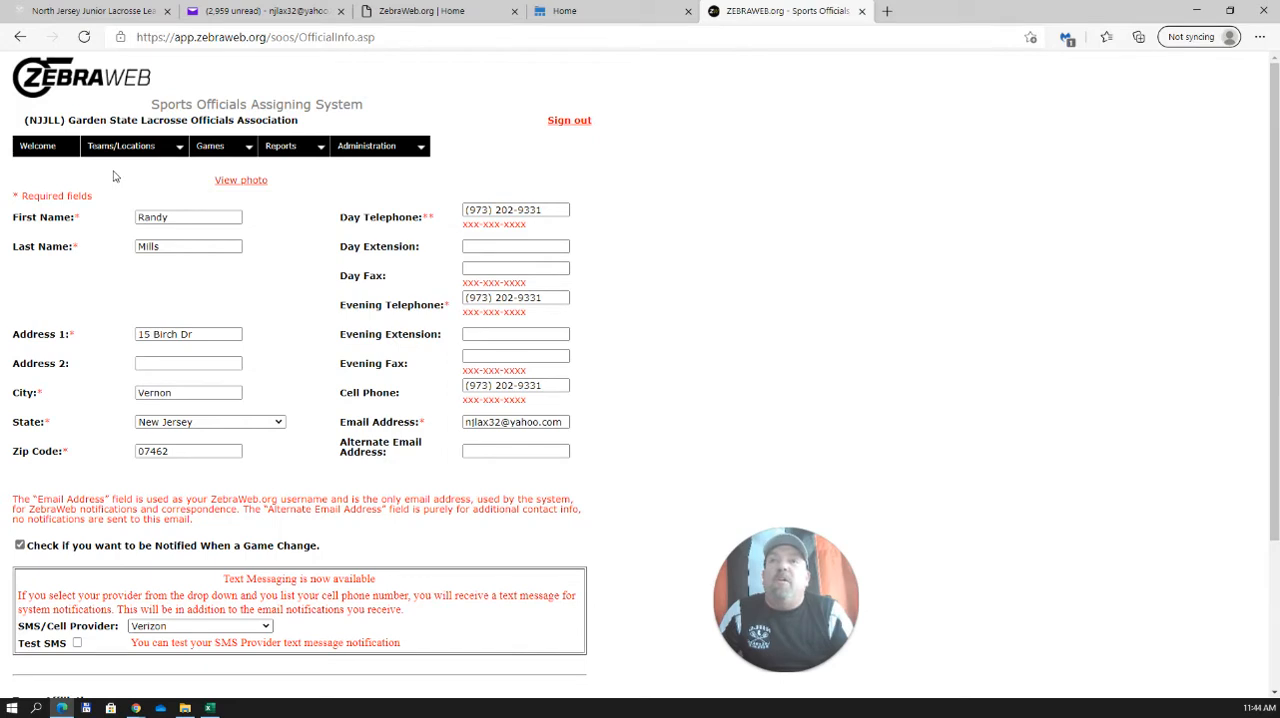
# Step: Go to Notifications, showing all five game and memo alert options checked
pyautogui.click(120, 144)
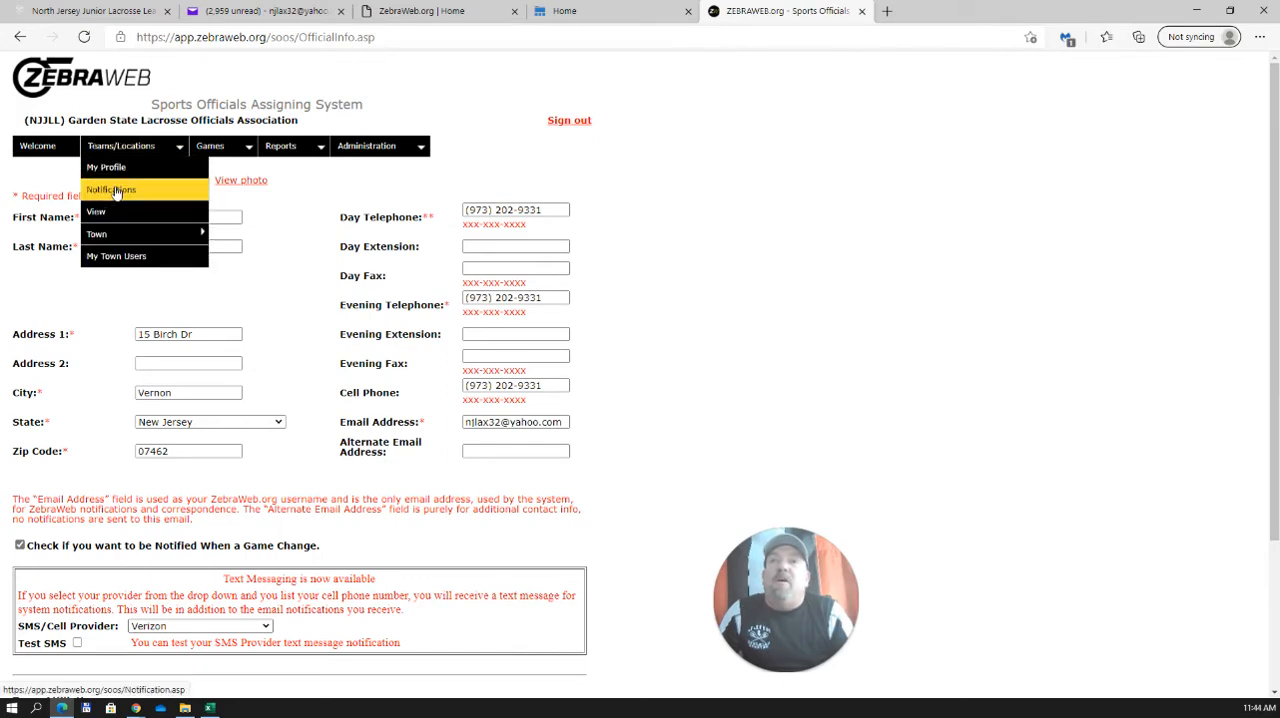
pyautogui.click(112, 190)
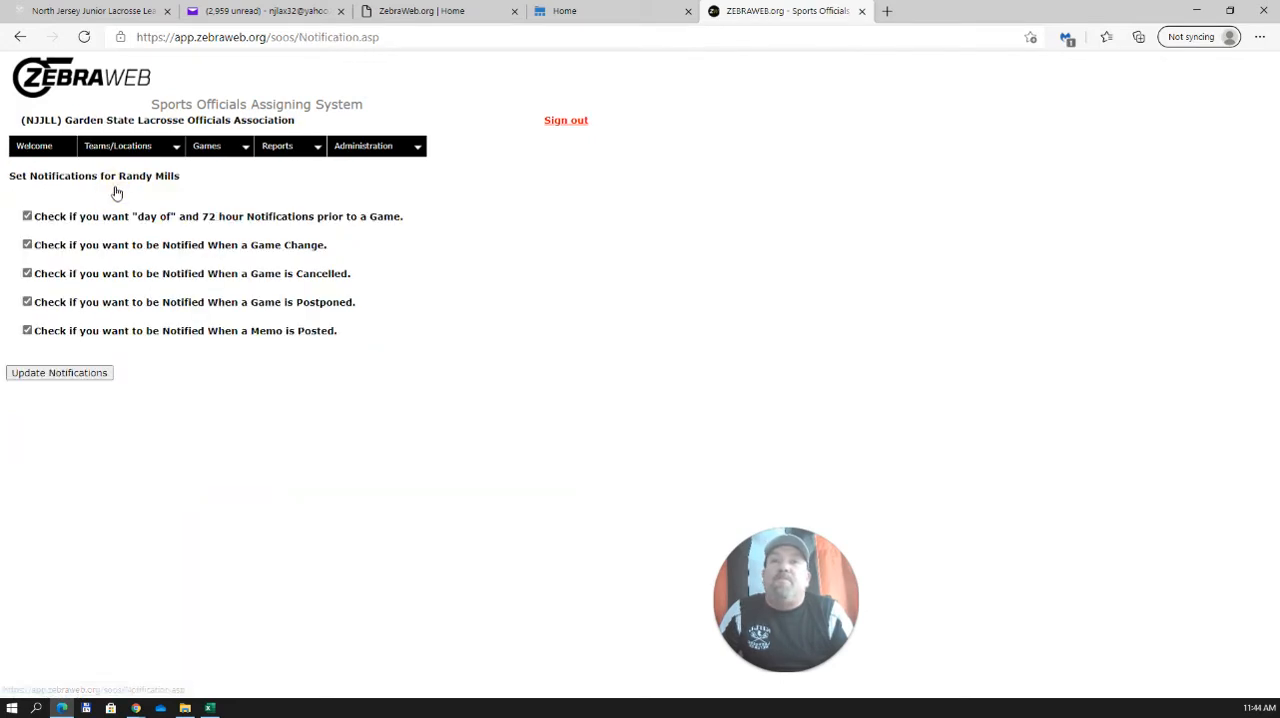
pyautogui.moveTo(420, 232)
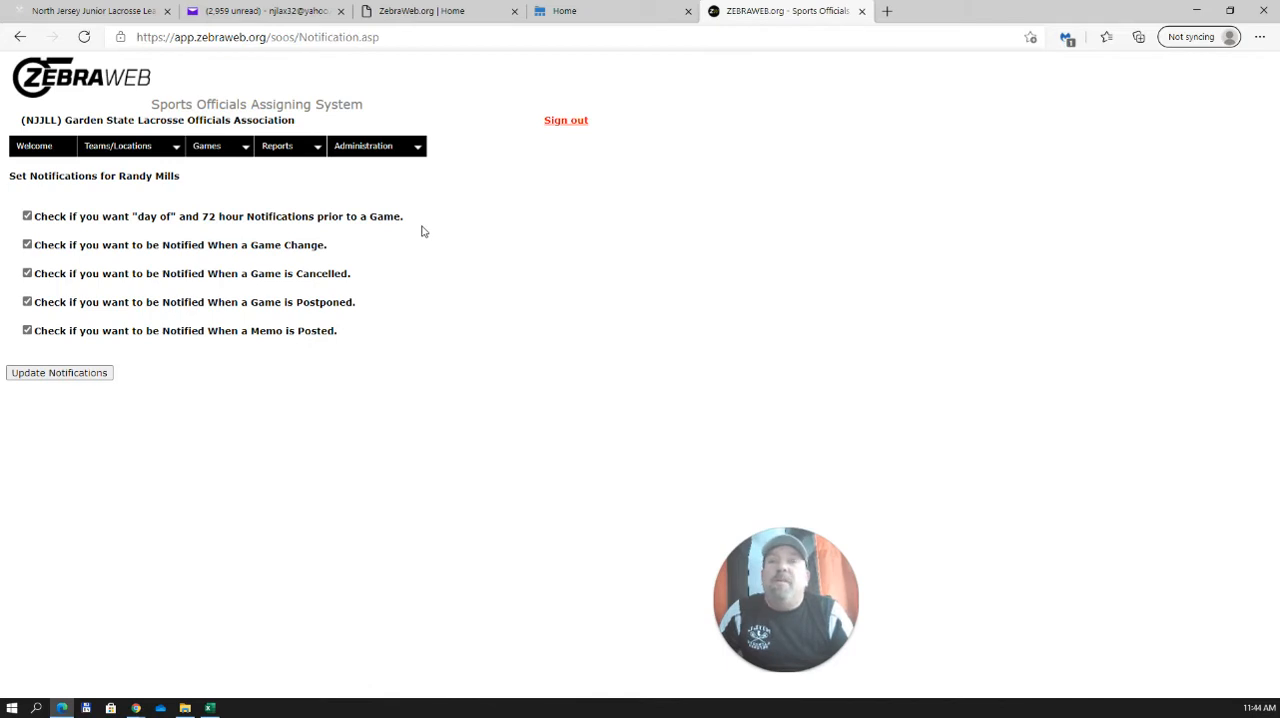
pyautogui.moveTo(368, 280)
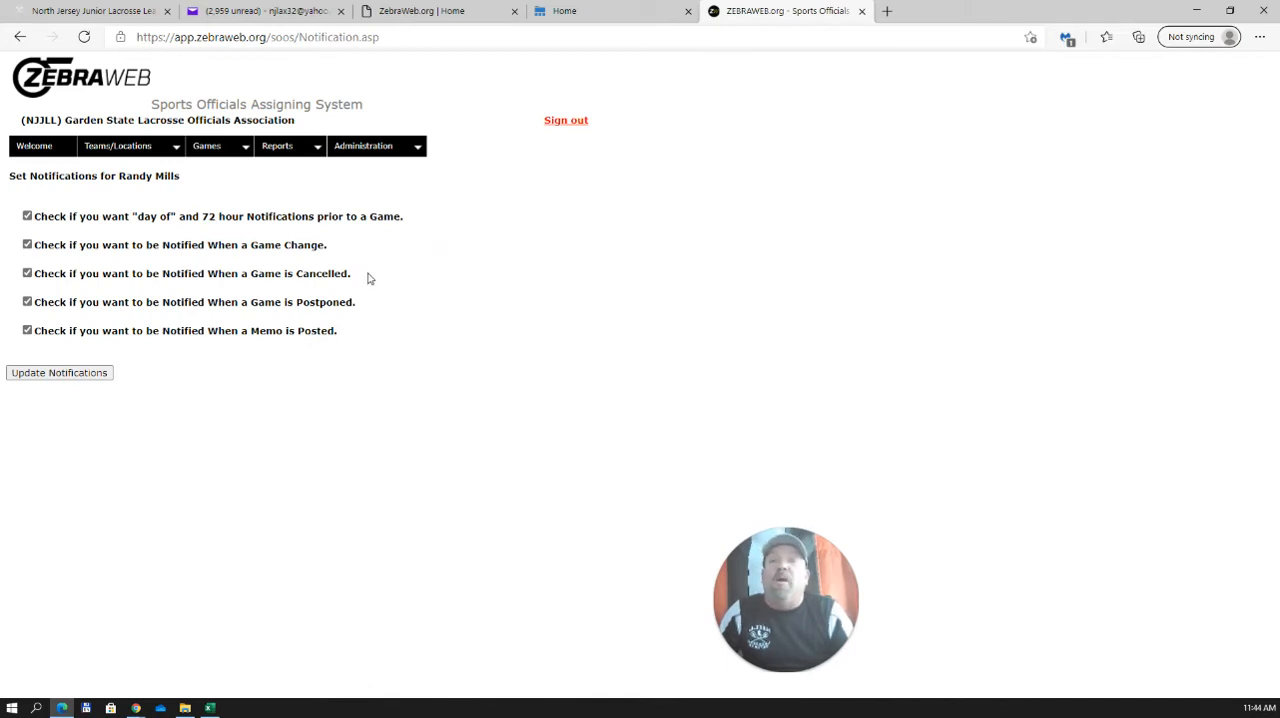
pyautogui.moveTo(364, 284)
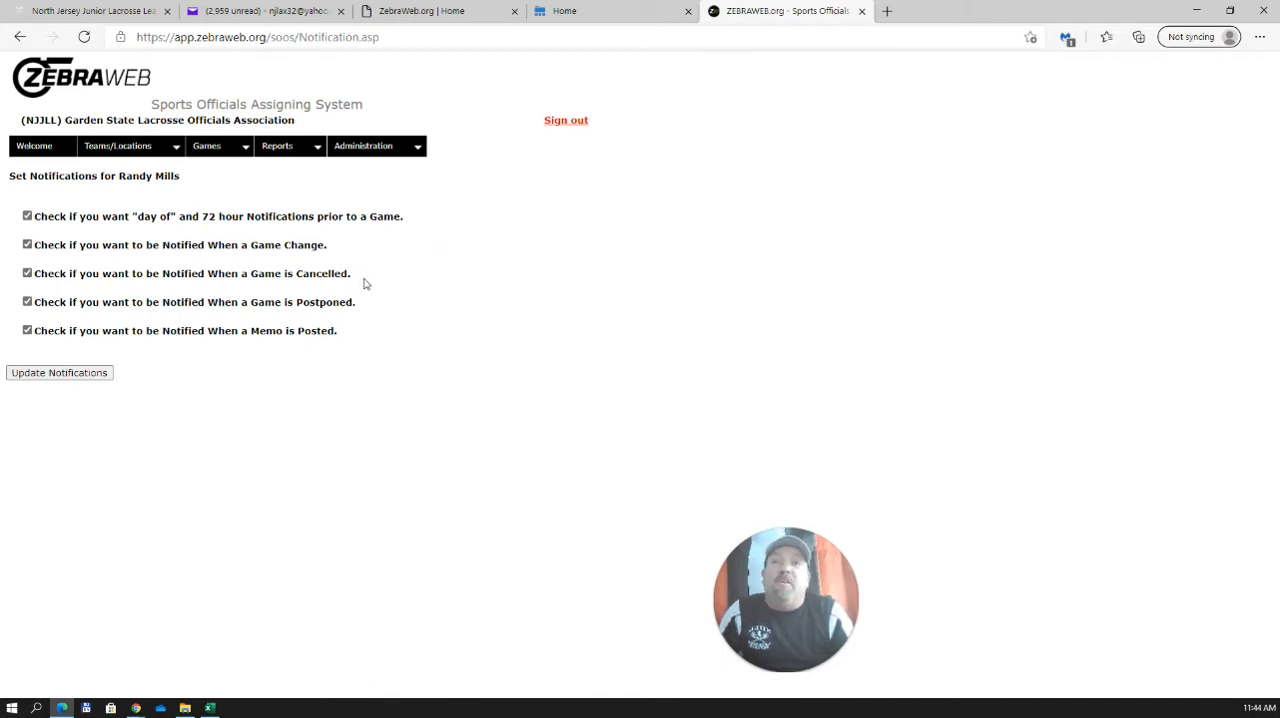
pyautogui.moveTo(104, 398)
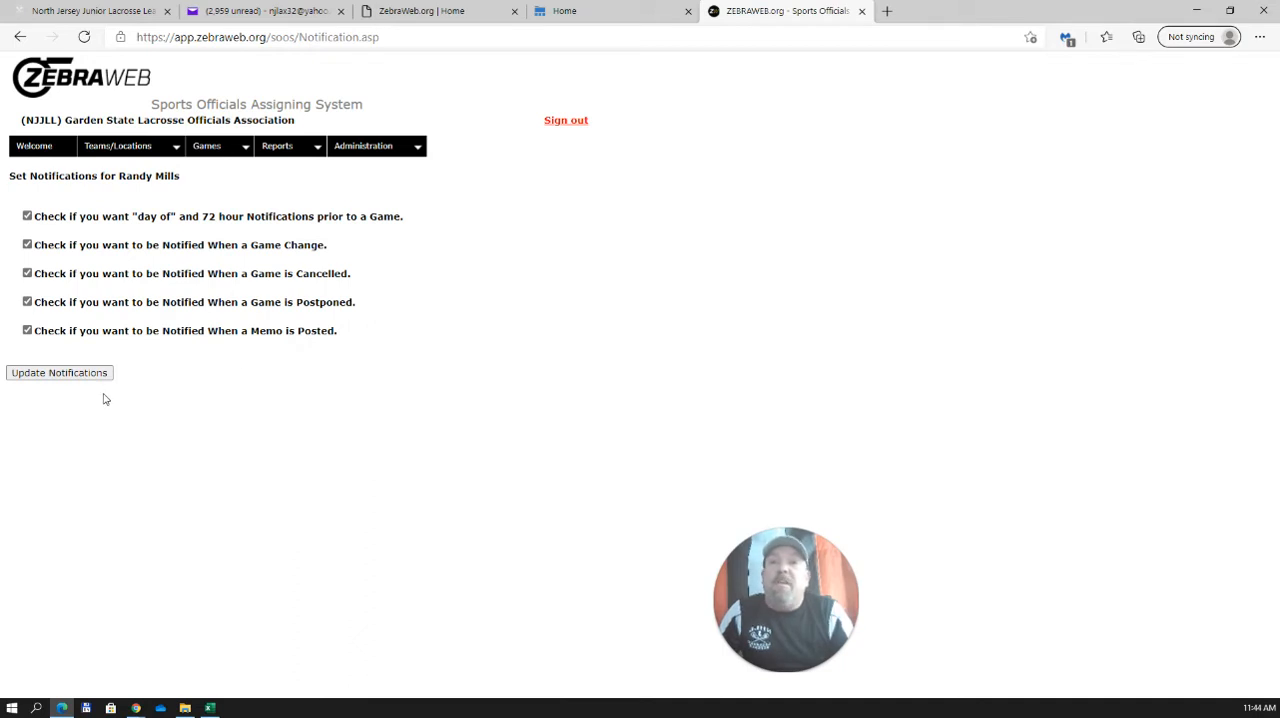
pyautogui.moveTo(380, 272)
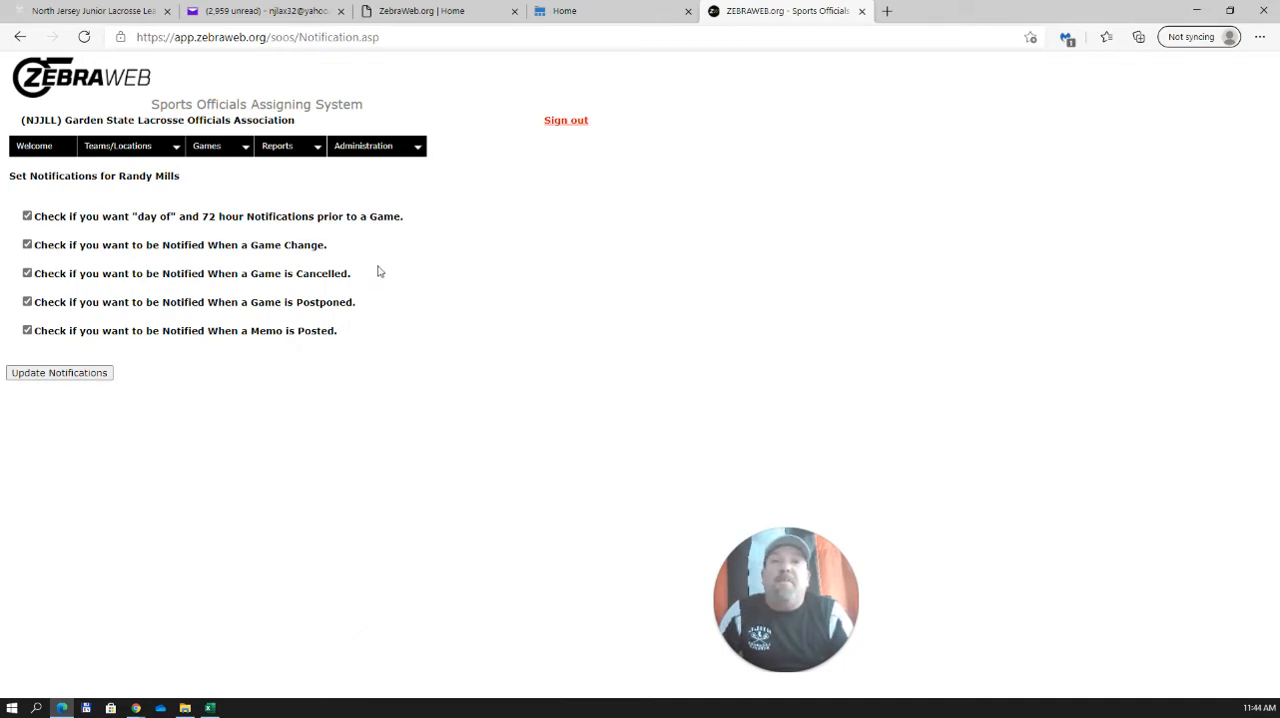
pyautogui.moveTo(408, 232)
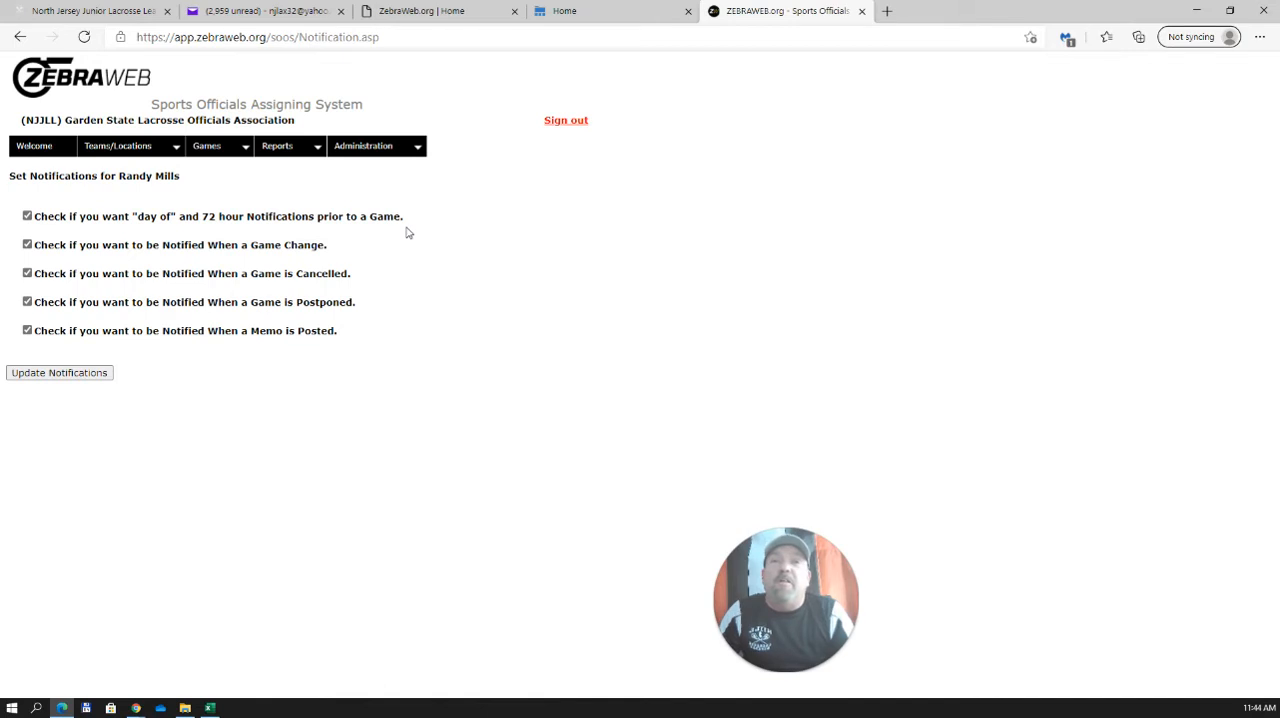
pyautogui.moveTo(336, 356)
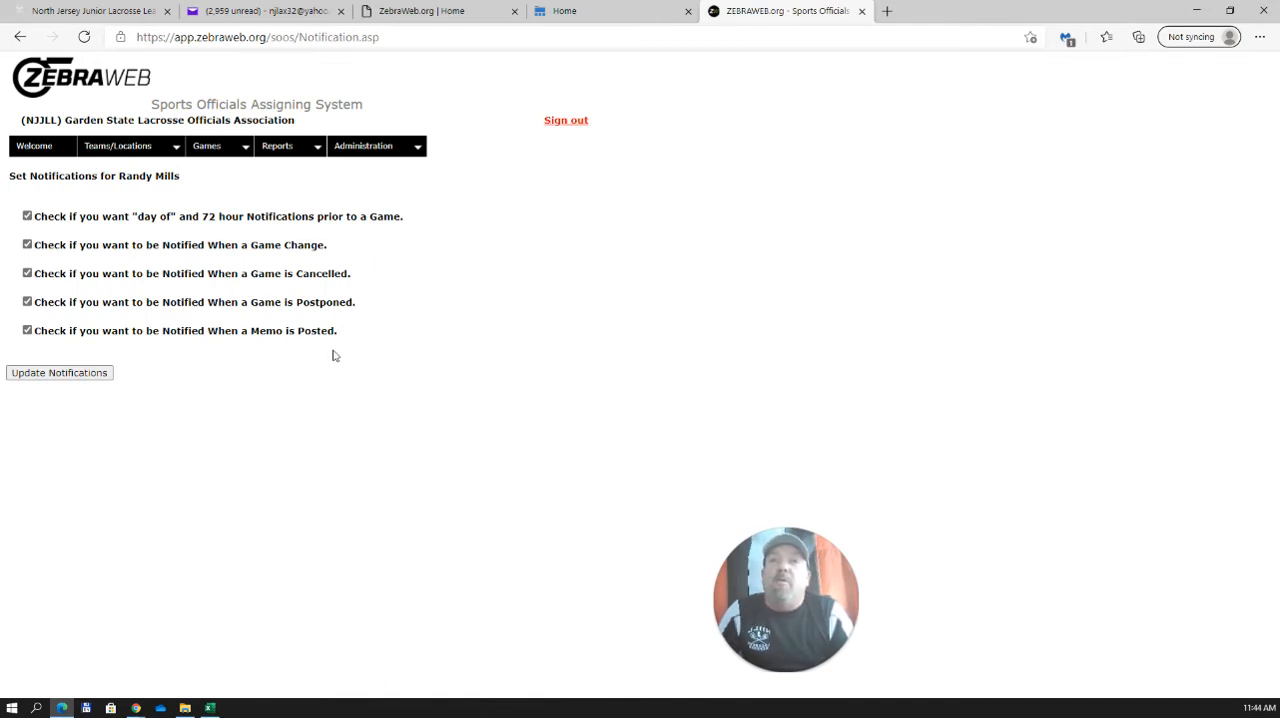
# Step: Go to Teams/Locations View and browse the expanded team list of town grade-level teams
pyautogui.click(116, 144)
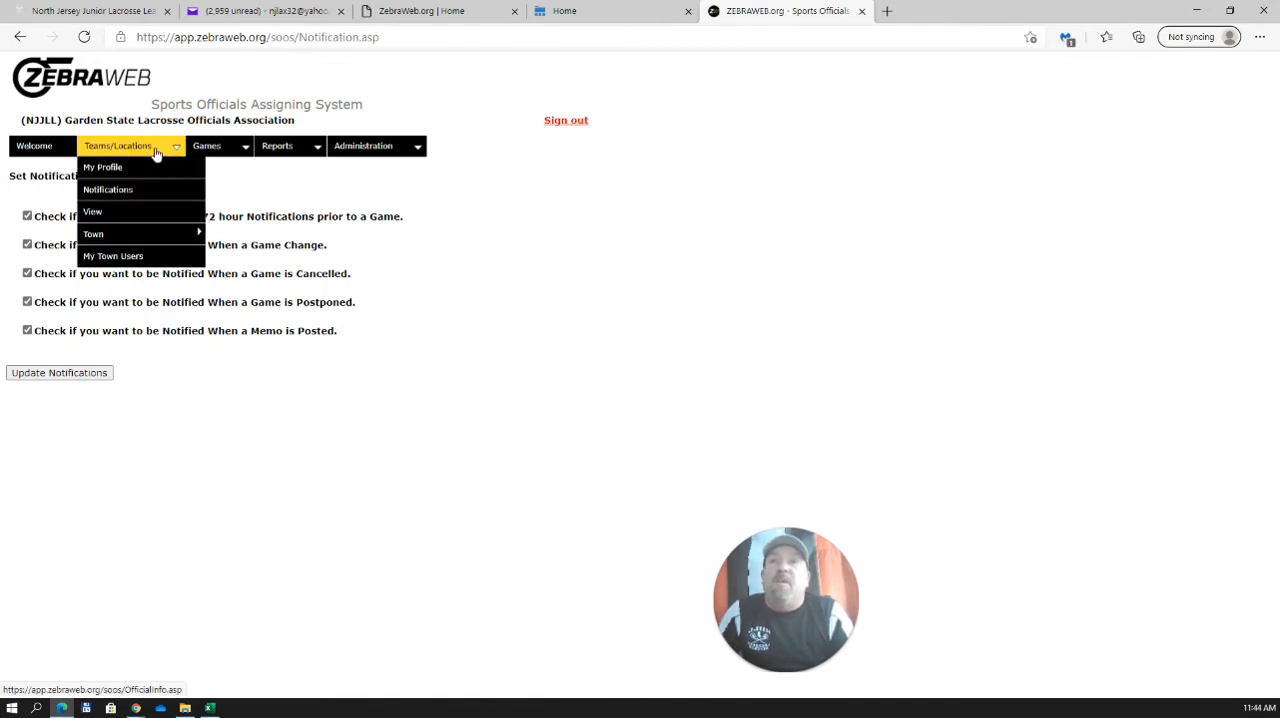
pyautogui.moveTo(92, 212)
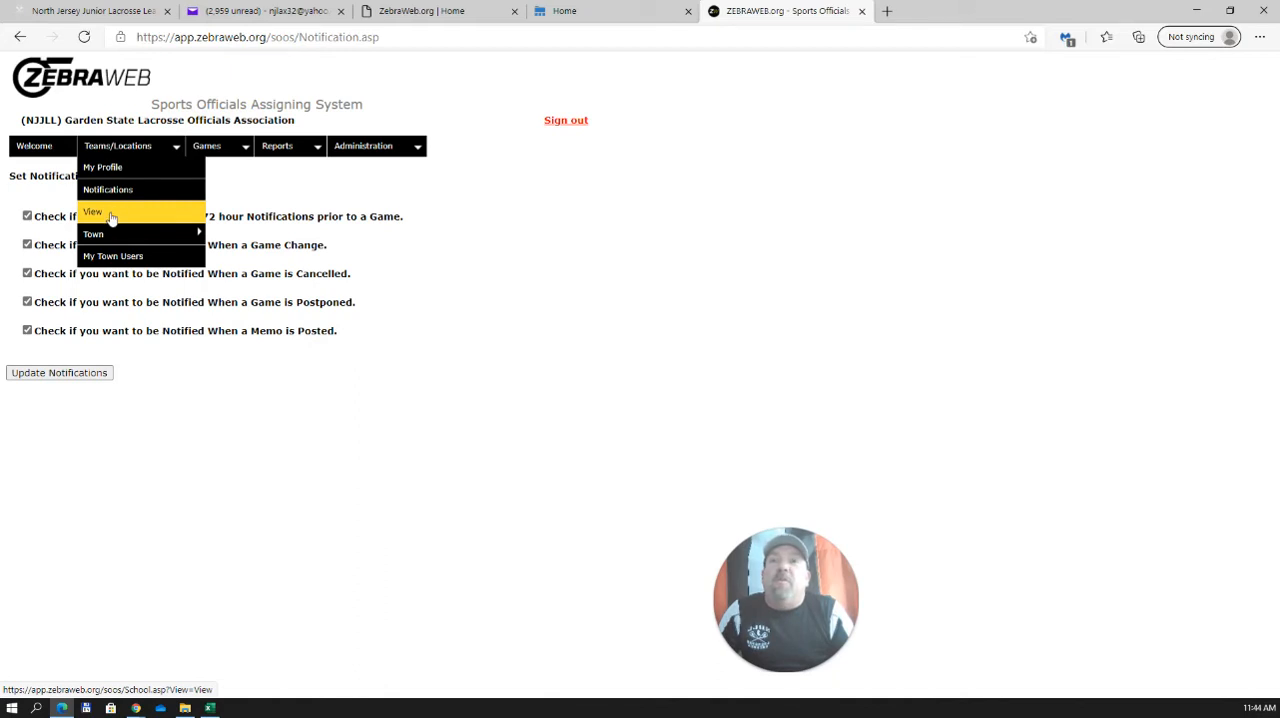
pyautogui.click(92, 212)
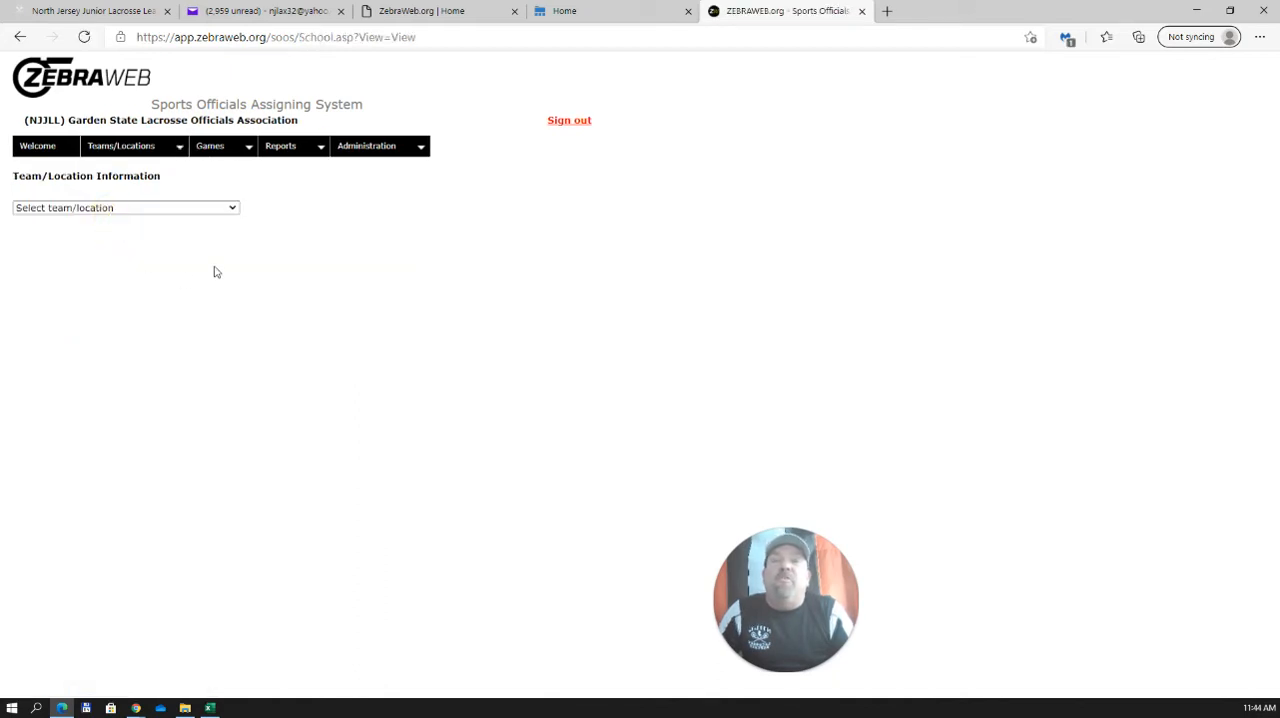
pyautogui.moveTo(208, 260)
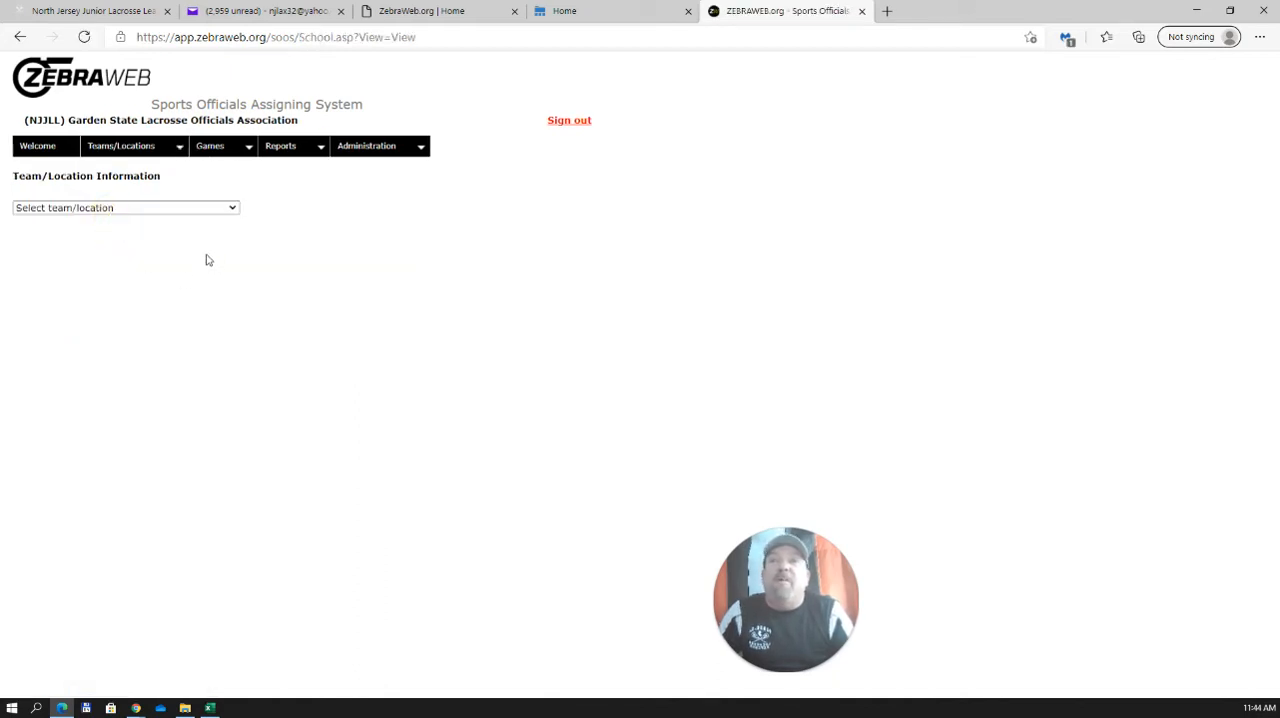
pyautogui.click(124, 206)
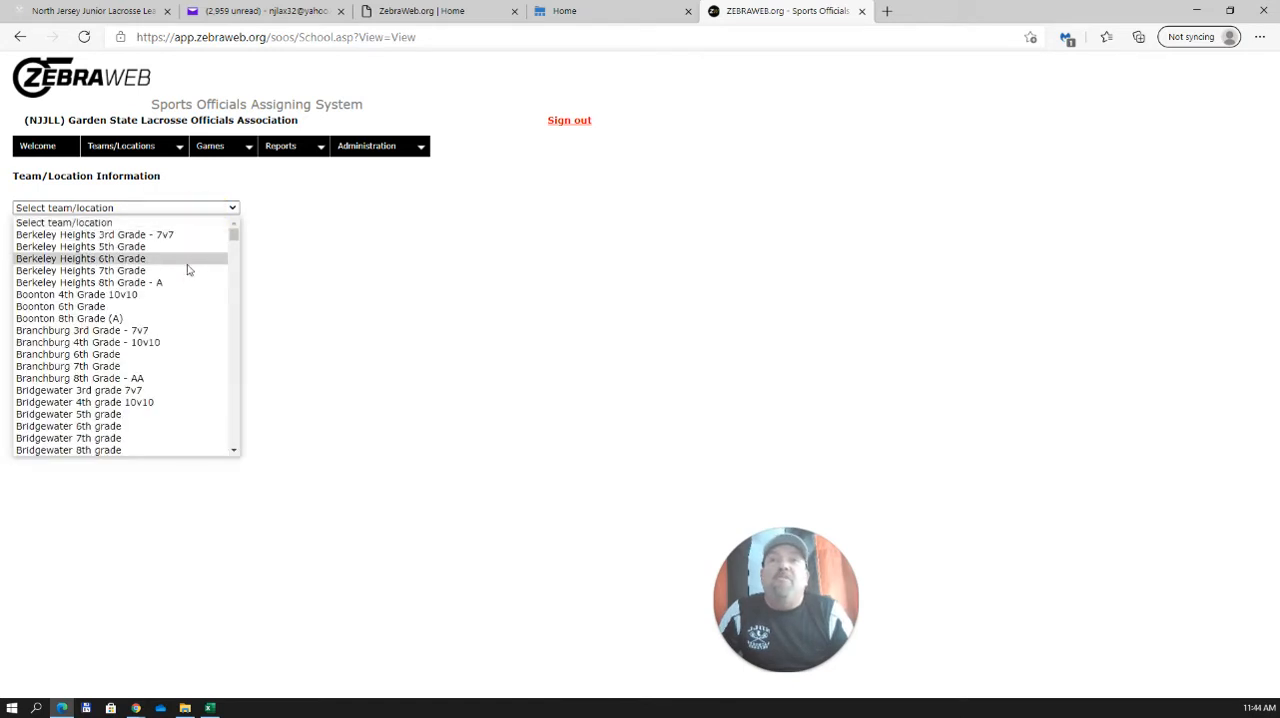
pyautogui.scroll(-3)
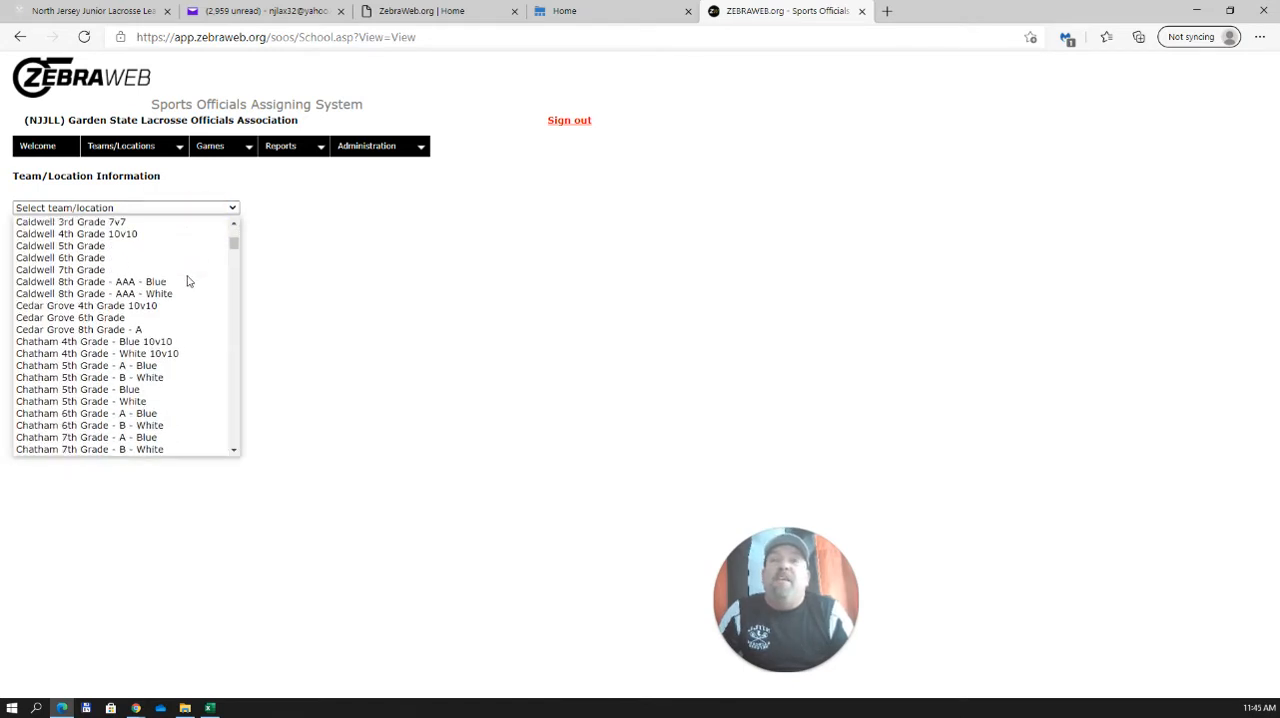
pyautogui.scroll(-3)
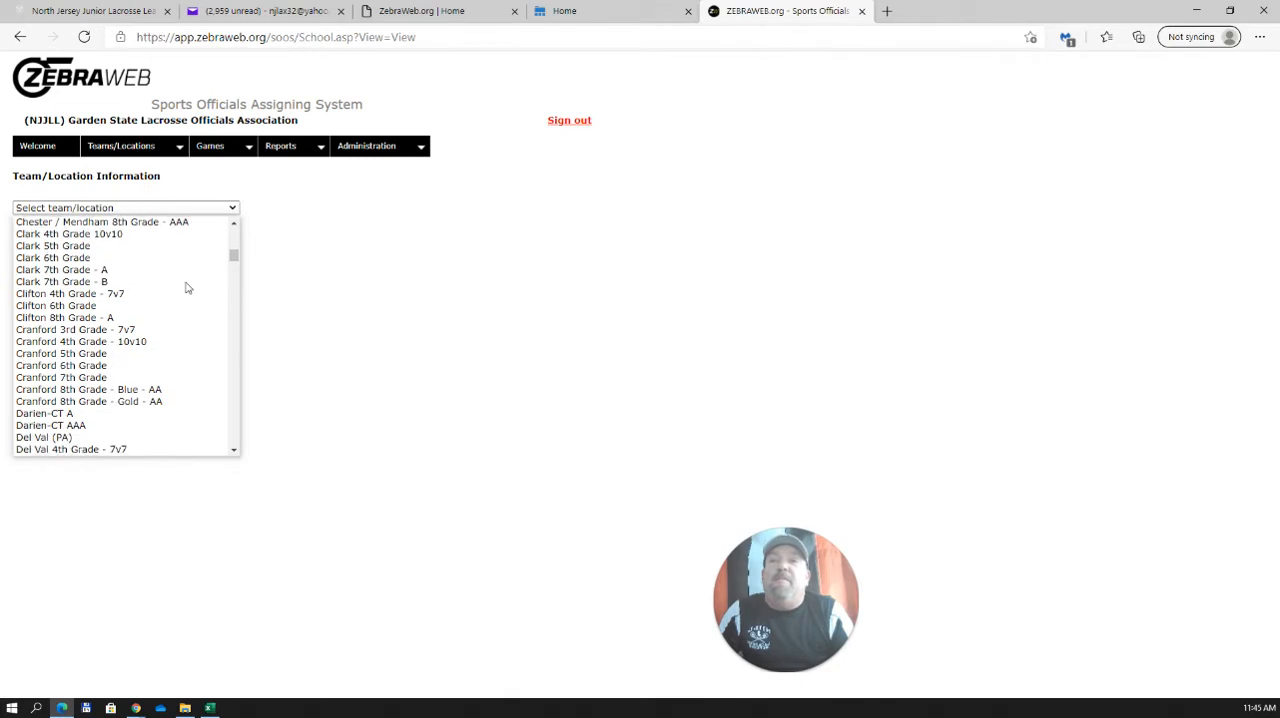
pyautogui.scroll(3)
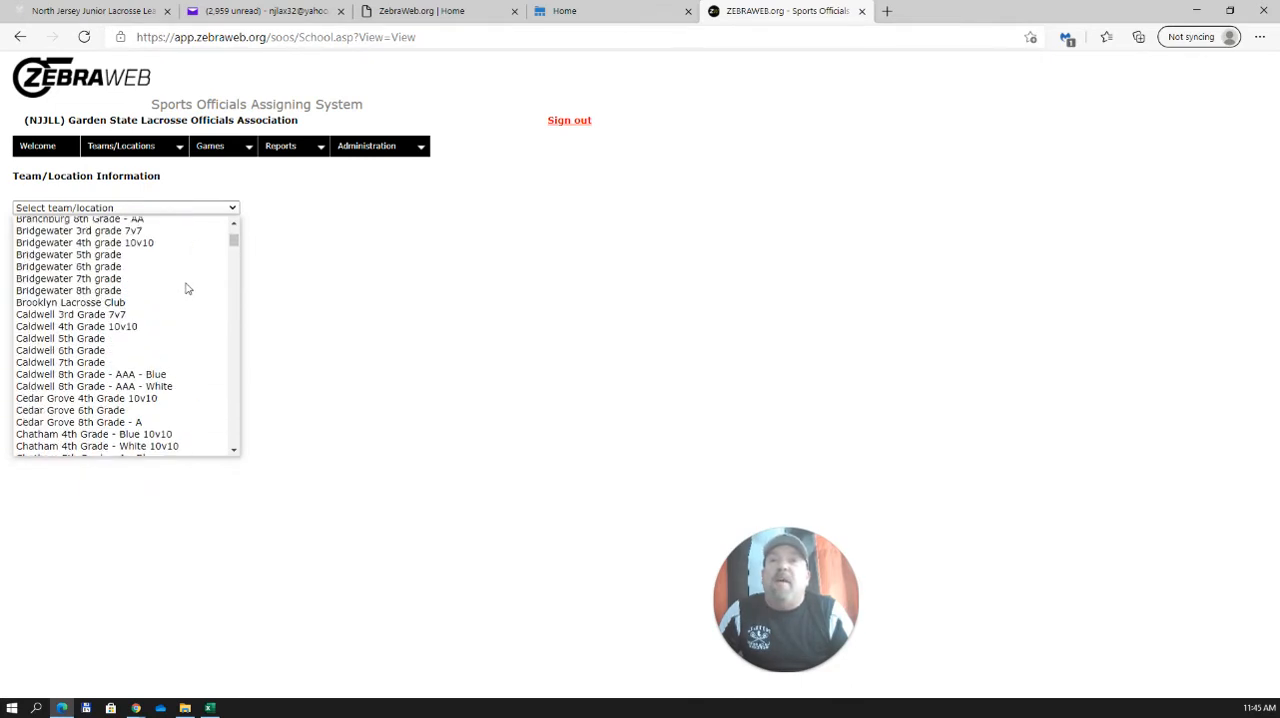
pyautogui.scroll(3)
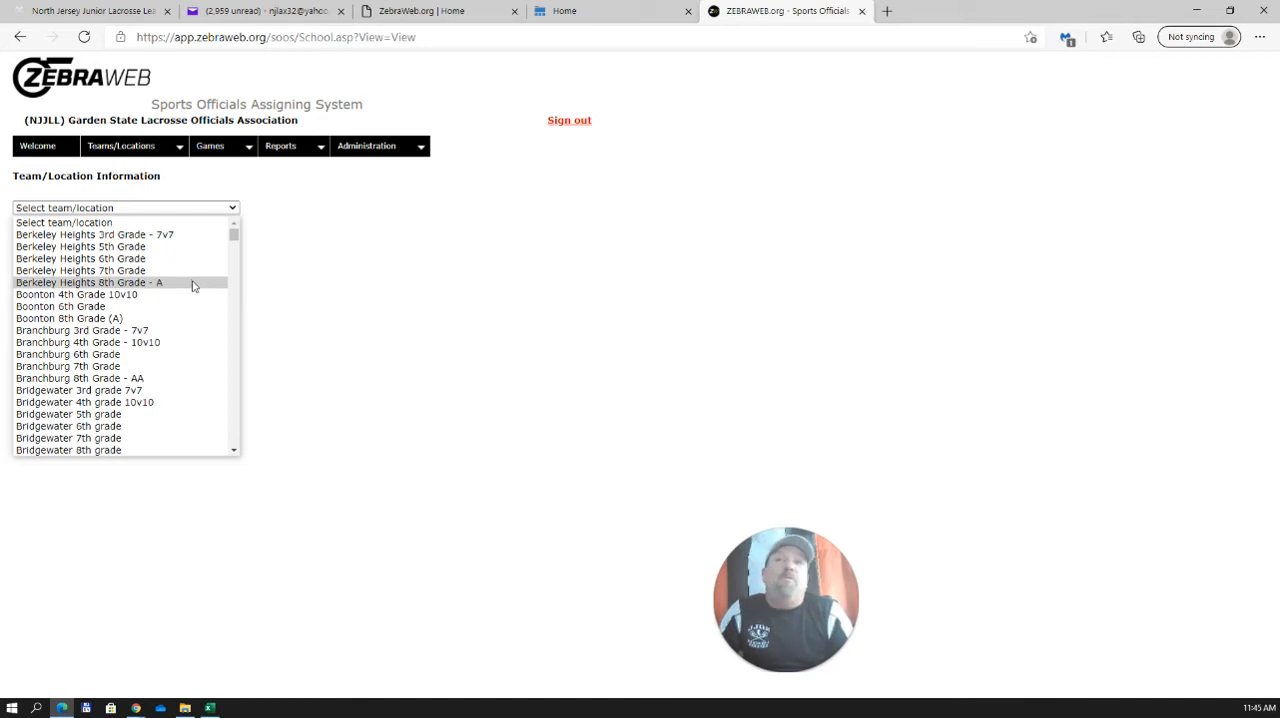
pyautogui.moveTo(190, 294)
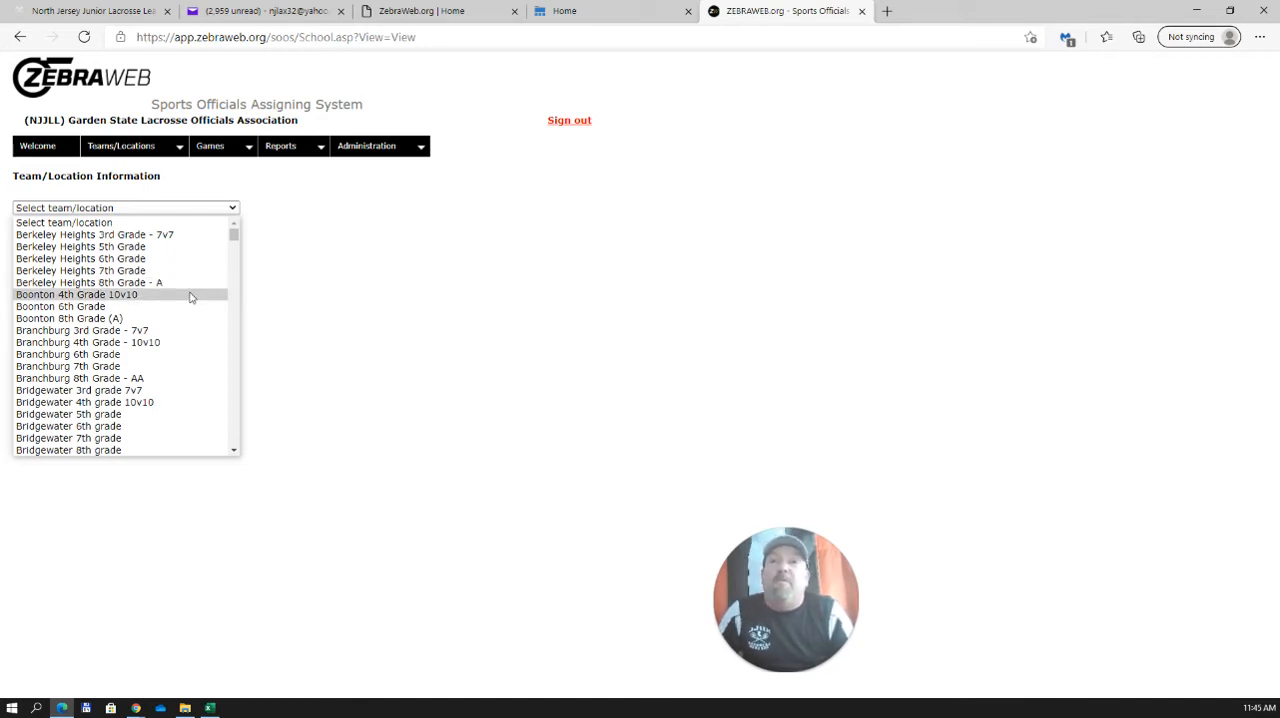
pyautogui.moveTo(180, 306)
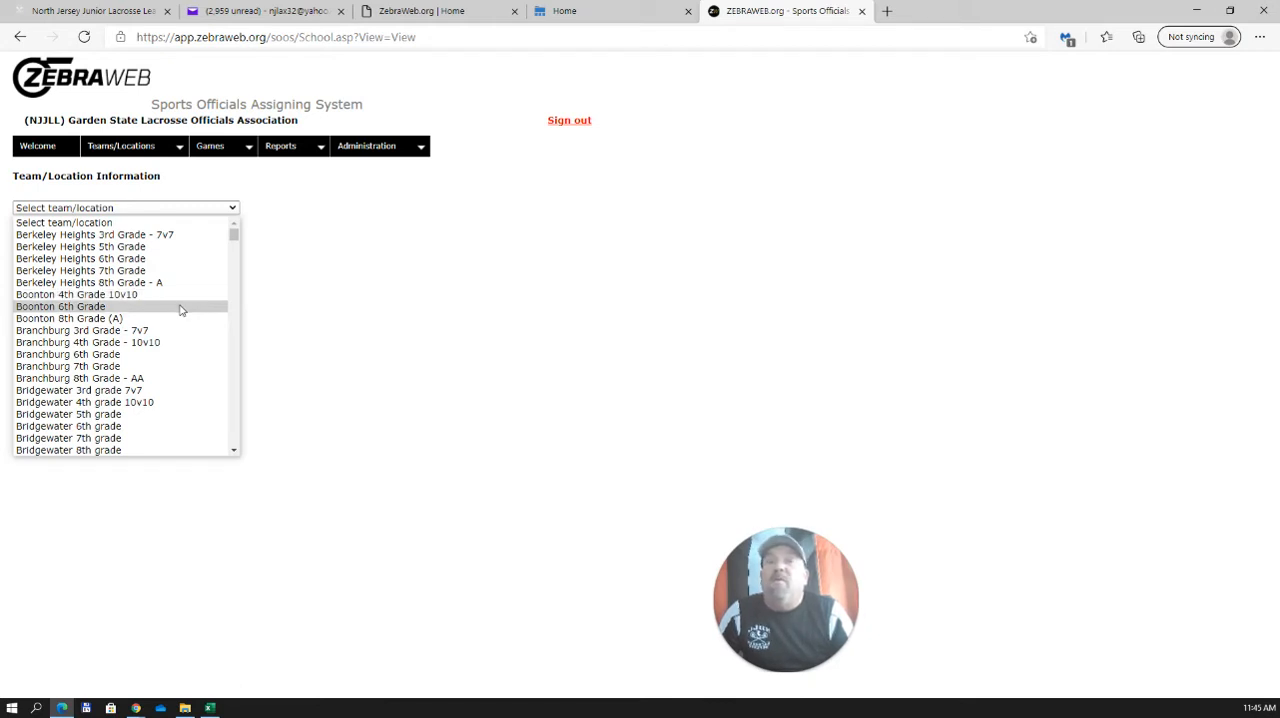
# Step: Select Boonton 6th Grade and review its game type, team contacts and team user classification
pyautogui.click(60, 306)
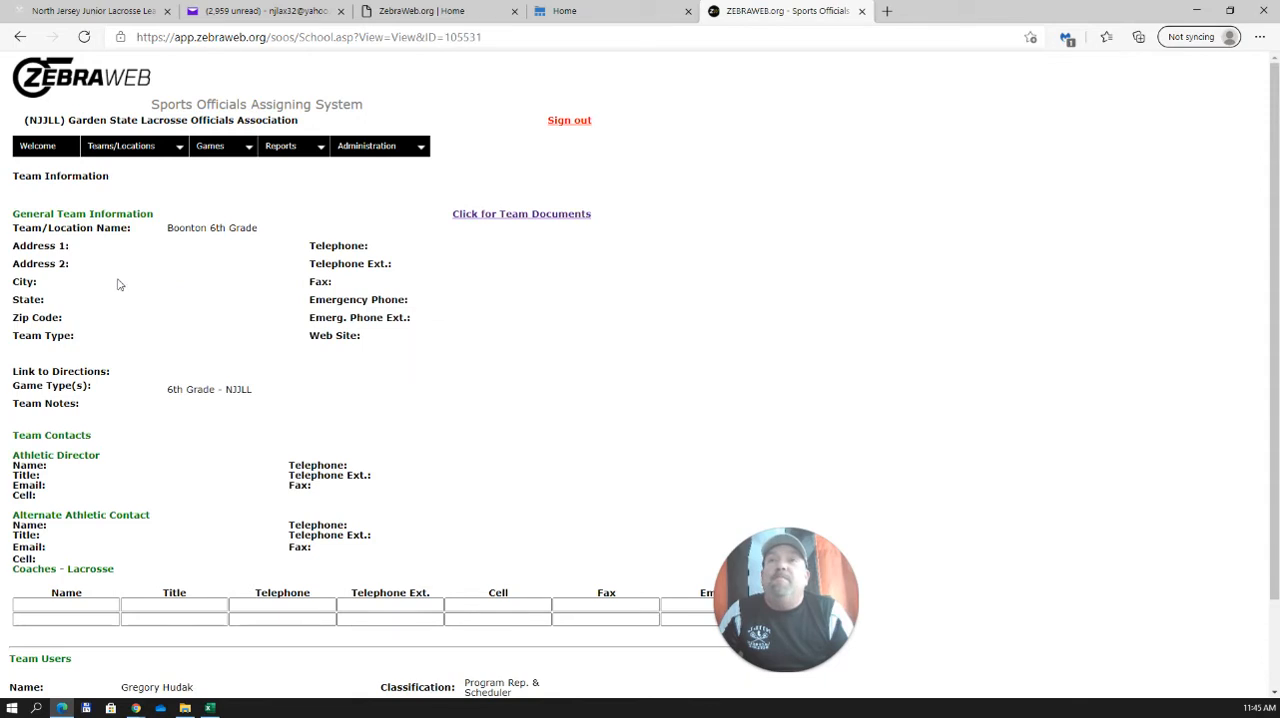
pyautogui.moveTo(192, 296)
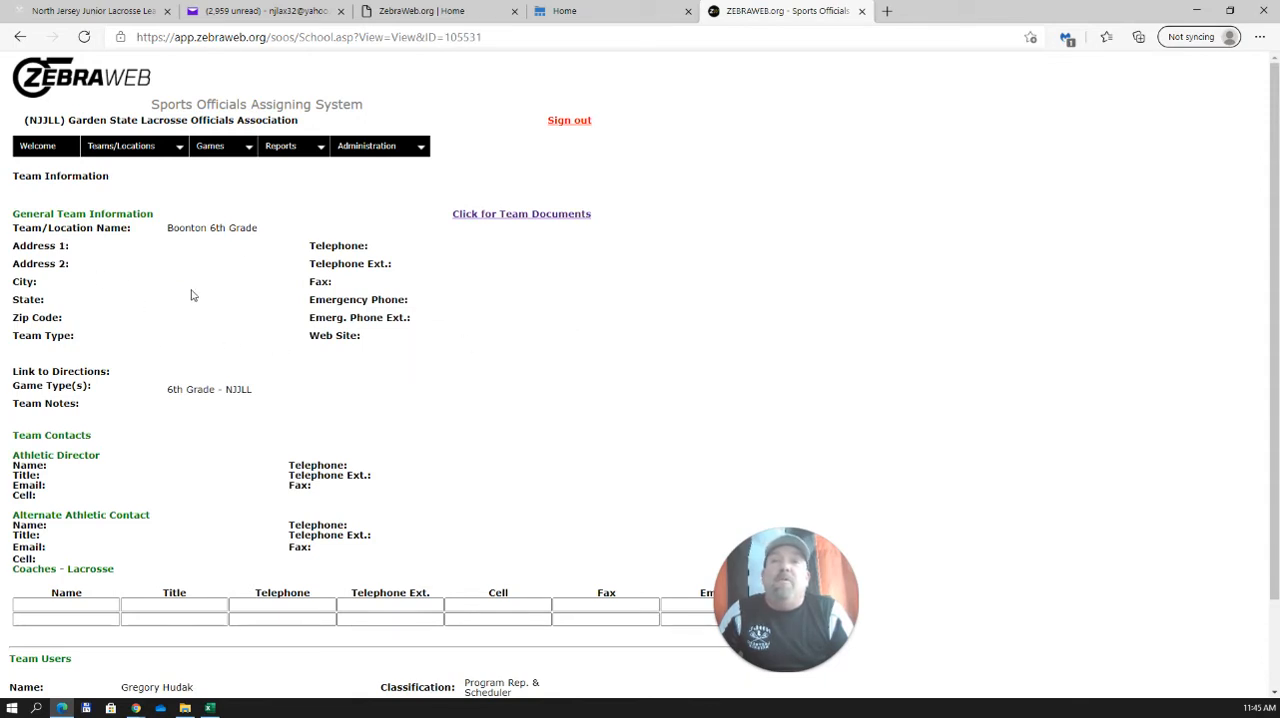
pyautogui.scroll(-3)
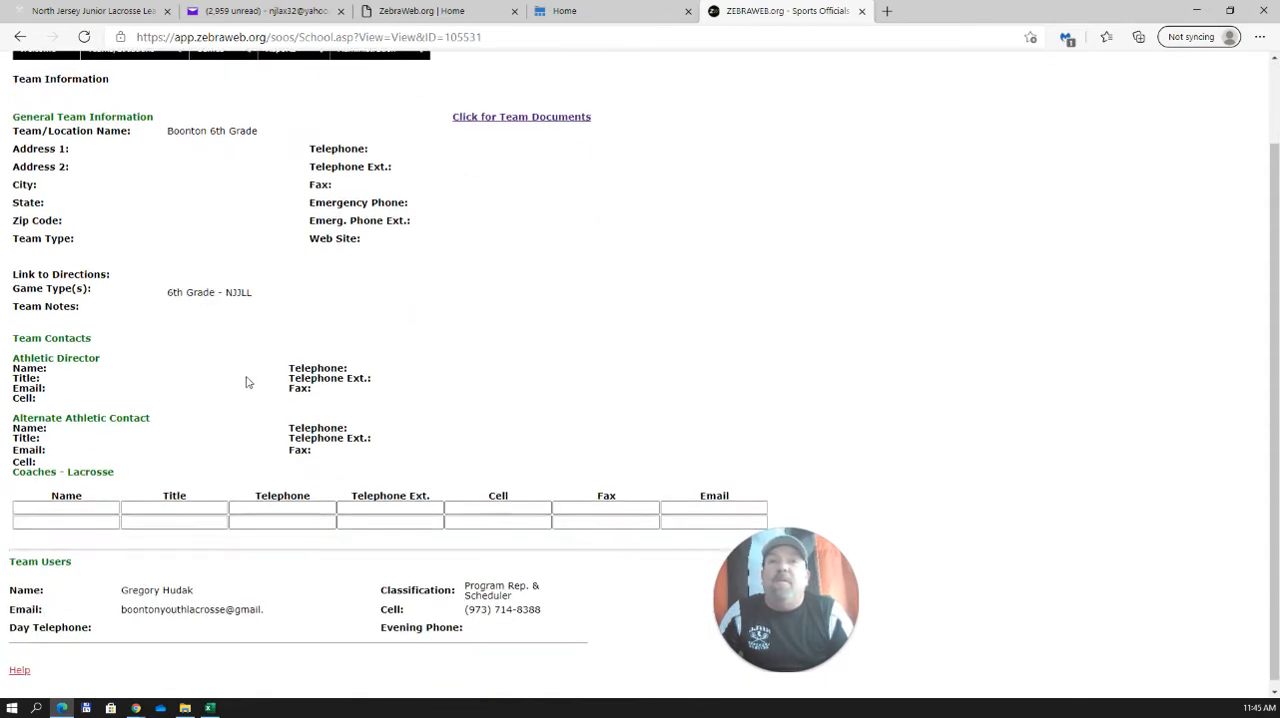
pyautogui.scroll(3)
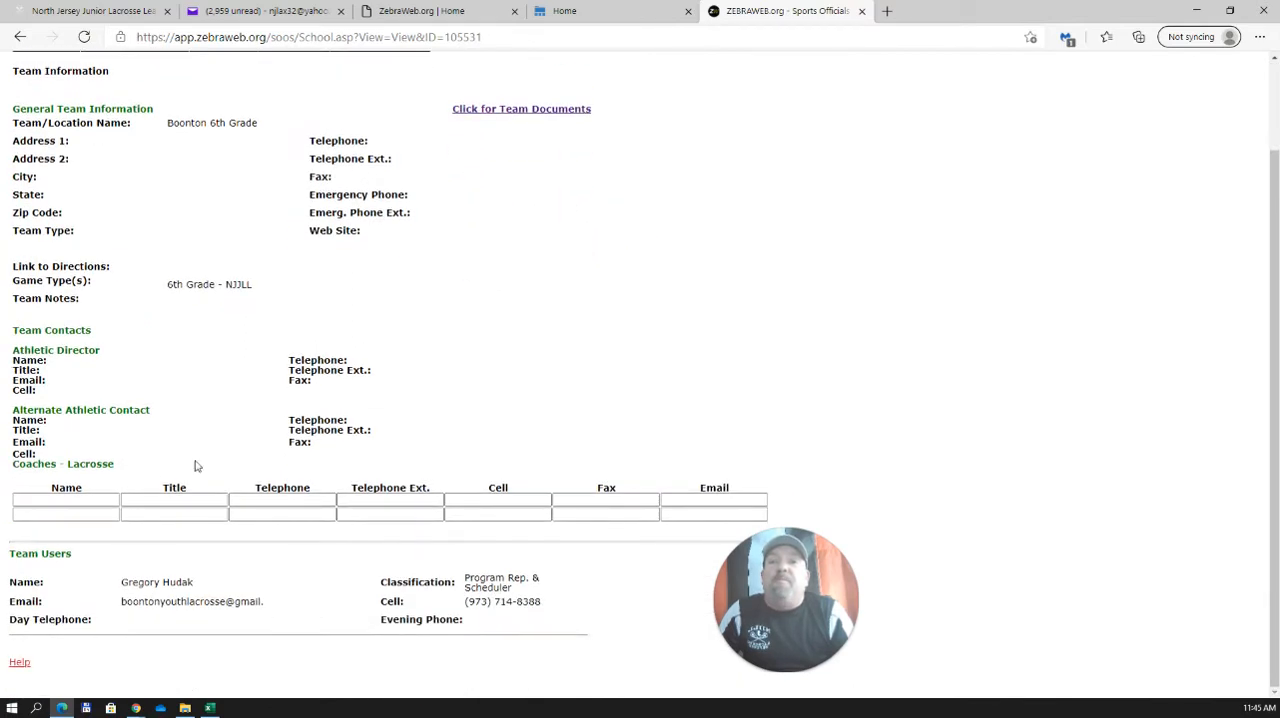
pyautogui.moveTo(228, 588)
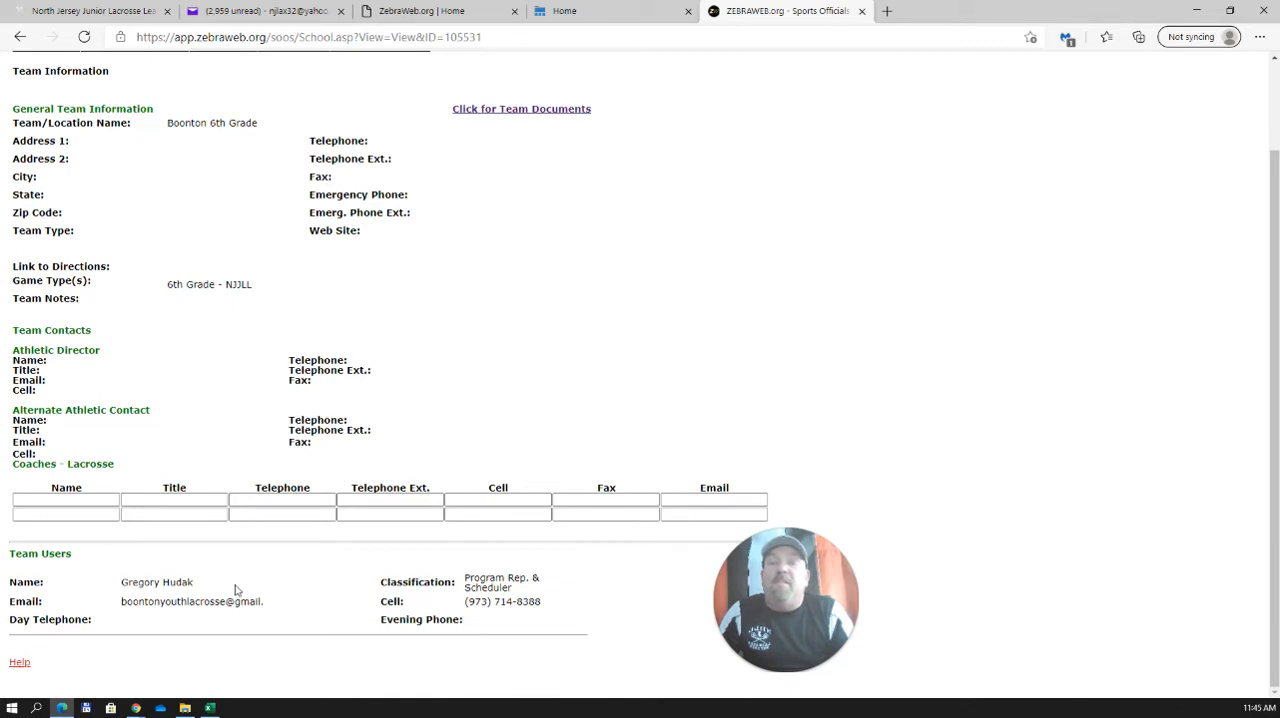
pyautogui.moveTo(278, 596)
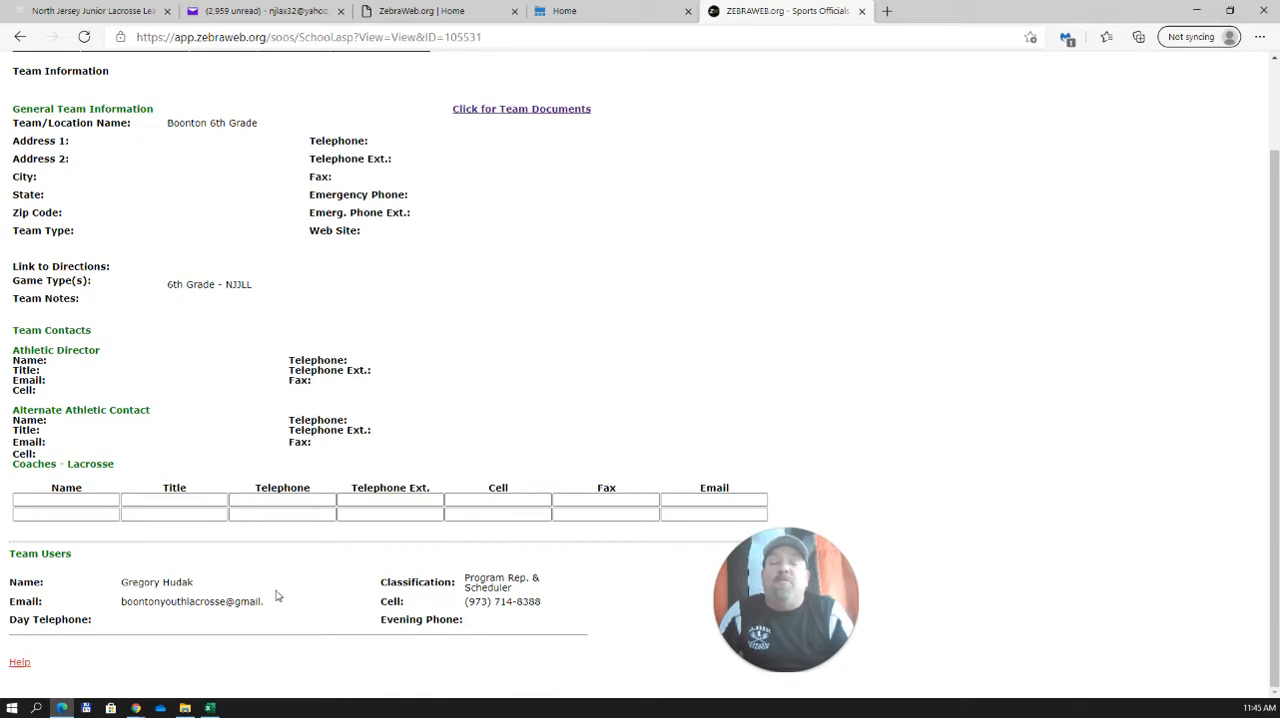
pyautogui.moveTo(432, 600)
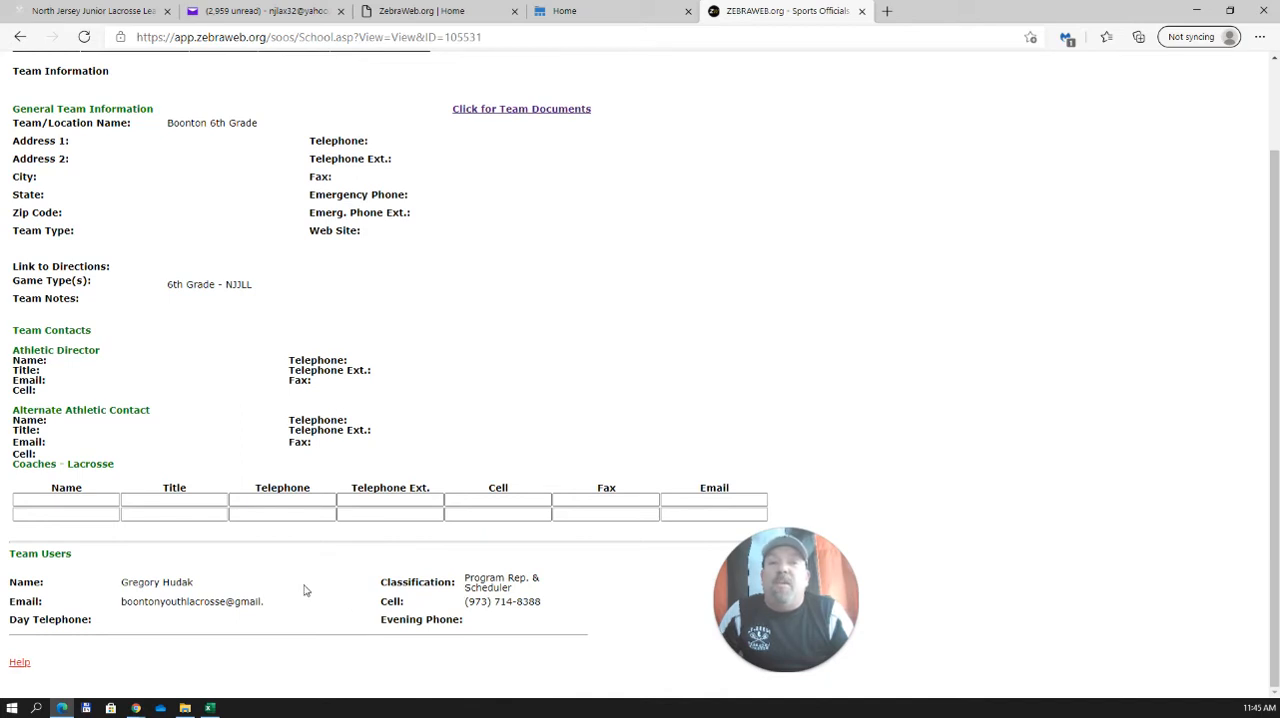
pyautogui.doubleClick(484, 578)
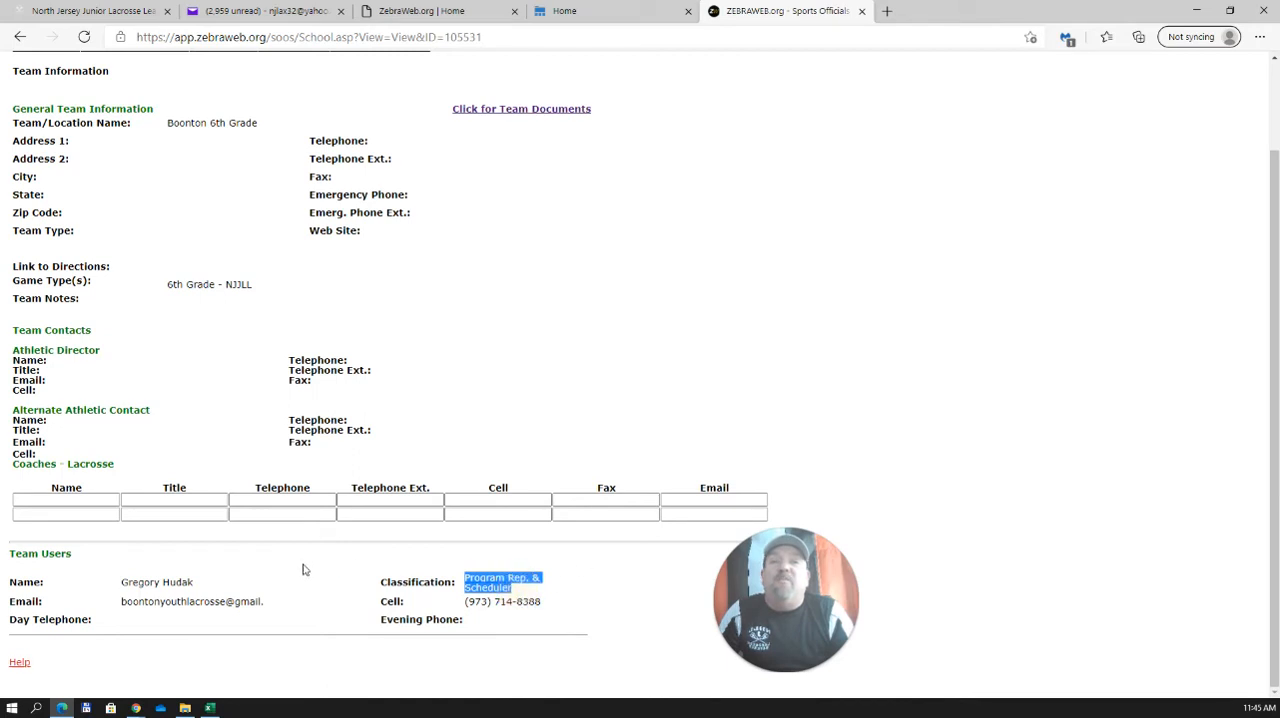
pyautogui.moveTo(360, 580)
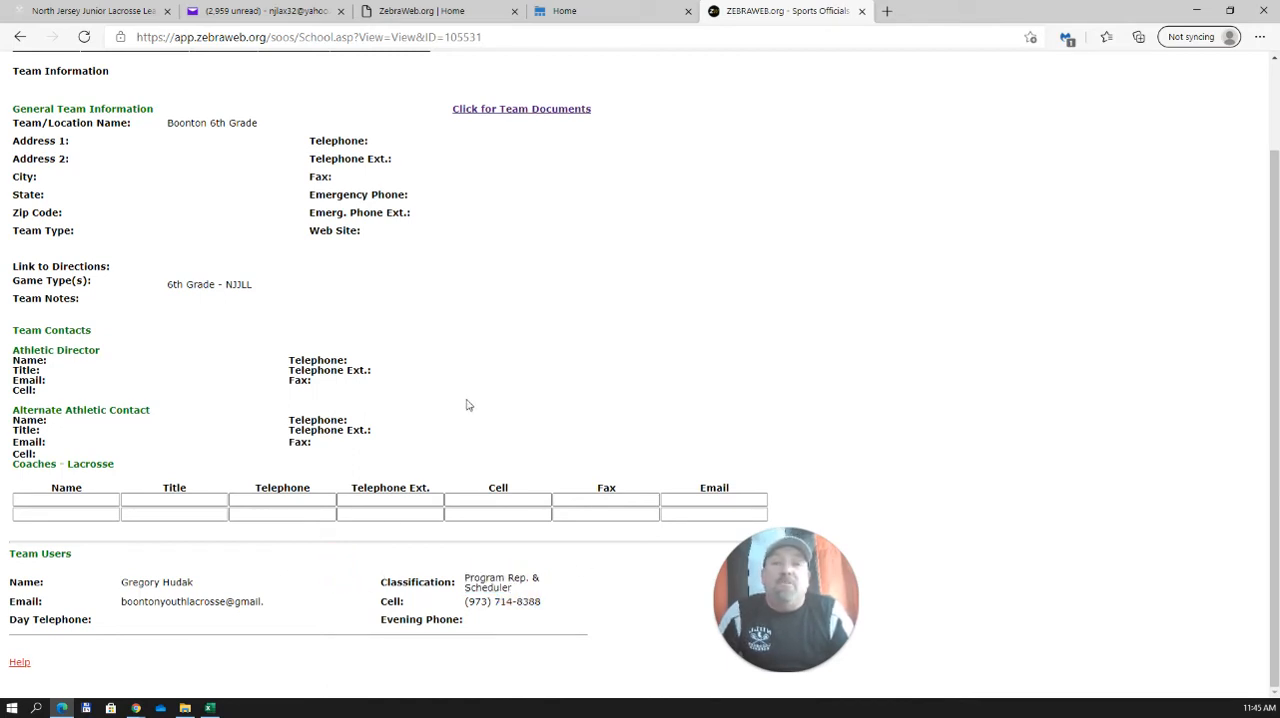
# Step: Return to the Team/Location View page and select Brooklyn Lacrosse Club from the teams list
pyautogui.click(122, 144)
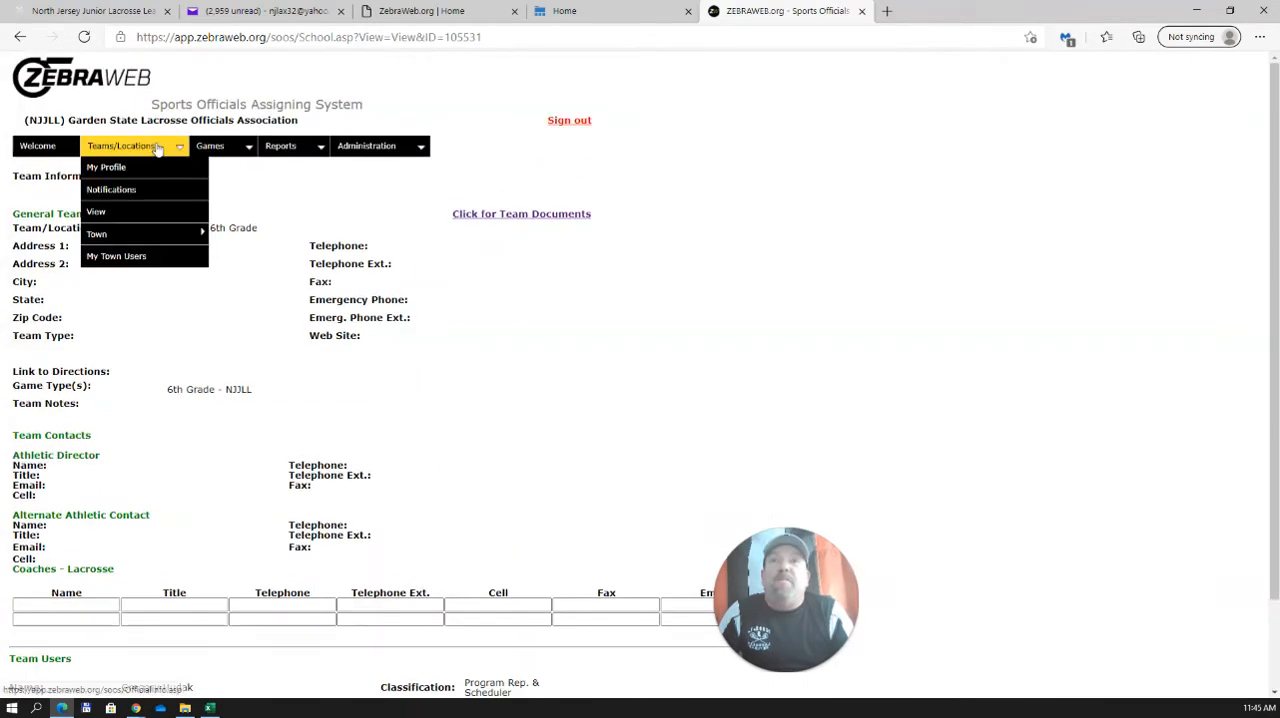
pyautogui.moveTo(96, 212)
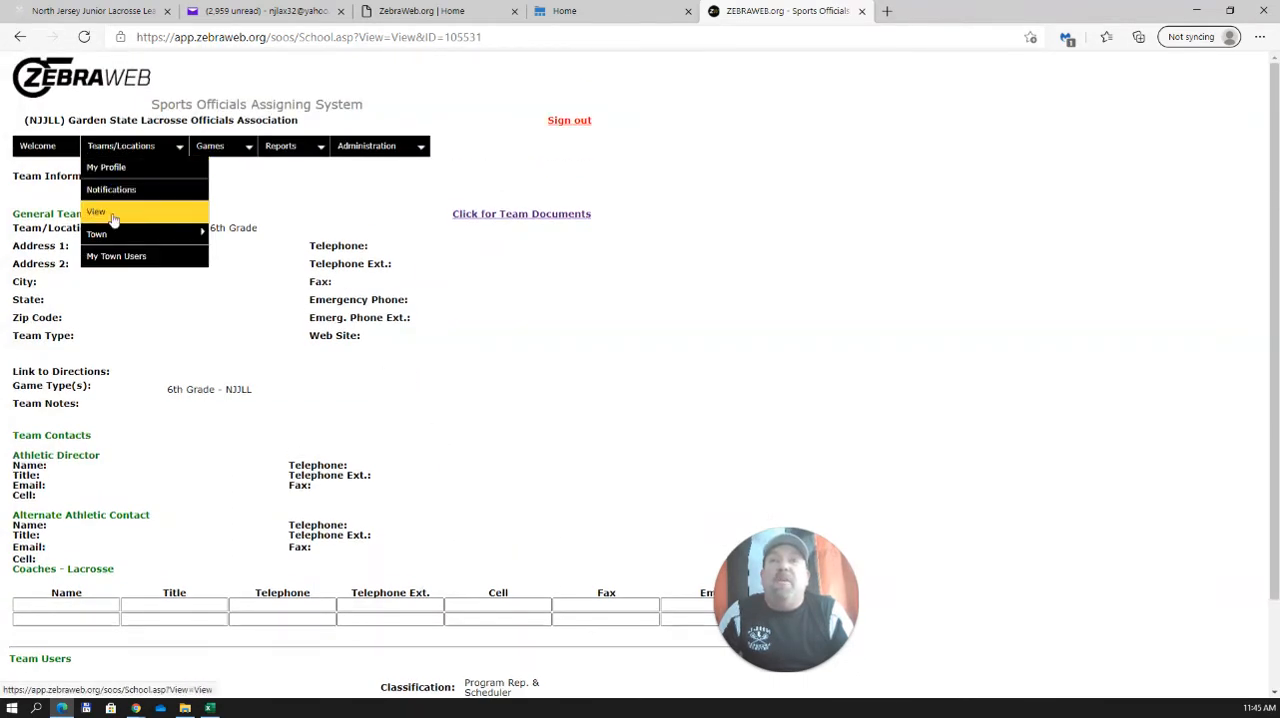
pyautogui.click(96, 212)
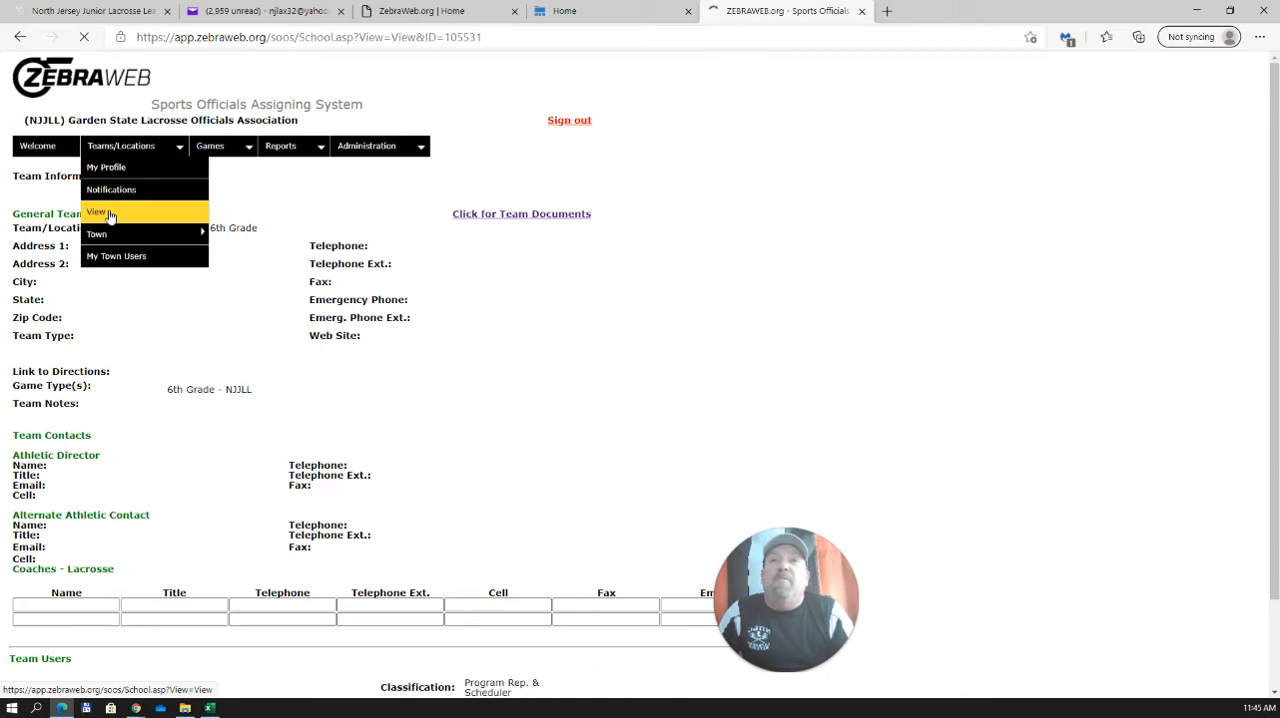
pyautogui.click(96, 212)
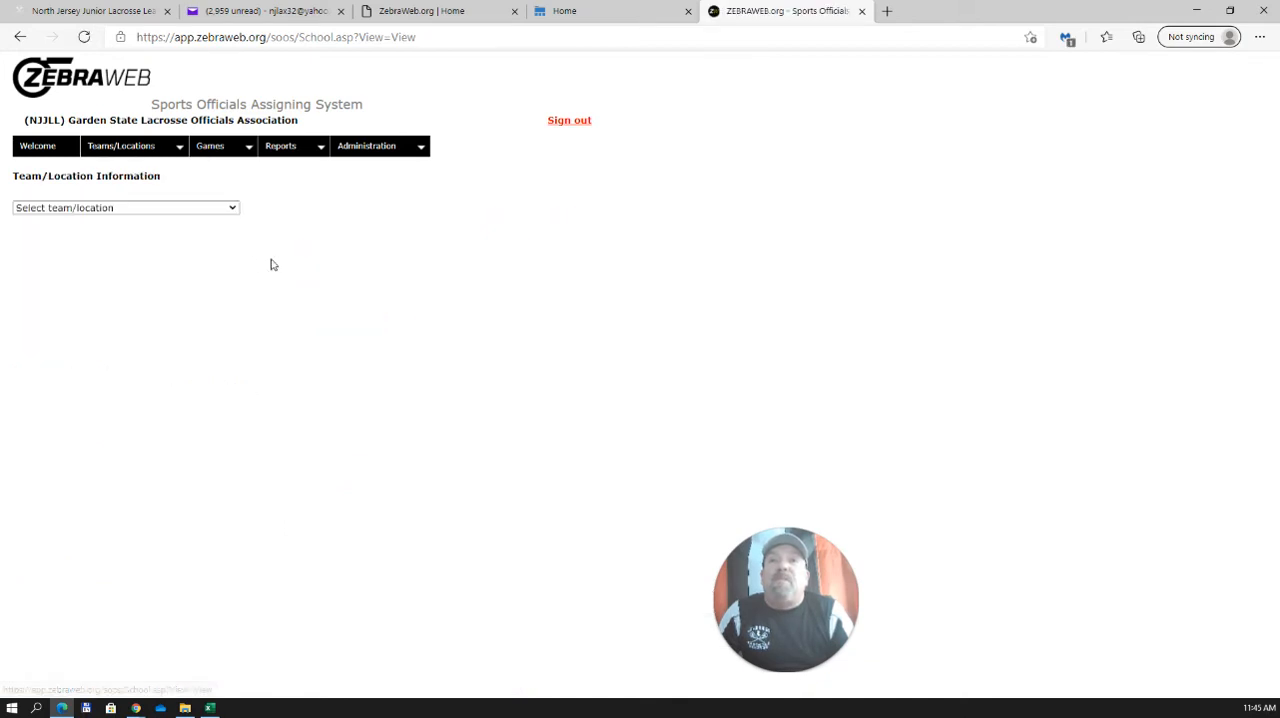
pyautogui.click(124, 206)
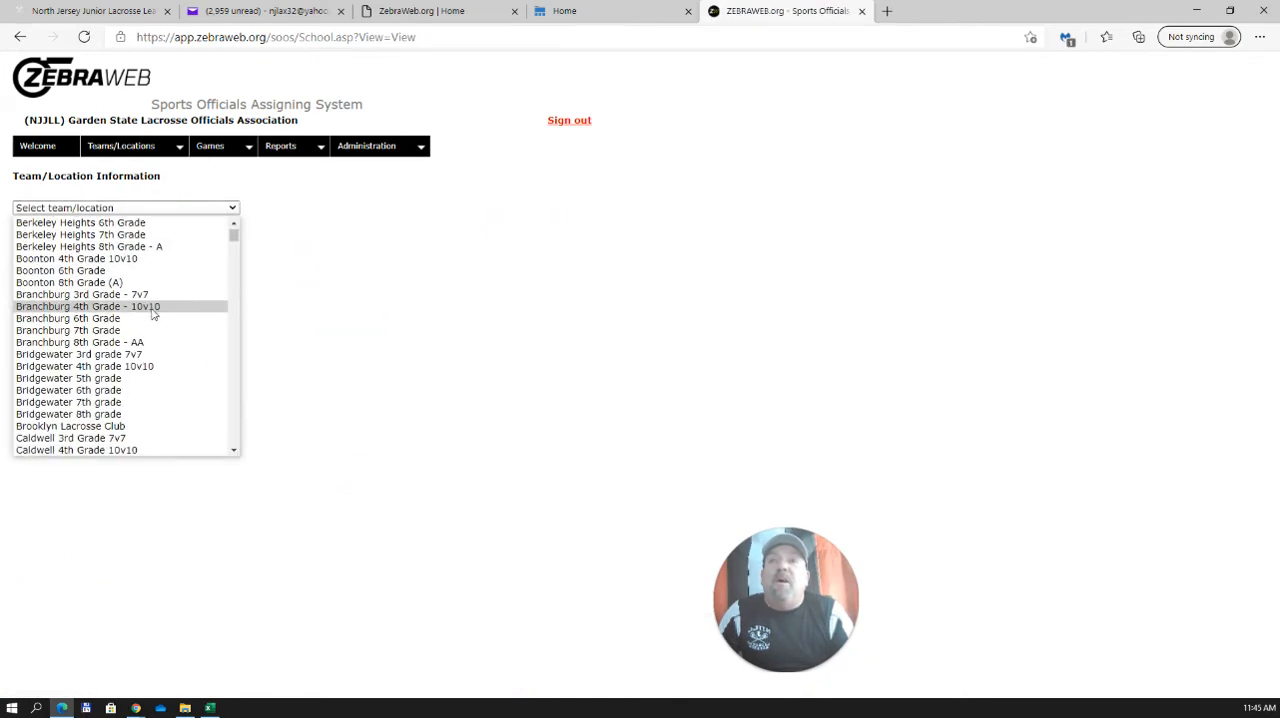
pyautogui.scroll(-3)
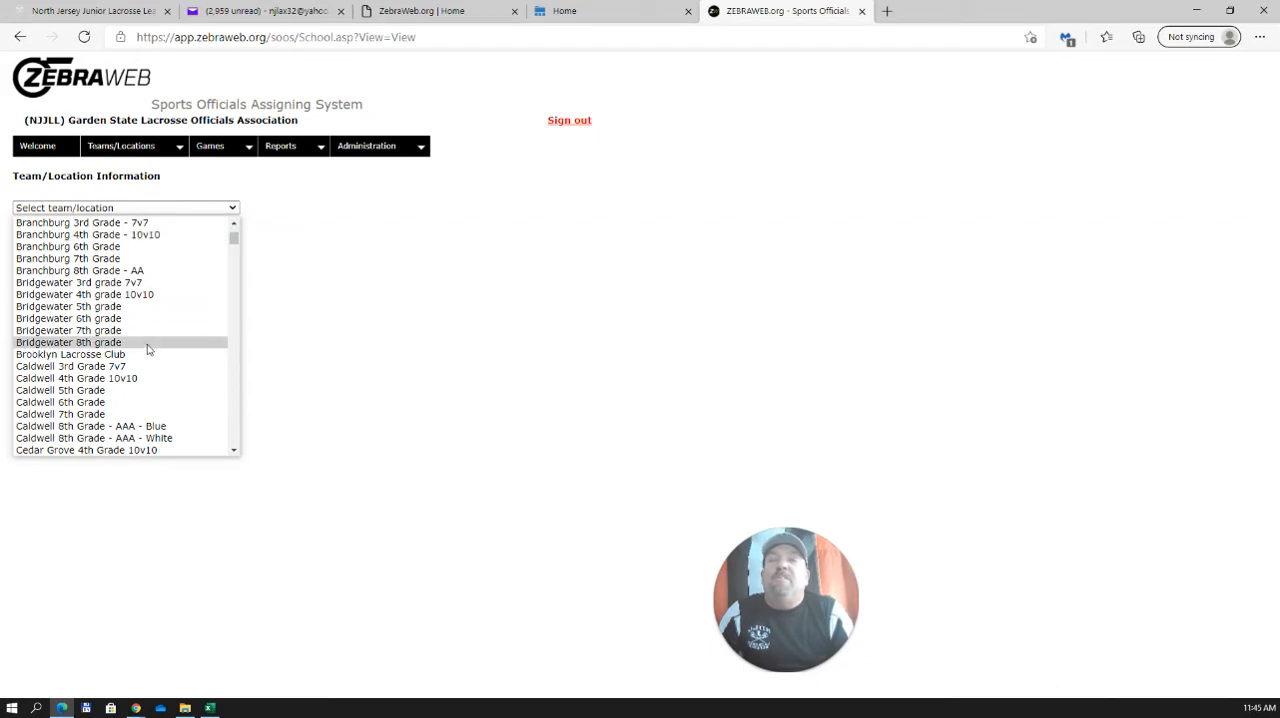
pyautogui.moveTo(144, 354)
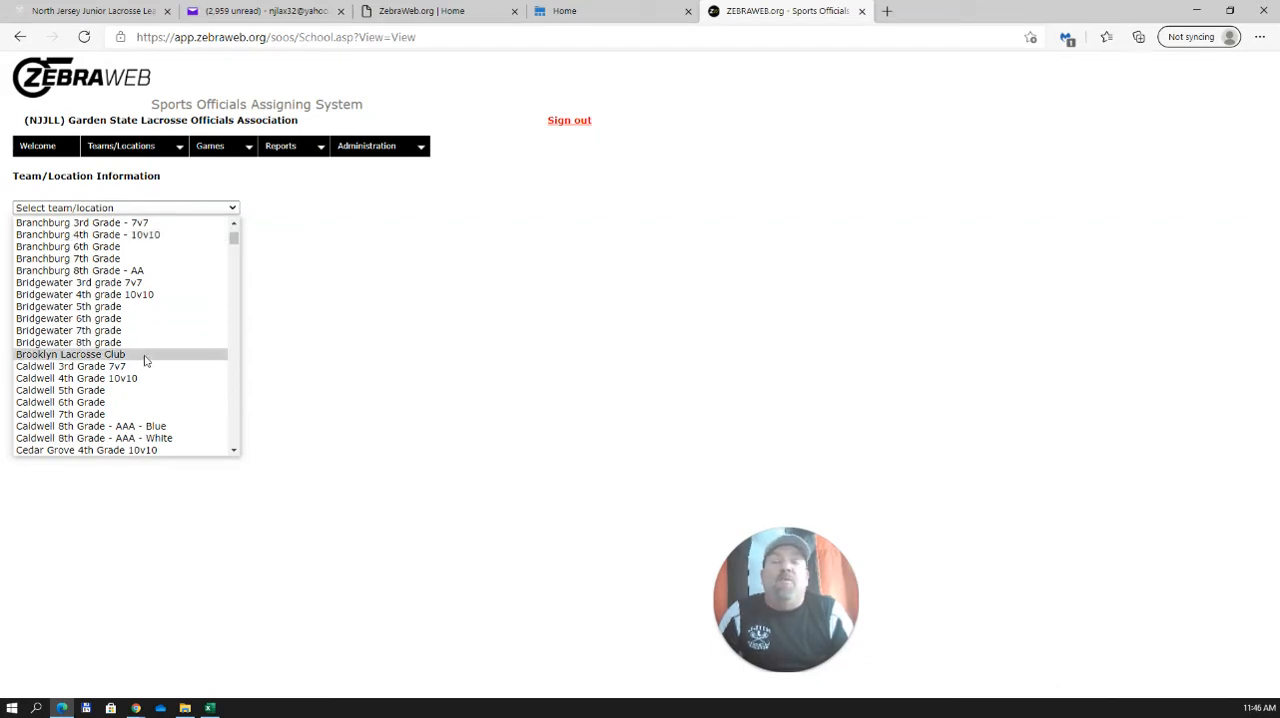
pyautogui.click(70, 354)
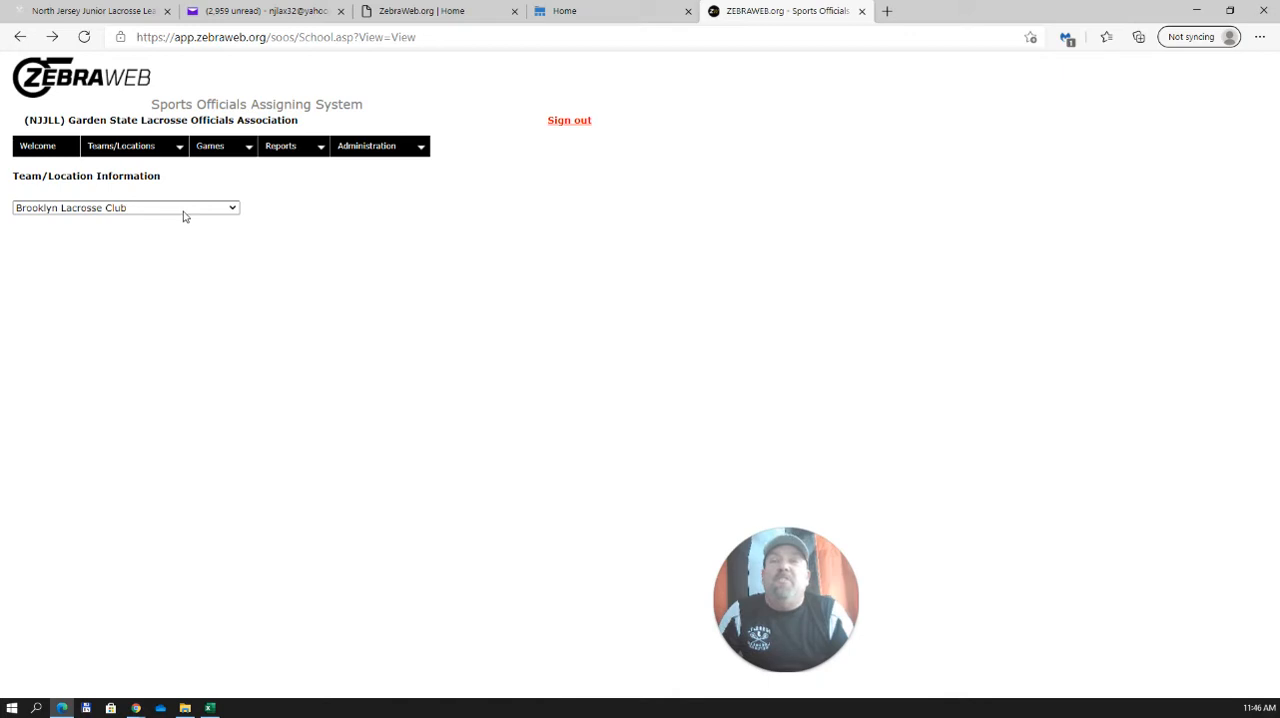
pyautogui.click(124, 206)
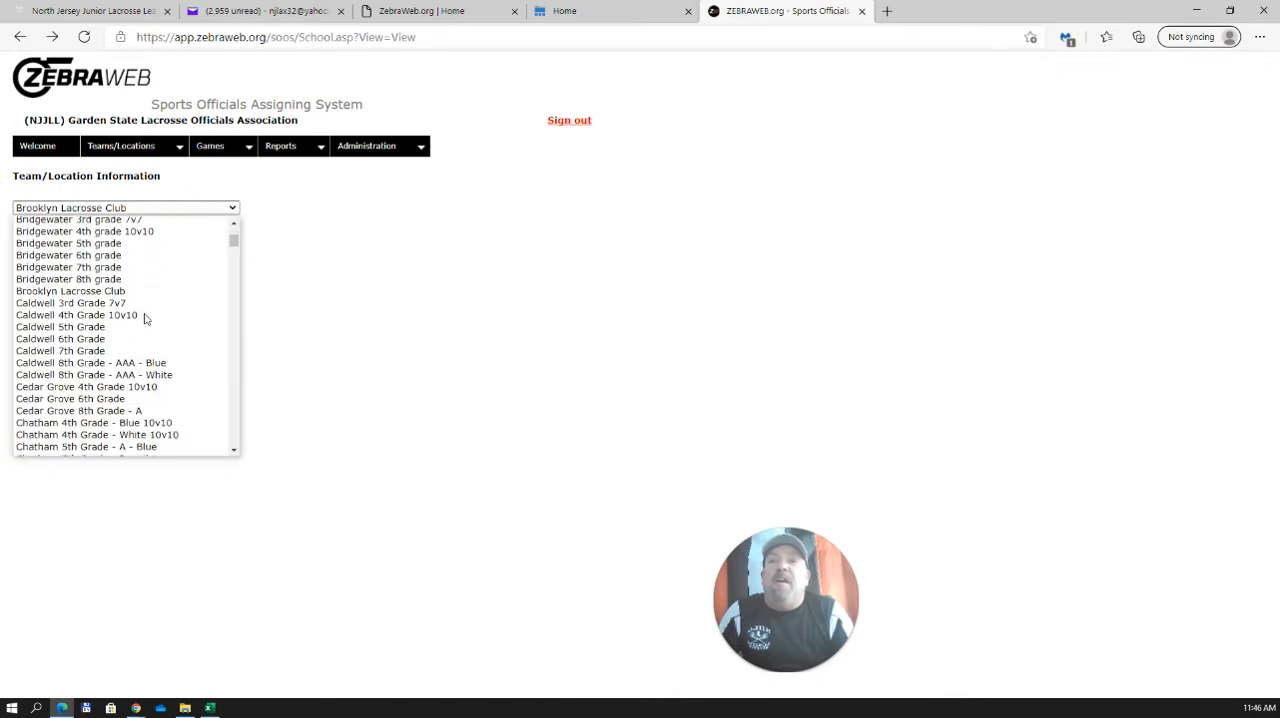
pyautogui.scroll(-3)
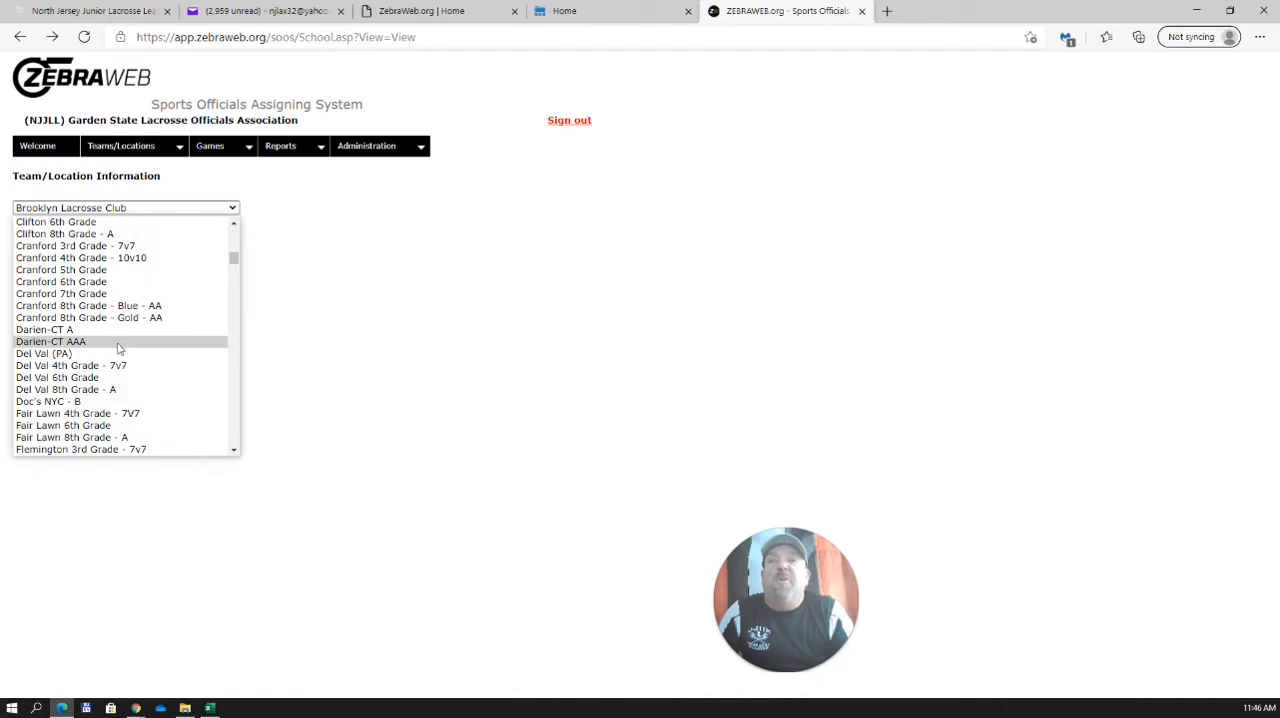
pyautogui.click(276, 264)
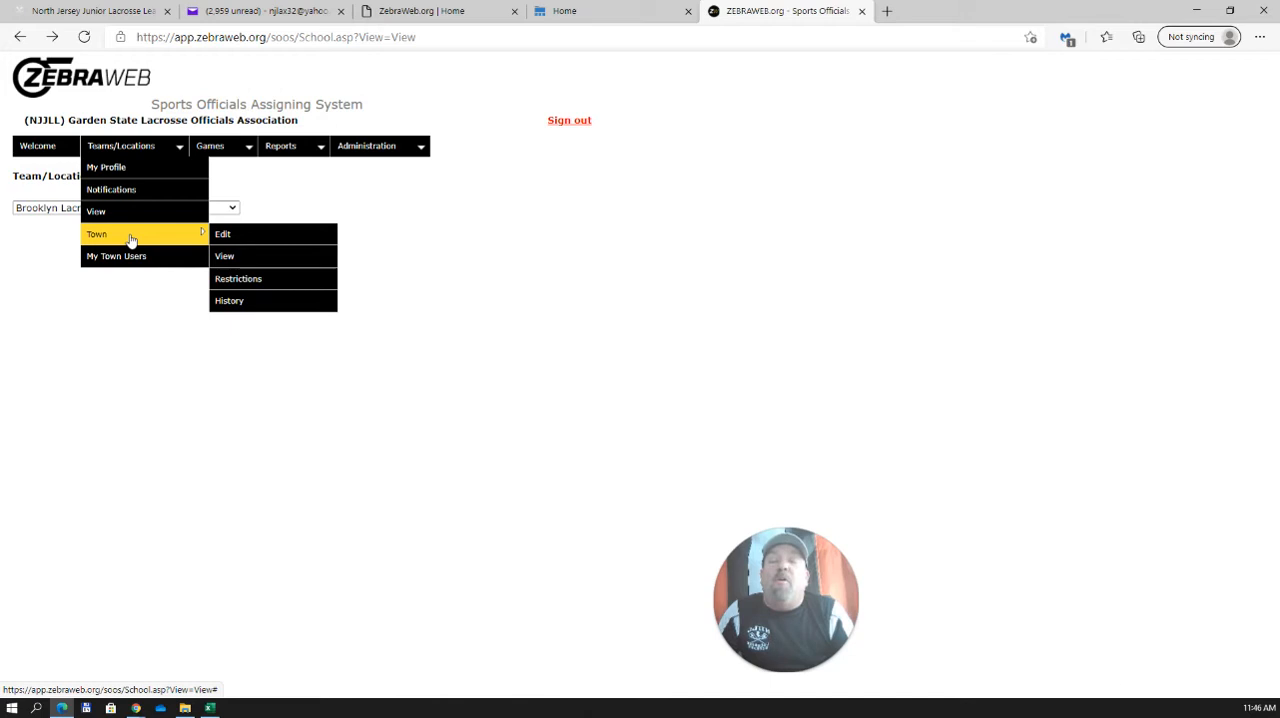
pyautogui.moveTo(224, 234)
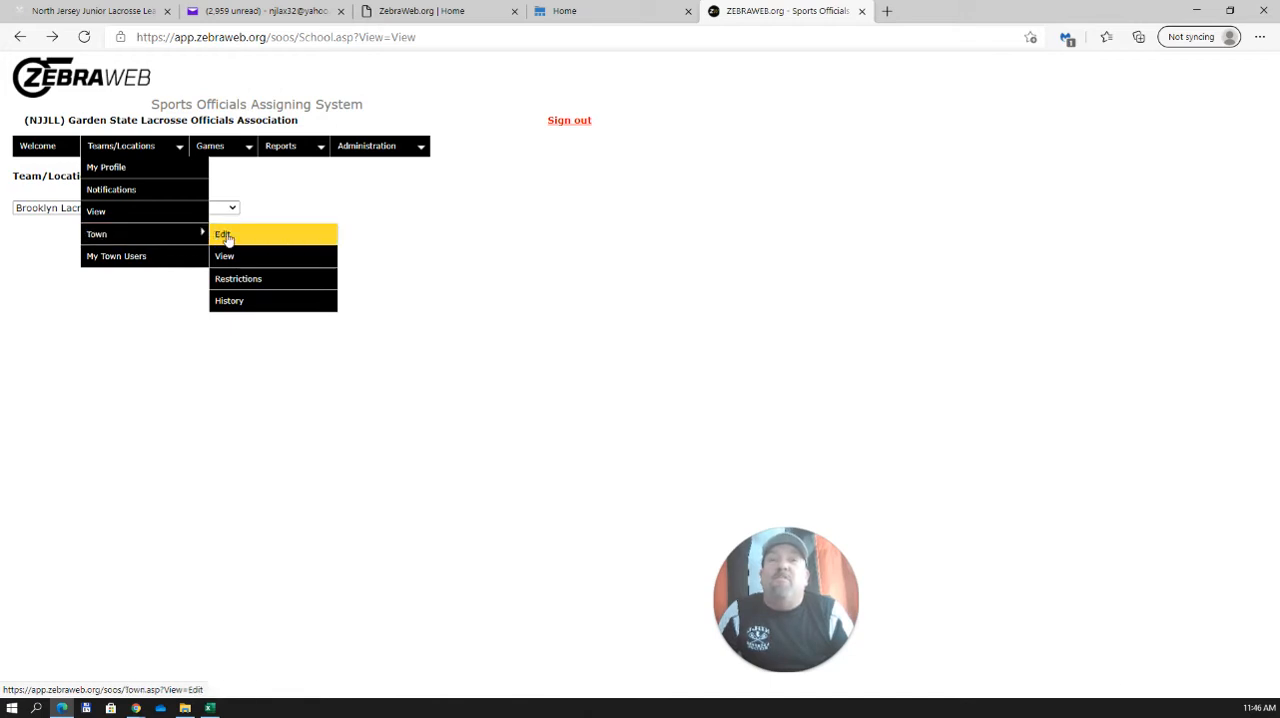
pyautogui.click(224, 234)
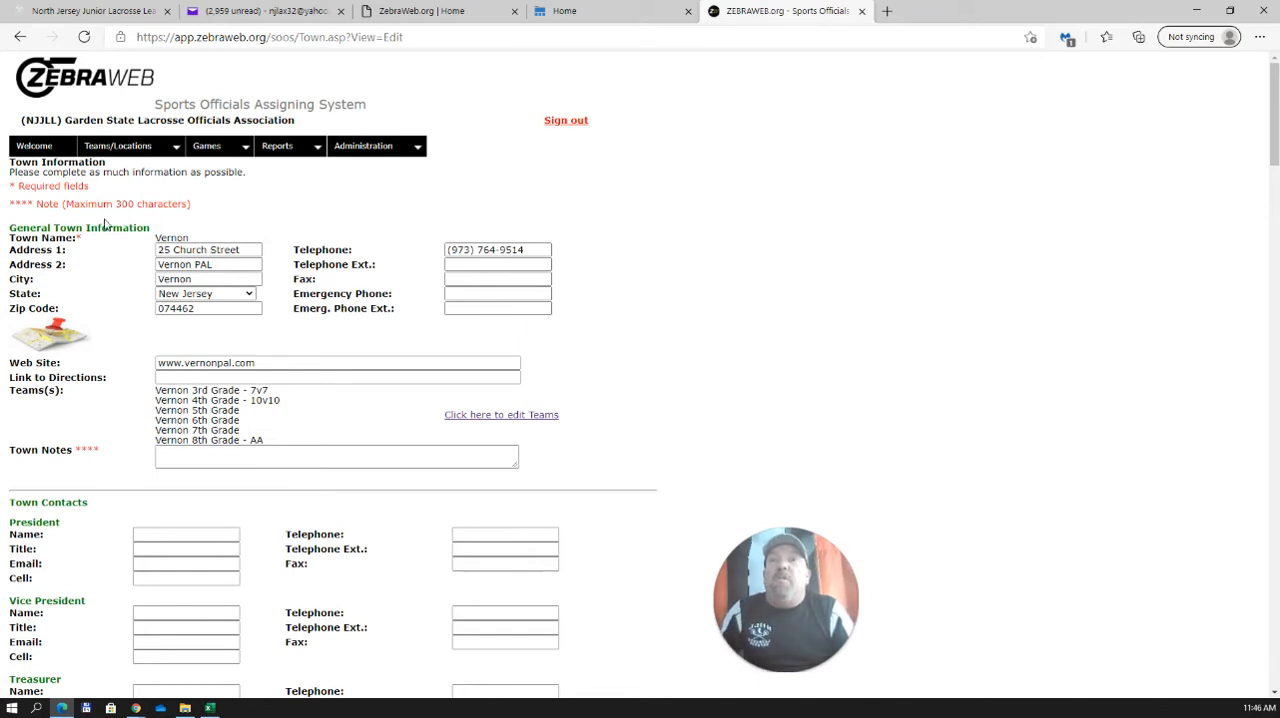
pyautogui.moveTo(204, 236)
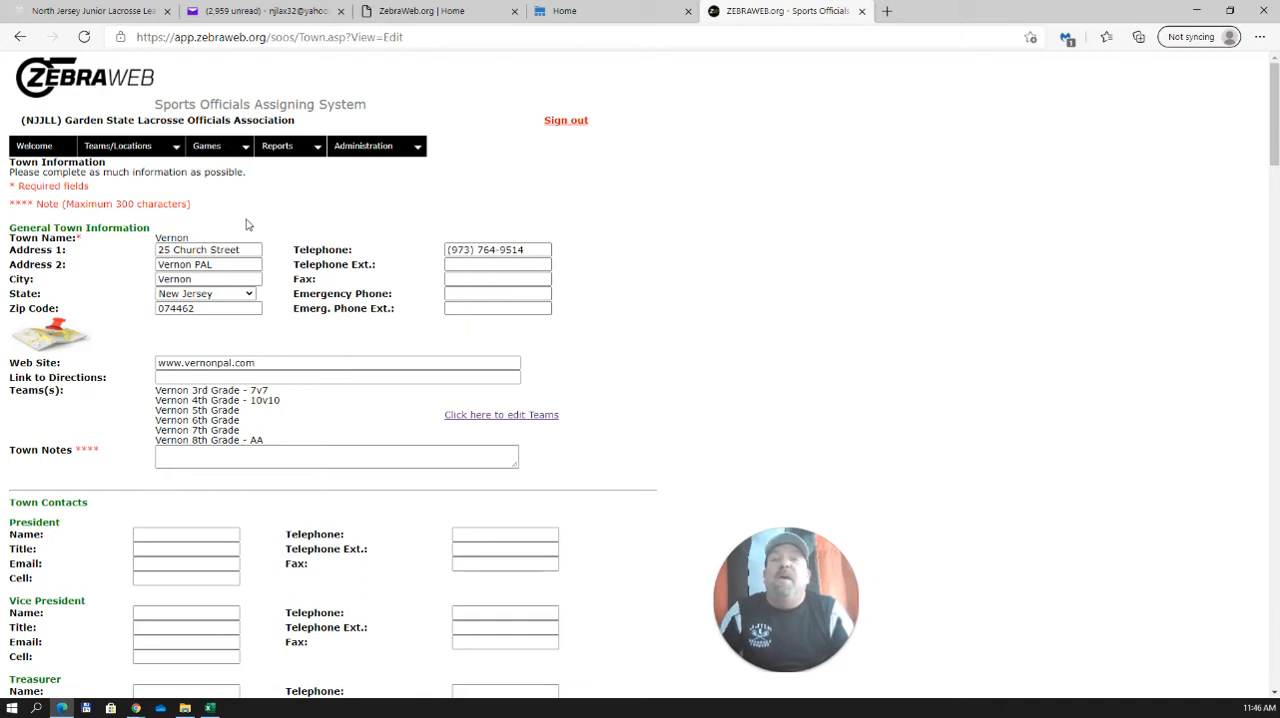
pyautogui.moveTo(256, 216)
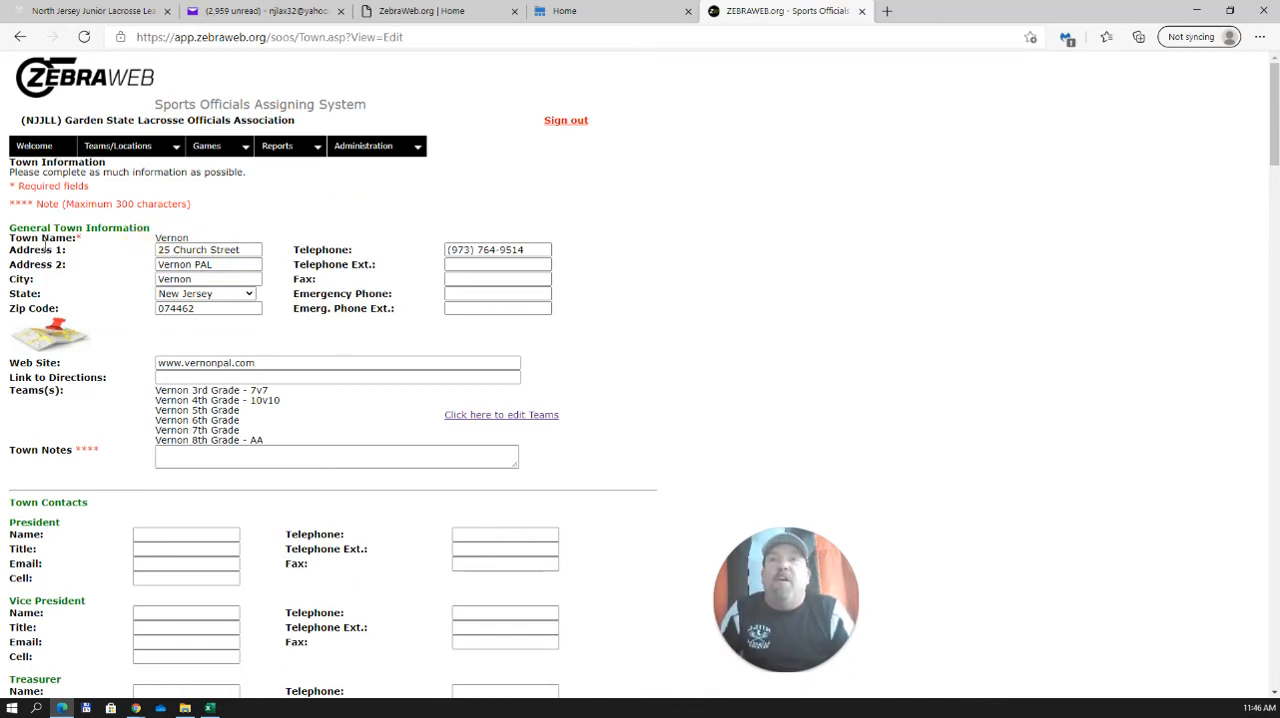
pyautogui.moveTo(146, 244)
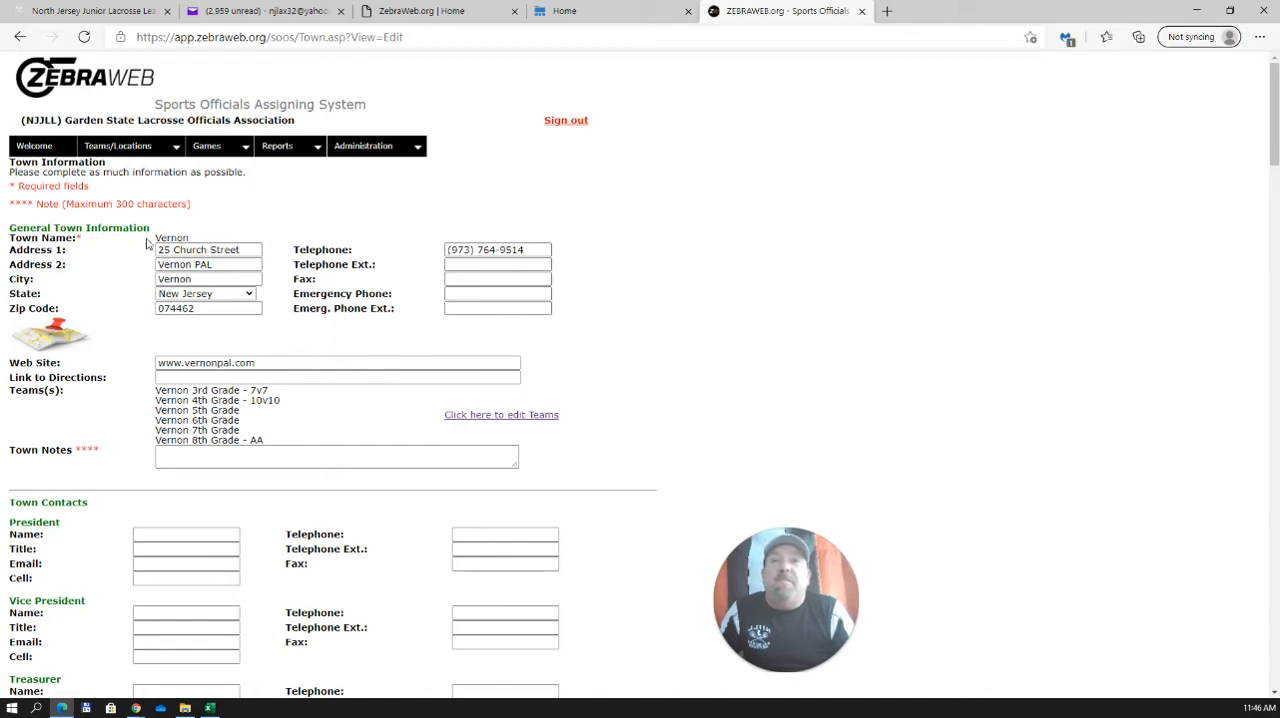
pyautogui.moveTo(128, 310)
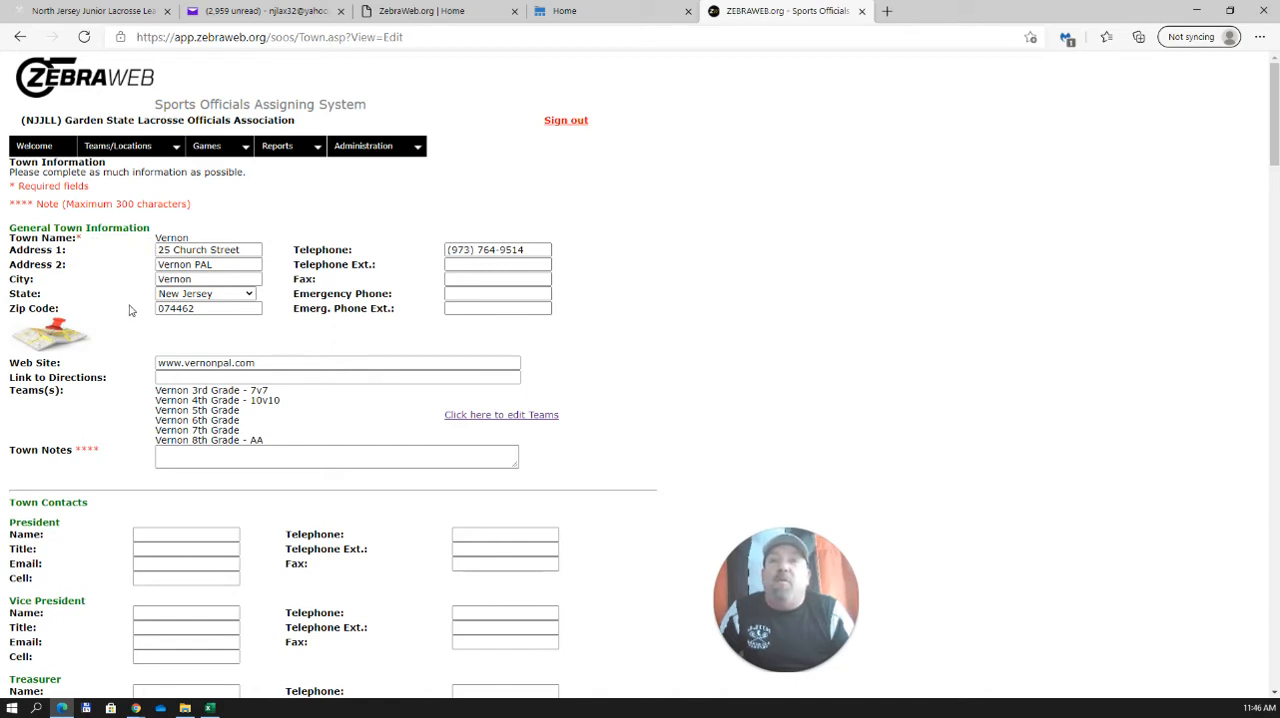
pyautogui.moveTo(136, 368)
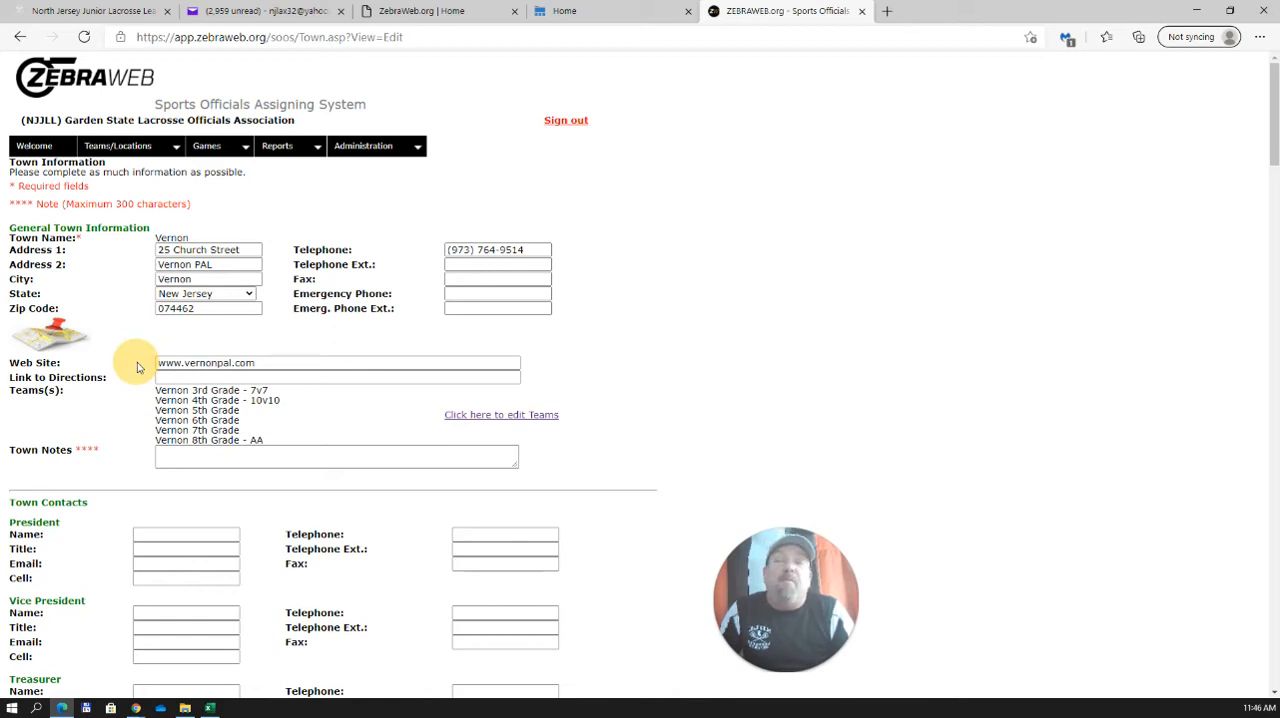
pyautogui.moveTo(128, 384)
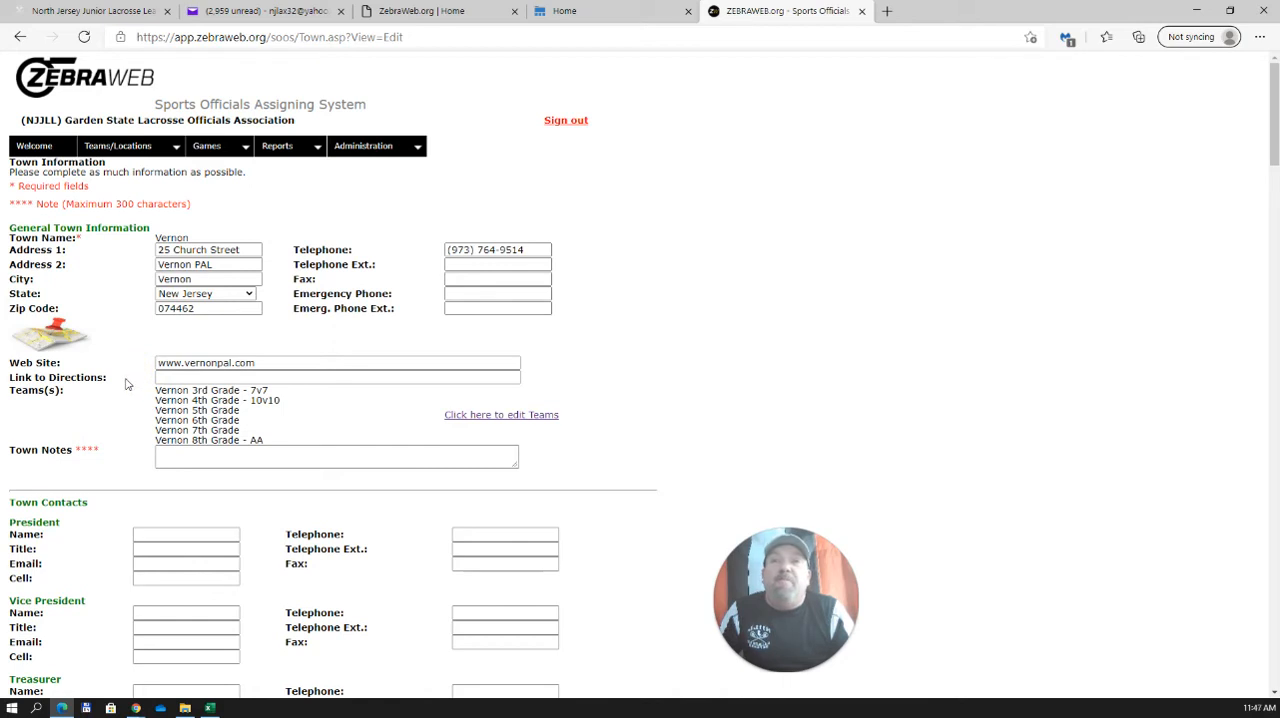
pyautogui.moveTo(138, 382)
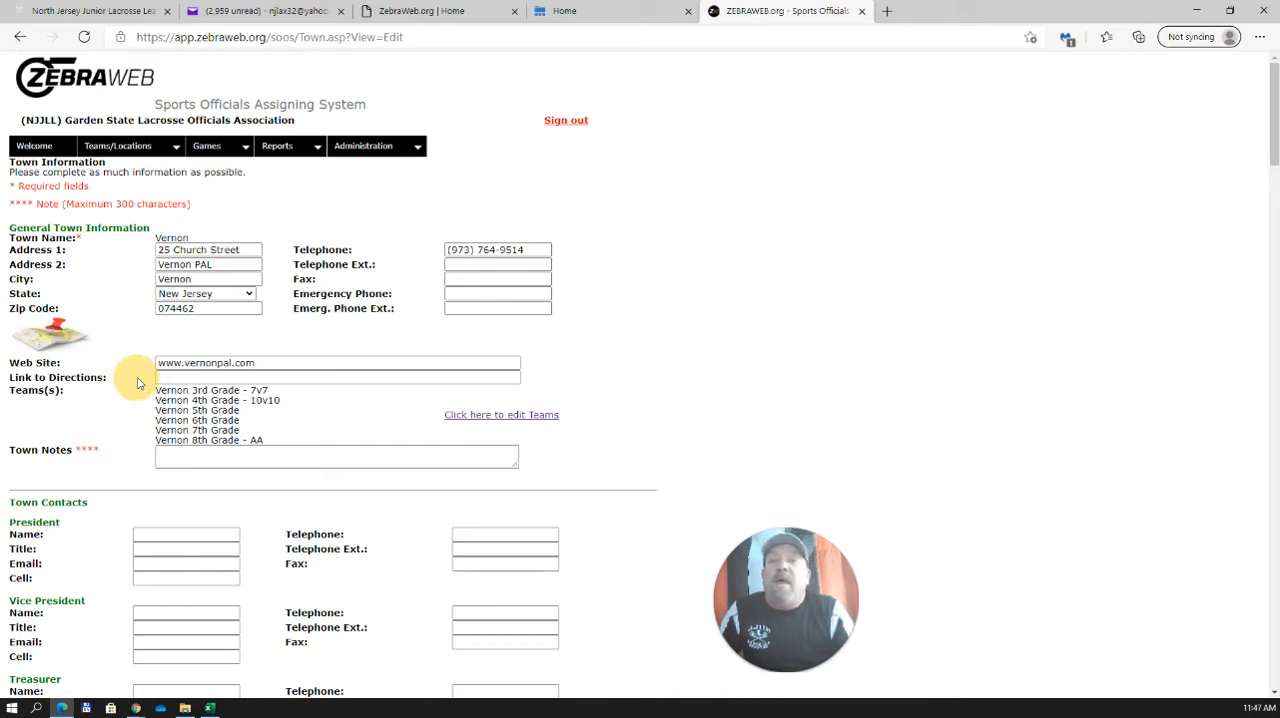
pyautogui.moveTo(118, 396)
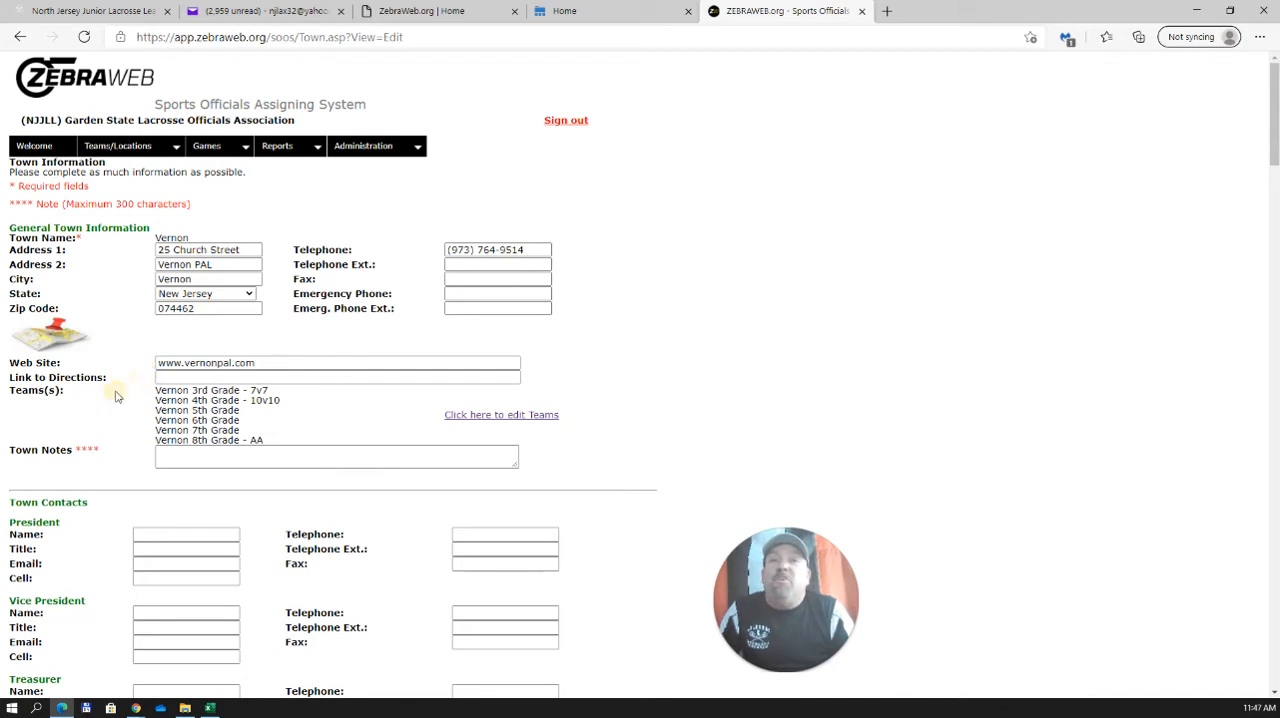
pyautogui.moveTo(136, 426)
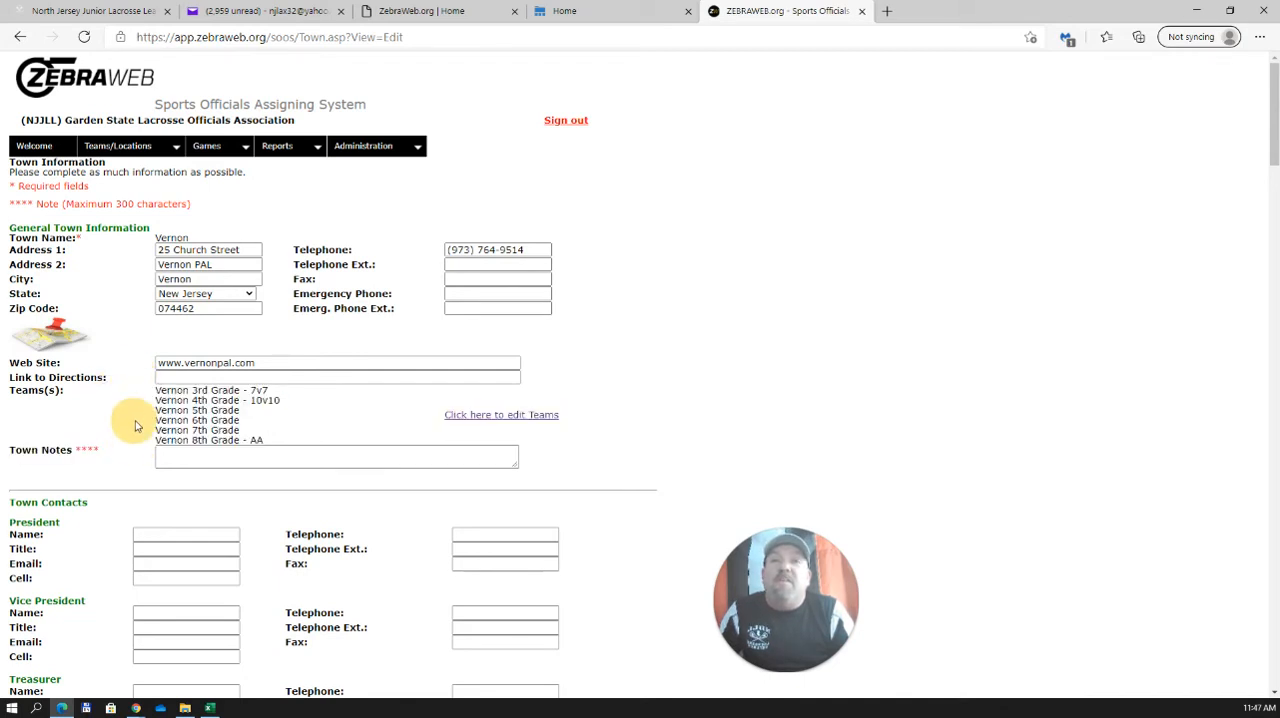
pyautogui.moveTo(132, 418)
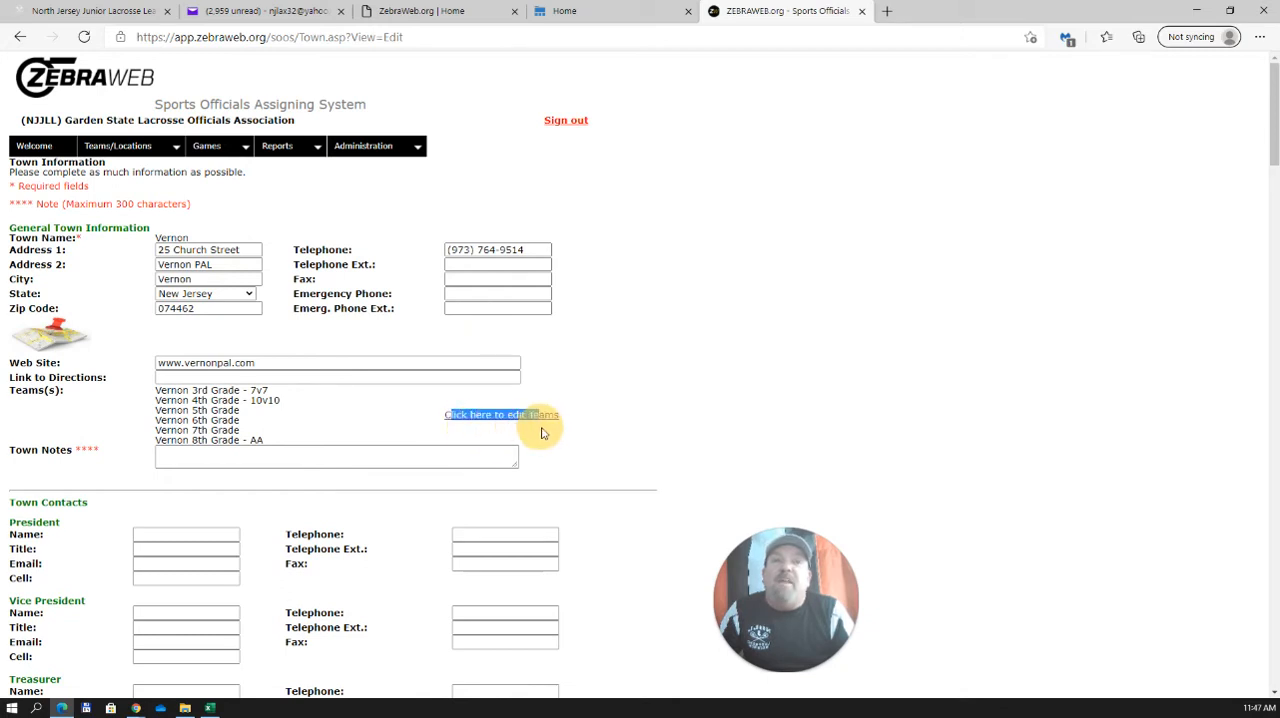
pyautogui.moveTo(420, 430)
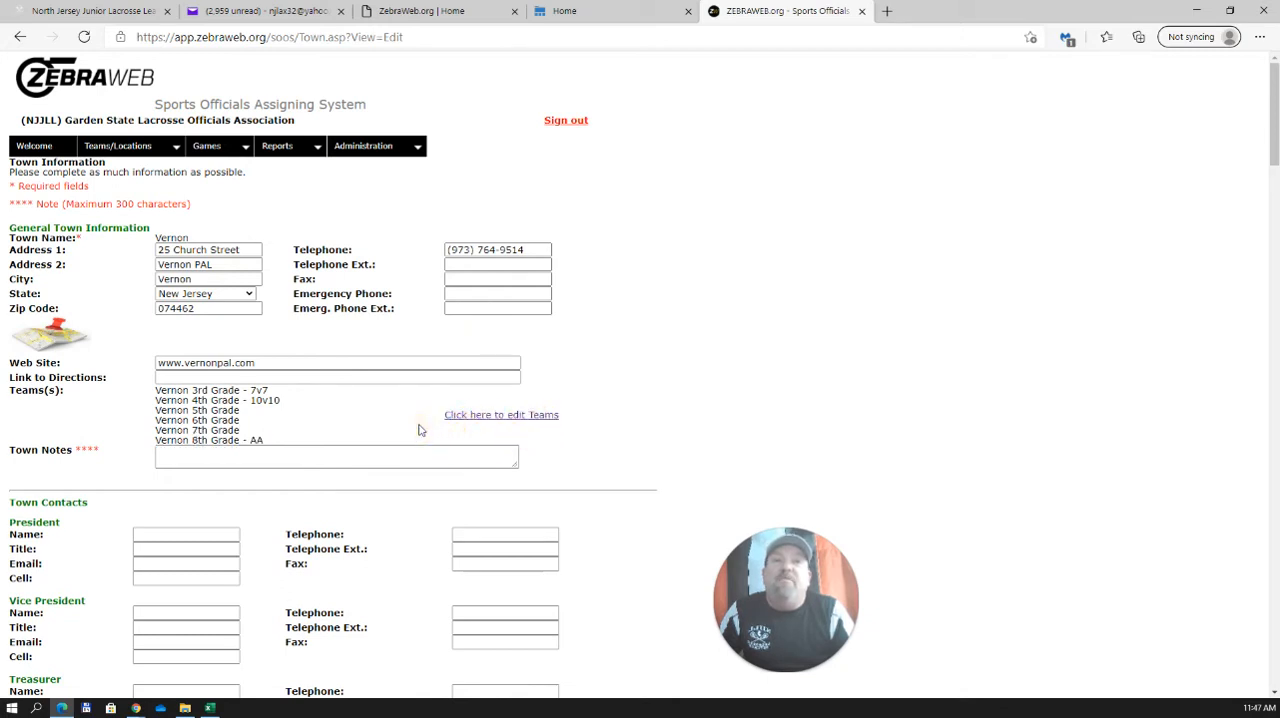
pyautogui.moveTo(314, 398)
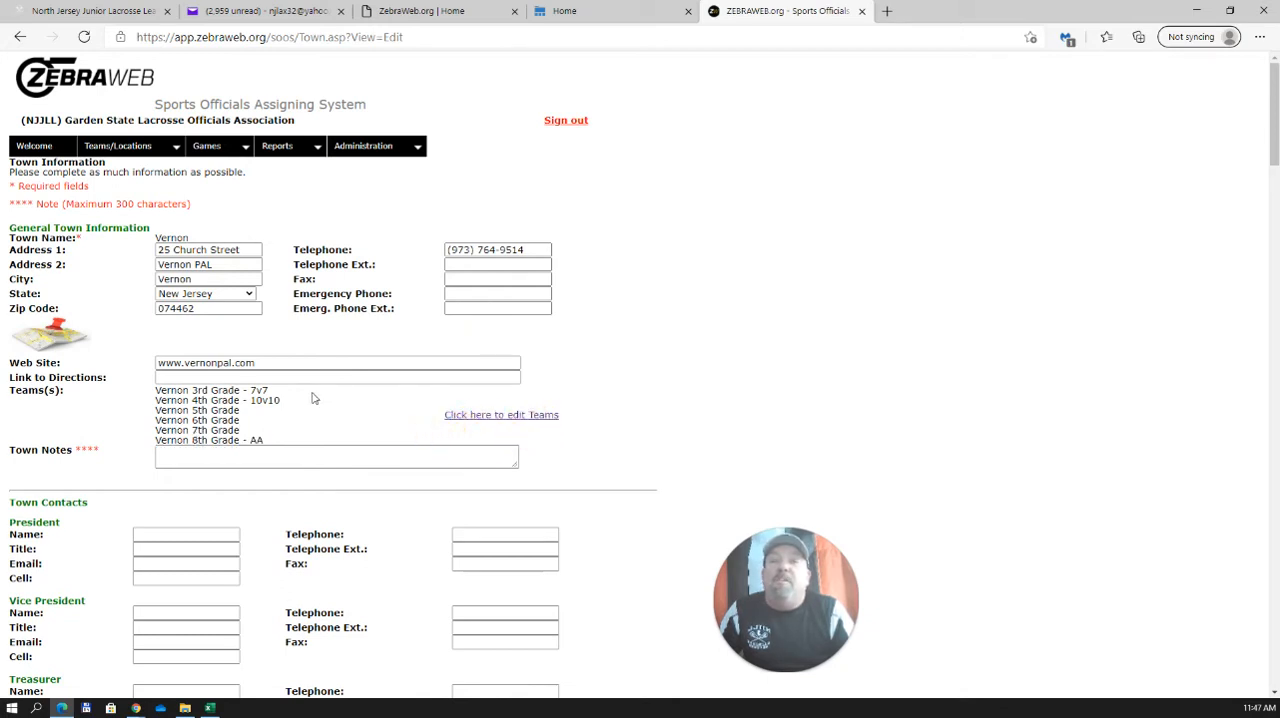
pyautogui.moveTo(320, 406)
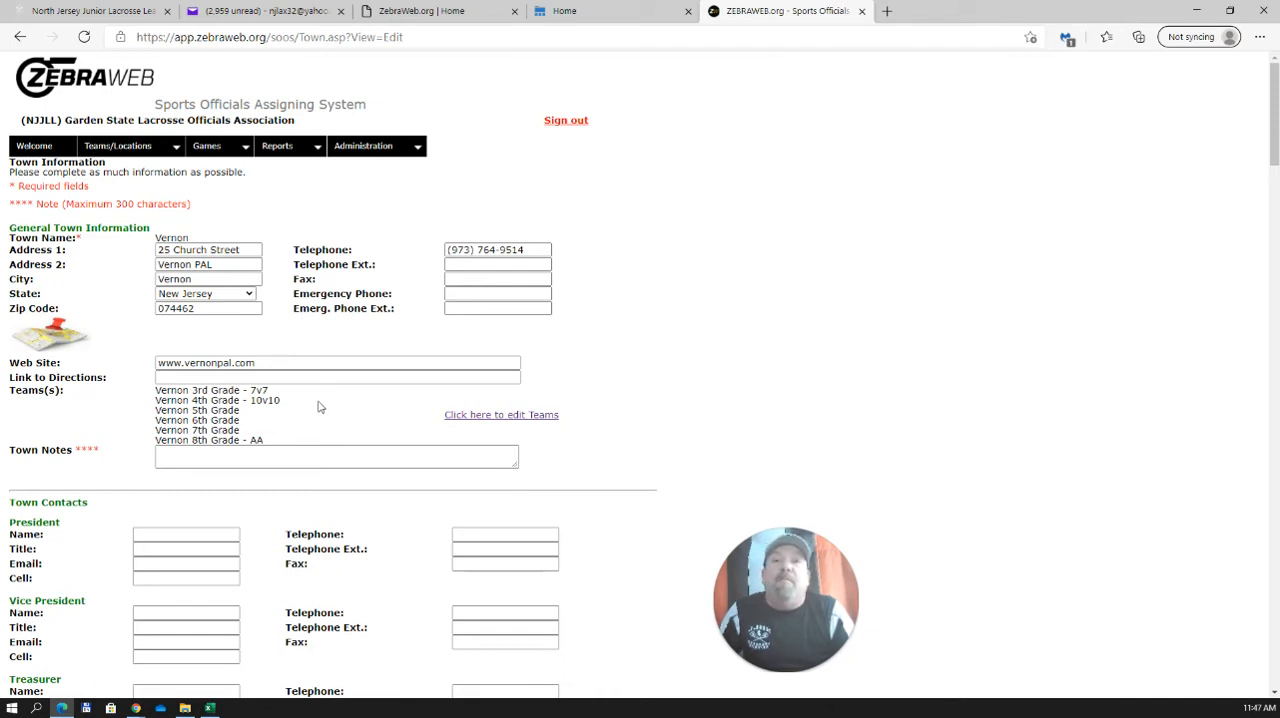
pyautogui.moveTo(320, 412)
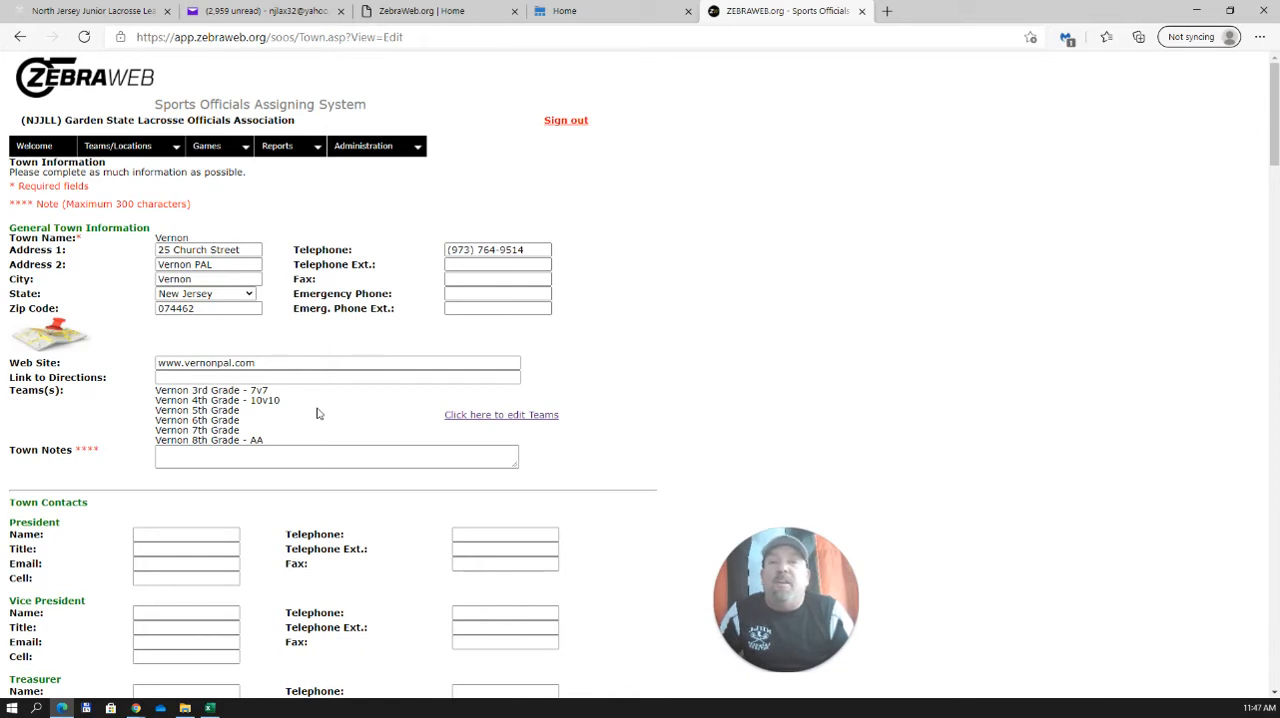
pyautogui.moveTo(132, 412)
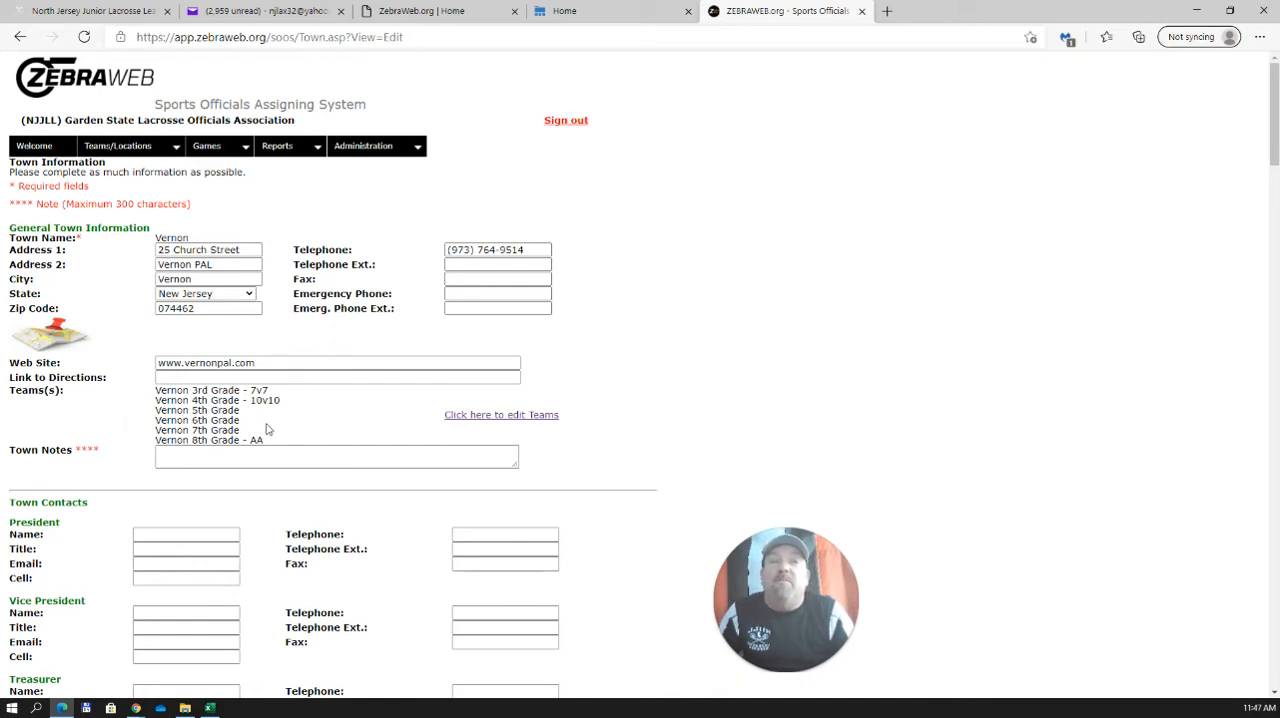
pyautogui.moveTo(500, 414)
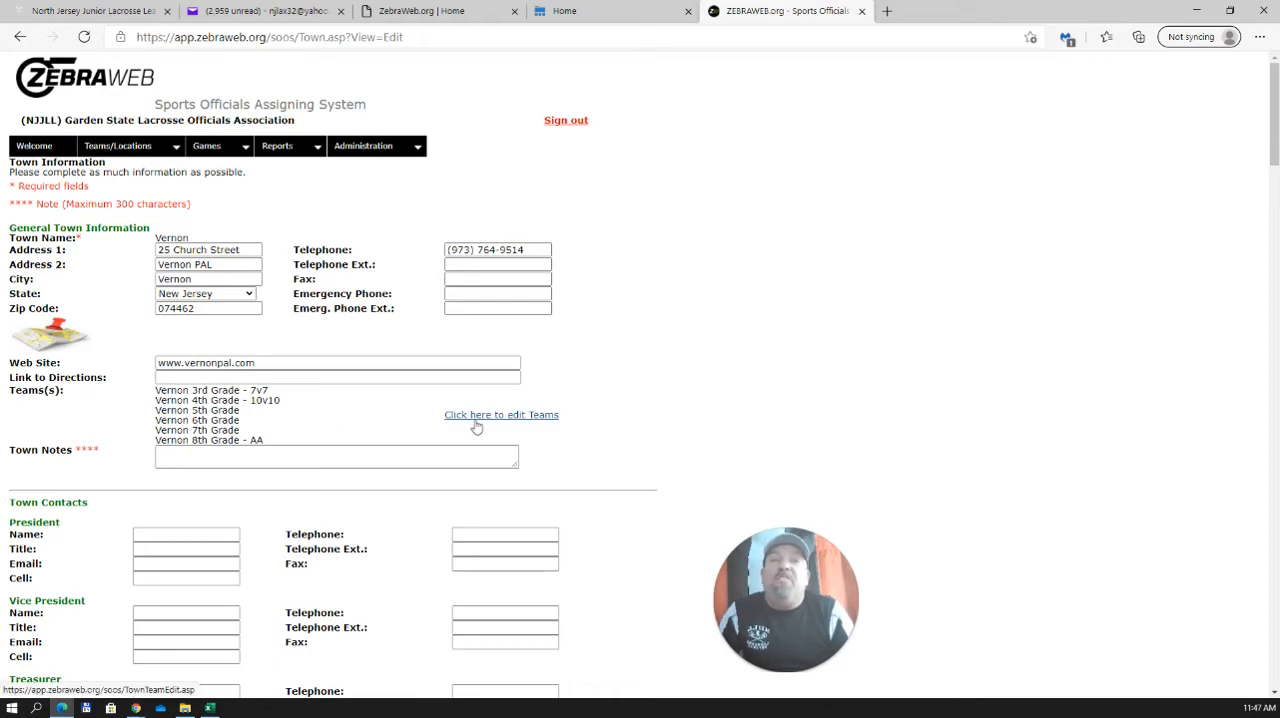
# Step: Review the Town Team List with the six checked Vernon grade teams, then go back to Vernon's edit page
pyautogui.click(500, 414)
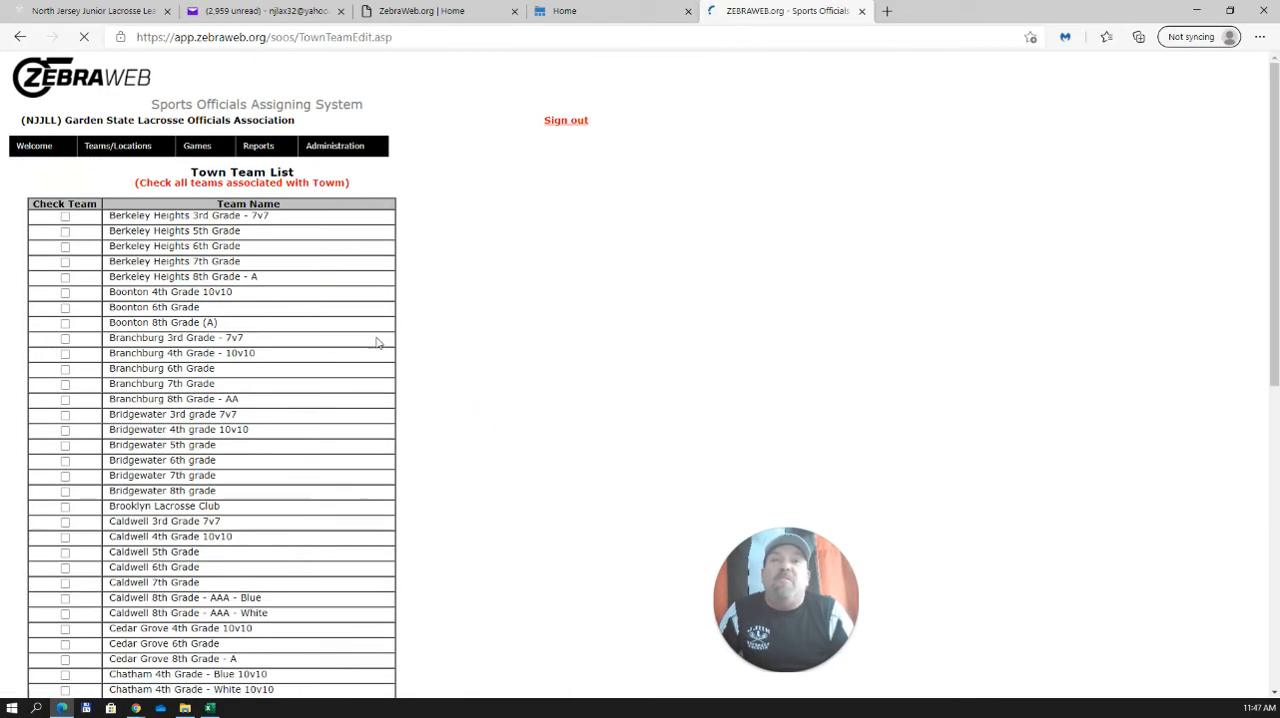
pyautogui.scroll(-3)
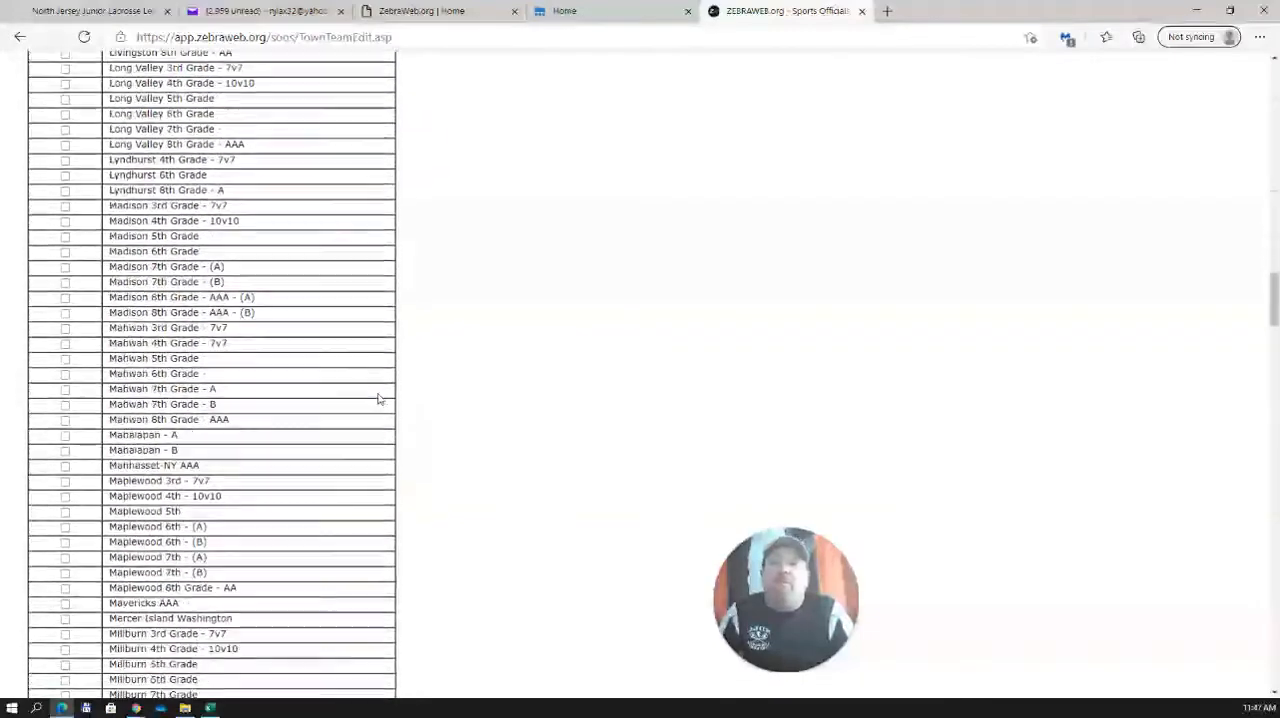
pyautogui.scroll(-3)
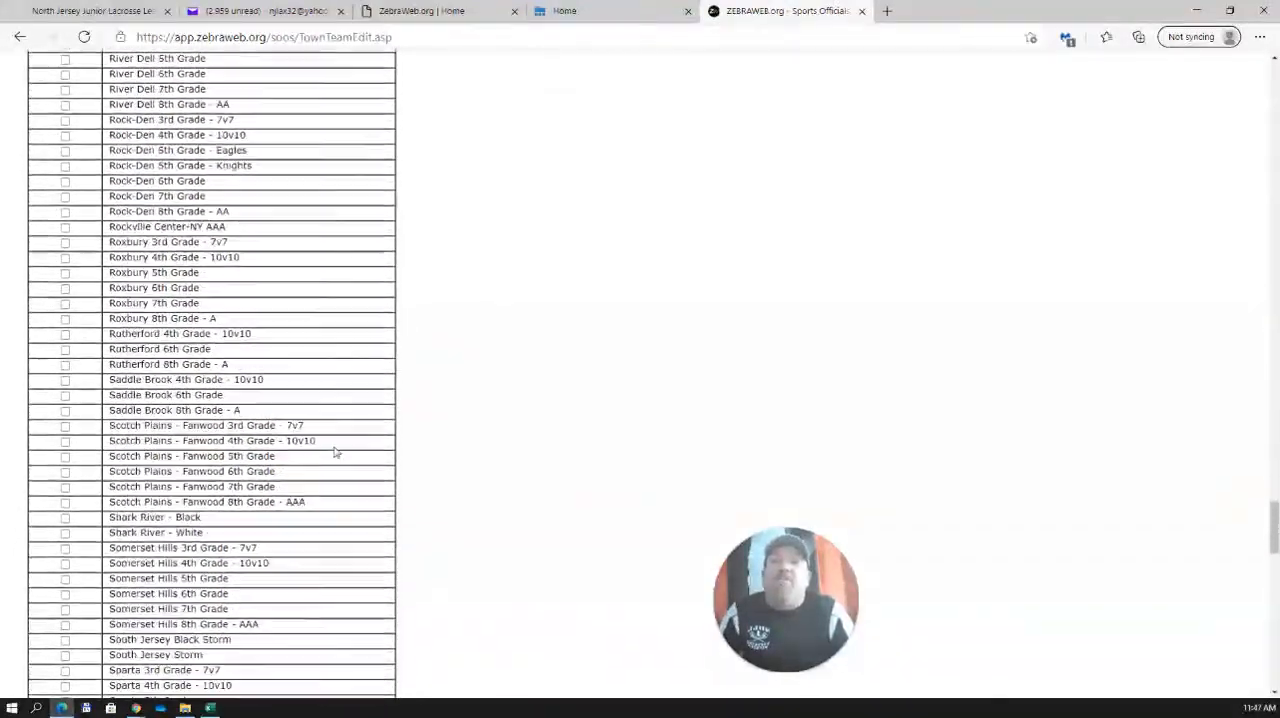
pyautogui.scroll(-3)
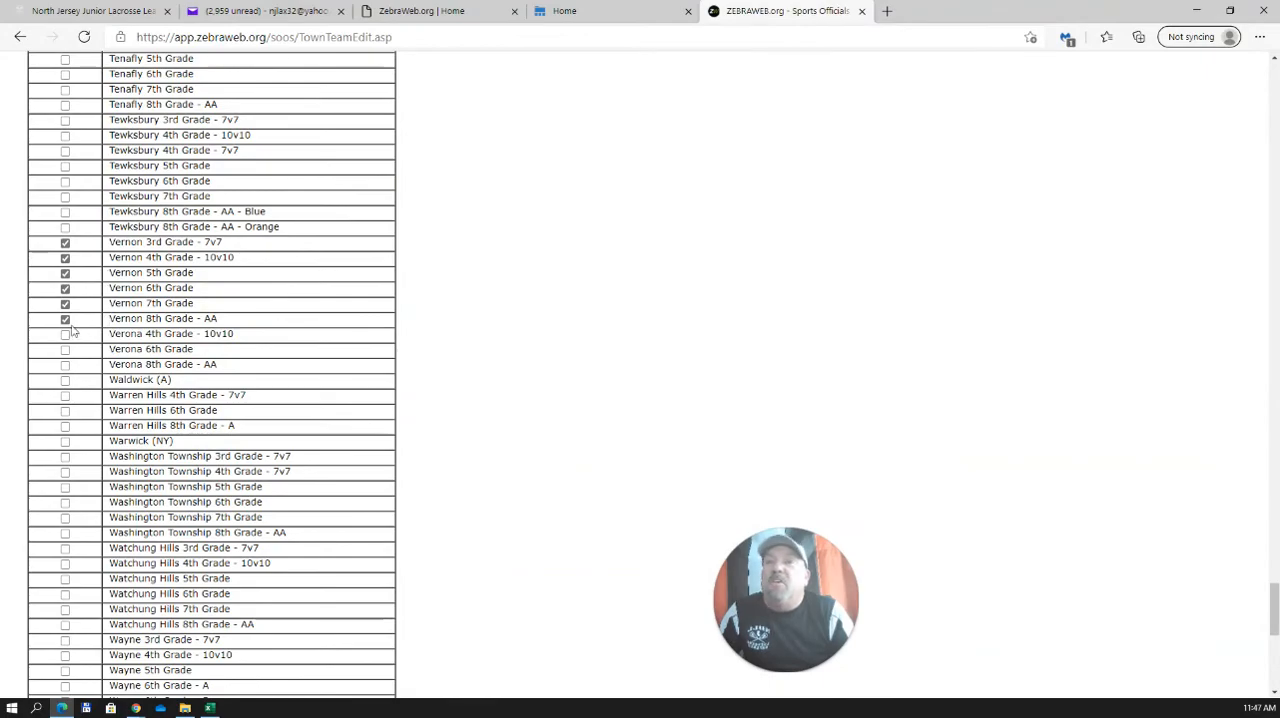
pyautogui.moveTo(420, 264)
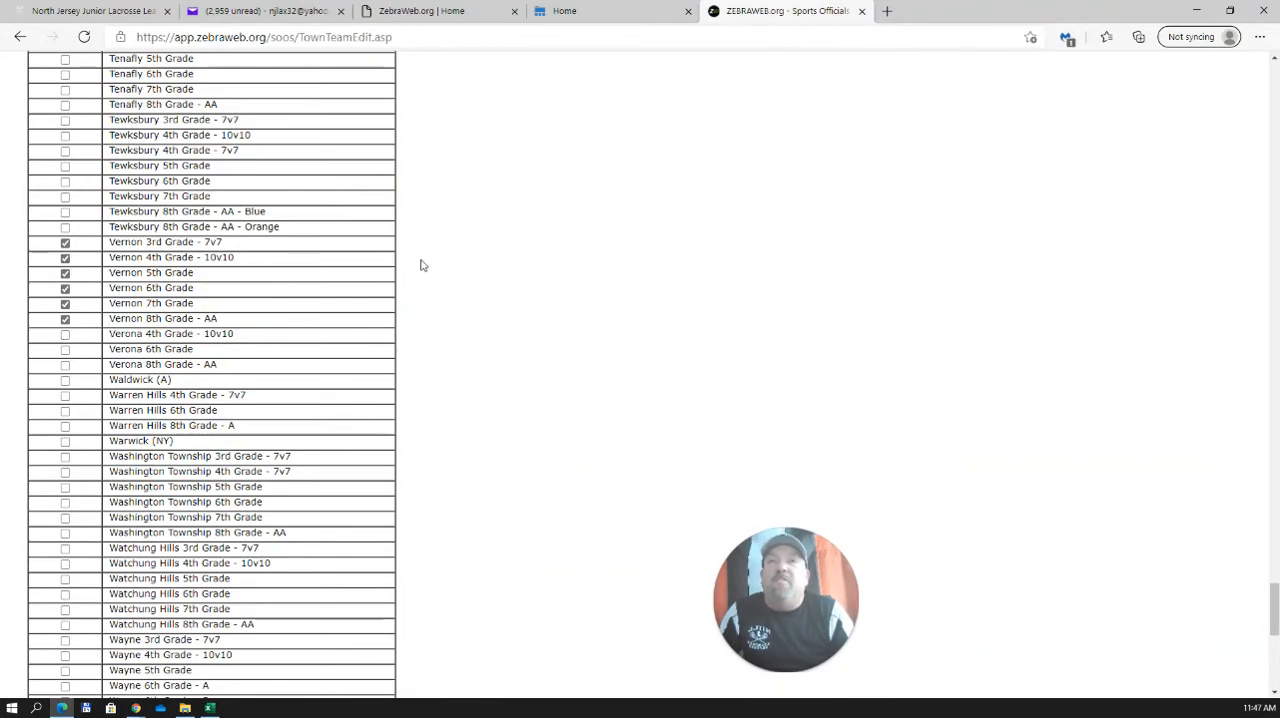
pyautogui.scroll(3)
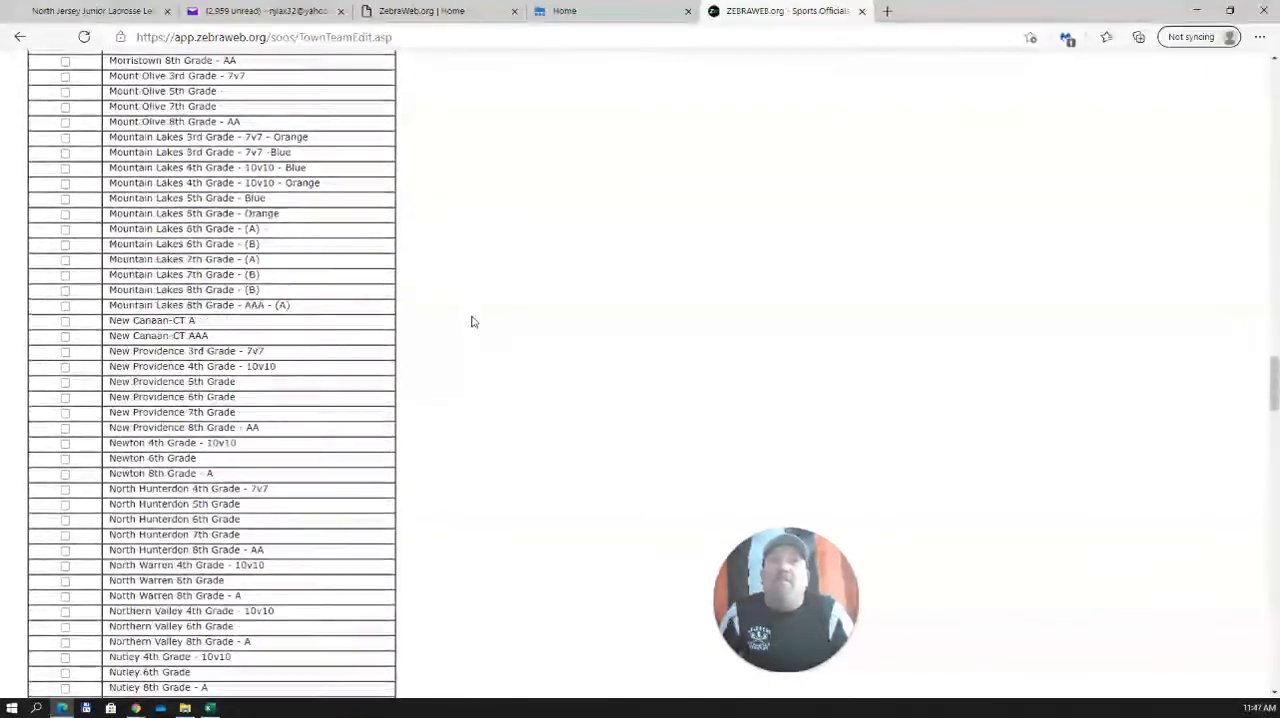
pyautogui.scroll(3)
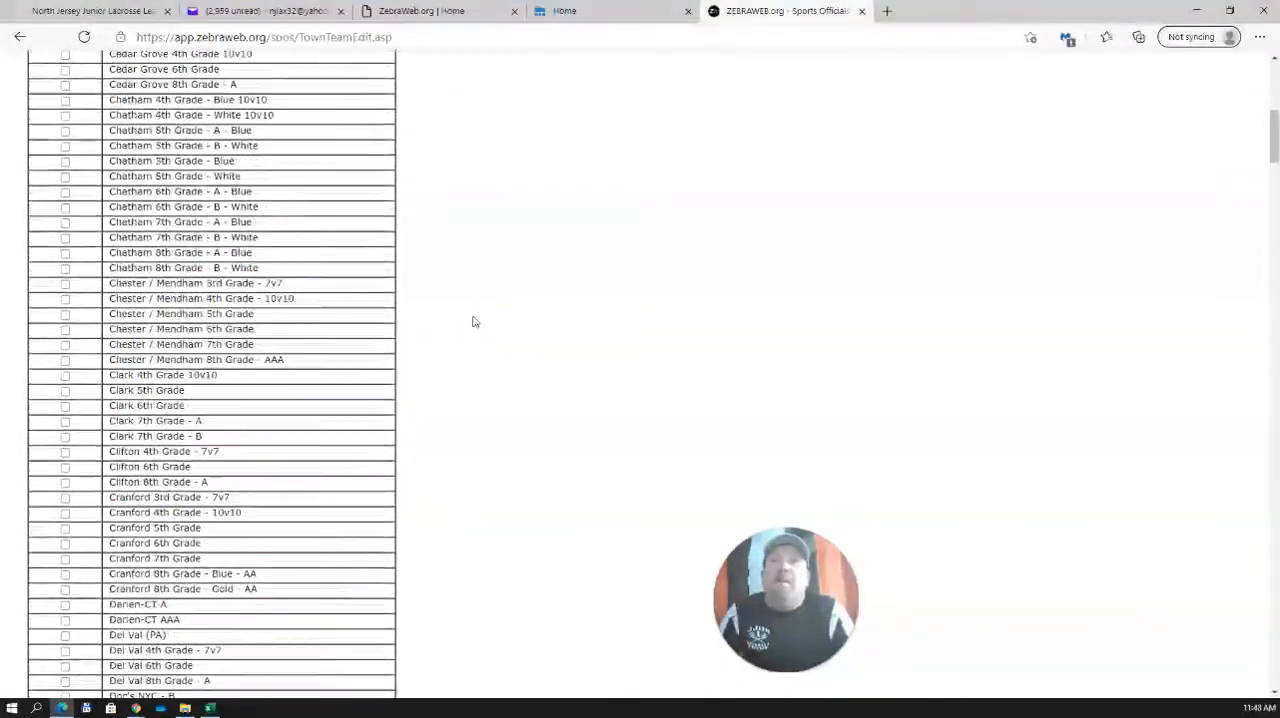
pyautogui.scroll(3)
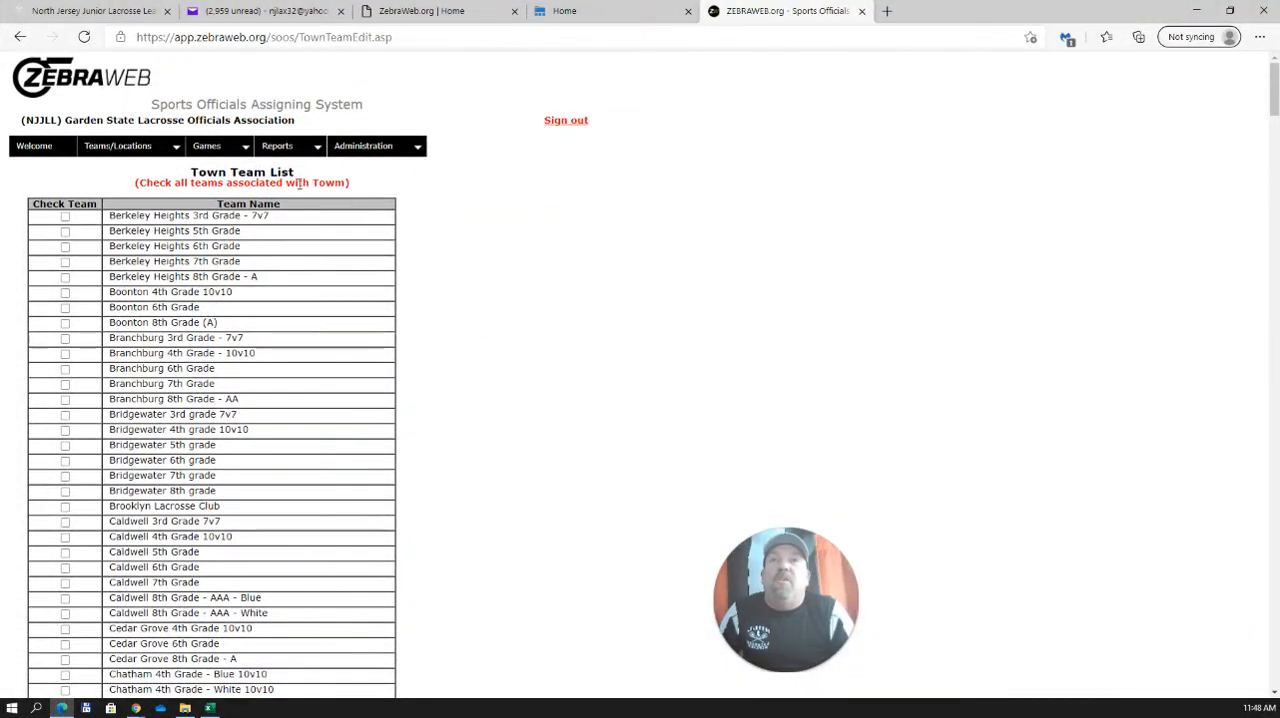
pyautogui.click(20, 36)
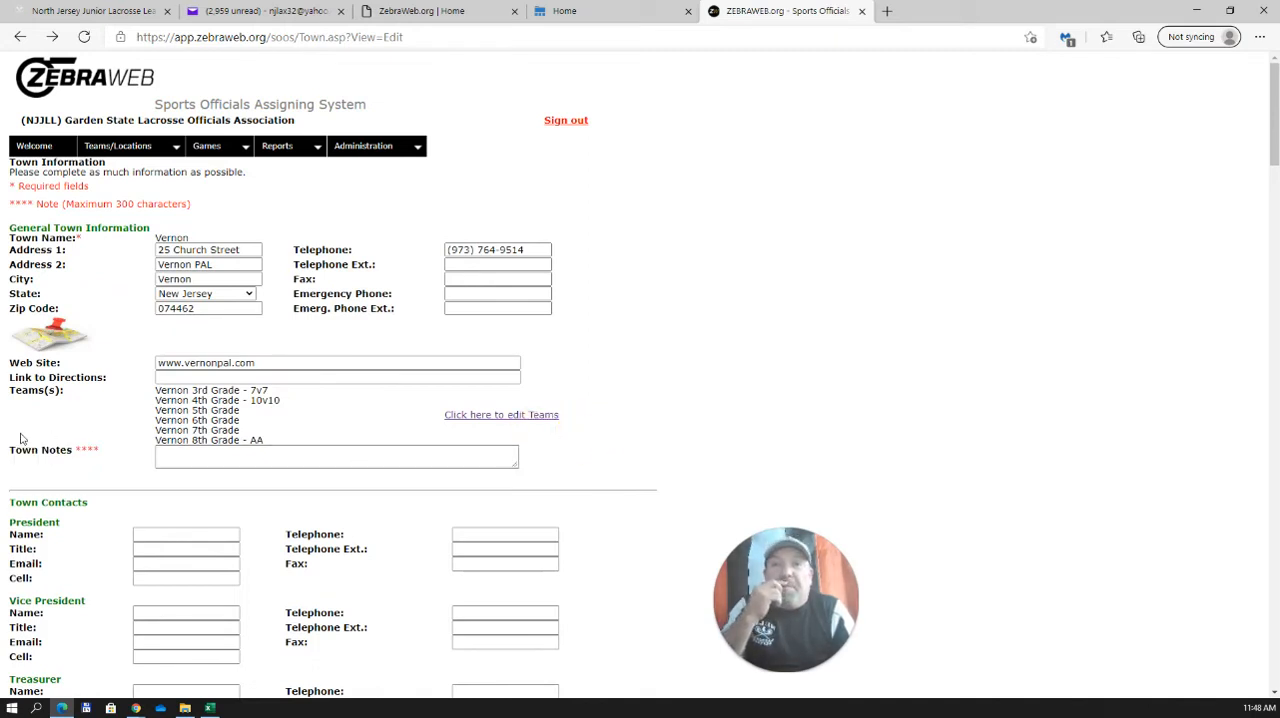
pyautogui.click(336, 456)
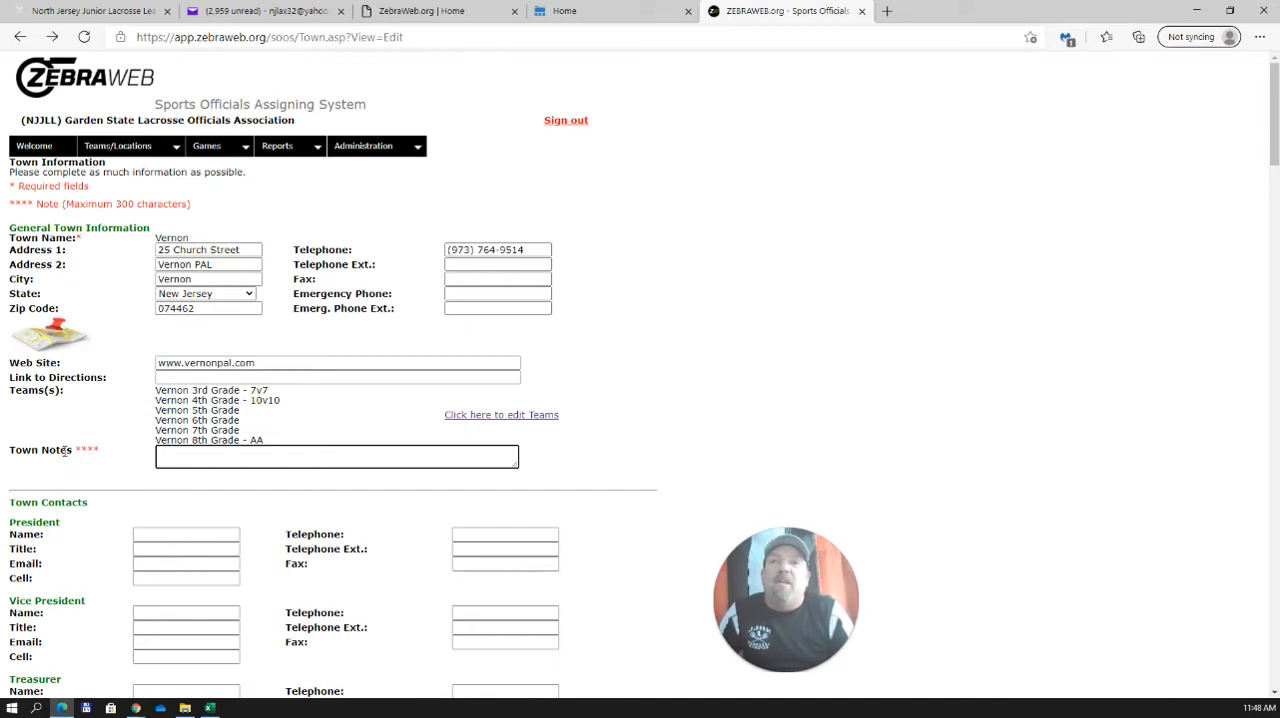
pyautogui.moveTo(150, 480)
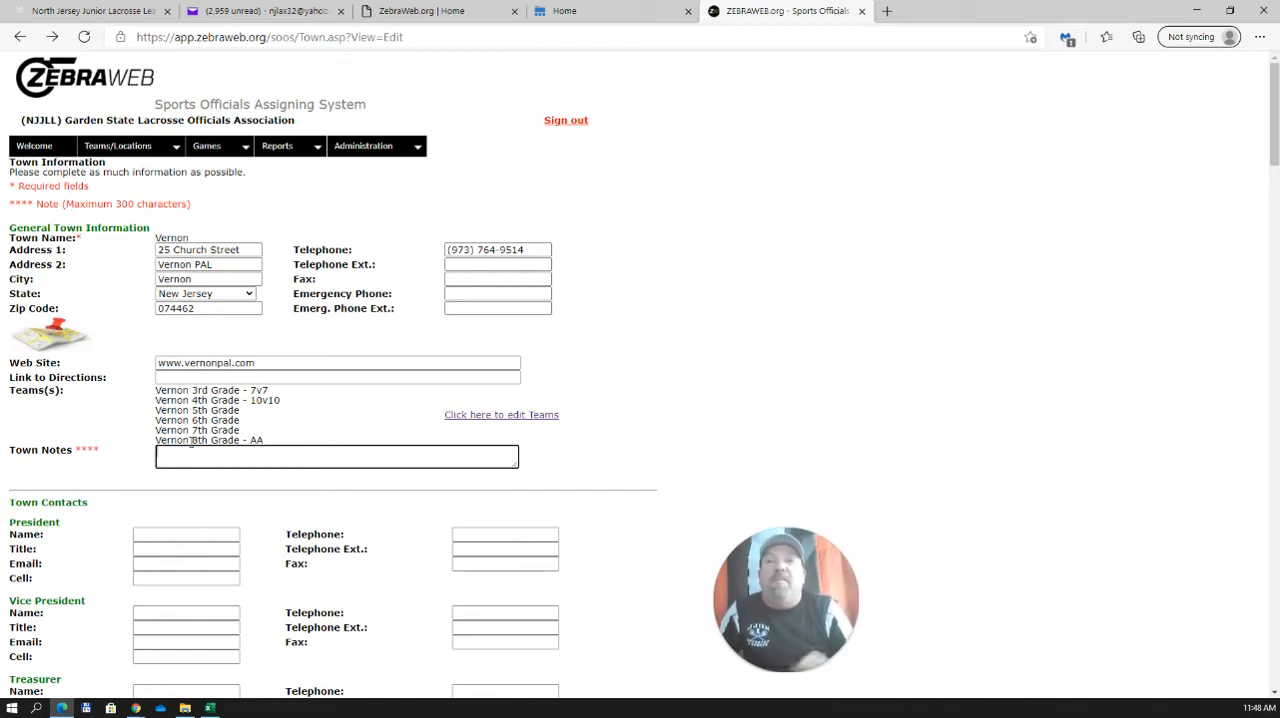
pyautogui.scroll(-3)
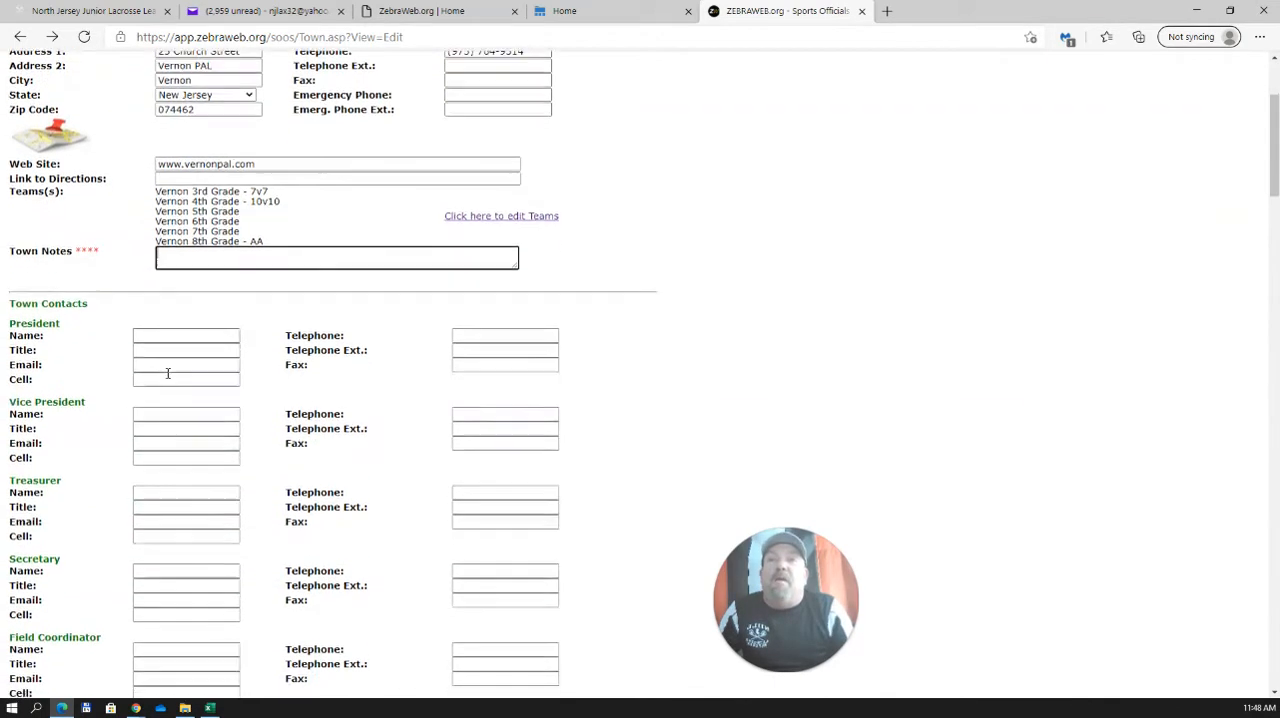
pyautogui.scroll(-3)
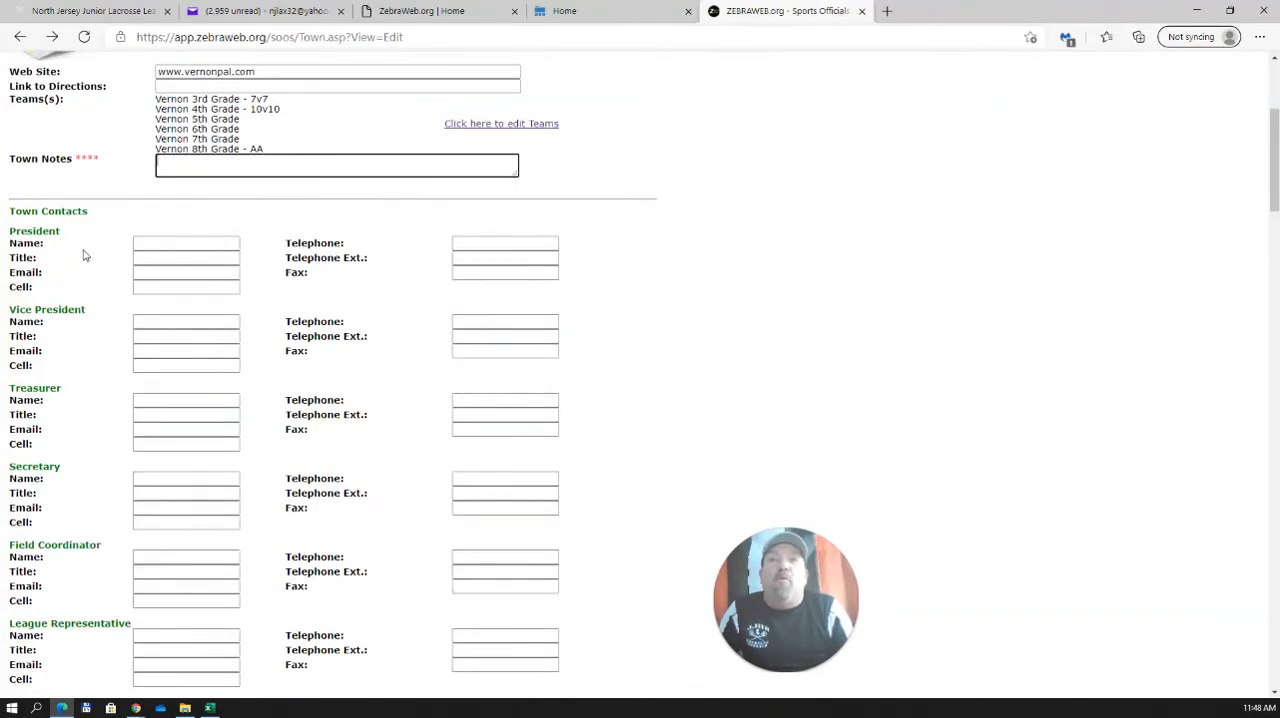
pyautogui.scroll(-3)
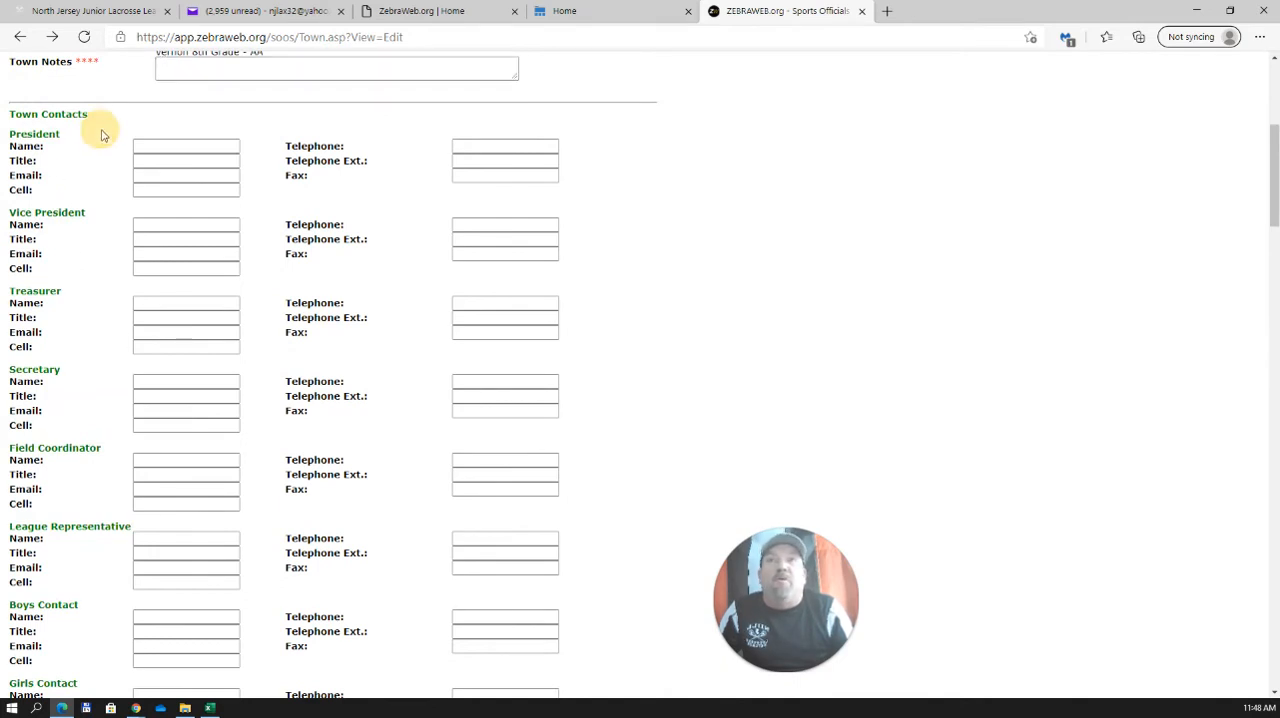
pyautogui.moveTo(112, 156)
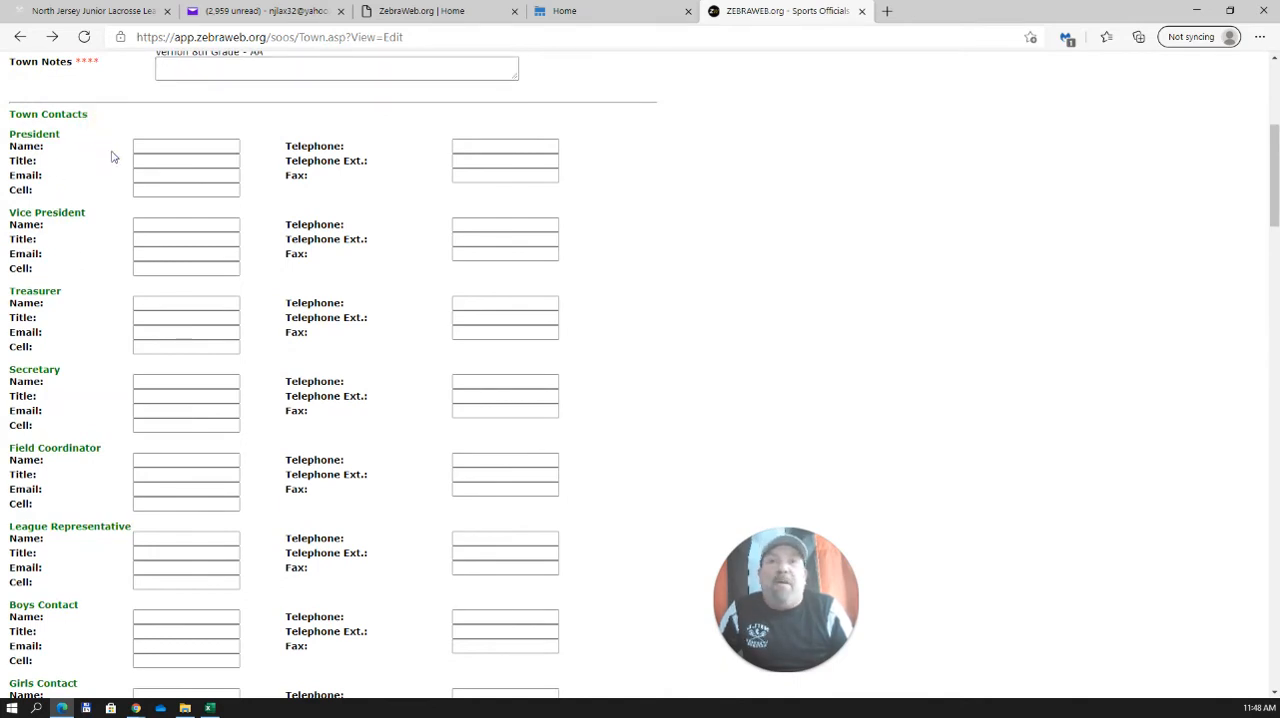
pyautogui.scroll(-3)
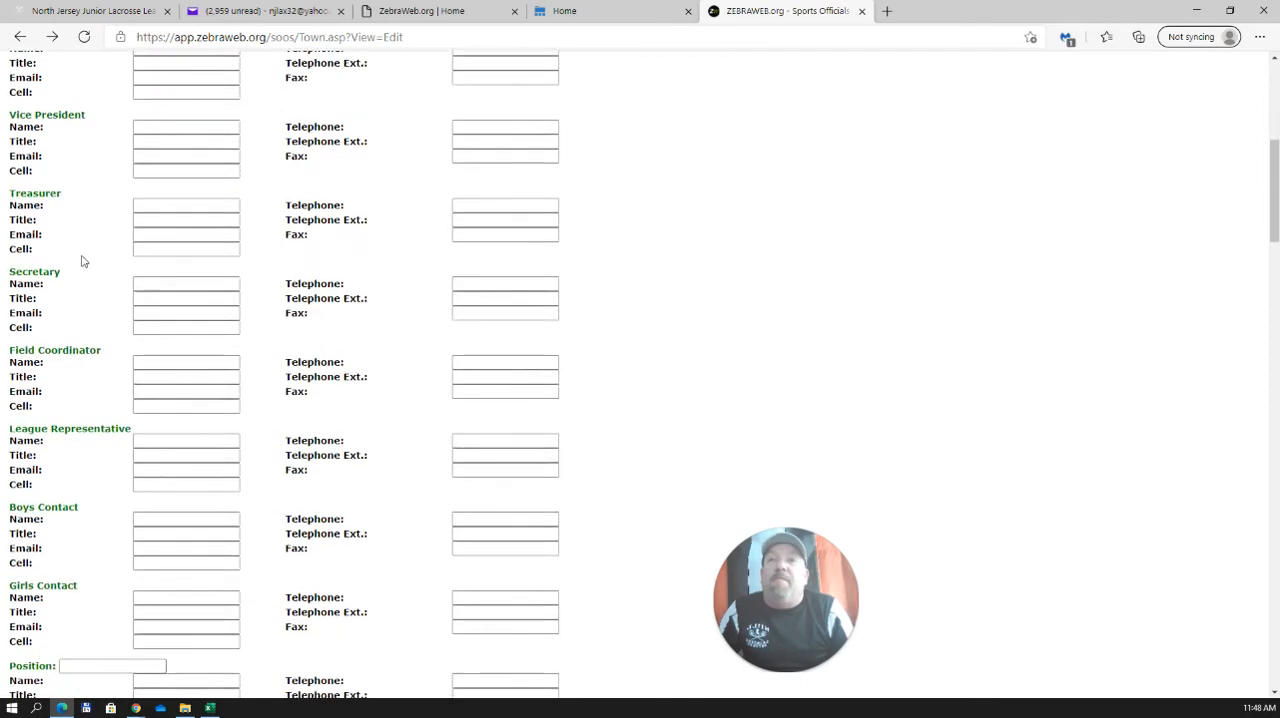
pyautogui.scroll(-3)
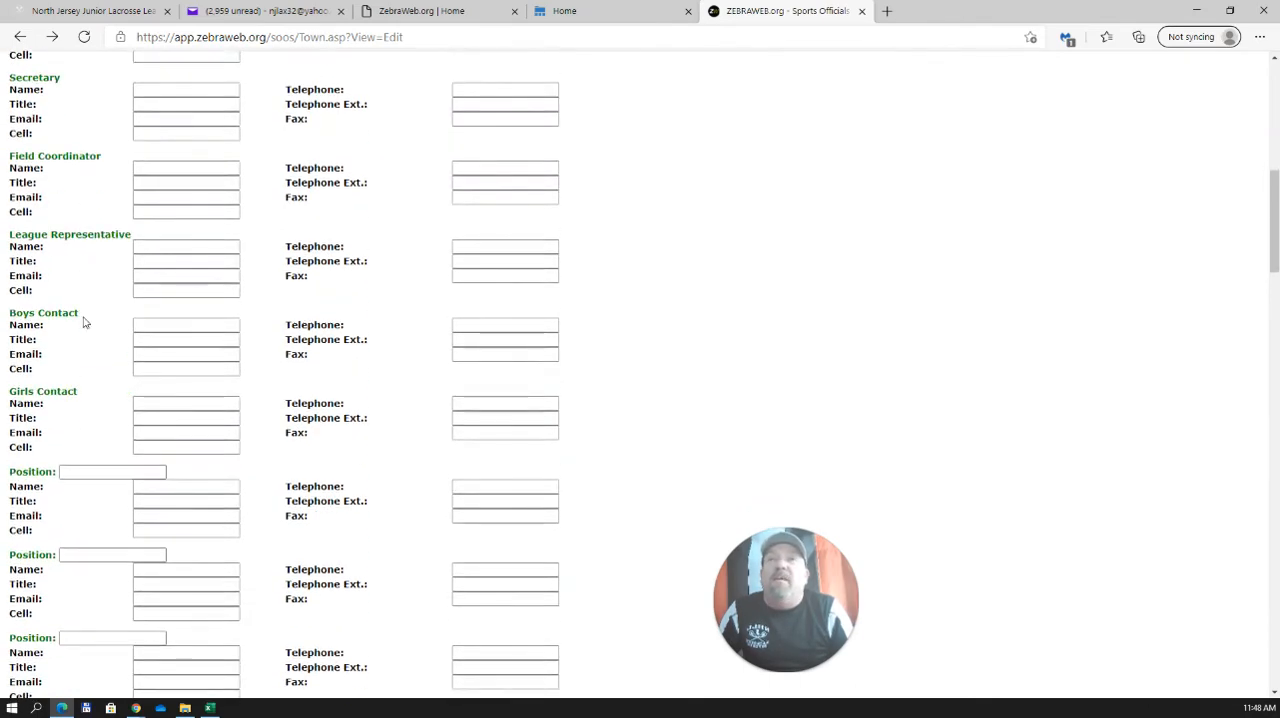
pyautogui.scroll(-3)
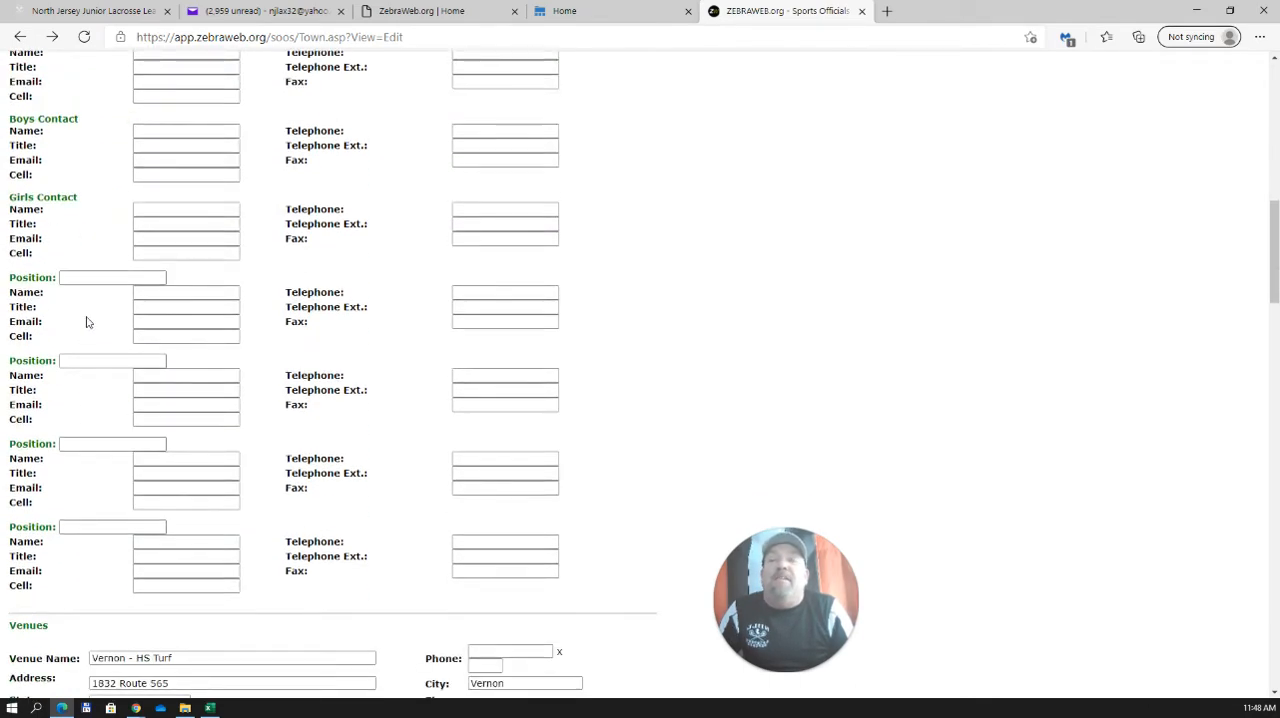
pyautogui.scroll(-3)
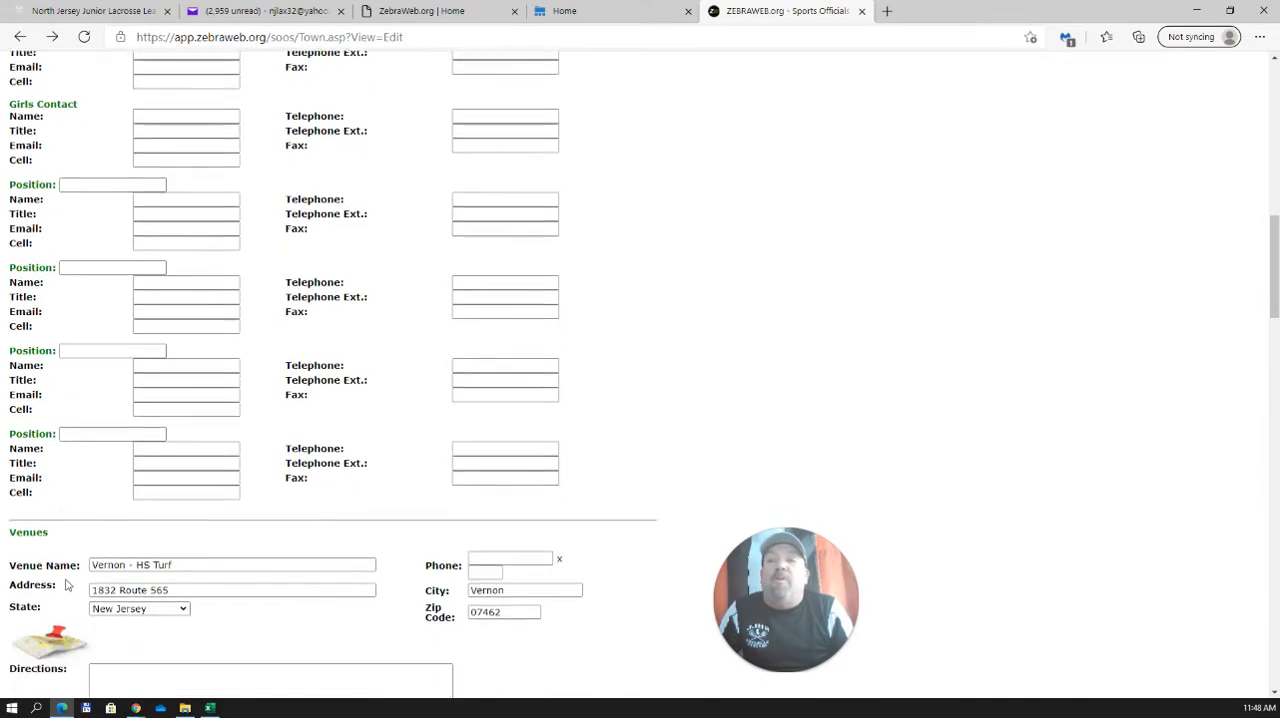
pyautogui.scroll(3)
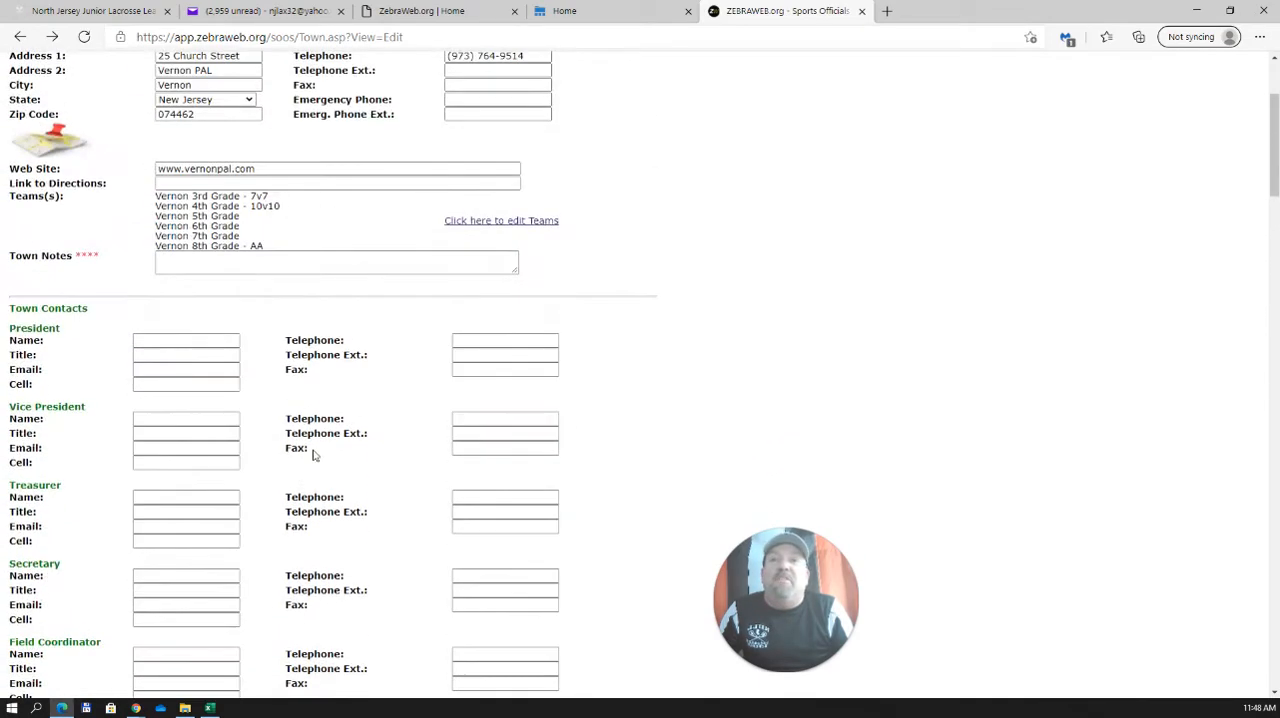
pyautogui.scroll(3)
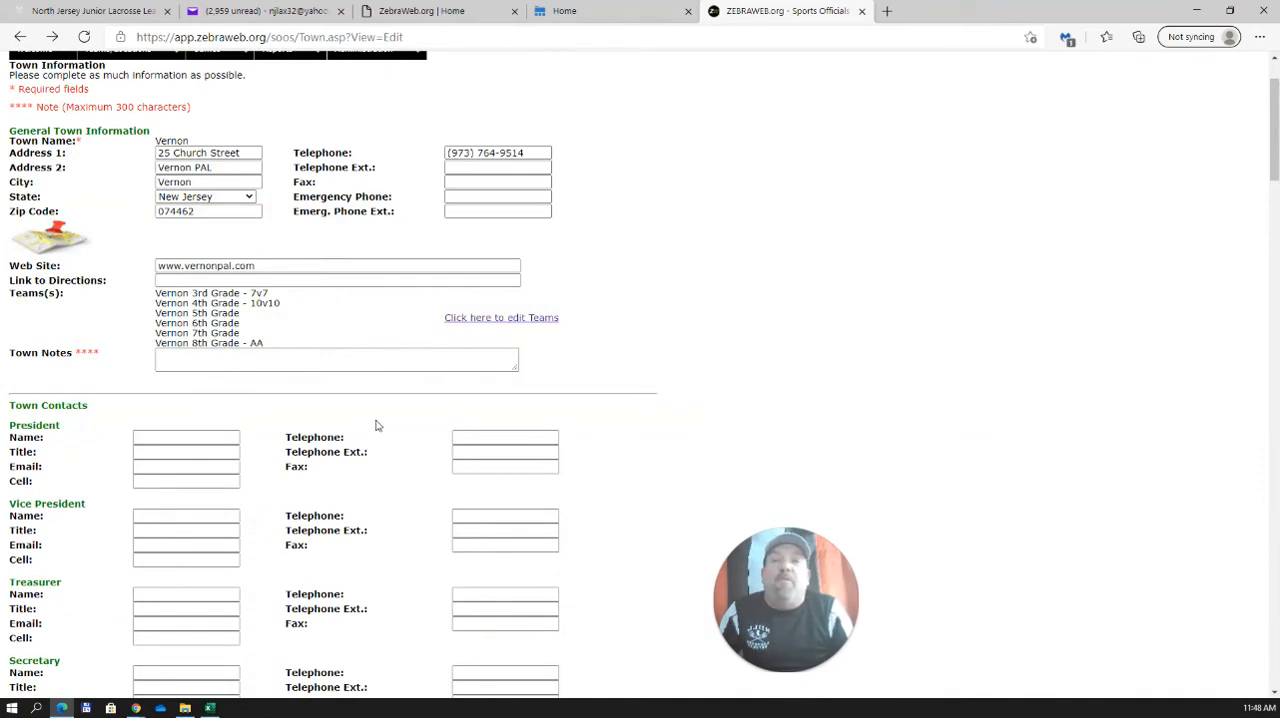
pyautogui.scroll(-3)
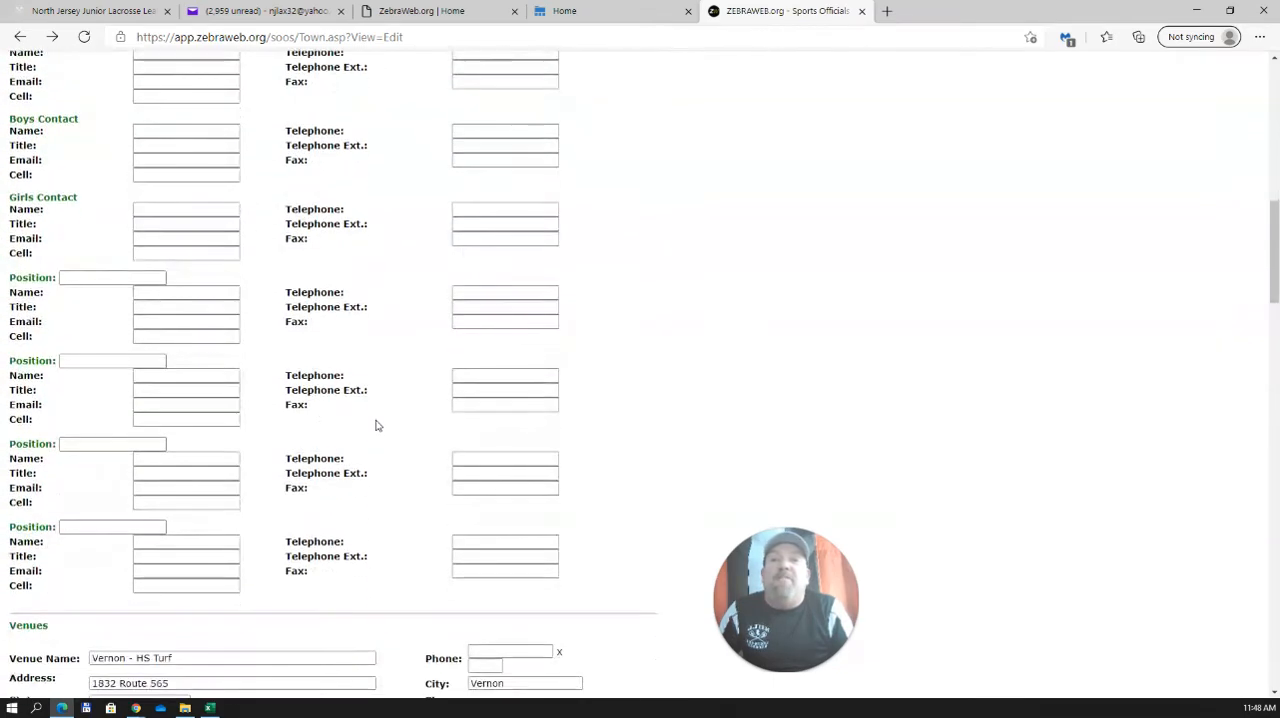
pyautogui.scroll(3)
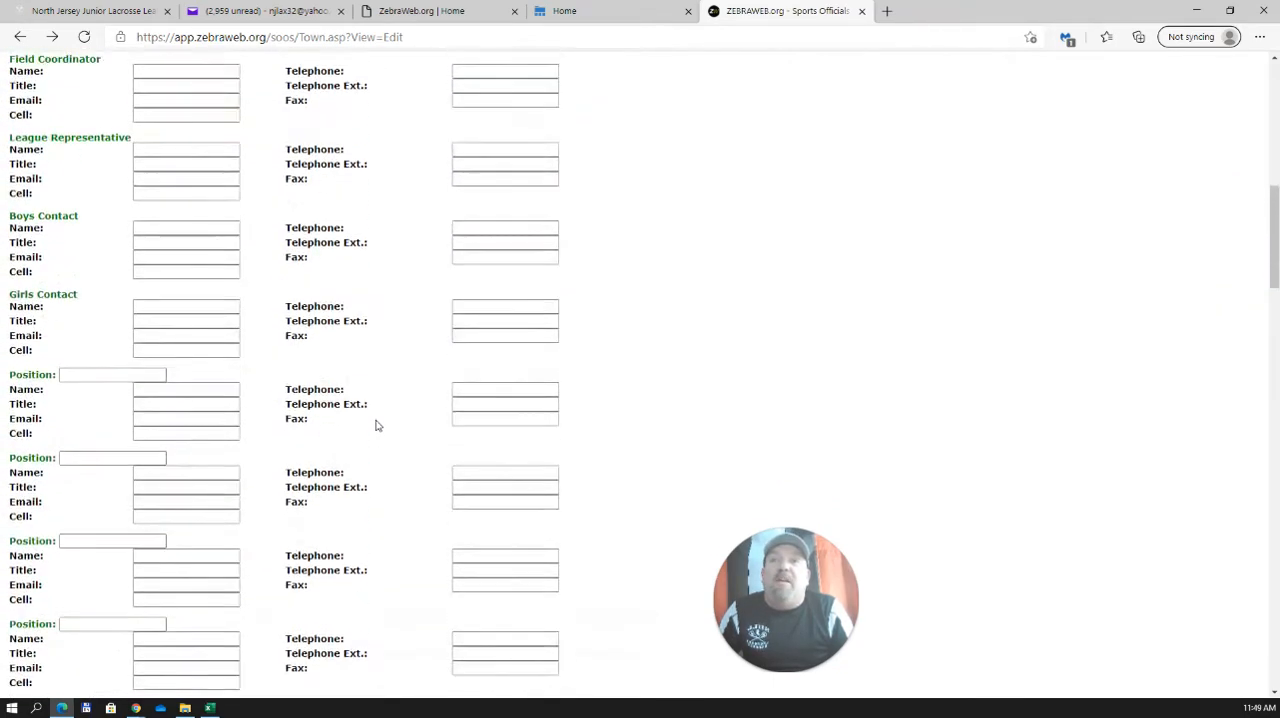
pyautogui.scroll(-3)
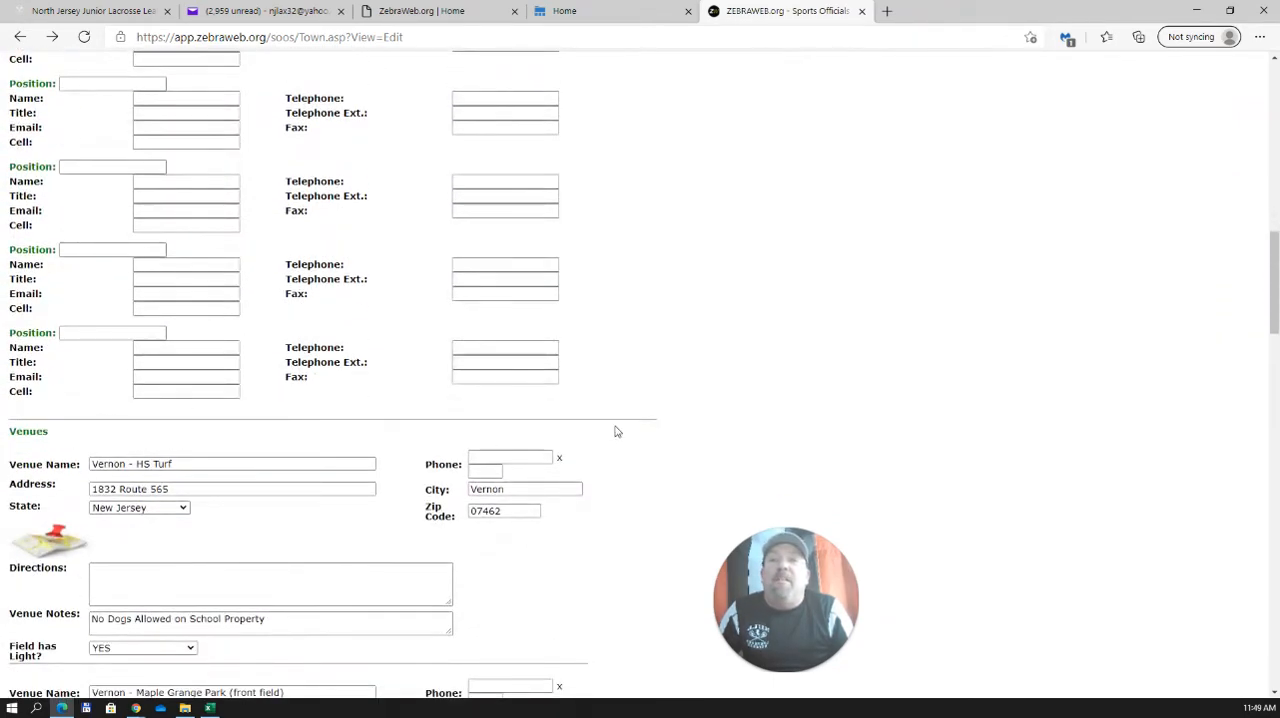
pyautogui.scroll(-3)
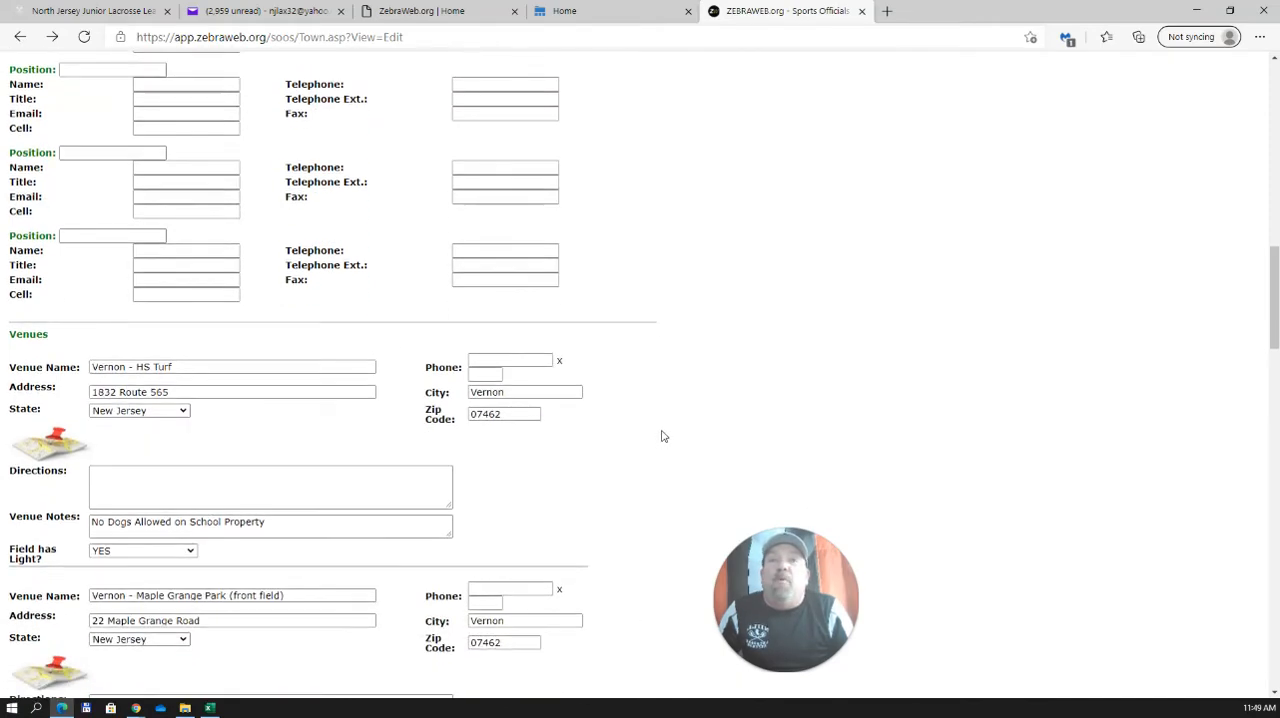
pyautogui.scroll(-3)
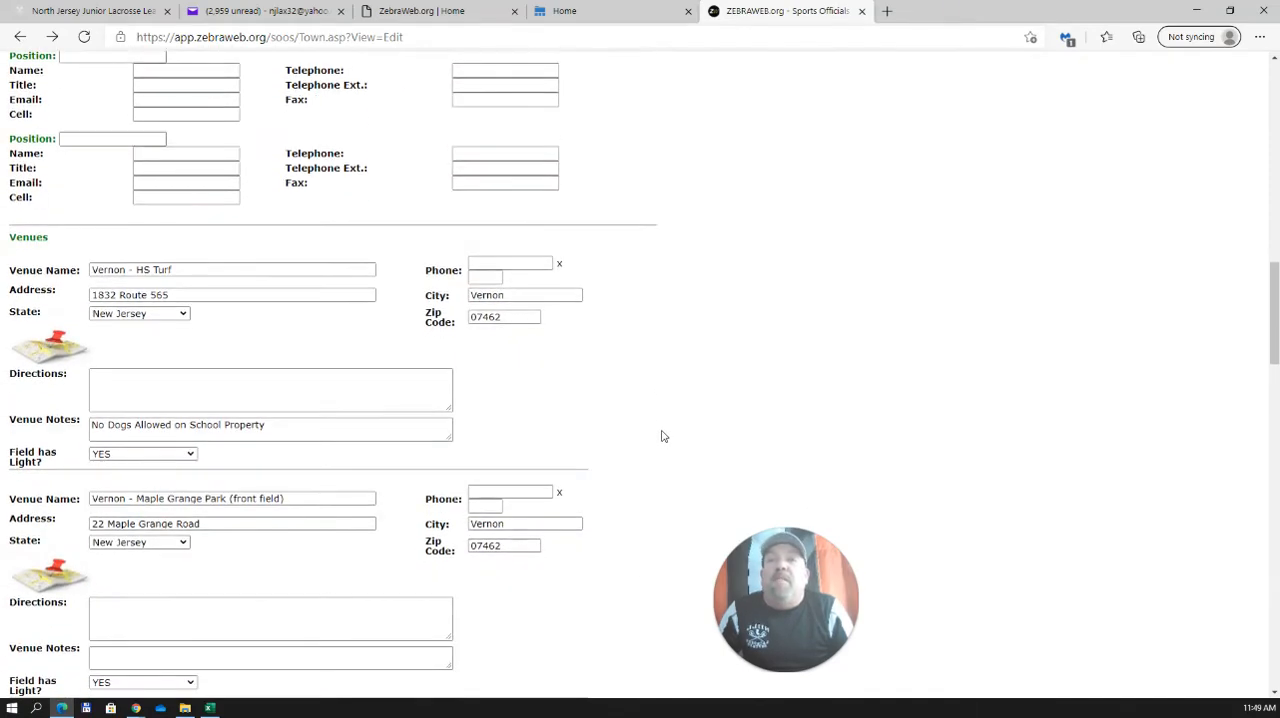
pyautogui.scroll(3)
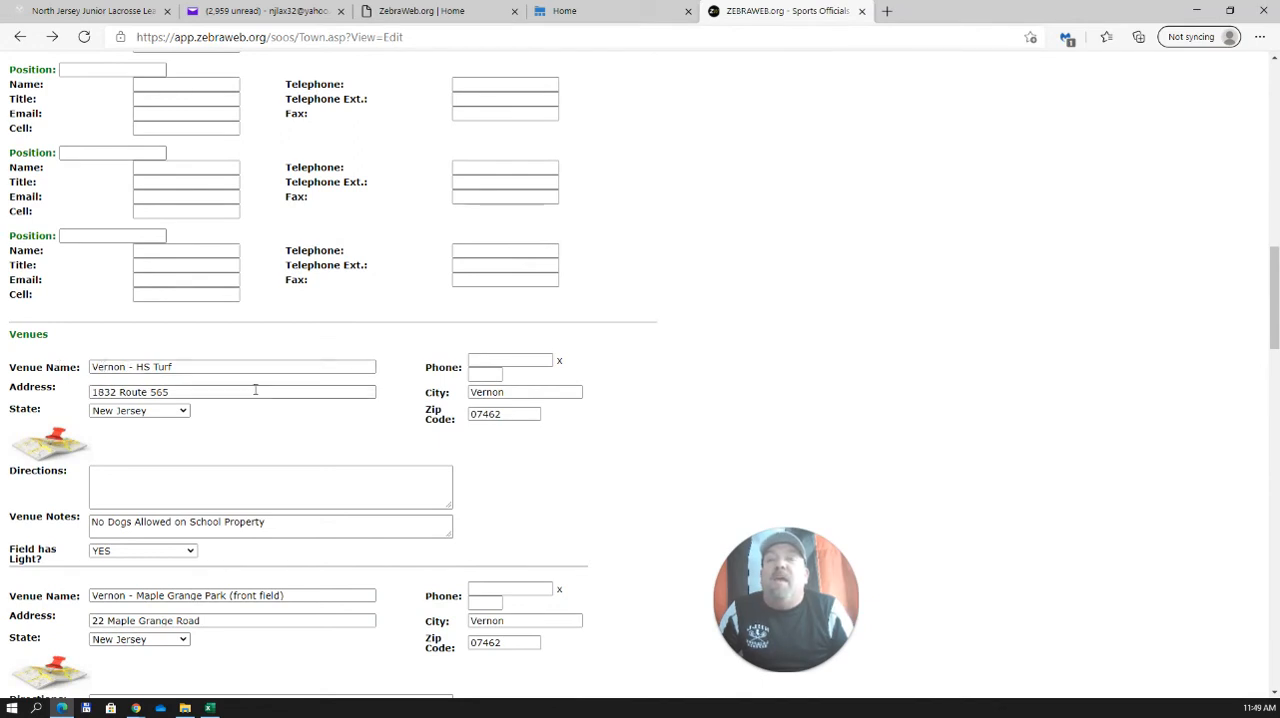
pyautogui.scroll(-3)
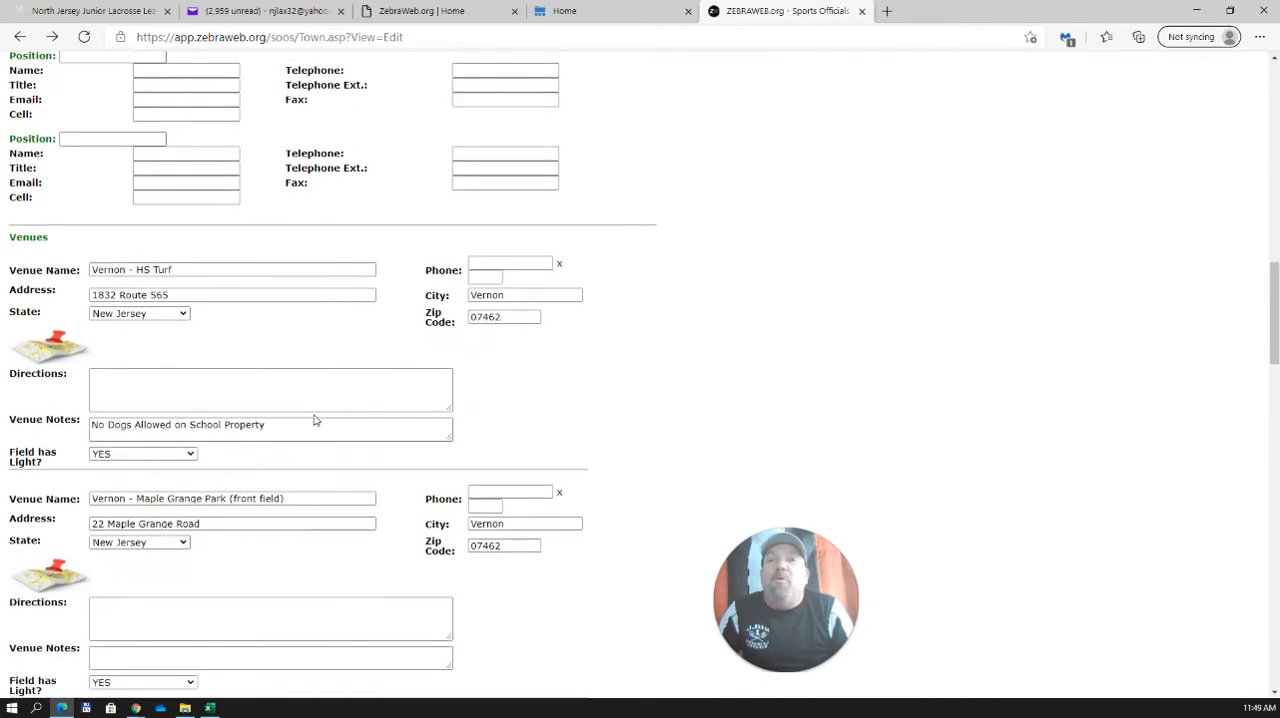
pyautogui.scroll(-3)
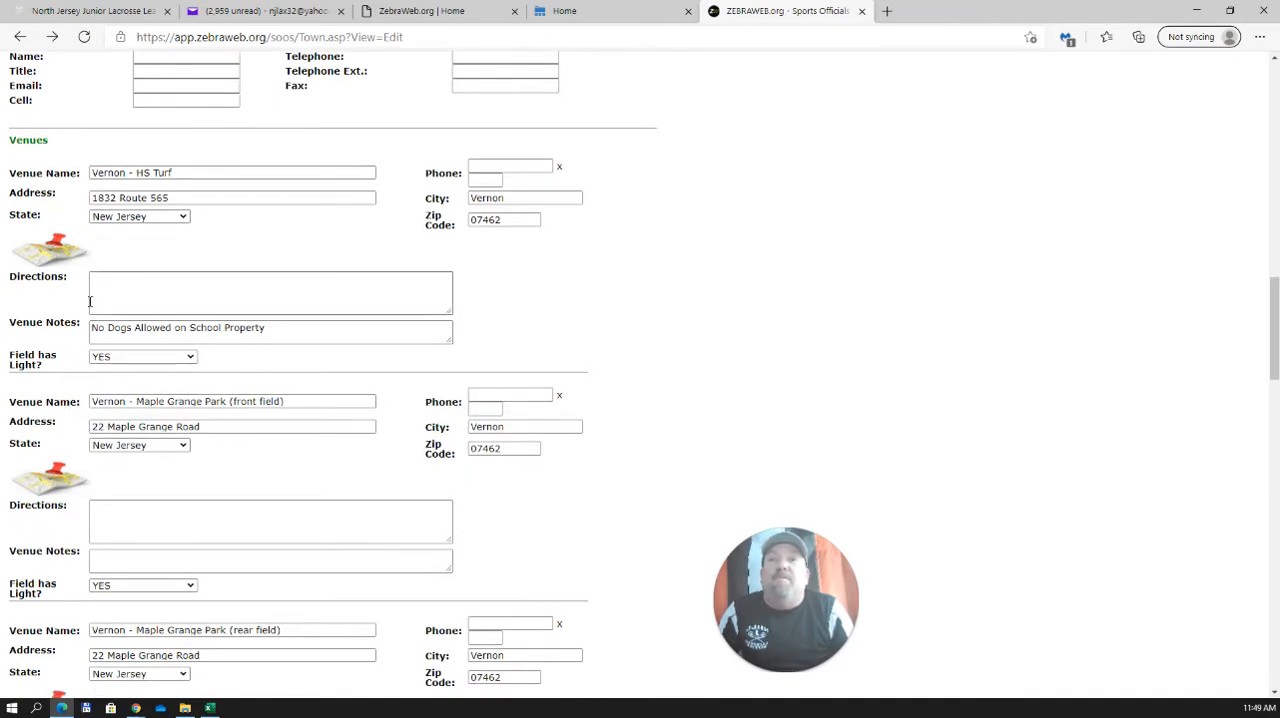
pyautogui.moveTo(208, 256)
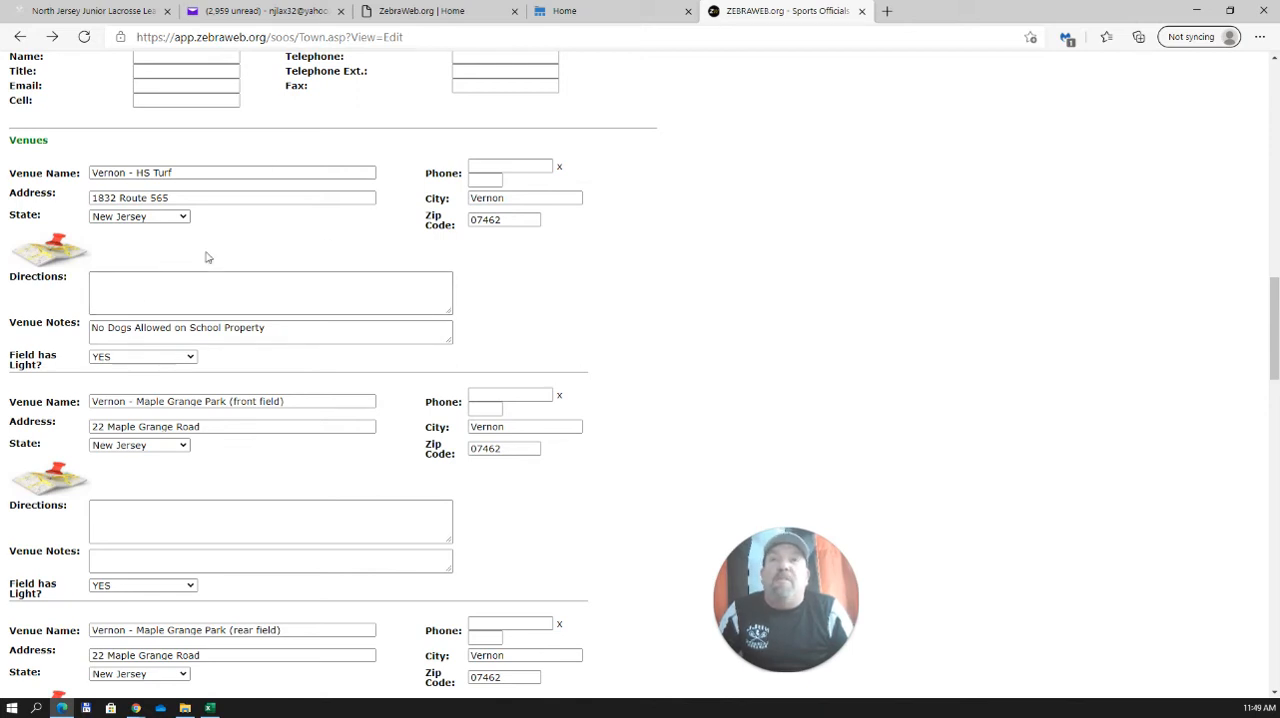
pyautogui.click(270, 292)
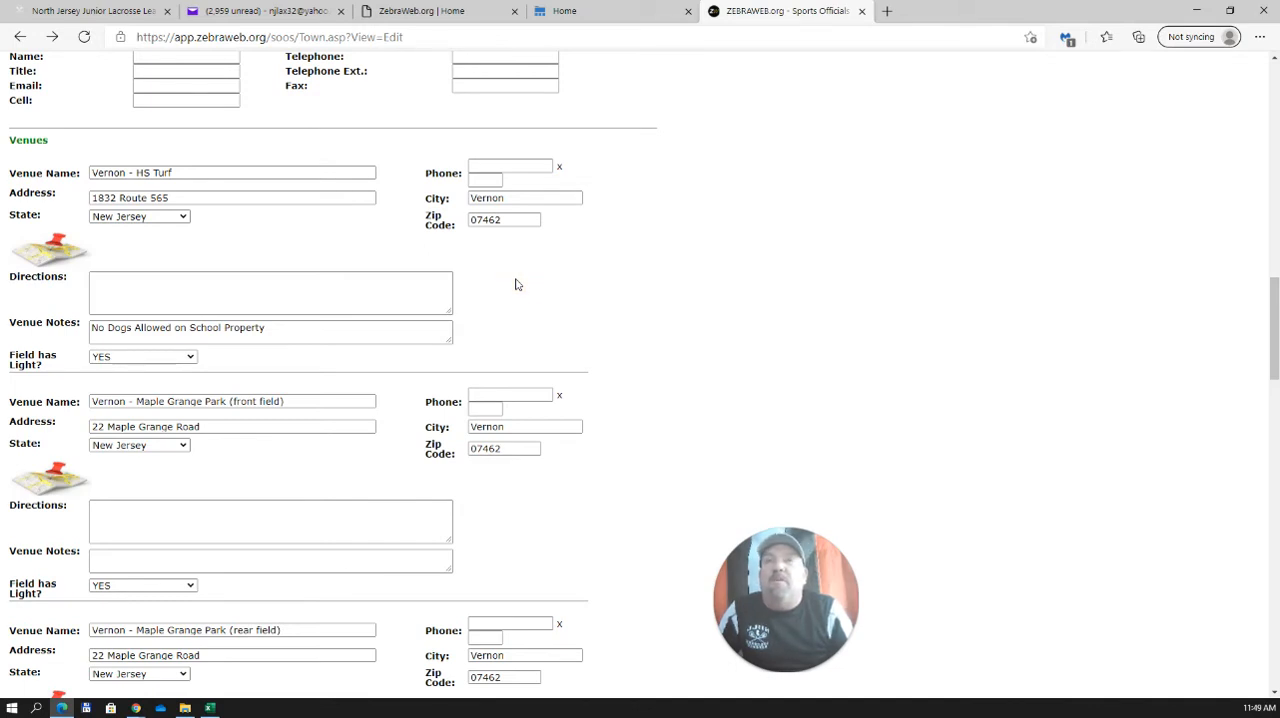
pyautogui.moveTo(212, 360)
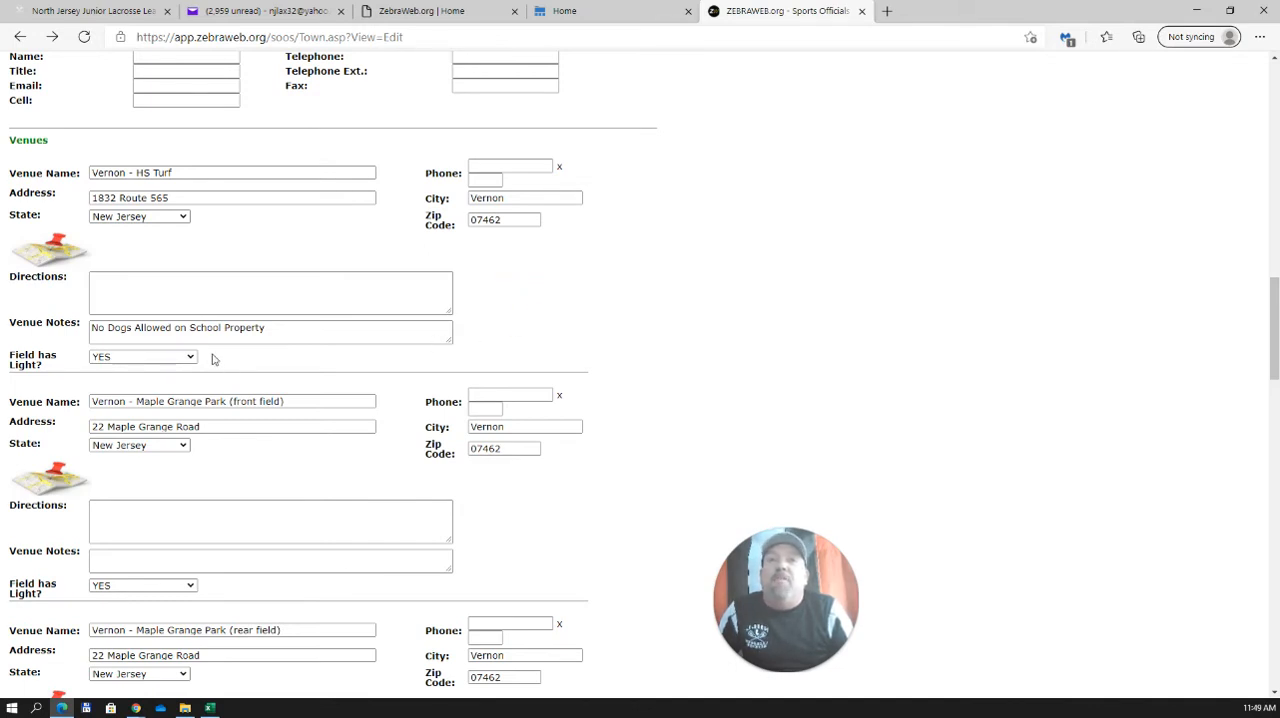
pyautogui.click(142, 356)
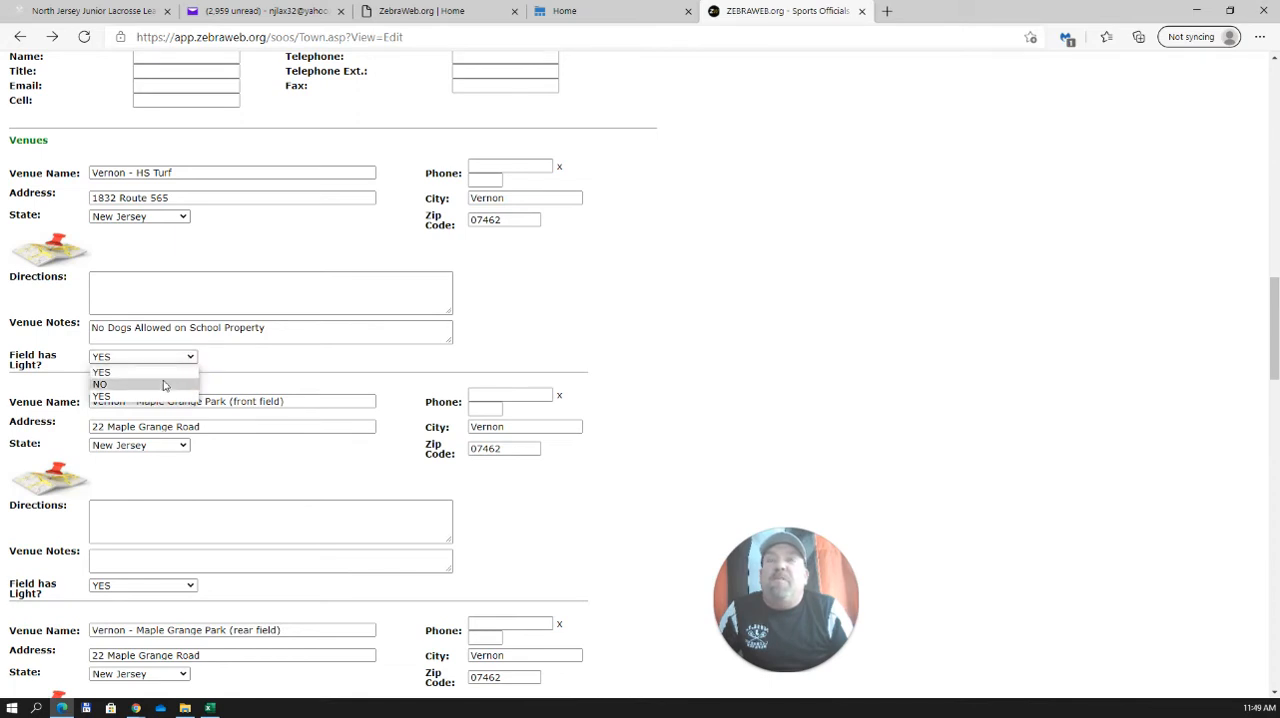
pyautogui.click(100, 384)
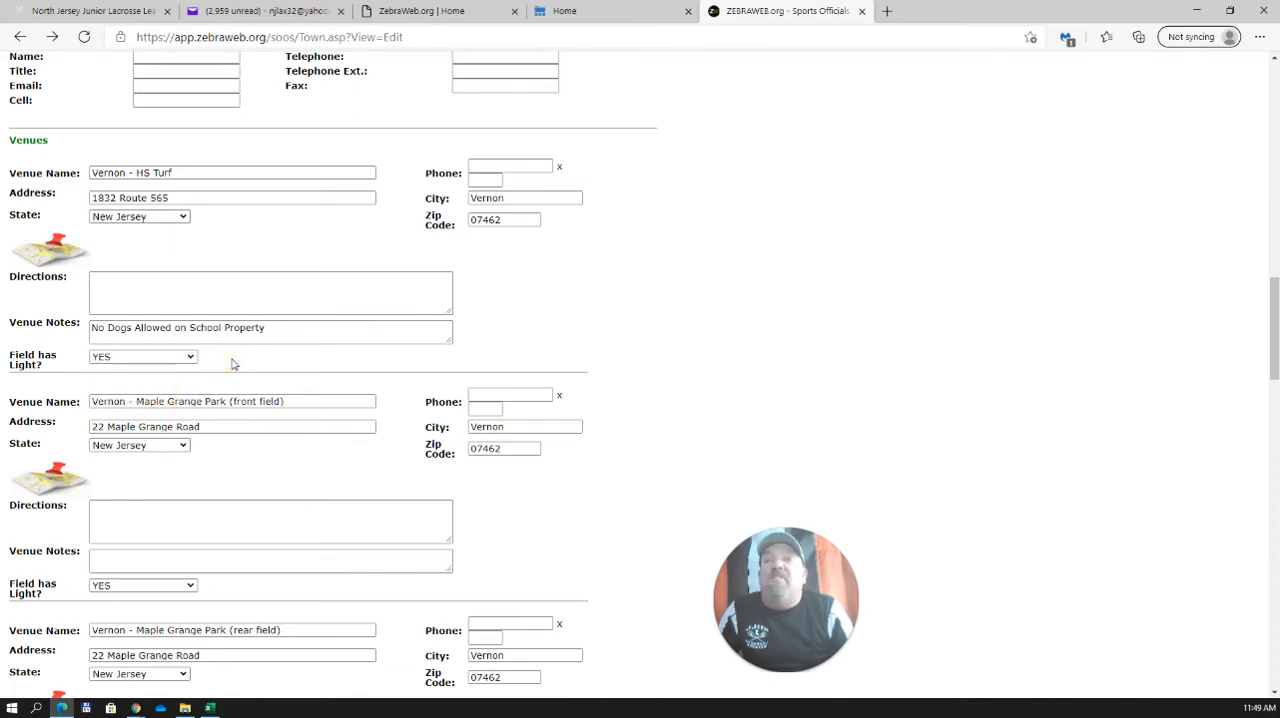
pyautogui.moveTo(268, 368)
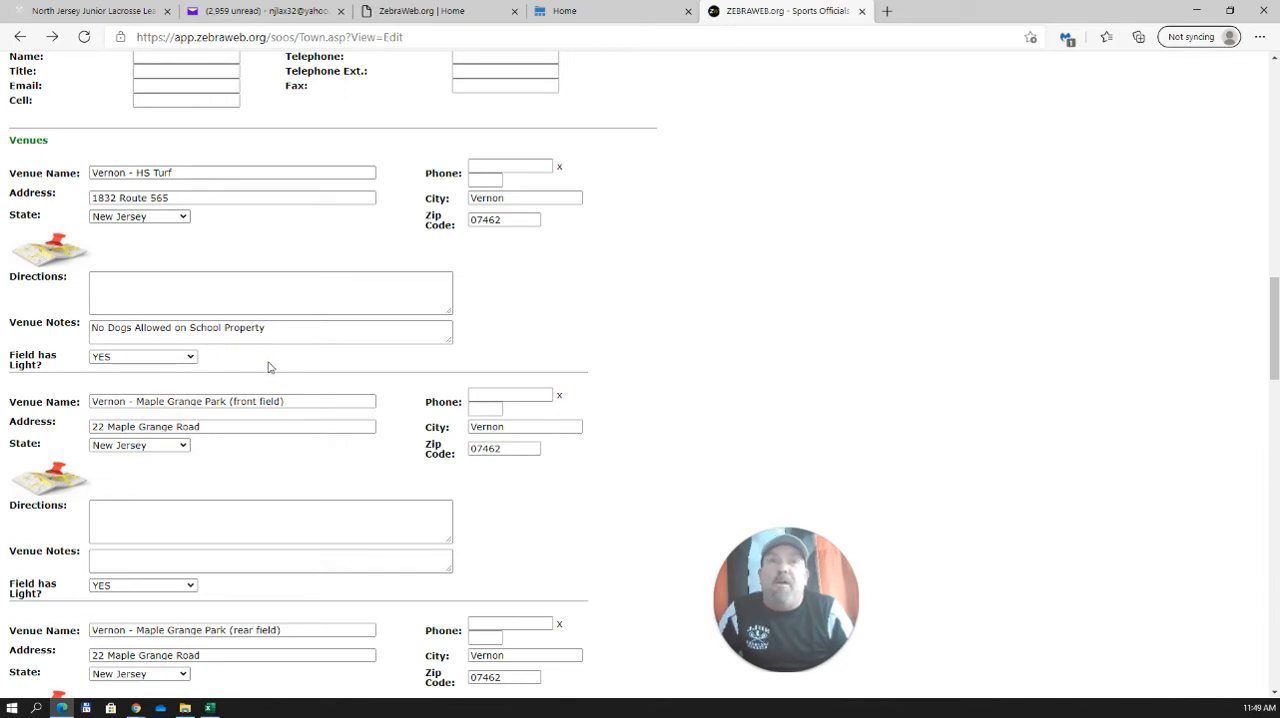
pyautogui.scroll(-3)
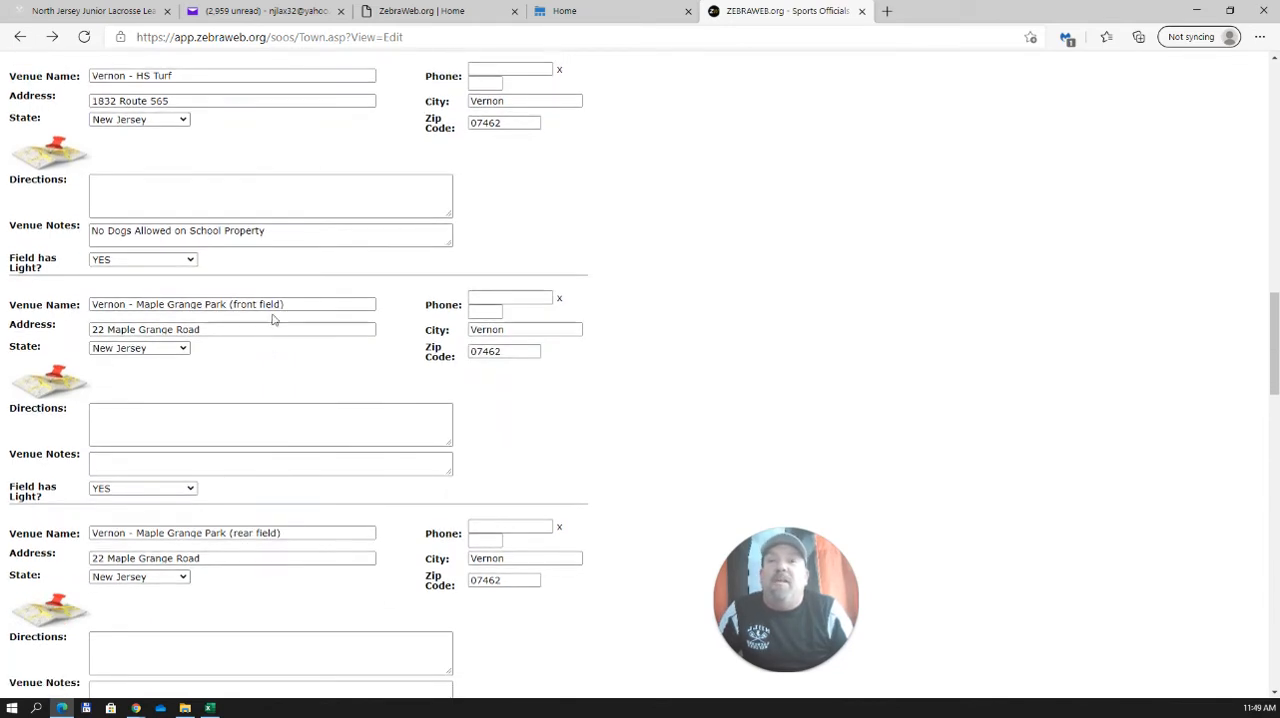
pyautogui.scroll(-3)
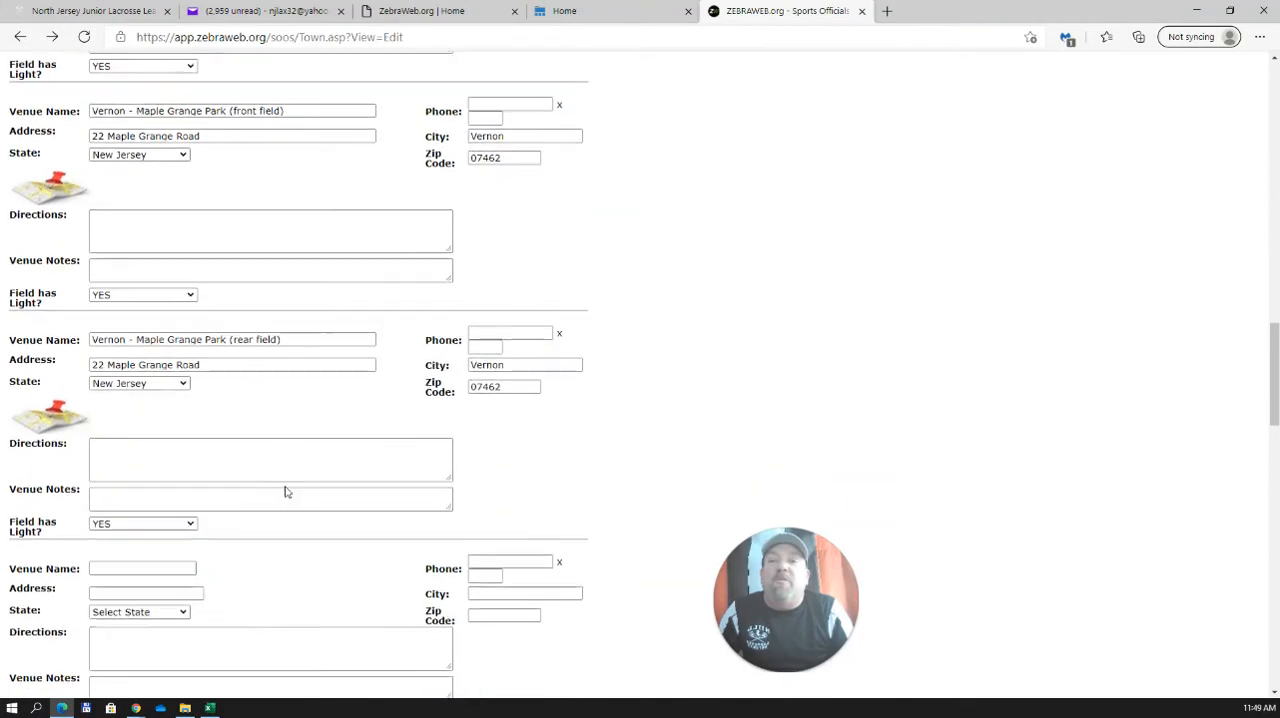
pyautogui.scroll(-3)
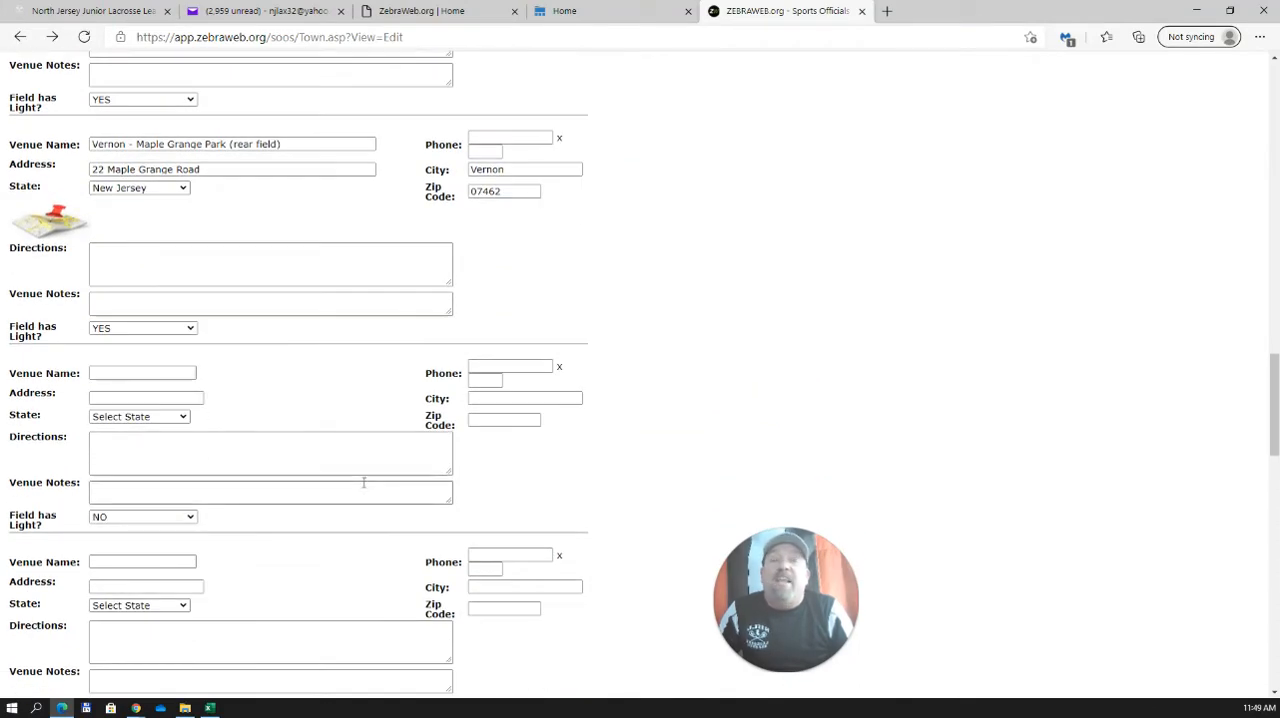
pyautogui.scroll(-3)
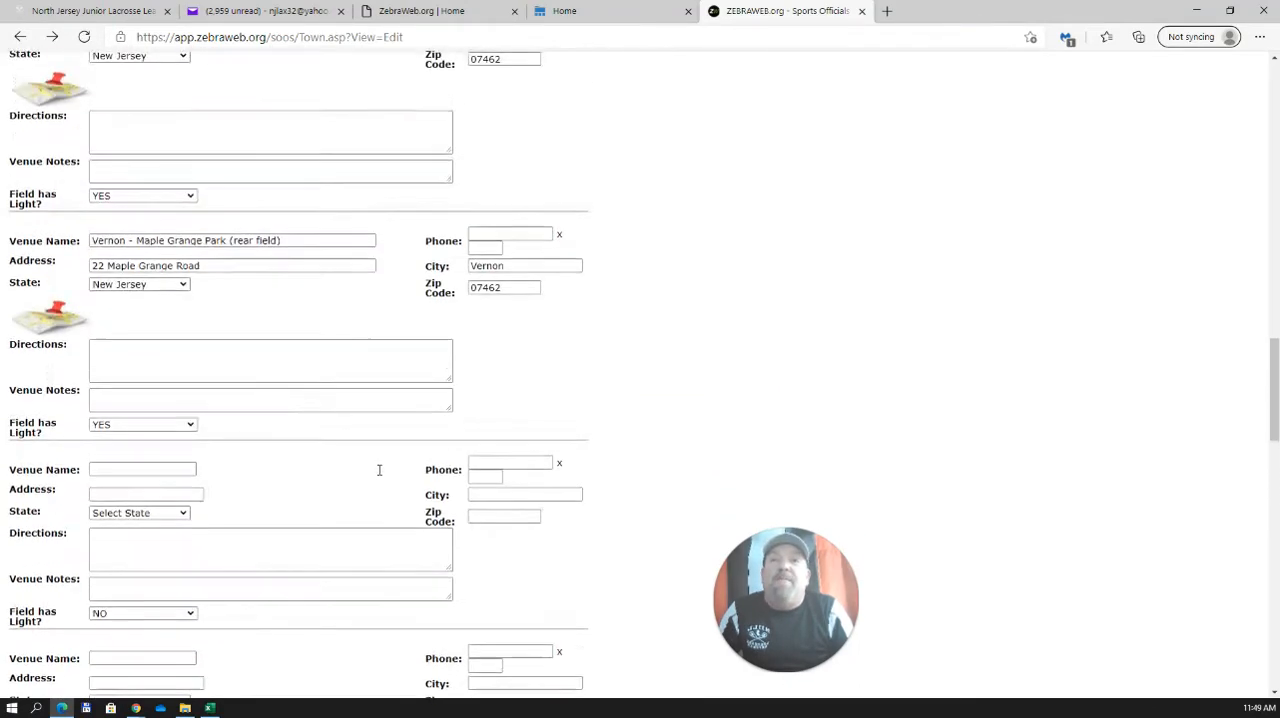
pyautogui.scroll(3)
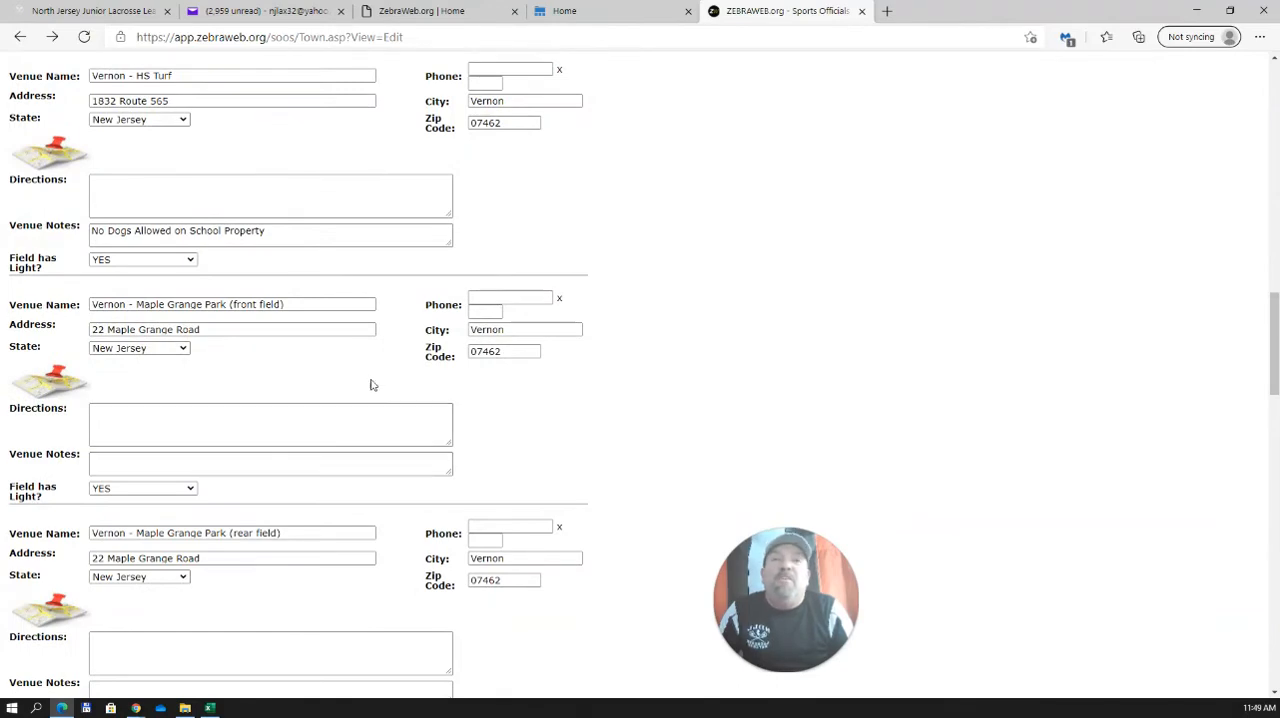
pyautogui.scroll(3)
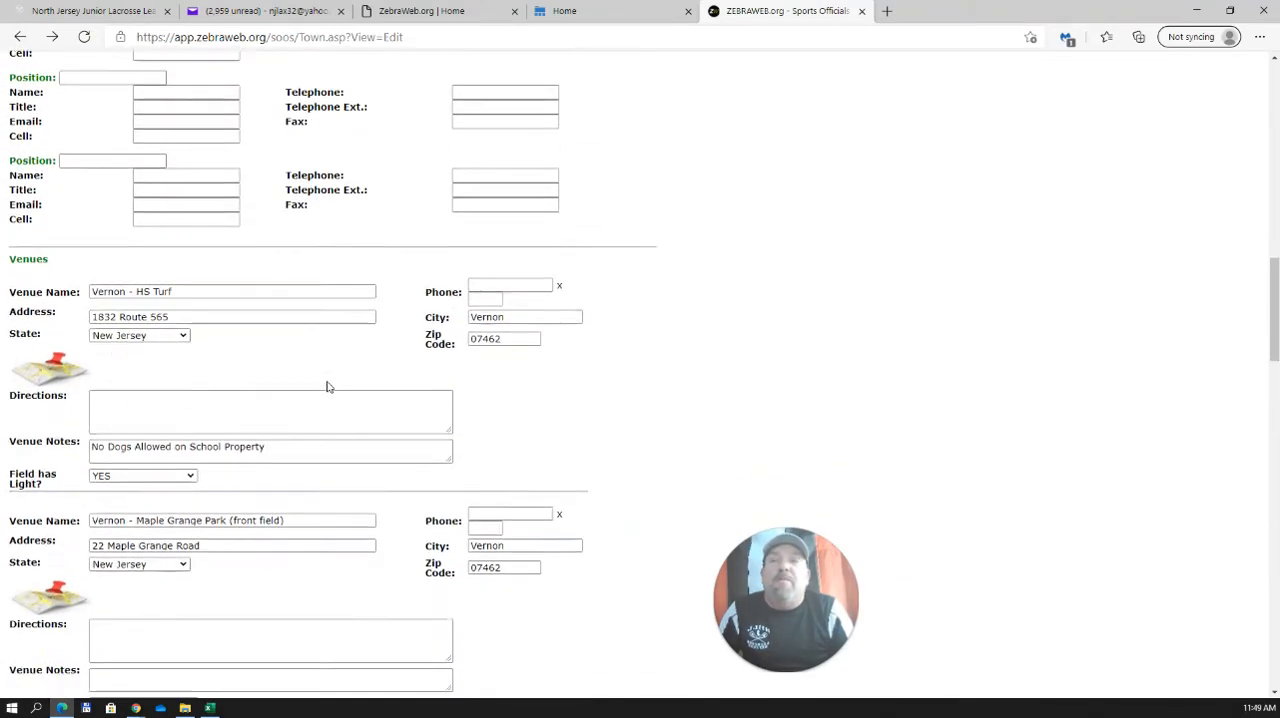
pyautogui.scroll(-3)
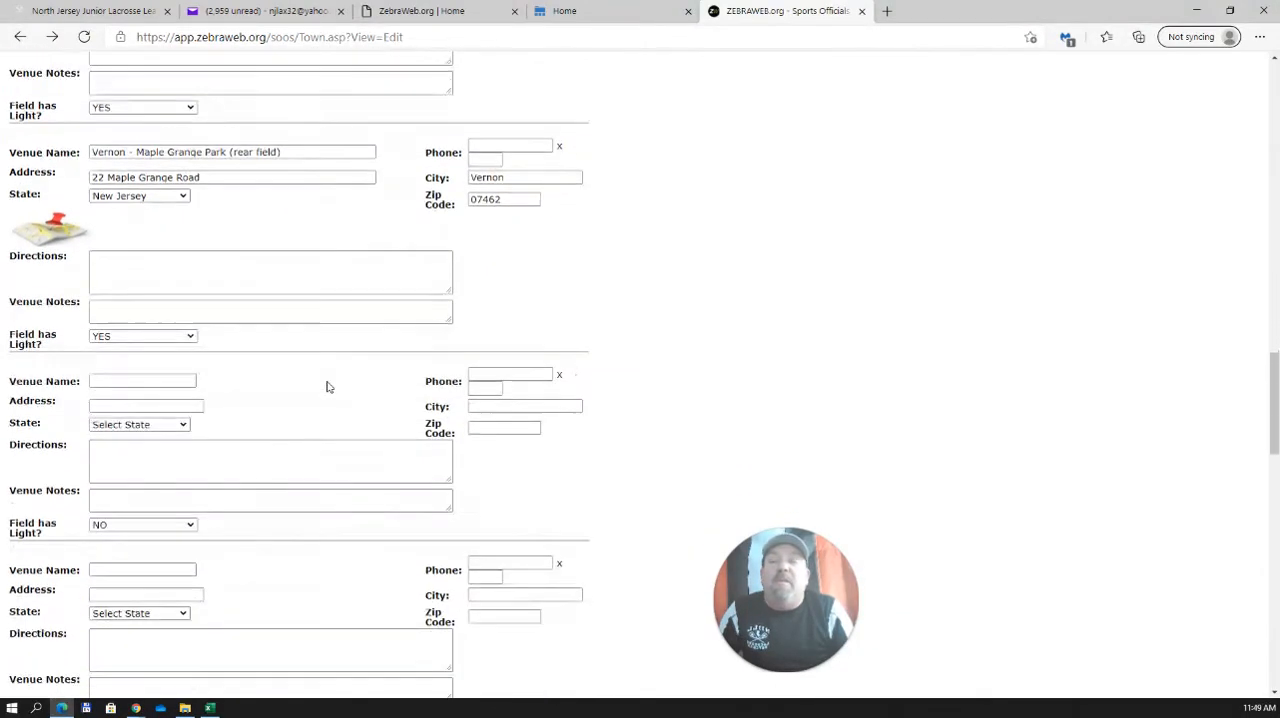
pyautogui.scroll(-3)
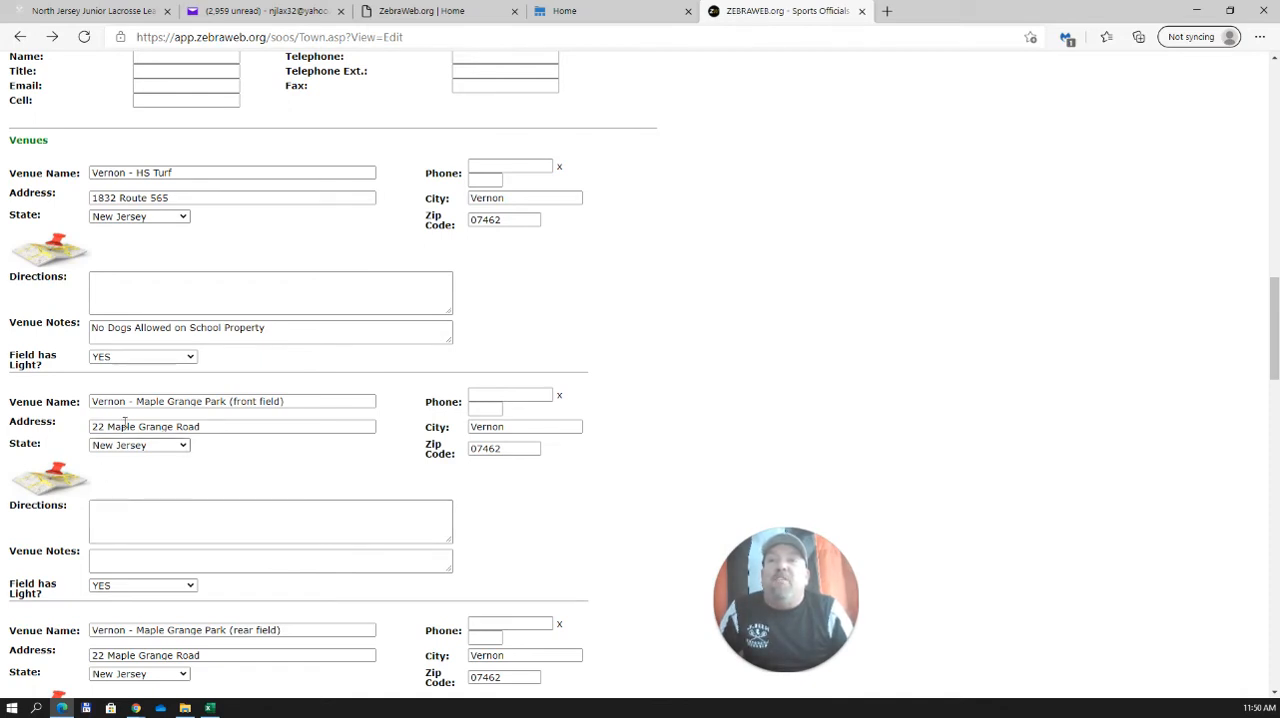
pyautogui.tripleClick(270, 332)
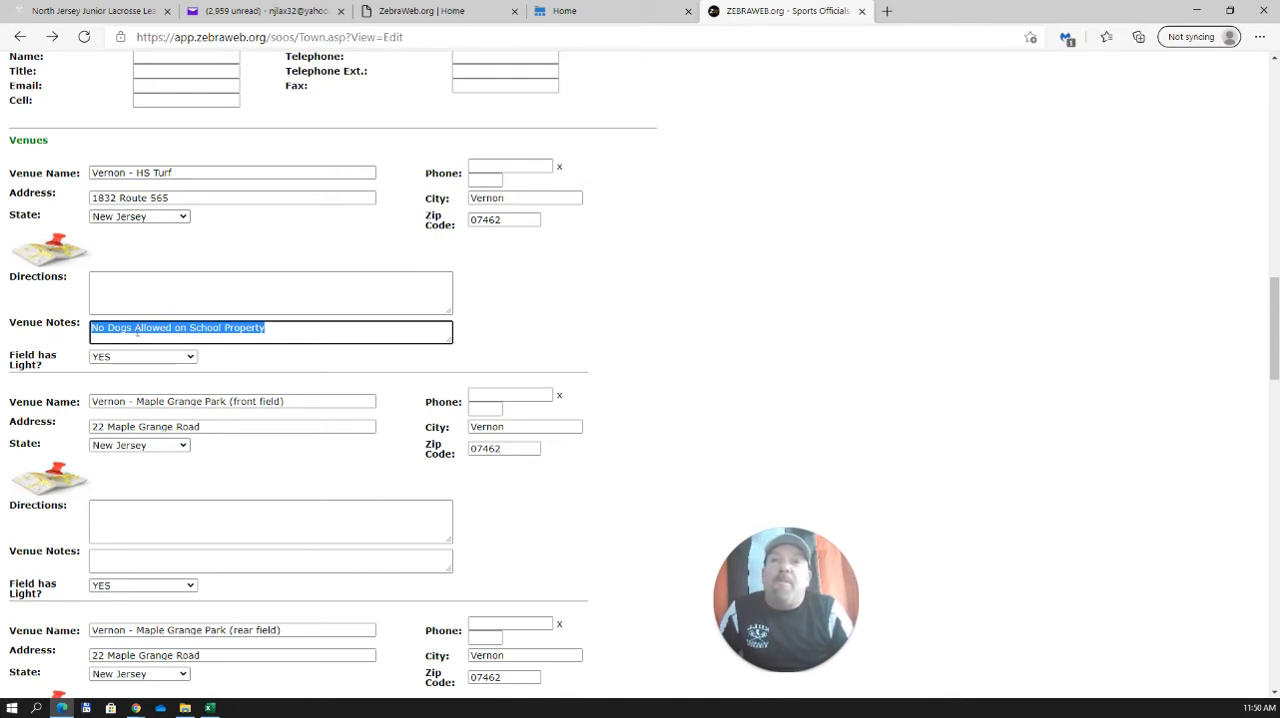
pyautogui.click(268, 328)
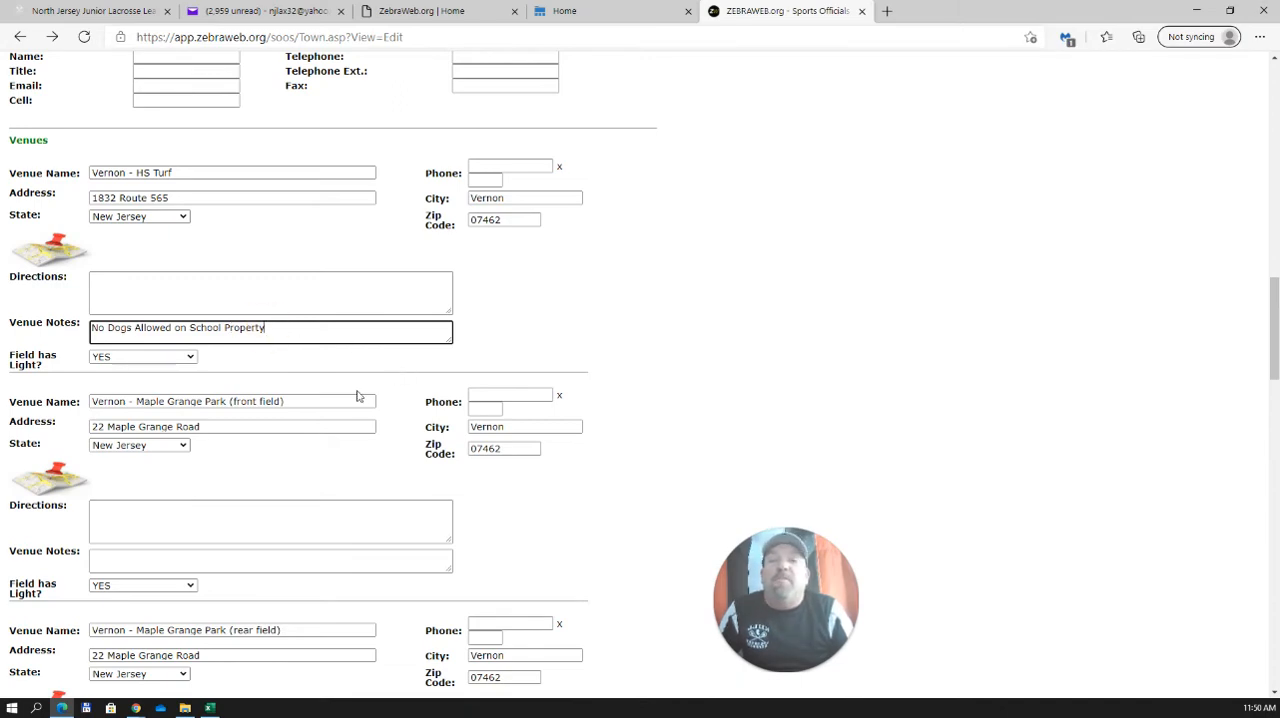
pyautogui.scroll(-3)
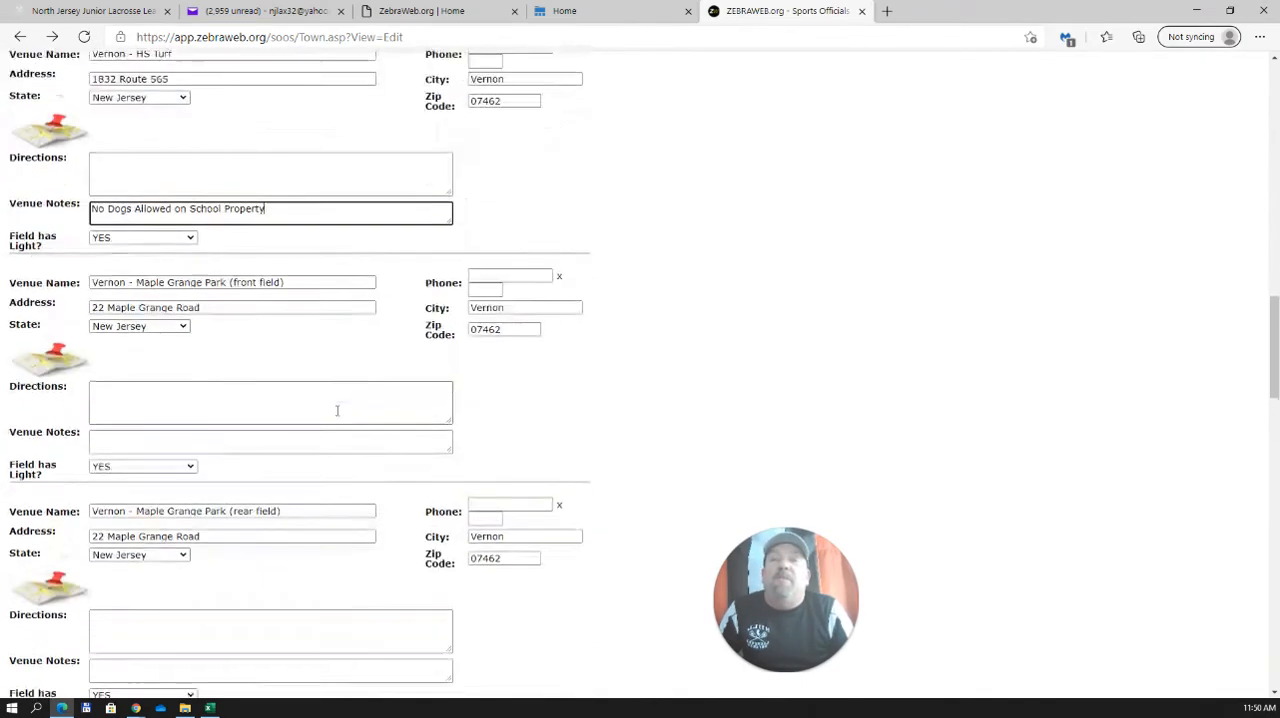
pyautogui.scroll(-3)
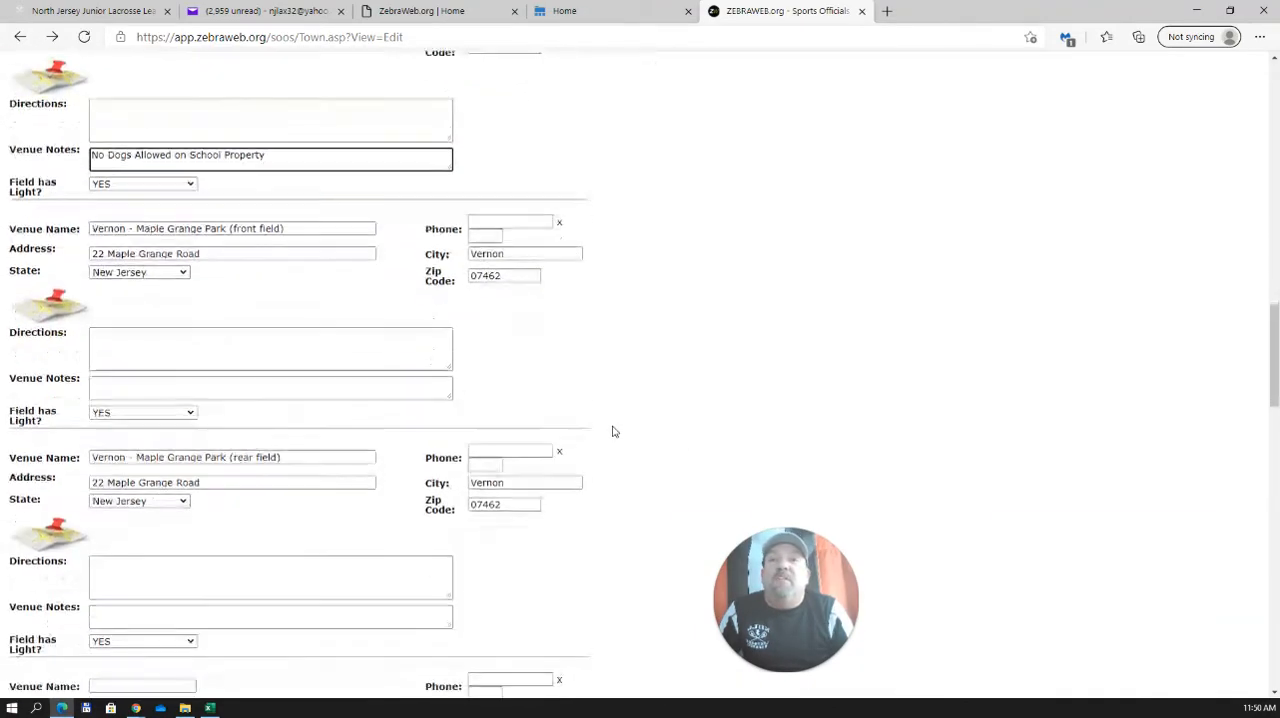
pyautogui.scroll(-3)
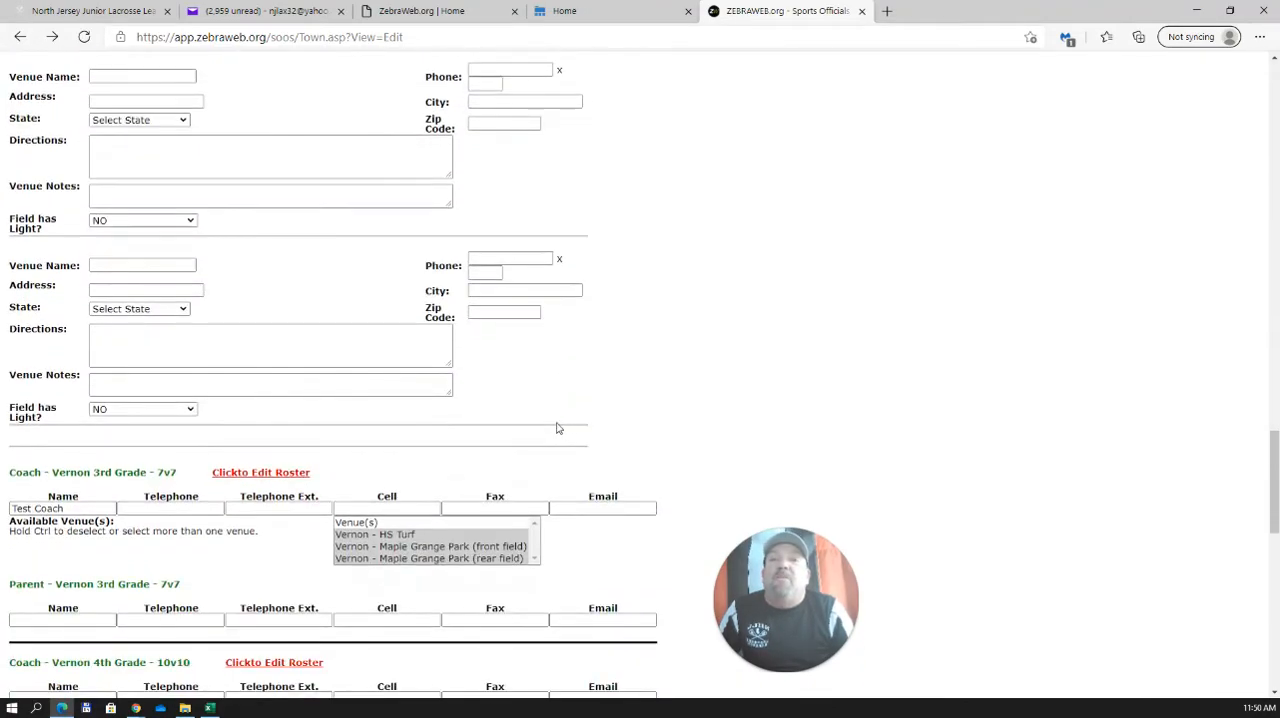
pyautogui.scroll(-3)
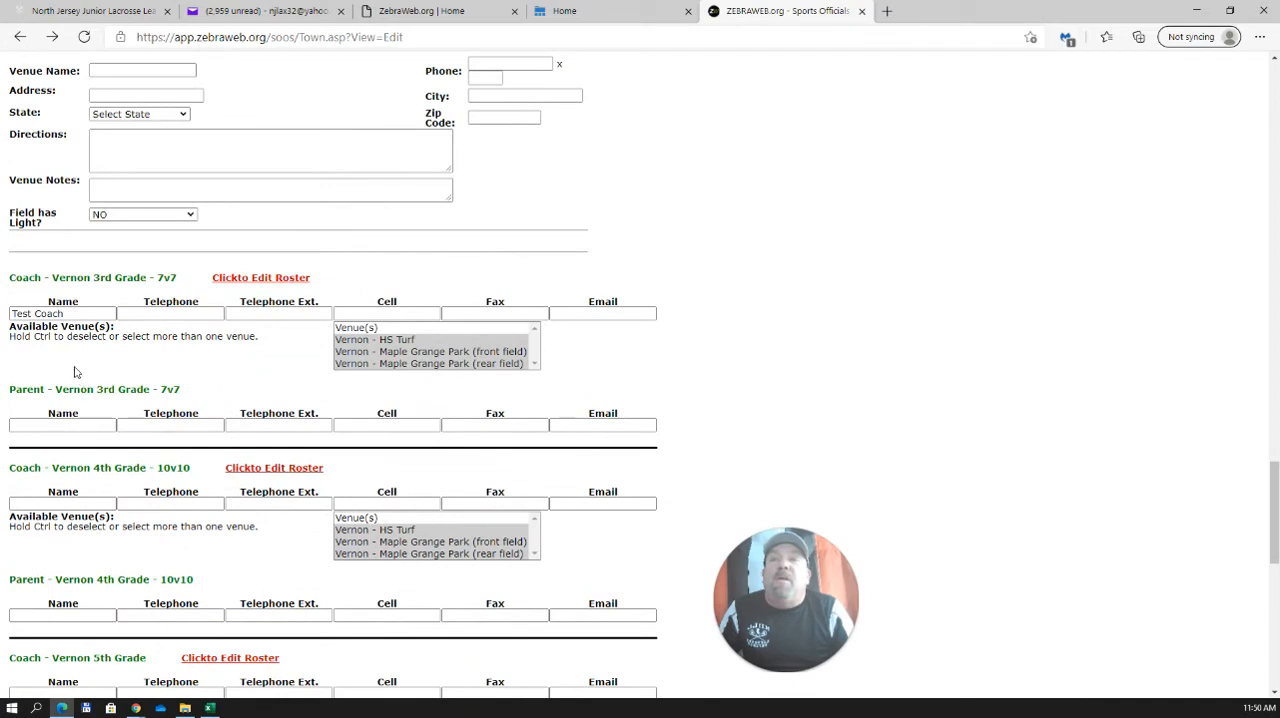
pyautogui.moveTo(76, 292)
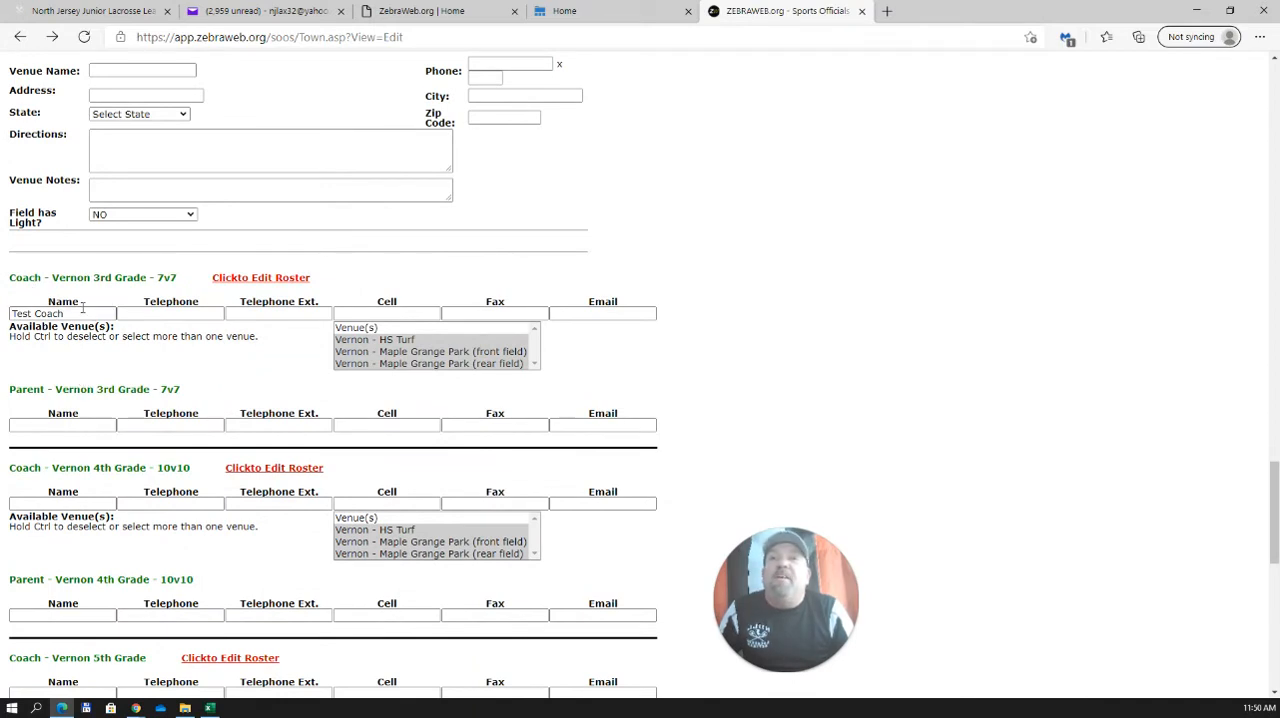
pyautogui.moveTo(664, 328)
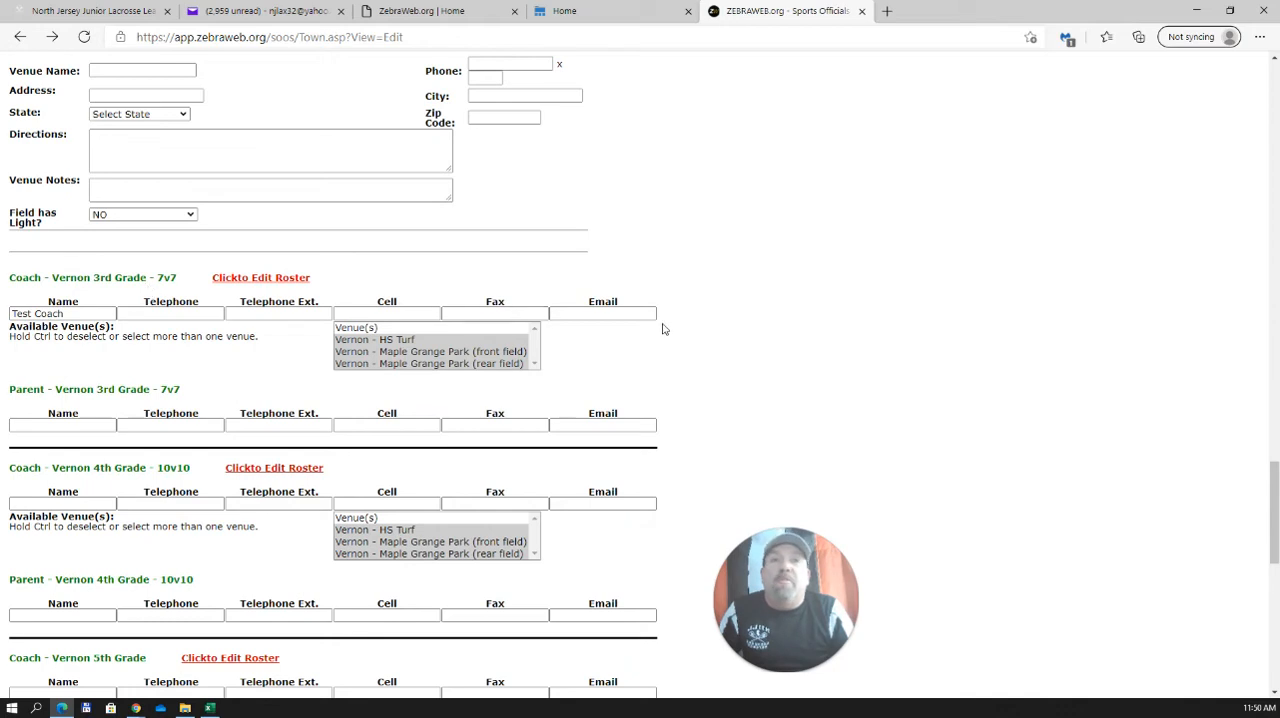
pyautogui.scroll(-3)
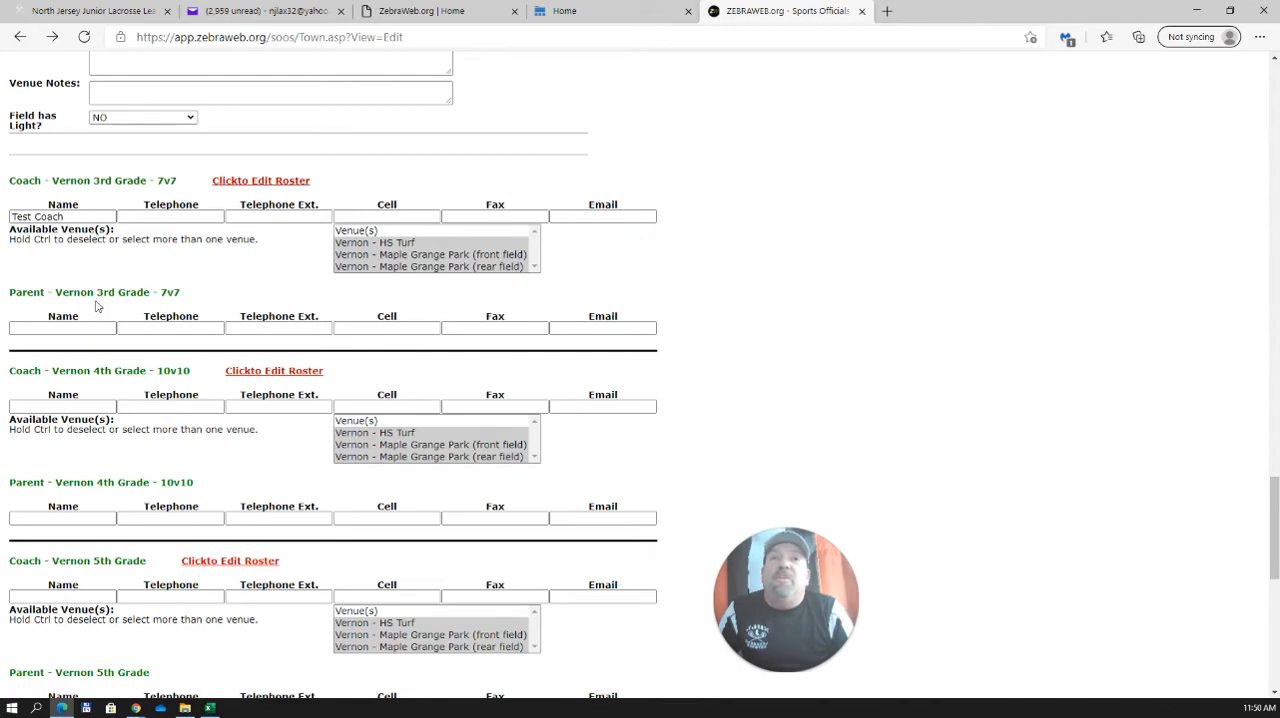
pyautogui.moveTo(124, 332)
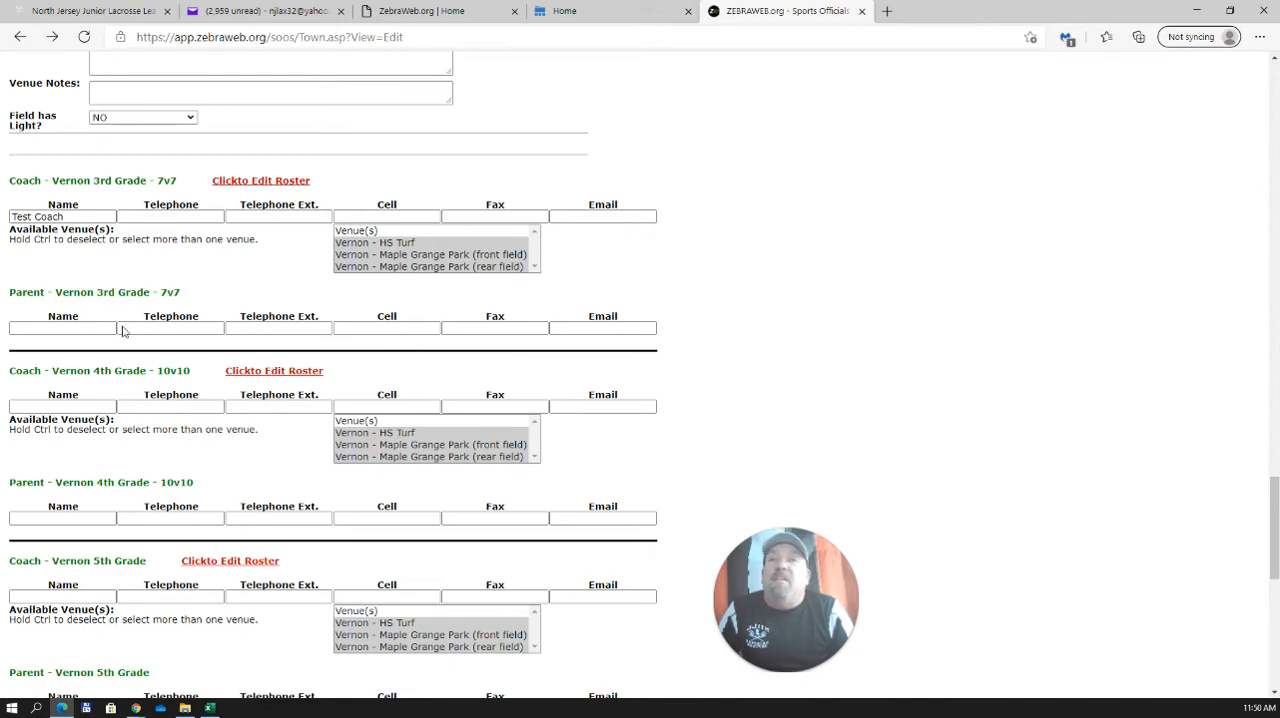
pyautogui.scroll(-3)
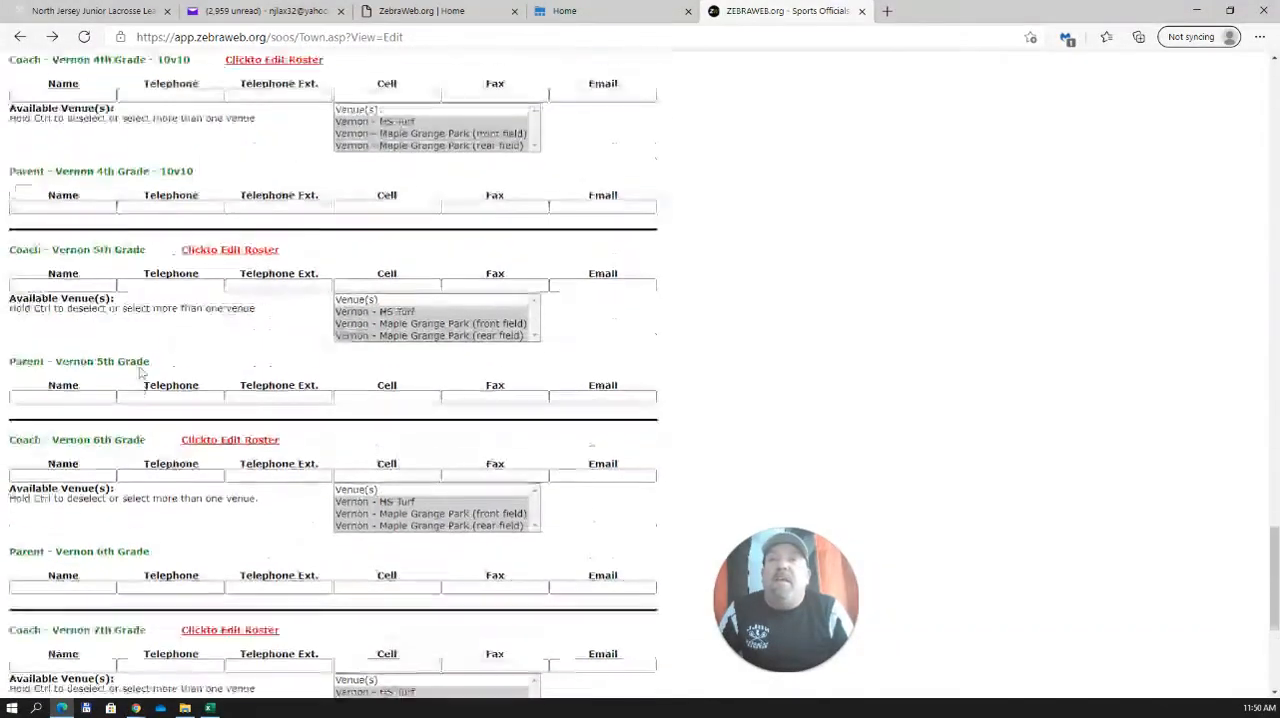
pyautogui.scroll(3)
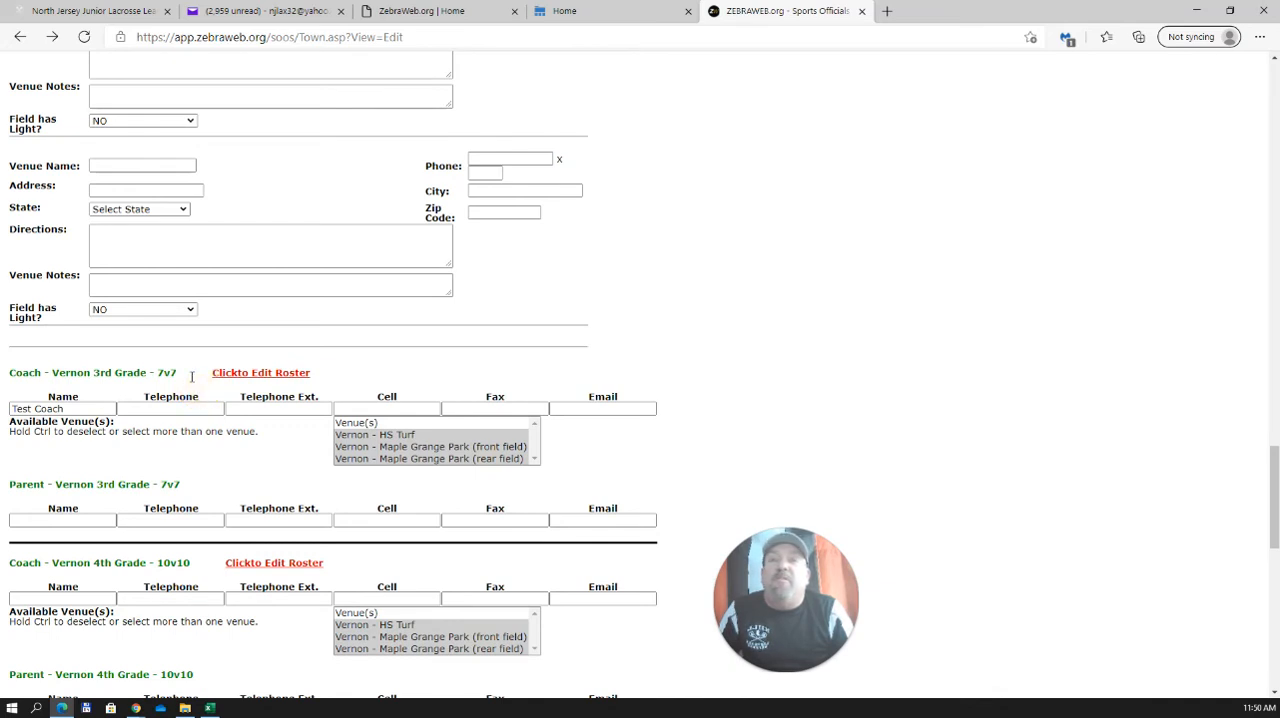
pyautogui.moveTo(312, 444)
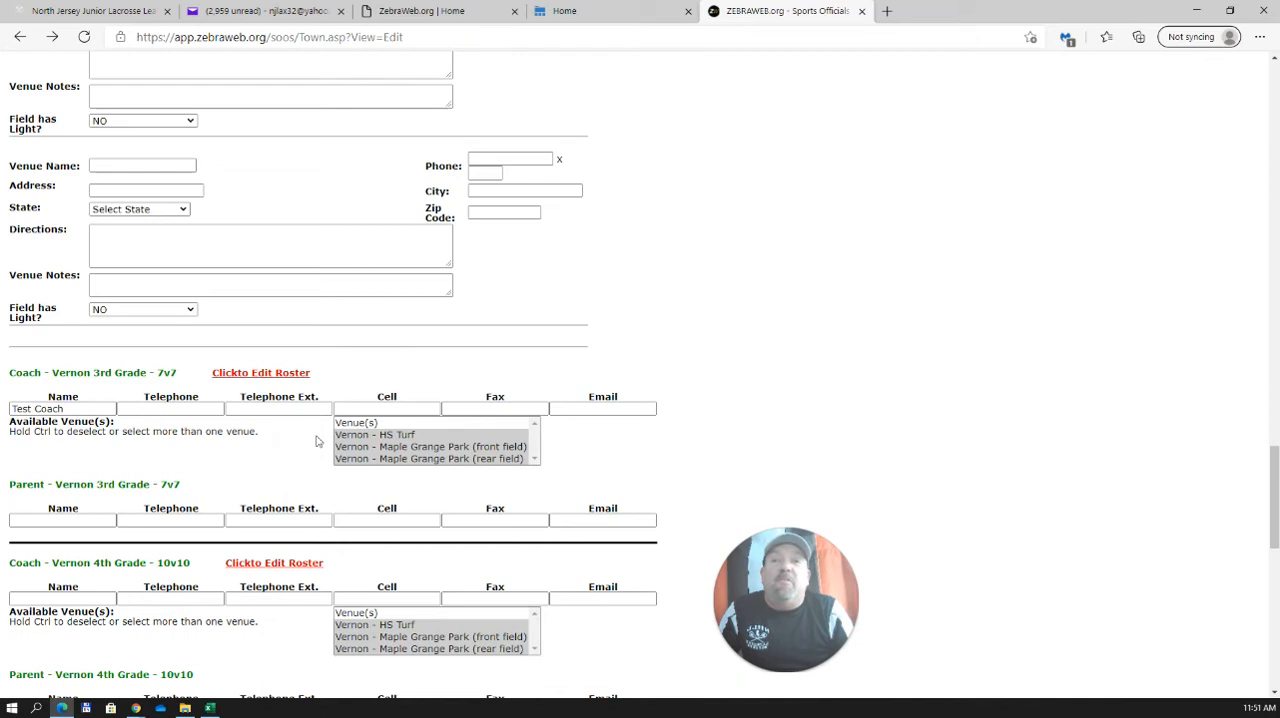
pyautogui.moveTo(260, 458)
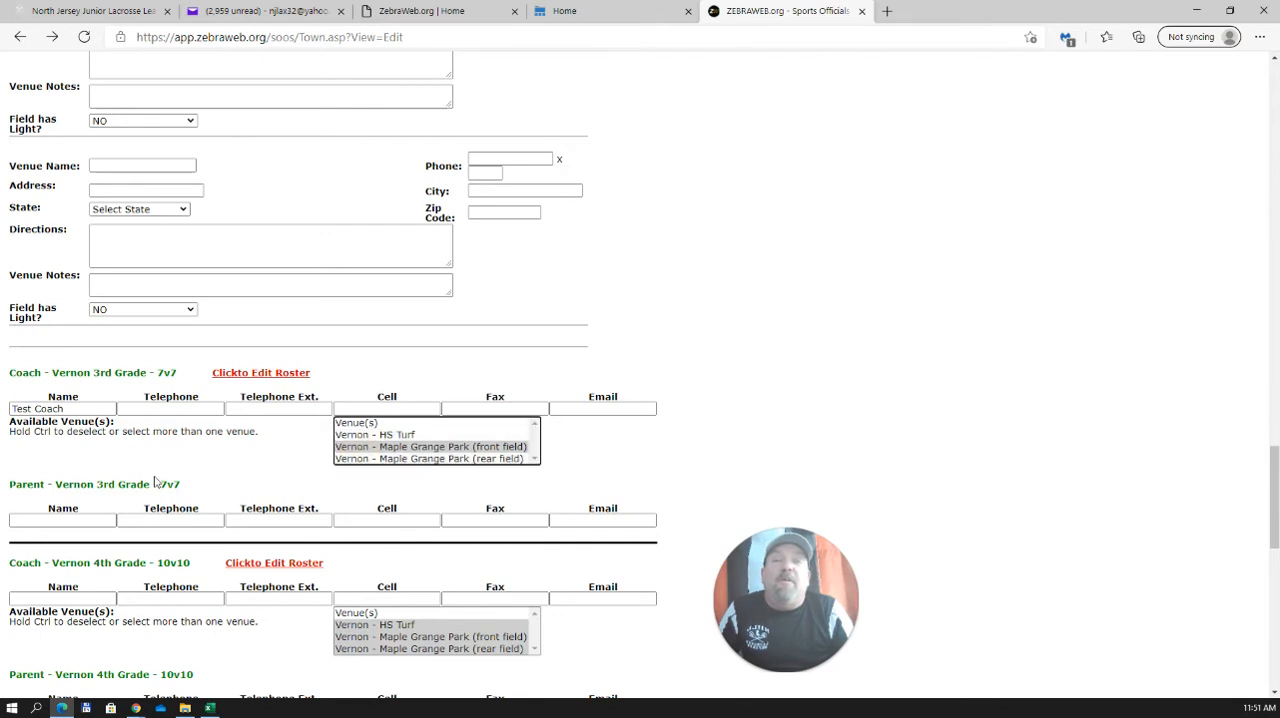
pyautogui.moveTo(178, 476)
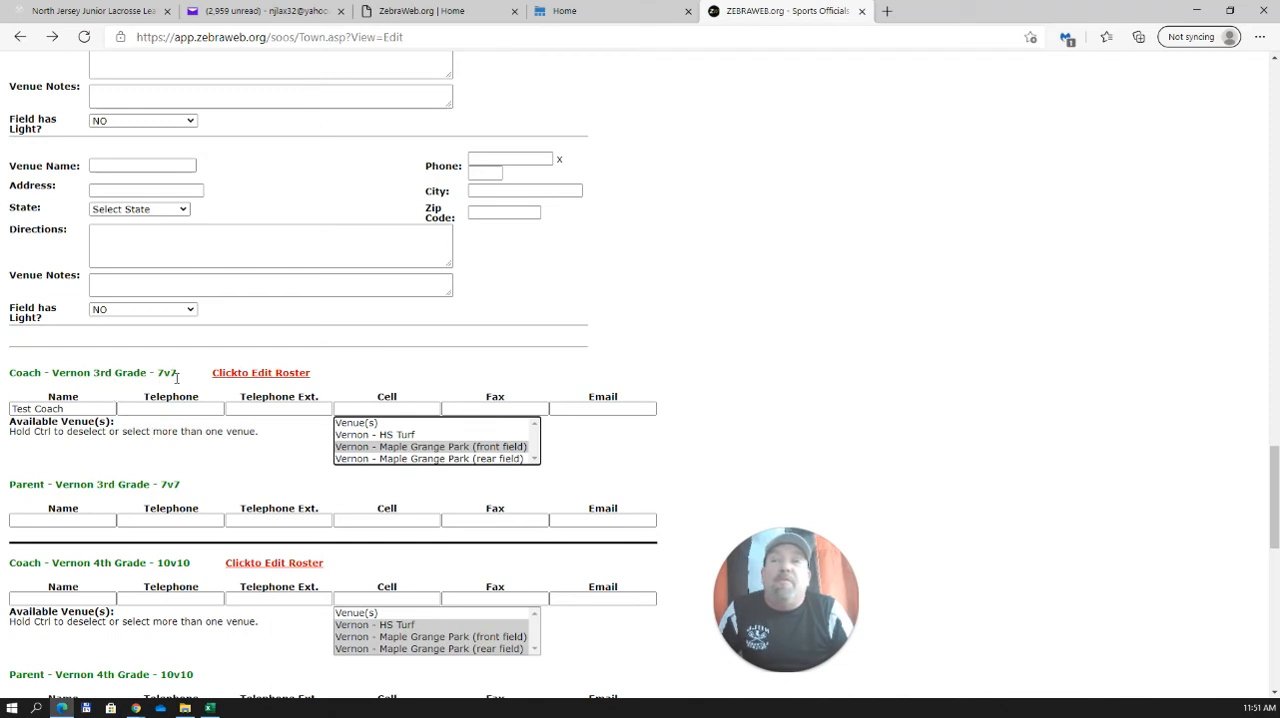
pyautogui.moveTo(328, 480)
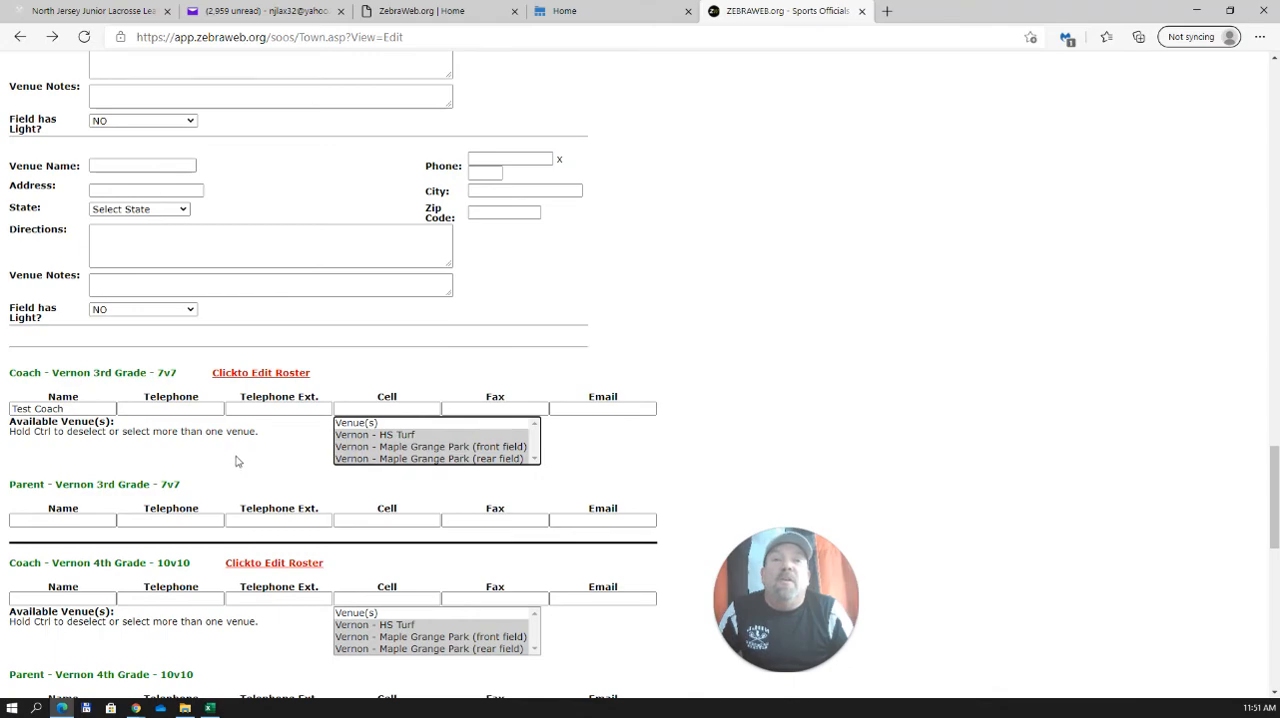
pyautogui.scroll(-3)
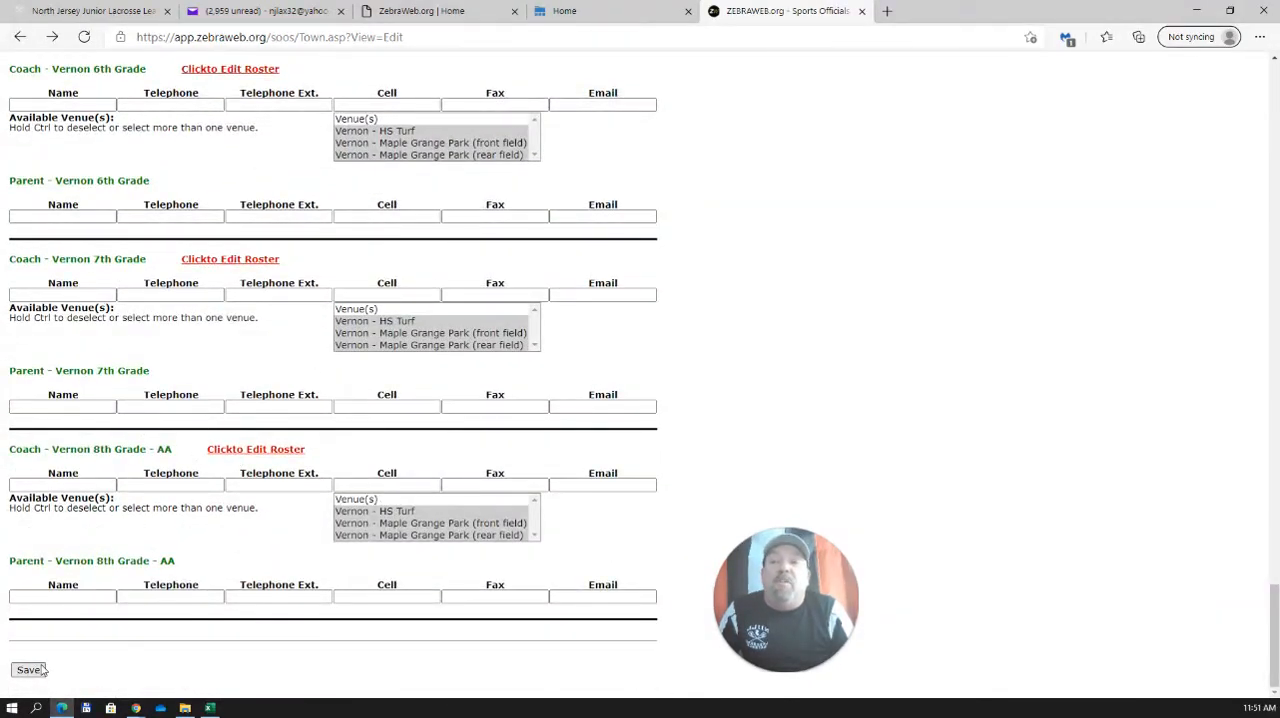
pyautogui.scroll(3)
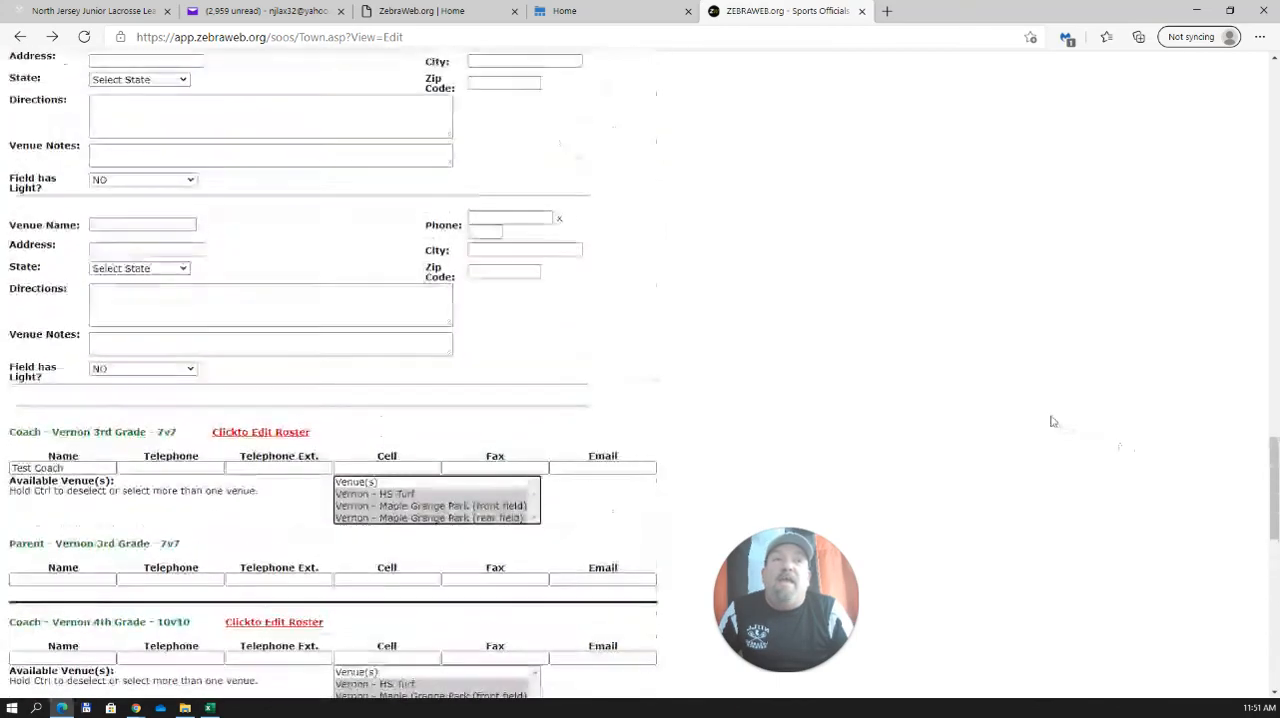
# Step: Navigate via Towns/Locations to the Town Information view page awaiting a town choice
pyautogui.scroll(3)
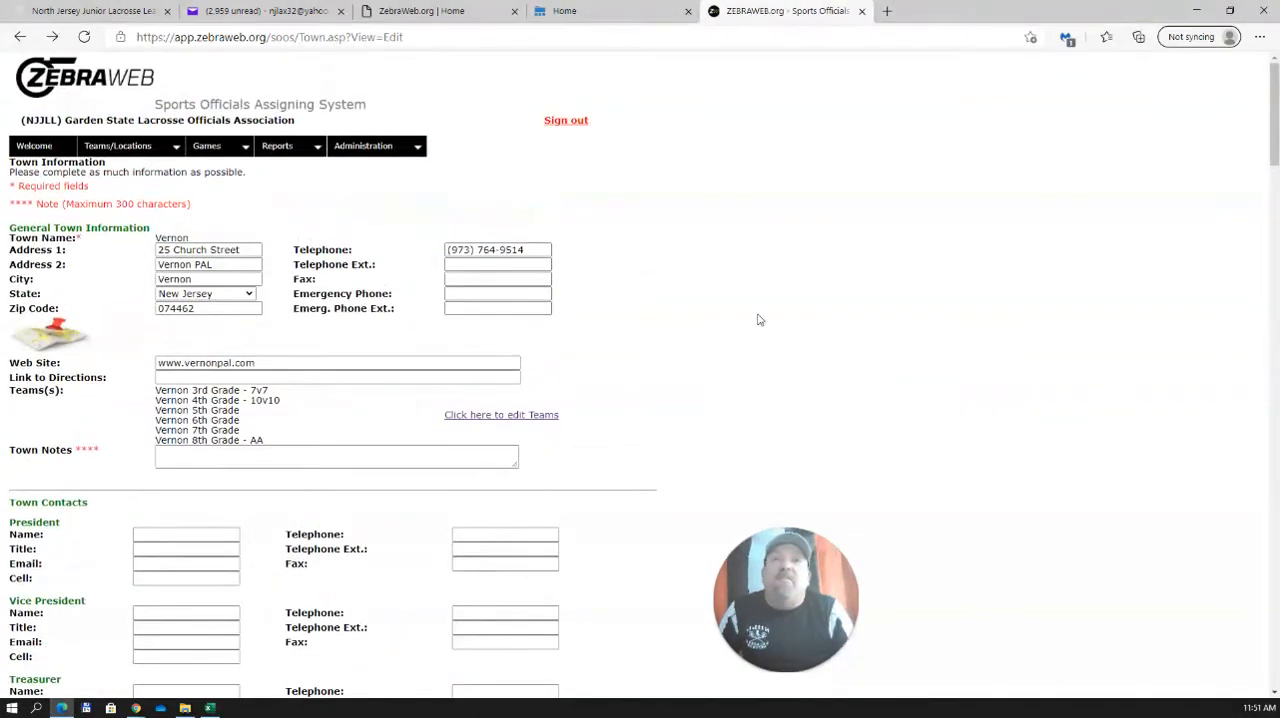
pyautogui.click(116, 144)
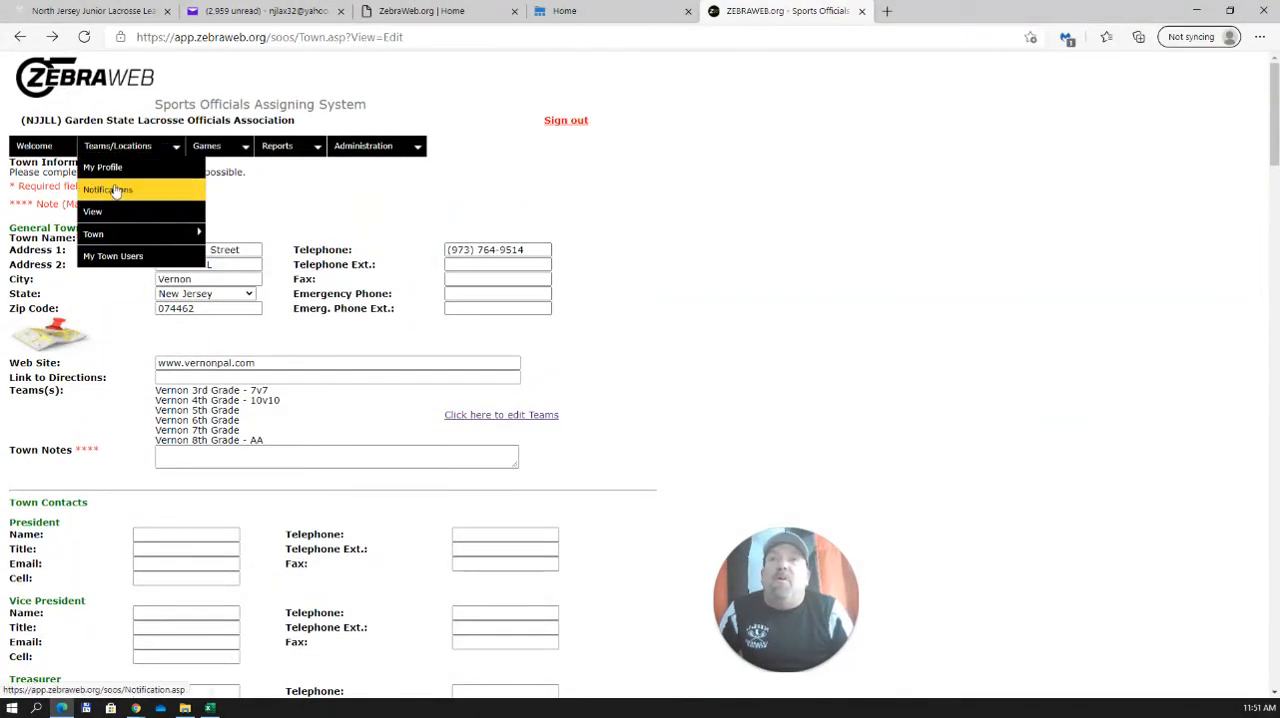
pyautogui.moveTo(92, 232)
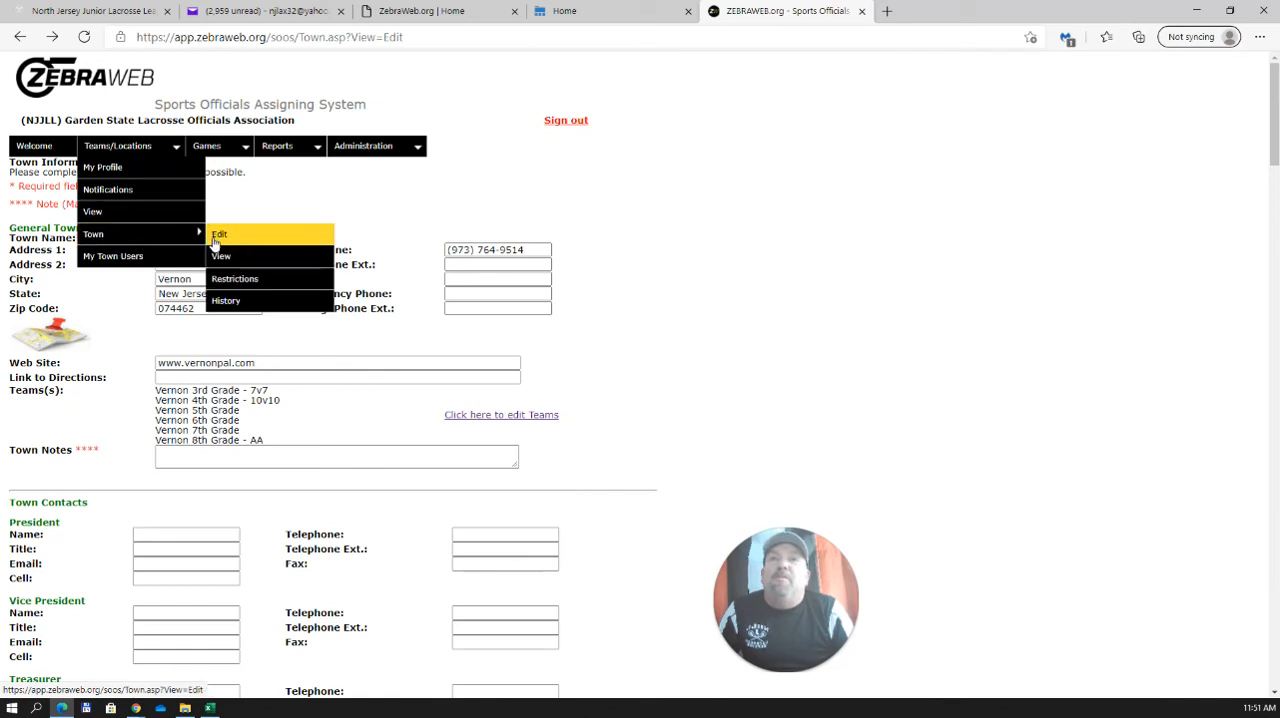
pyautogui.click(220, 256)
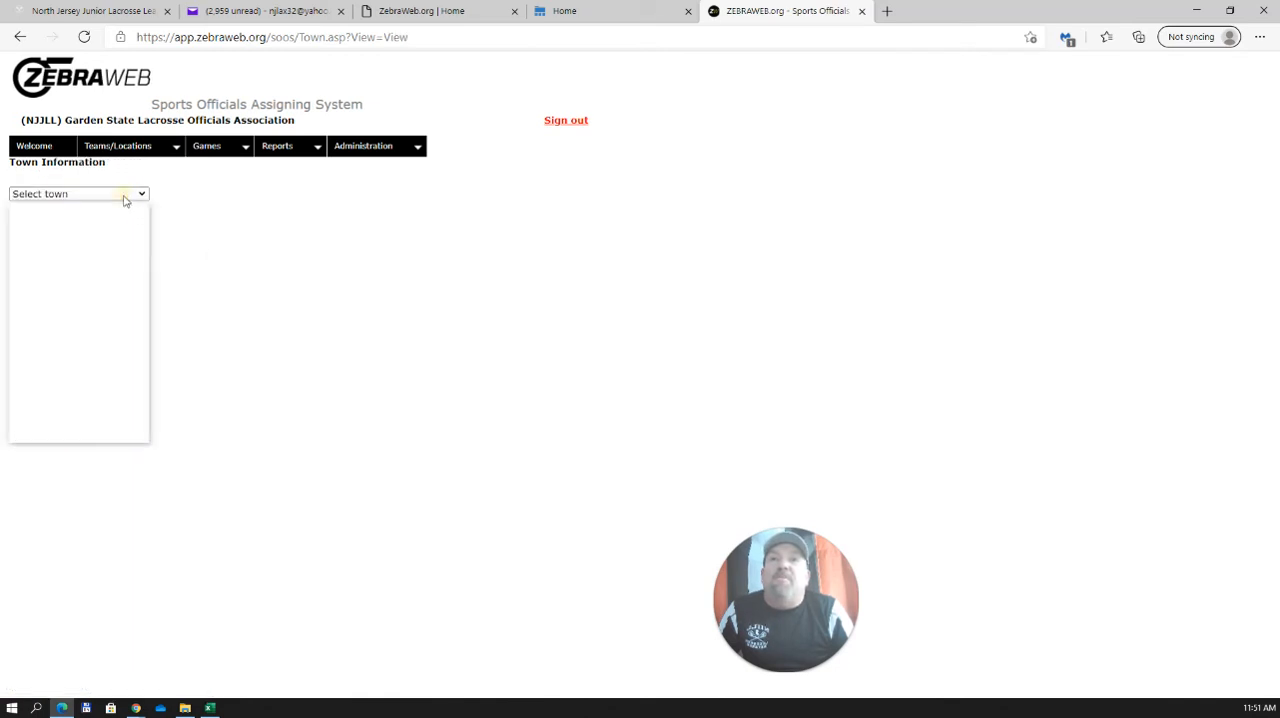
# Step: Select Caldwell from the town list to load its Town Information page
pyautogui.click(78, 192)
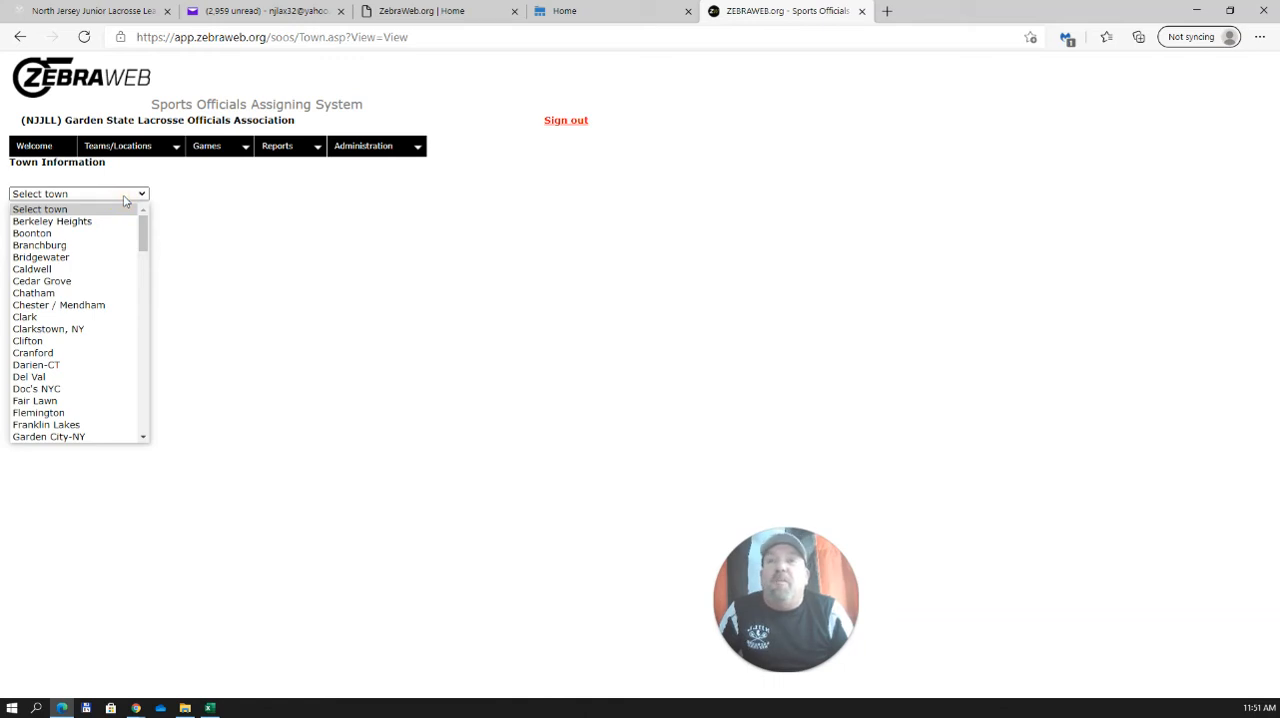
pyautogui.click(32, 268)
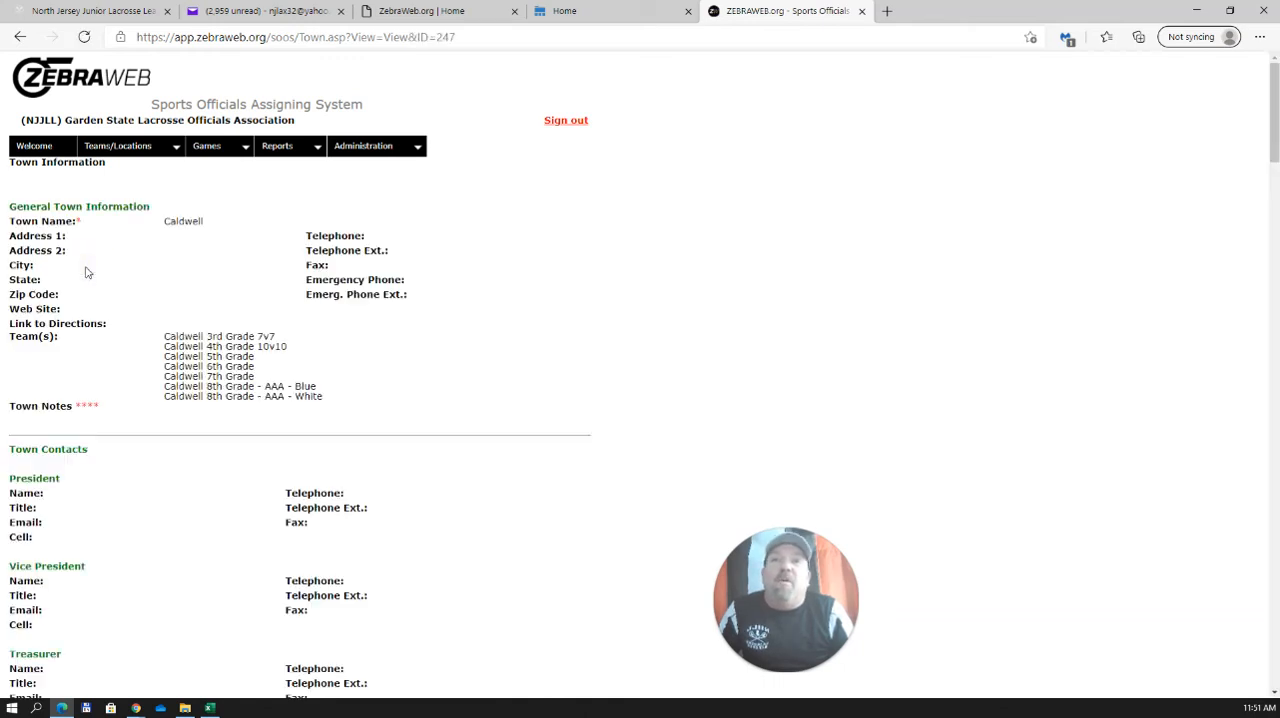
pyautogui.moveTo(184, 262)
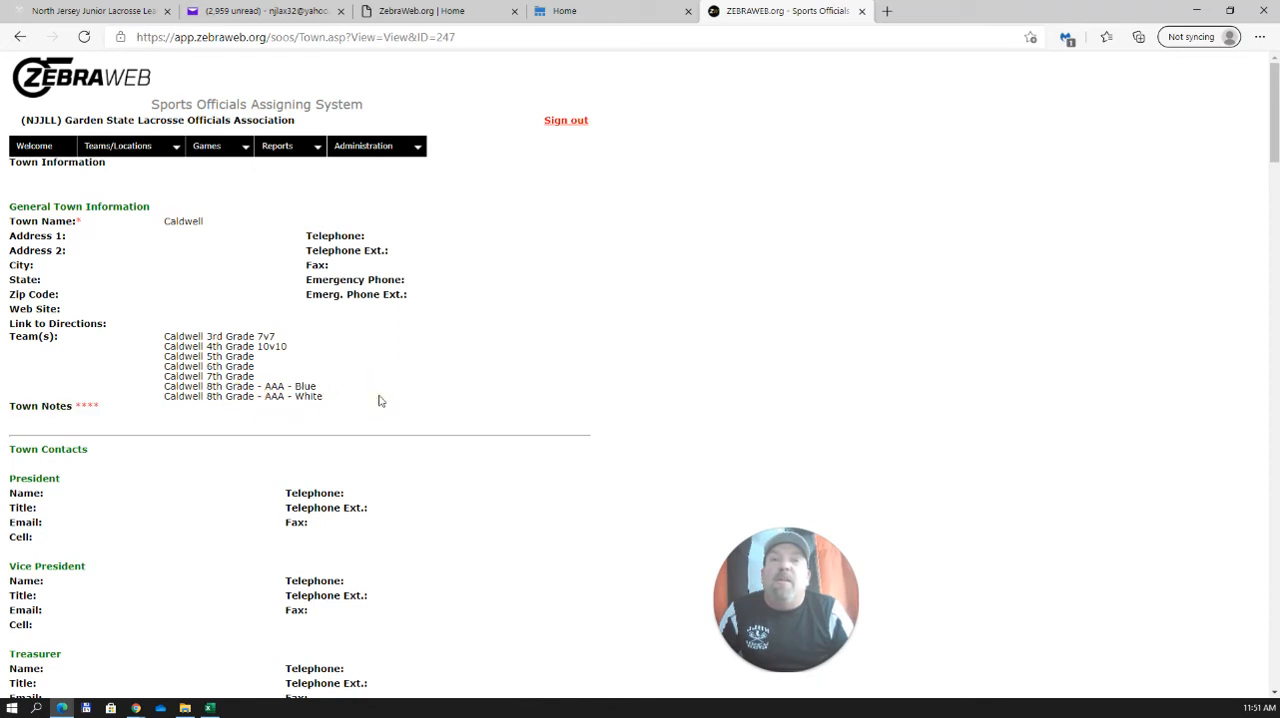
pyautogui.moveTo(332, 402)
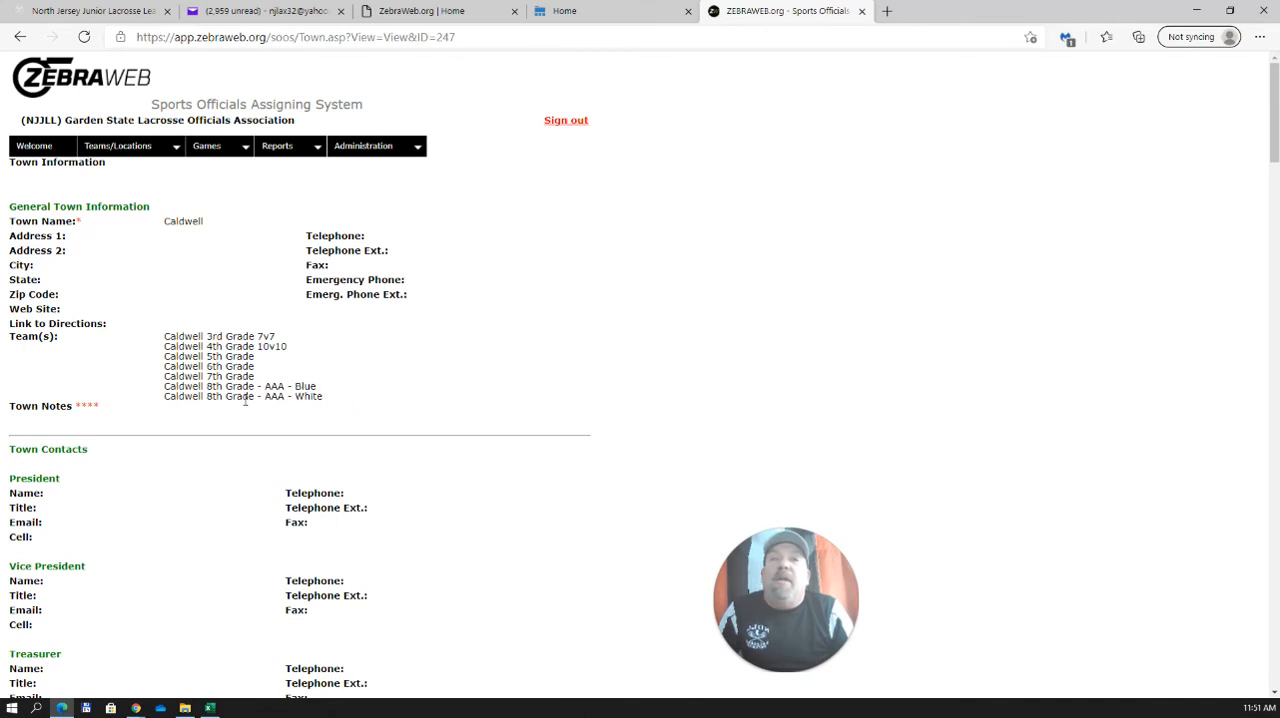
pyautogui.moveTo(378, 400)
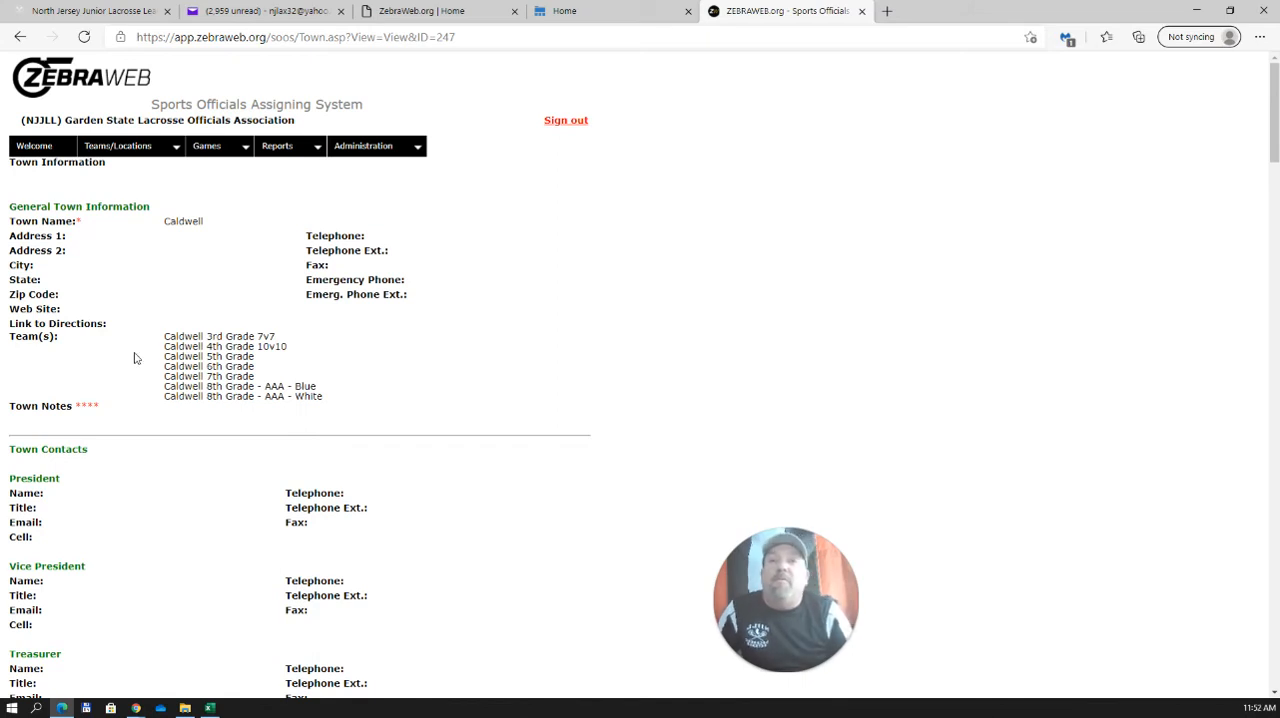
pyautogui.moveTo(184, 356)
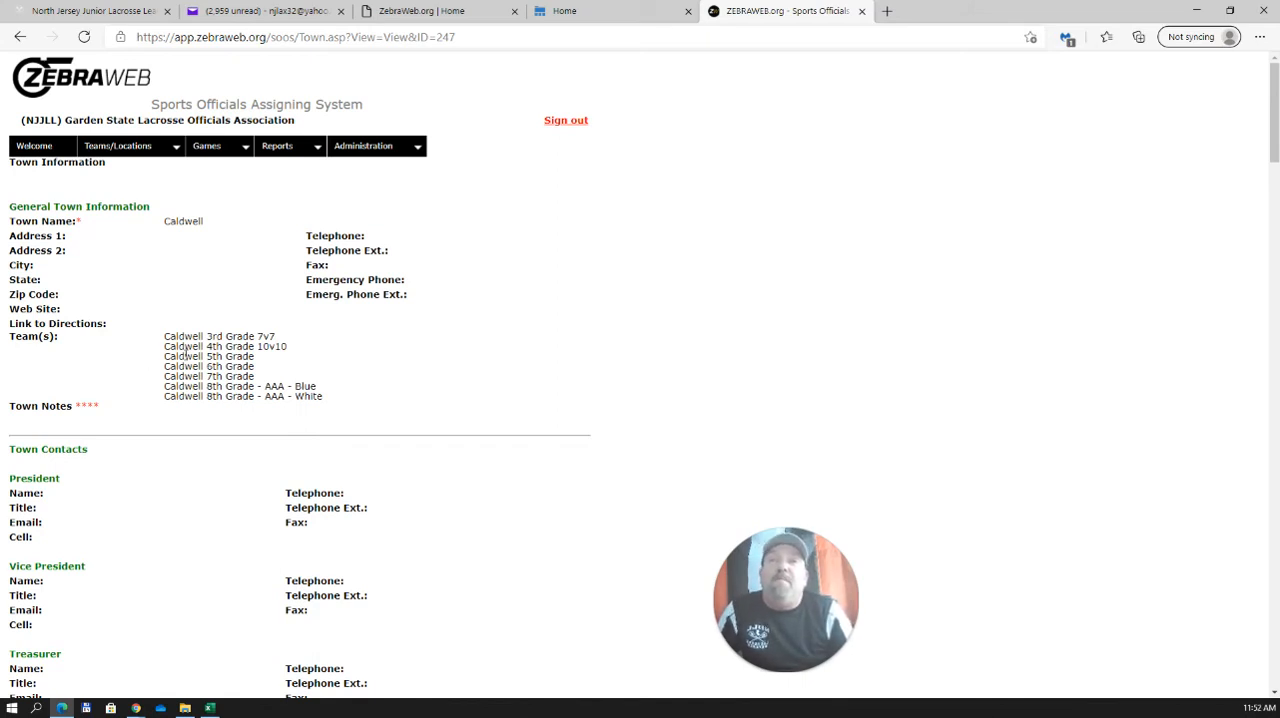
# Step: Scroll through Caldwell's contacts, six venues and team coach sections and back to the top
pyautogui.scroll(-3)
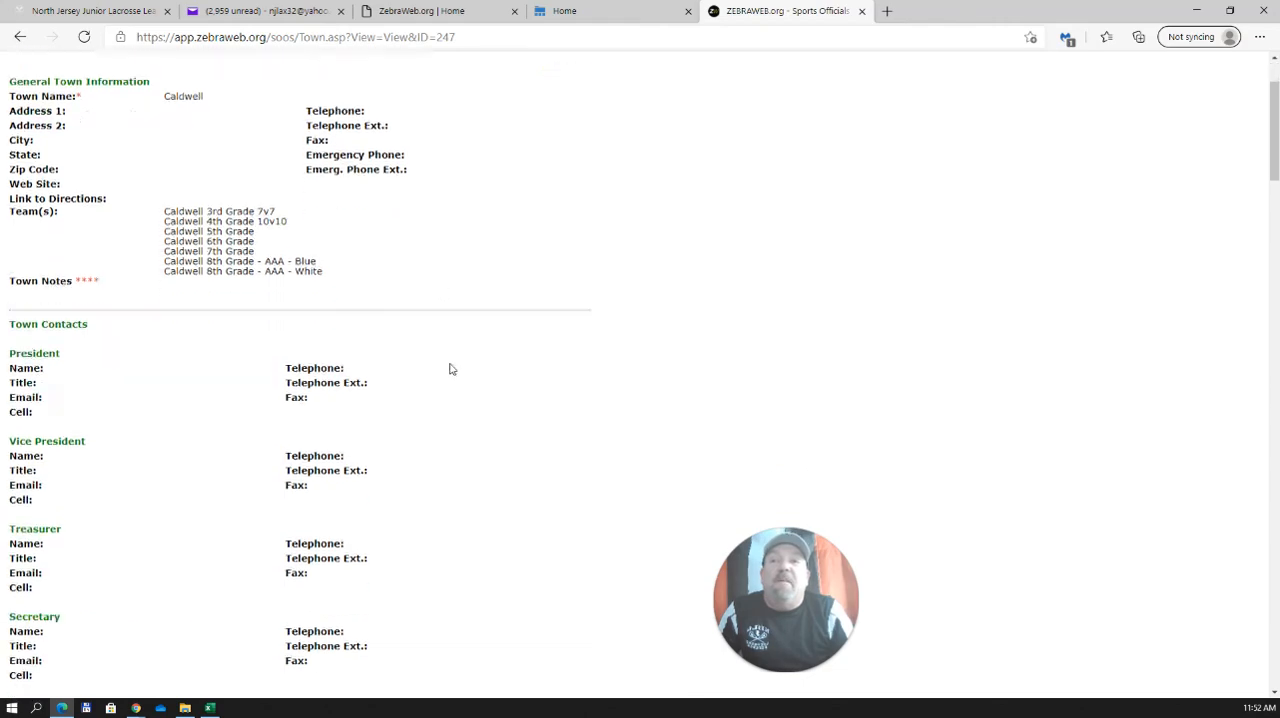
pyautogui.scroll(-3)
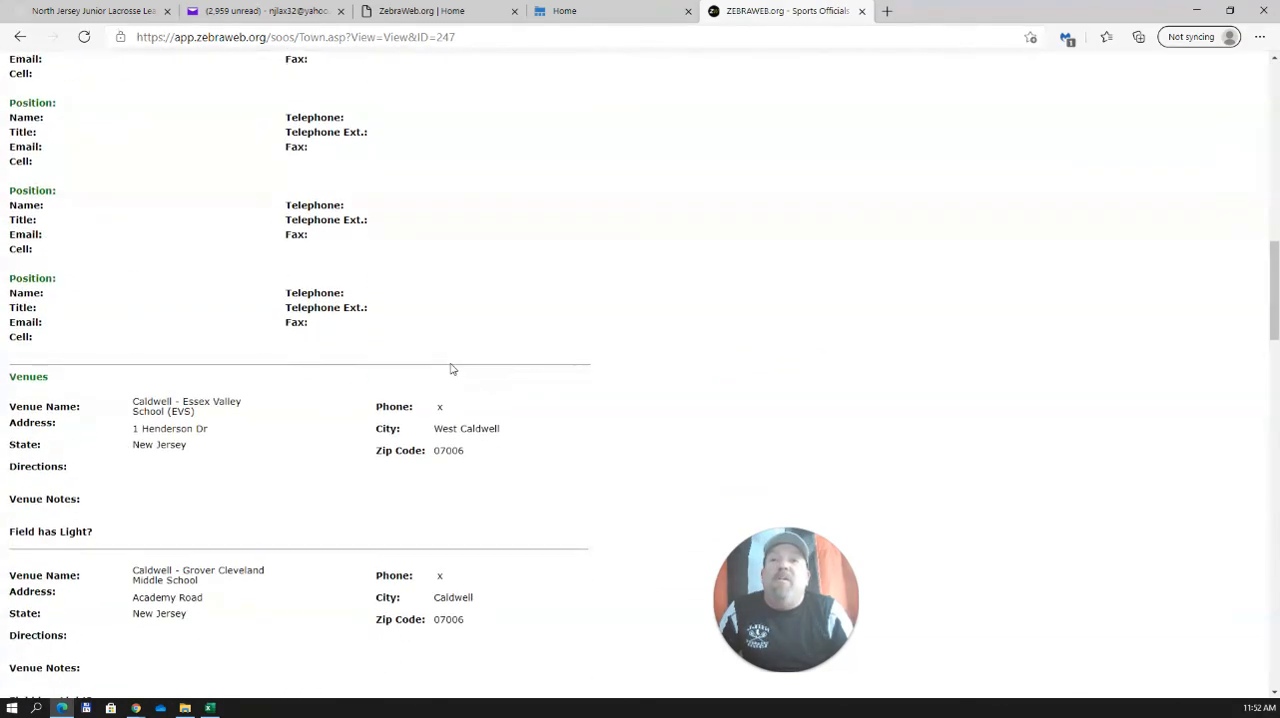
pyautogui.scroll(-3)
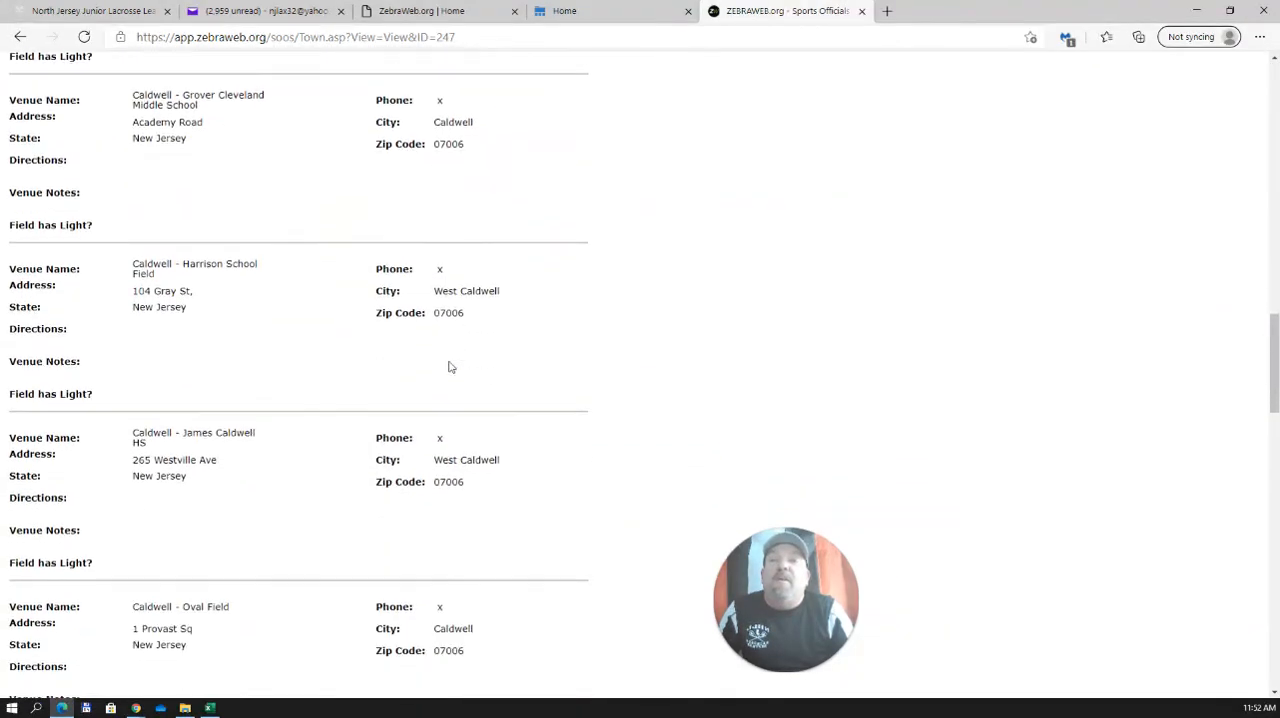
pyautogui.scroll(-3)
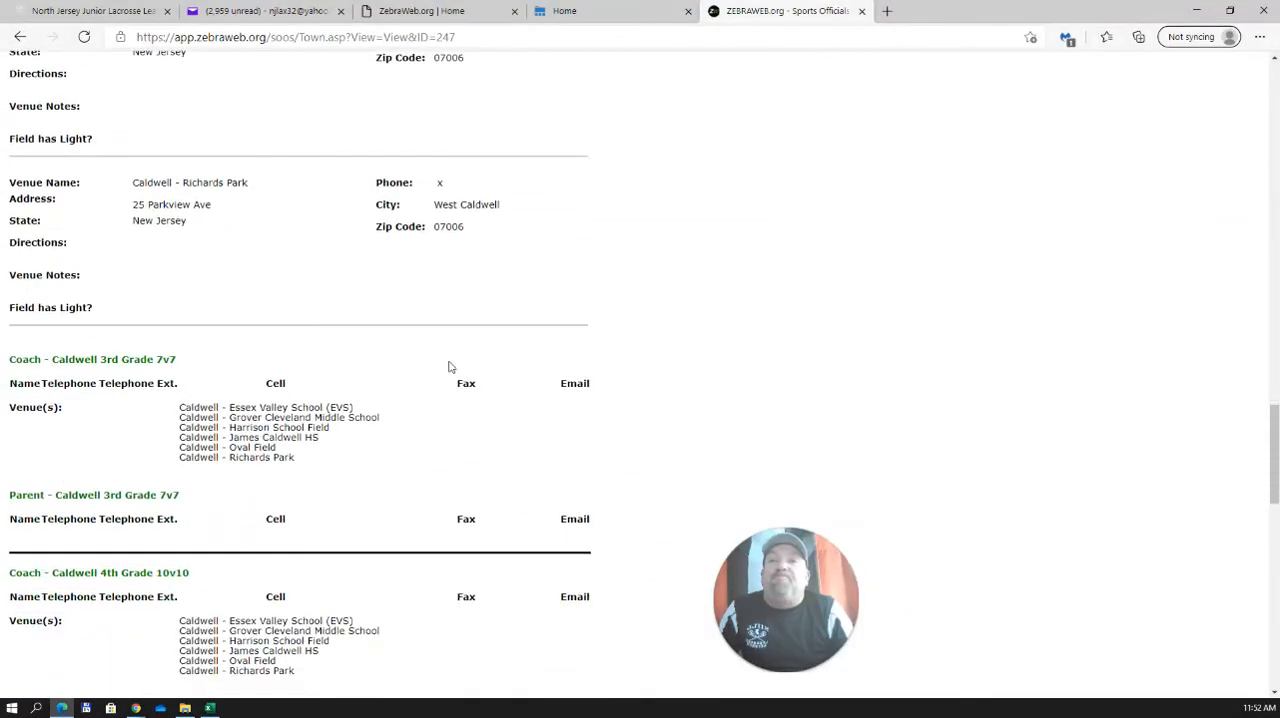
pyautogui.scroll(3)
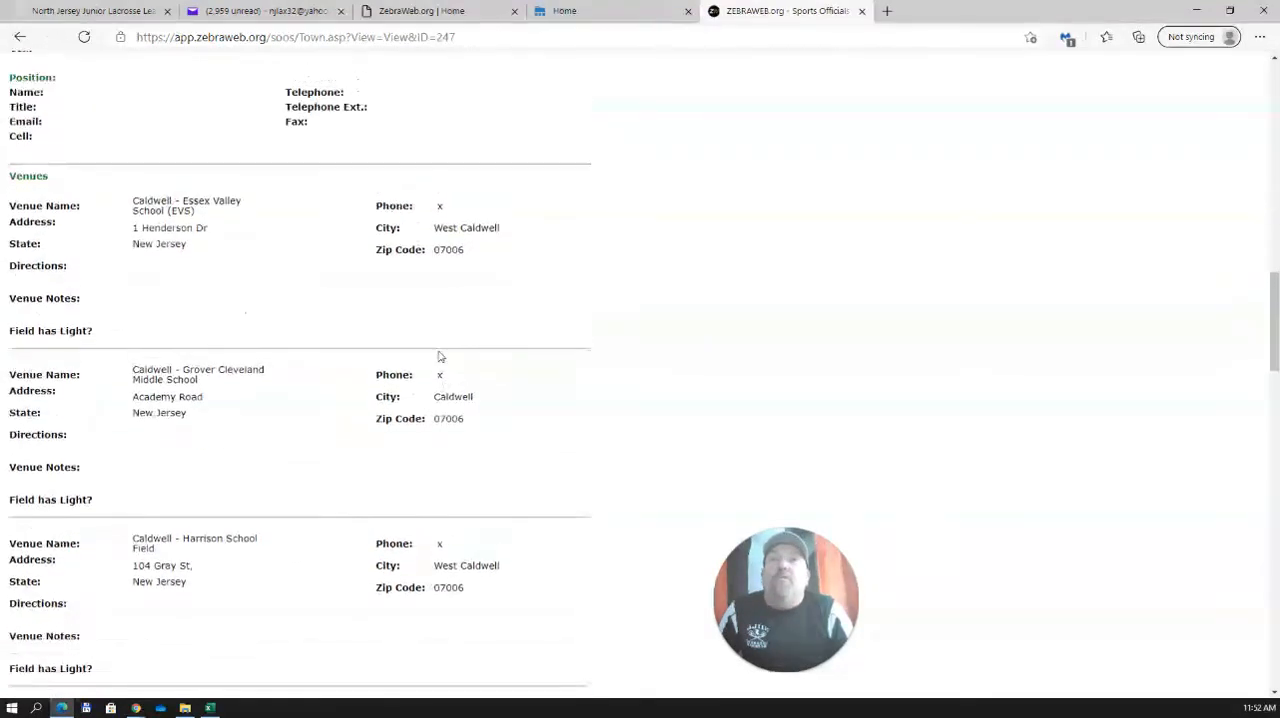
pyautogui.scroll(3)
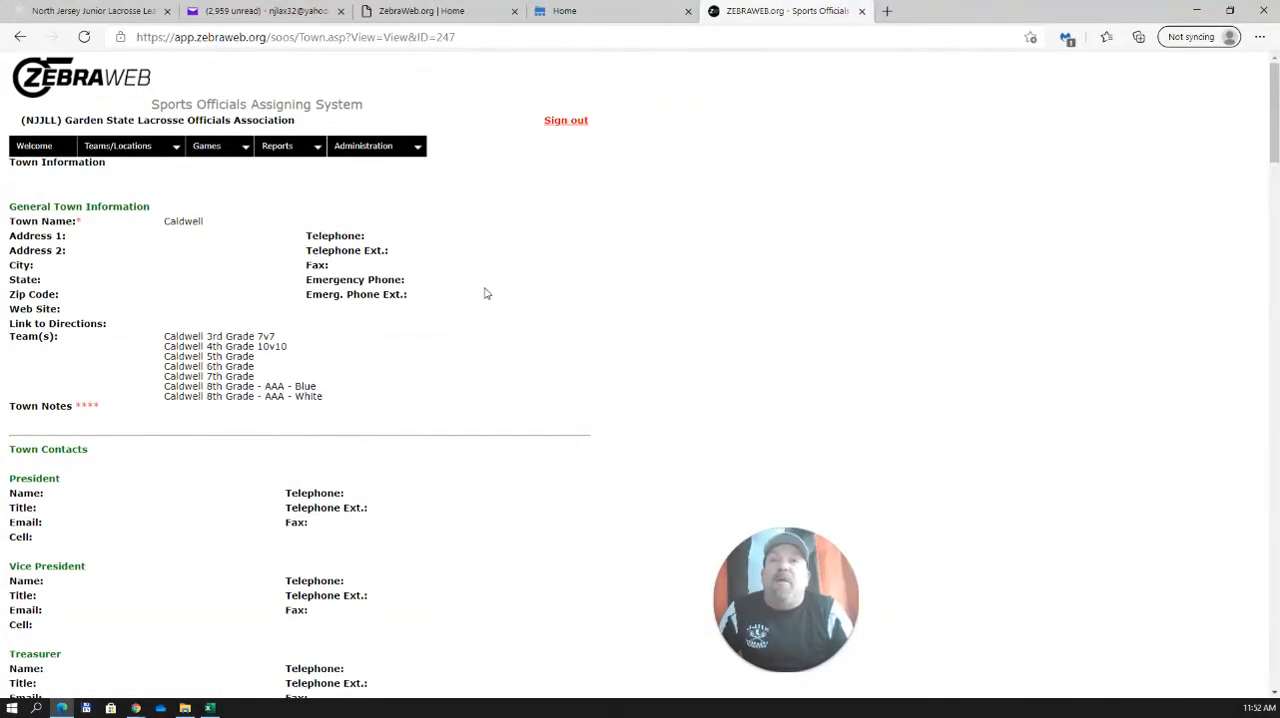
pyautogui.scroll(-3)
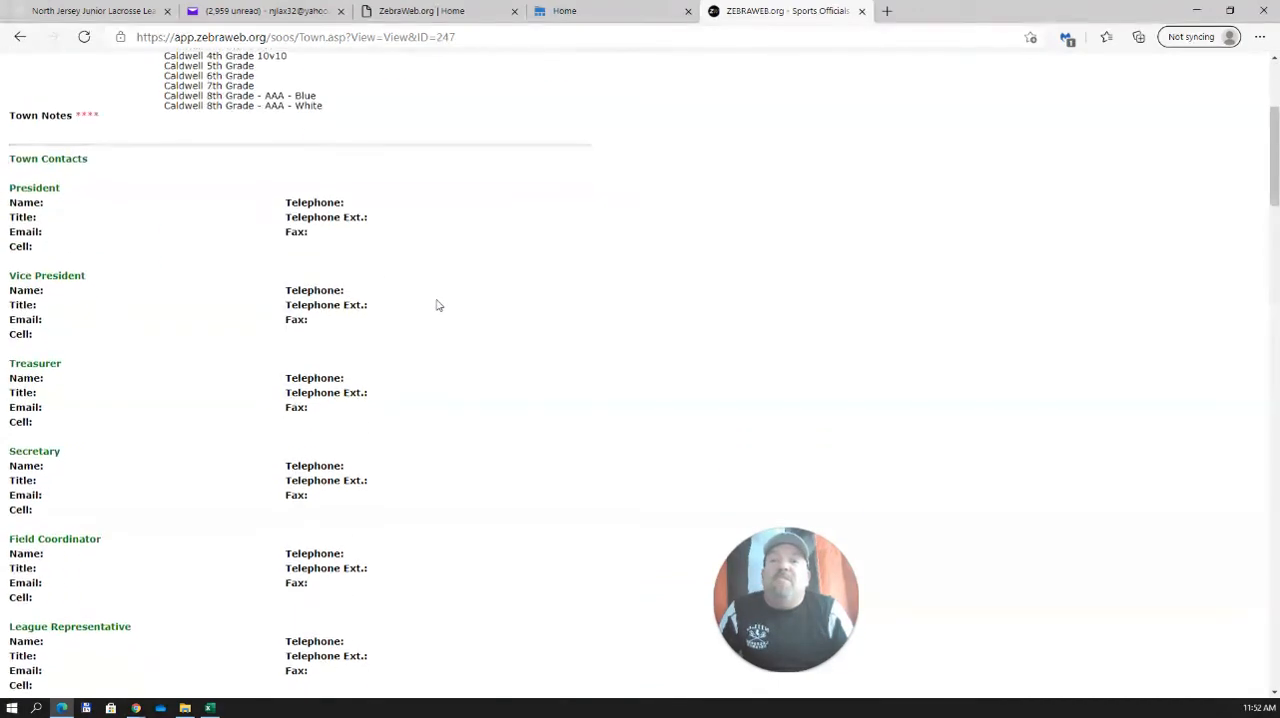
pyautogui.scroll(3)
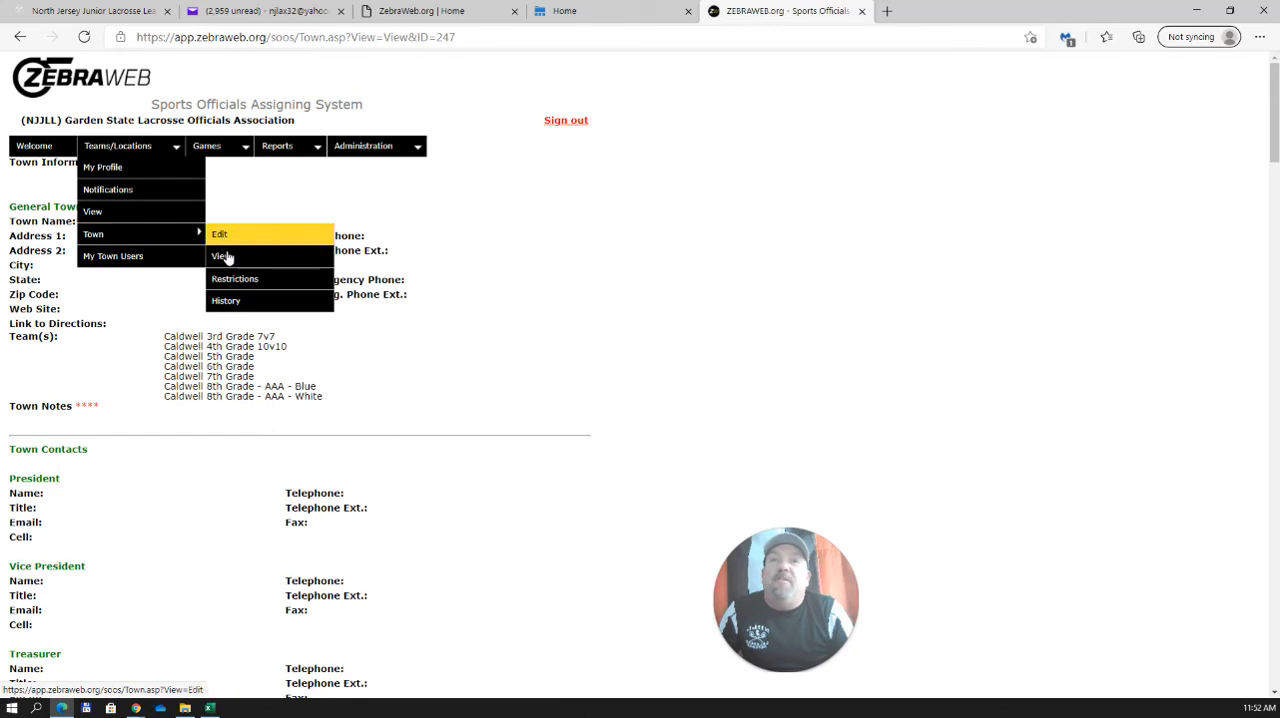
# Step: On Vernon's Town Restrictions page, block 3/19 for HS Turf and clear it again
pyautogui.click(234, 278)
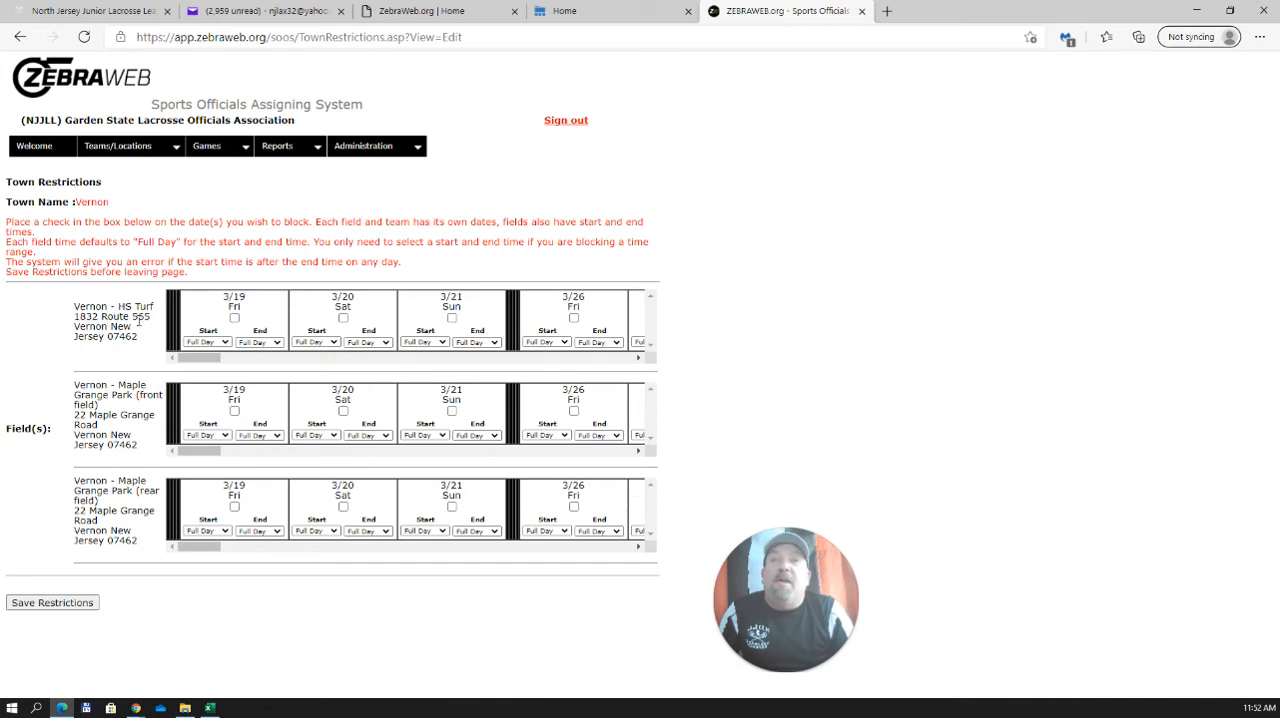
pyautogui.moveTo(160, 328)
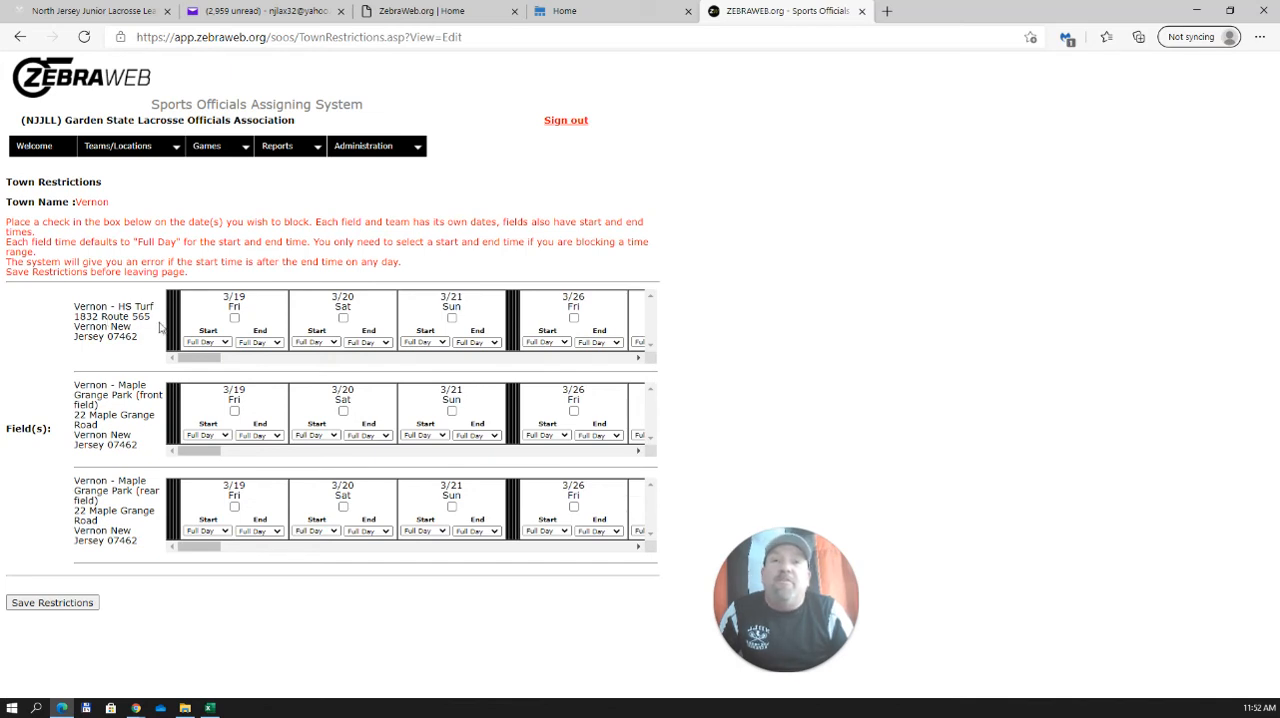
pyautogui.click(234, 316)
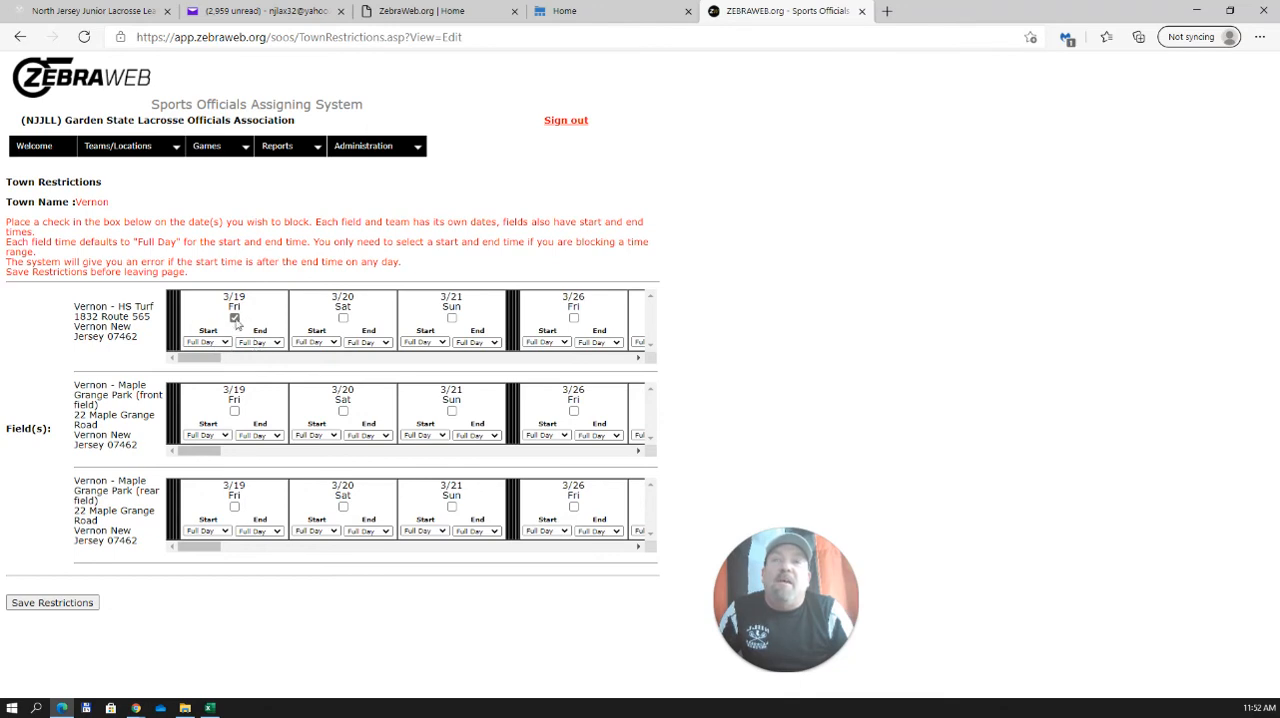
pyautogui.click(234, 316)
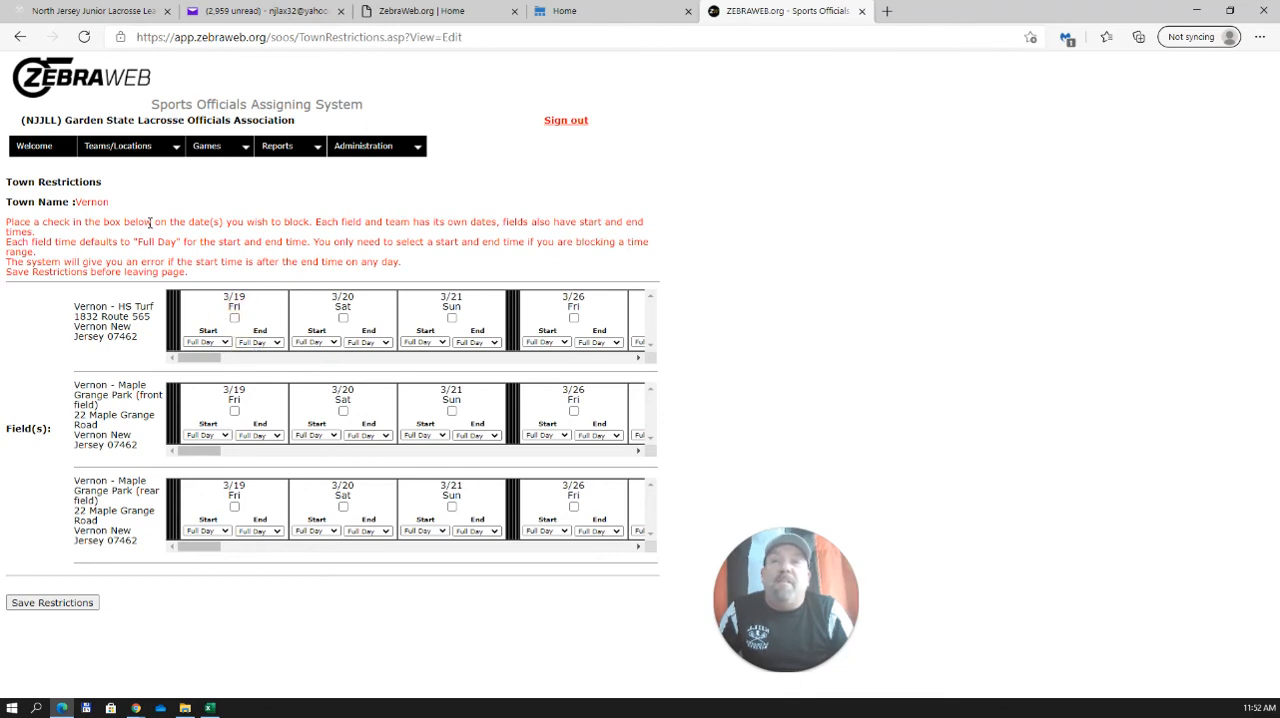
pyautogui.click(118, 144)
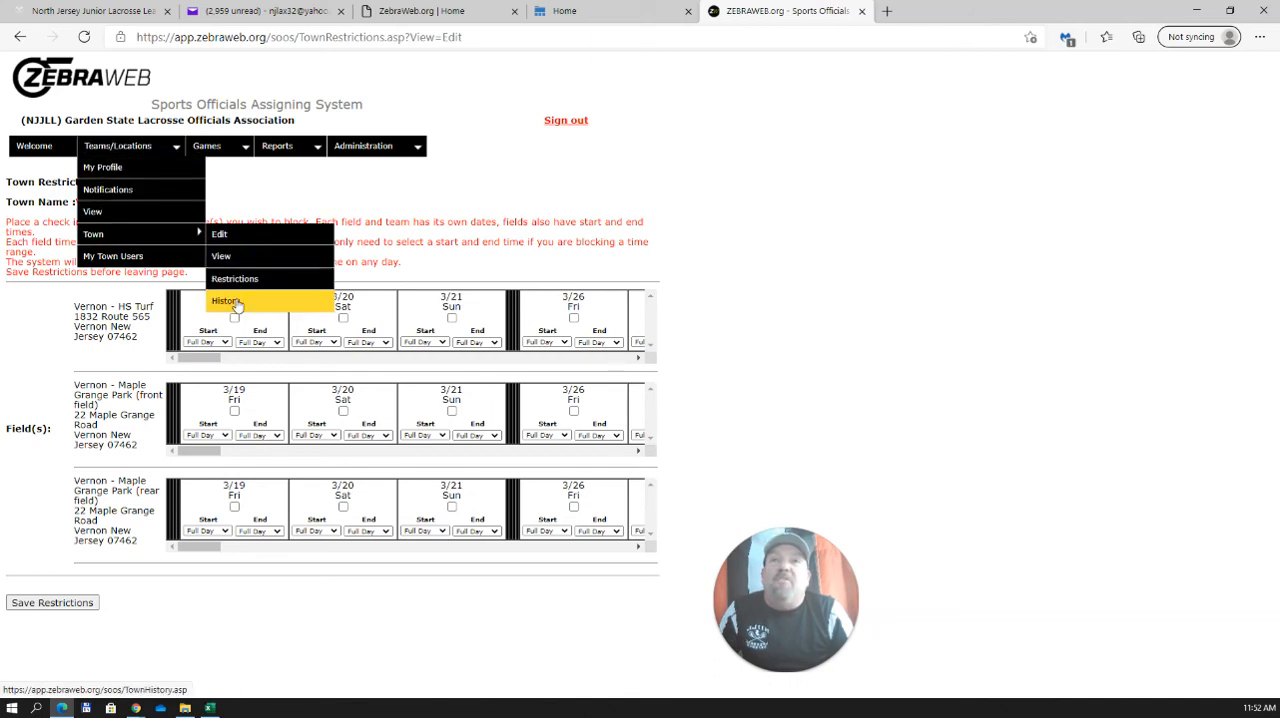
pyautogui.click(228, 300)
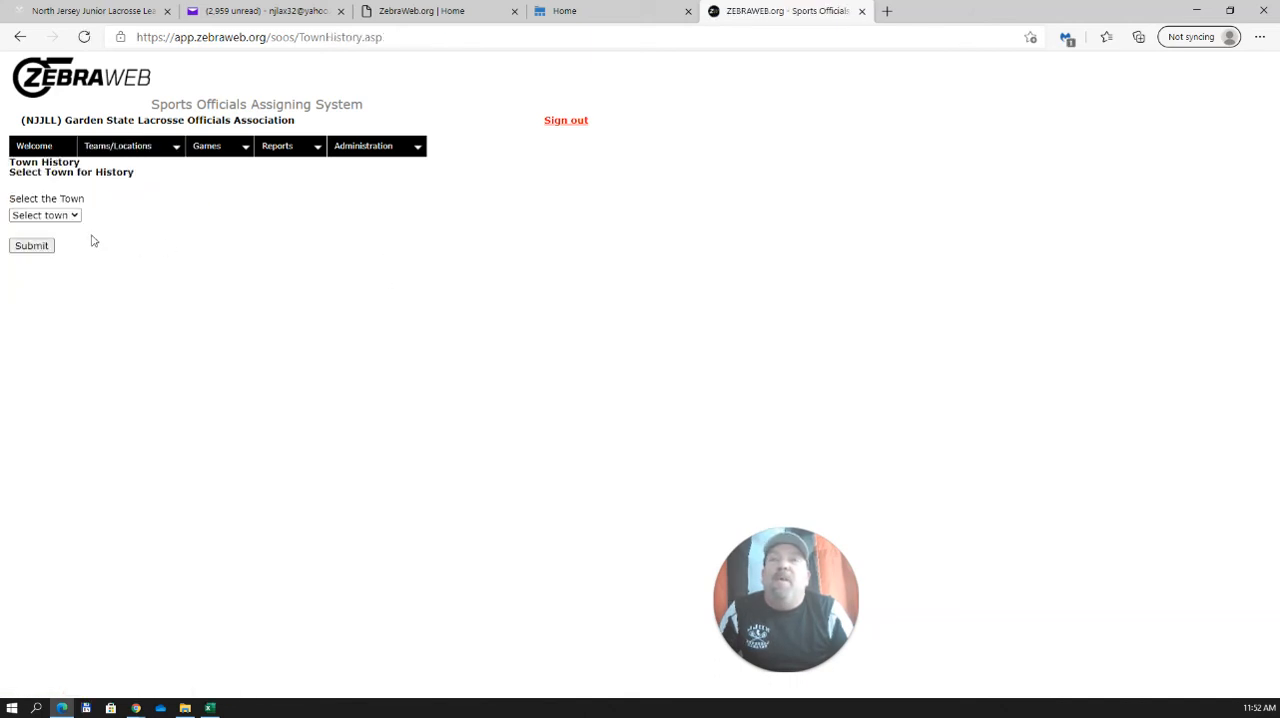
pyautogui.click(44, 214)
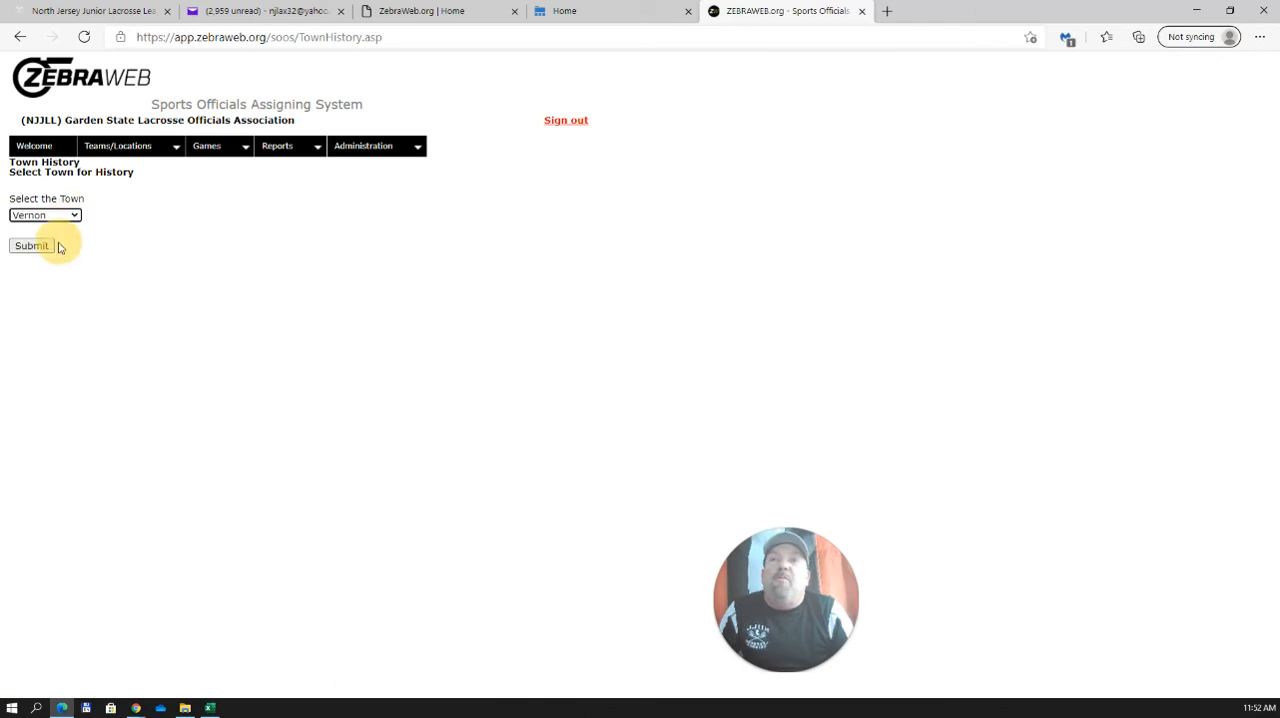
pyautogui.click(32, 244)
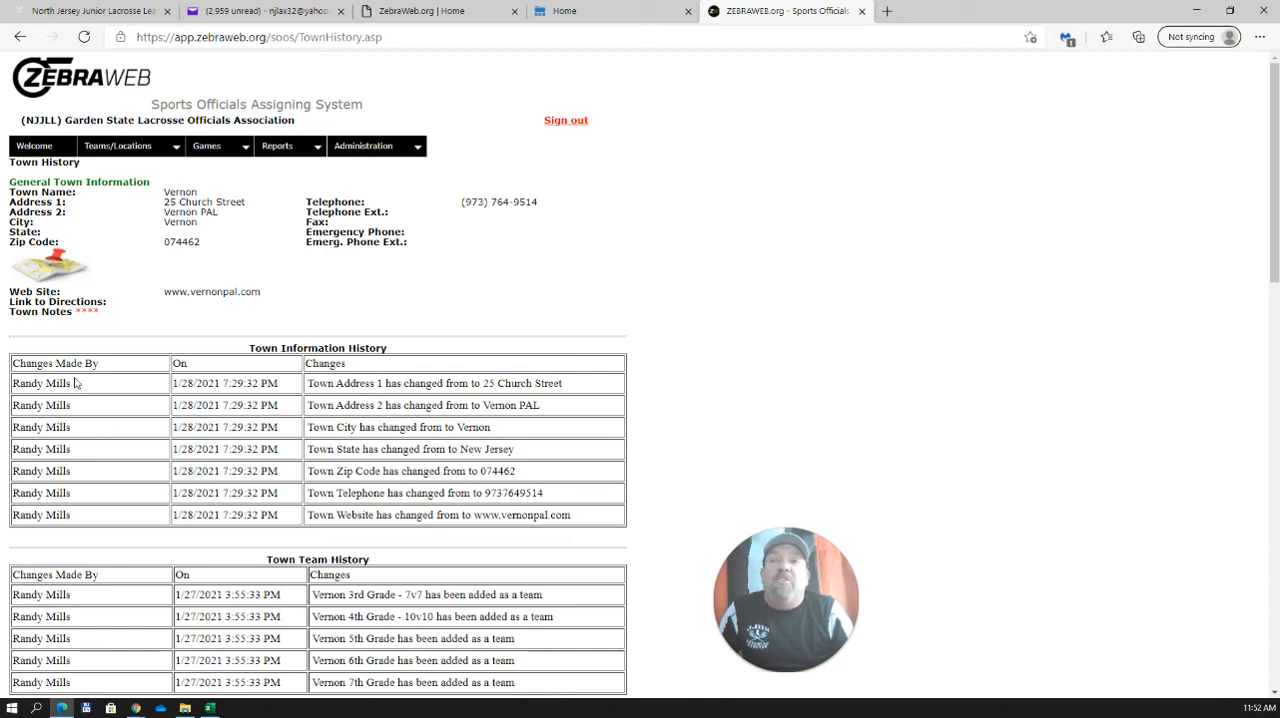
pyautogui.moveTo(420, 378)
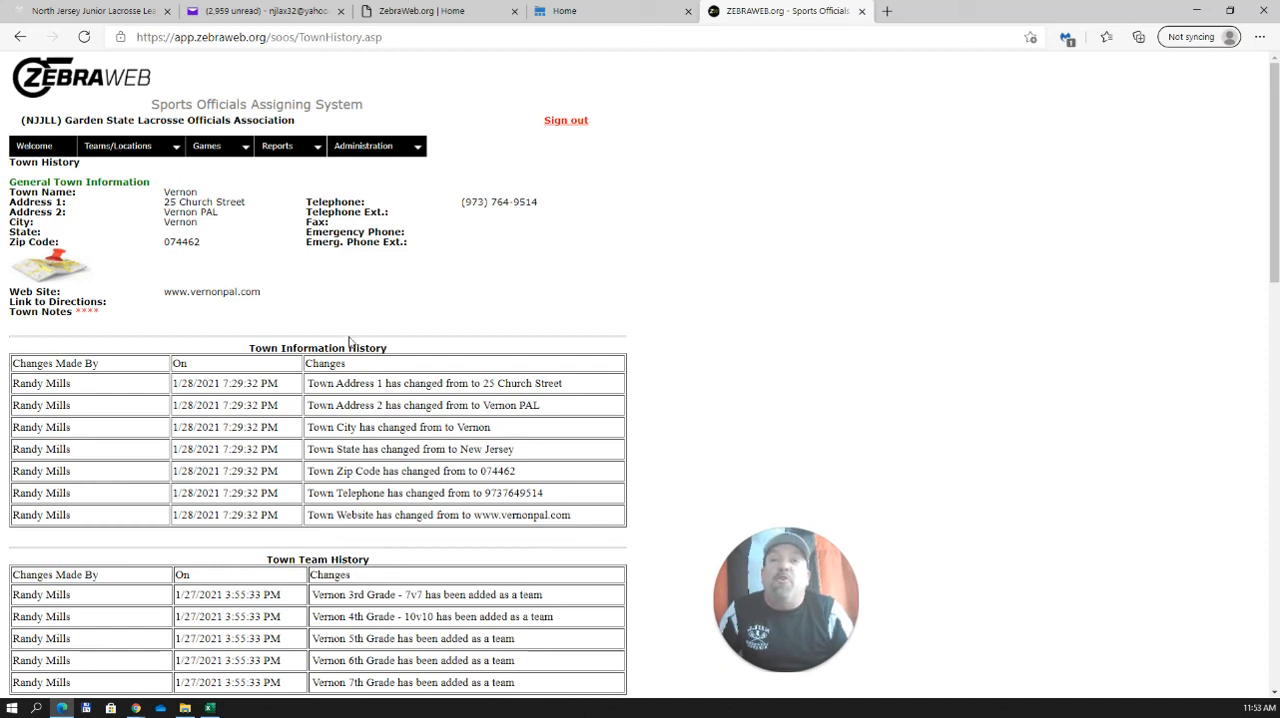
pyautogui.moveTo(200, 448)
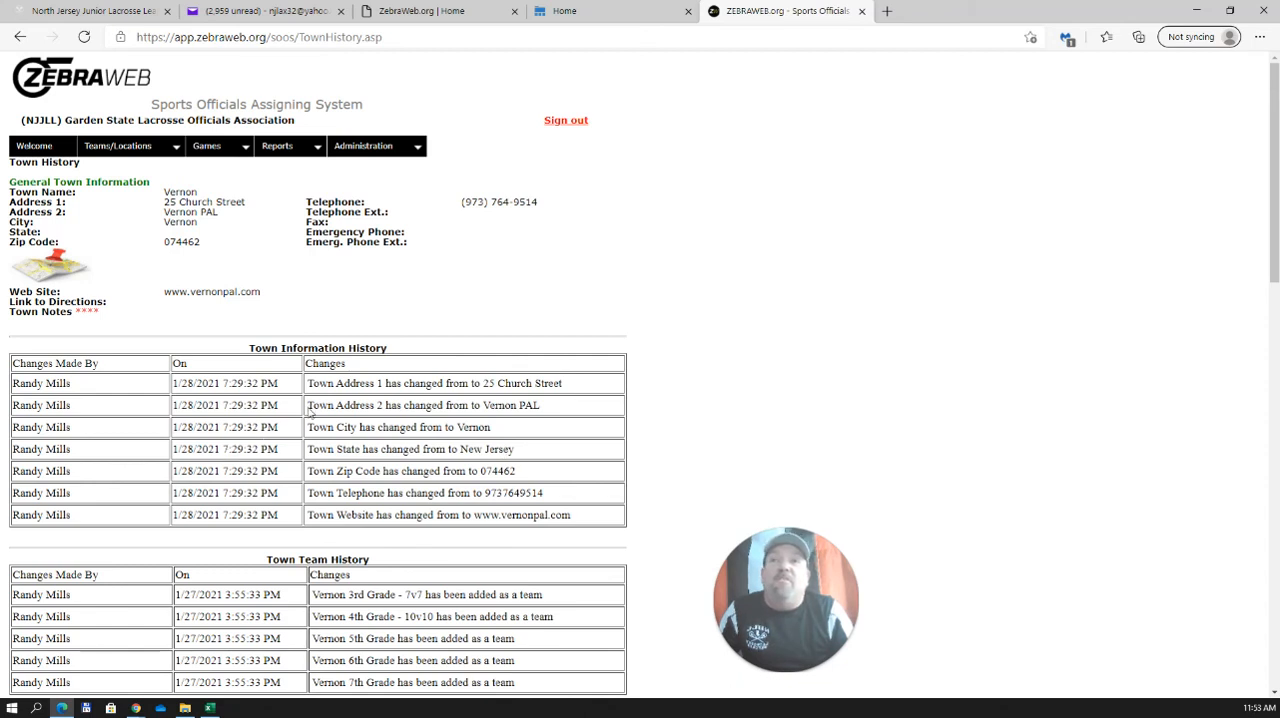
# Step: Close the Vernon Town Team Users report, returning to Vernon's Town History page
pyautogui.click(130, 144)
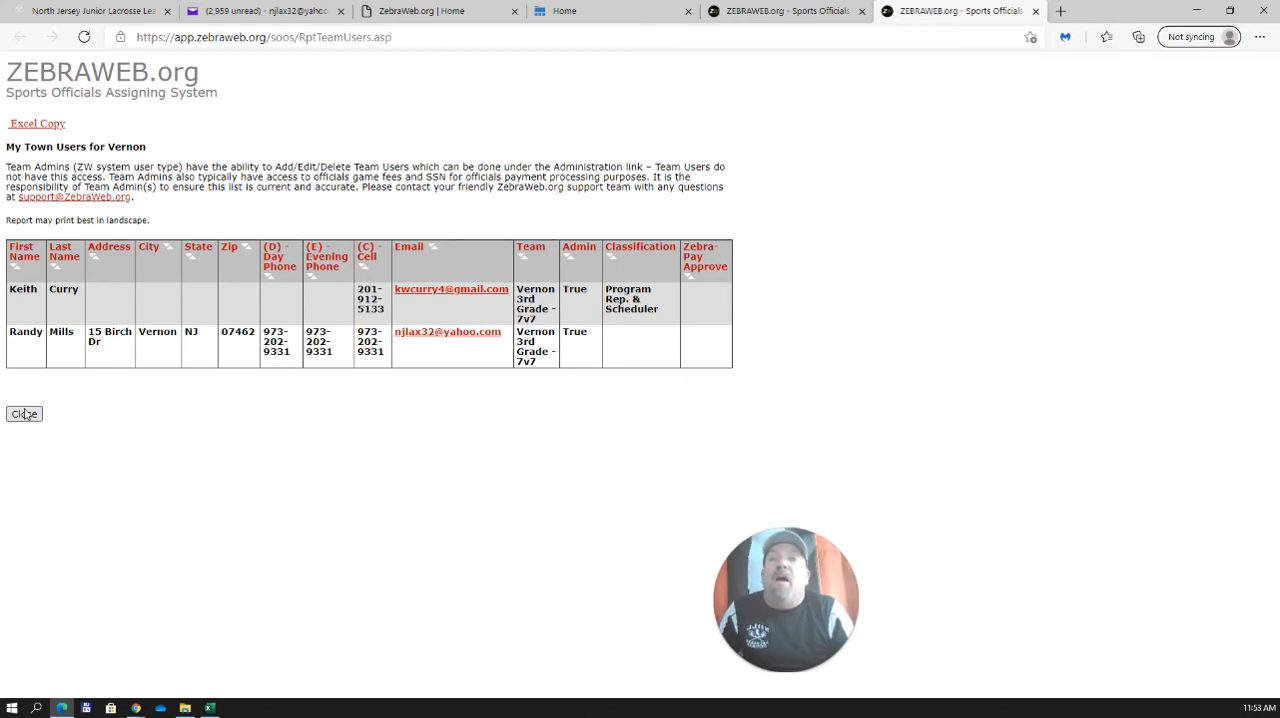
pyautogui.click(24, 412)
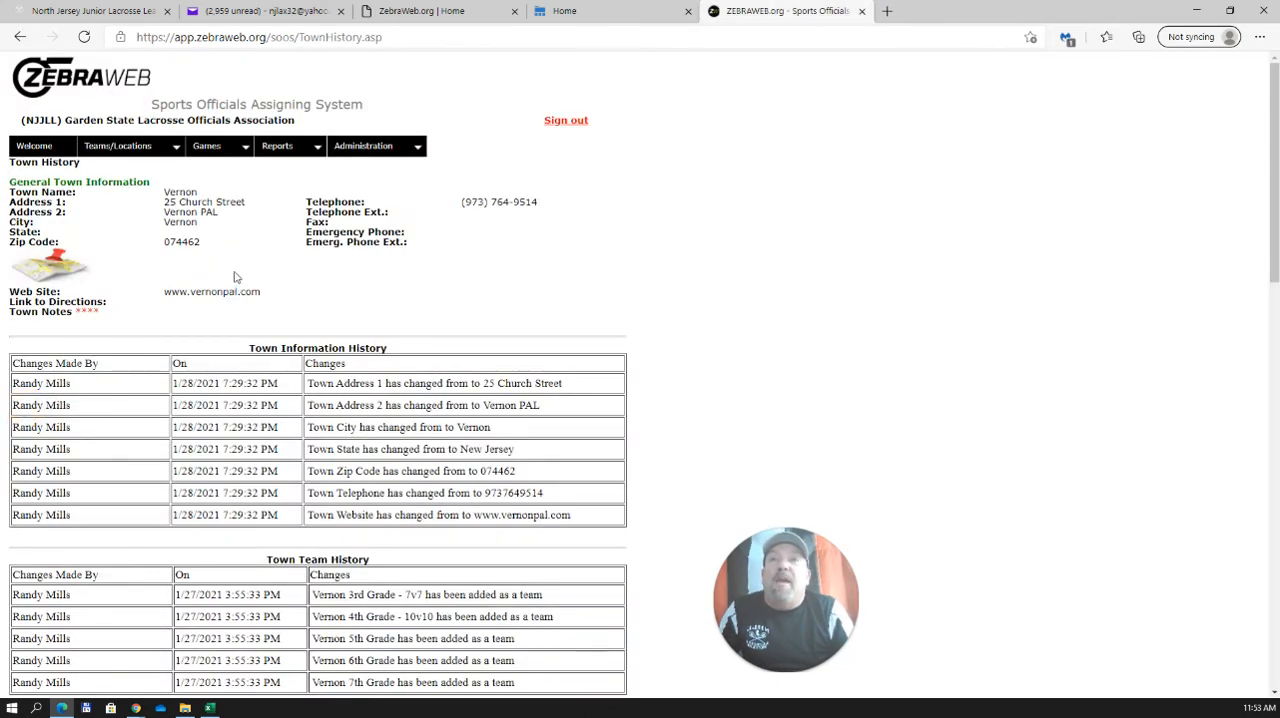
pyautogui.click(208, 144)
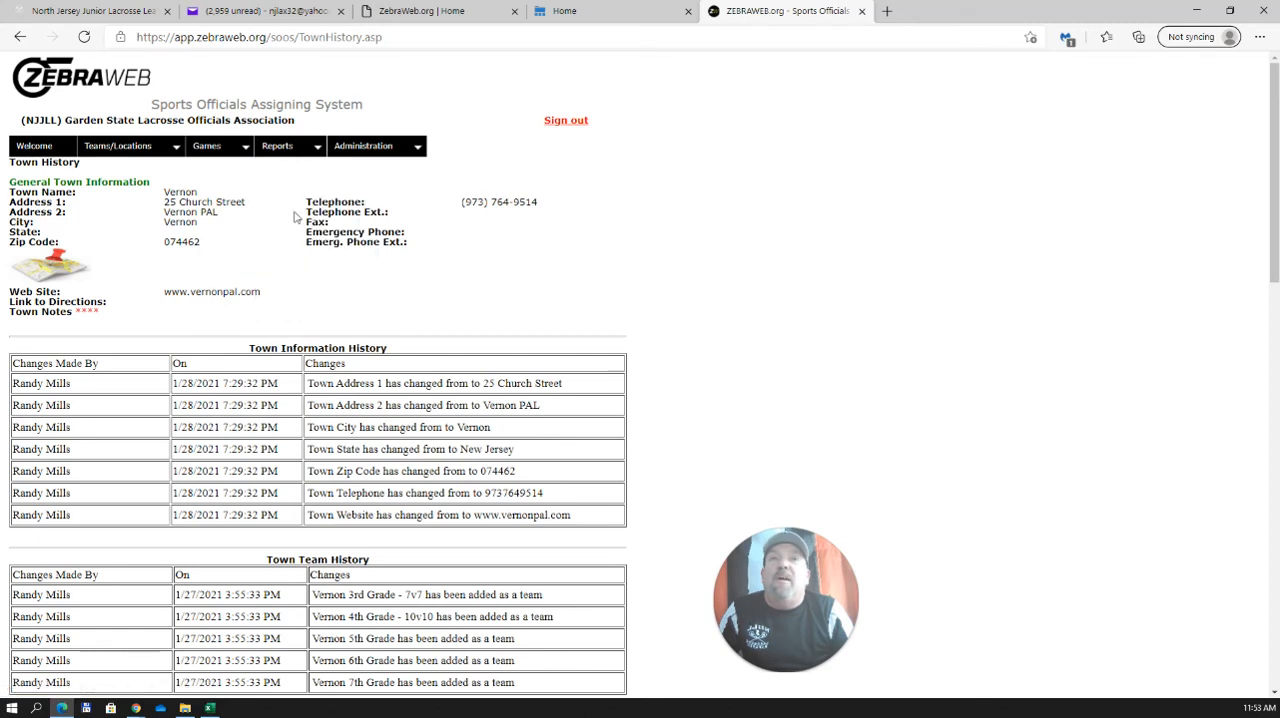
pyautogui.click(280, 144)
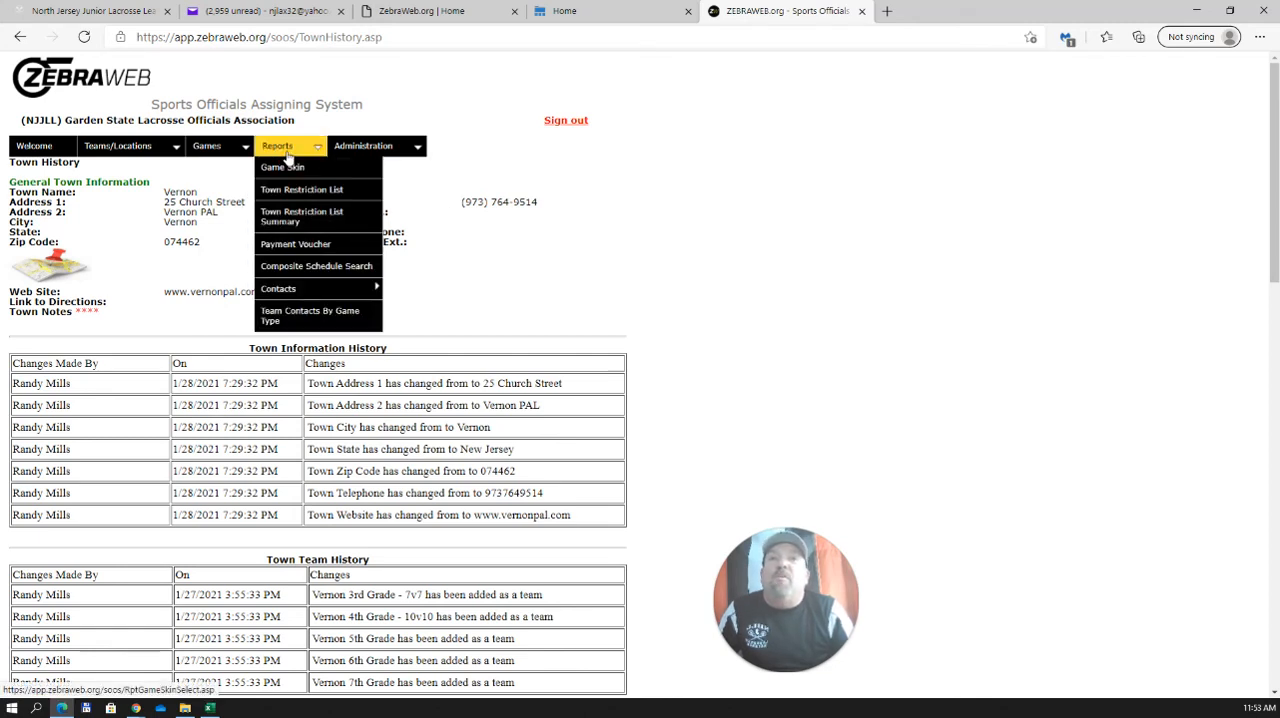
pyautogui.moveTo(300, 216)
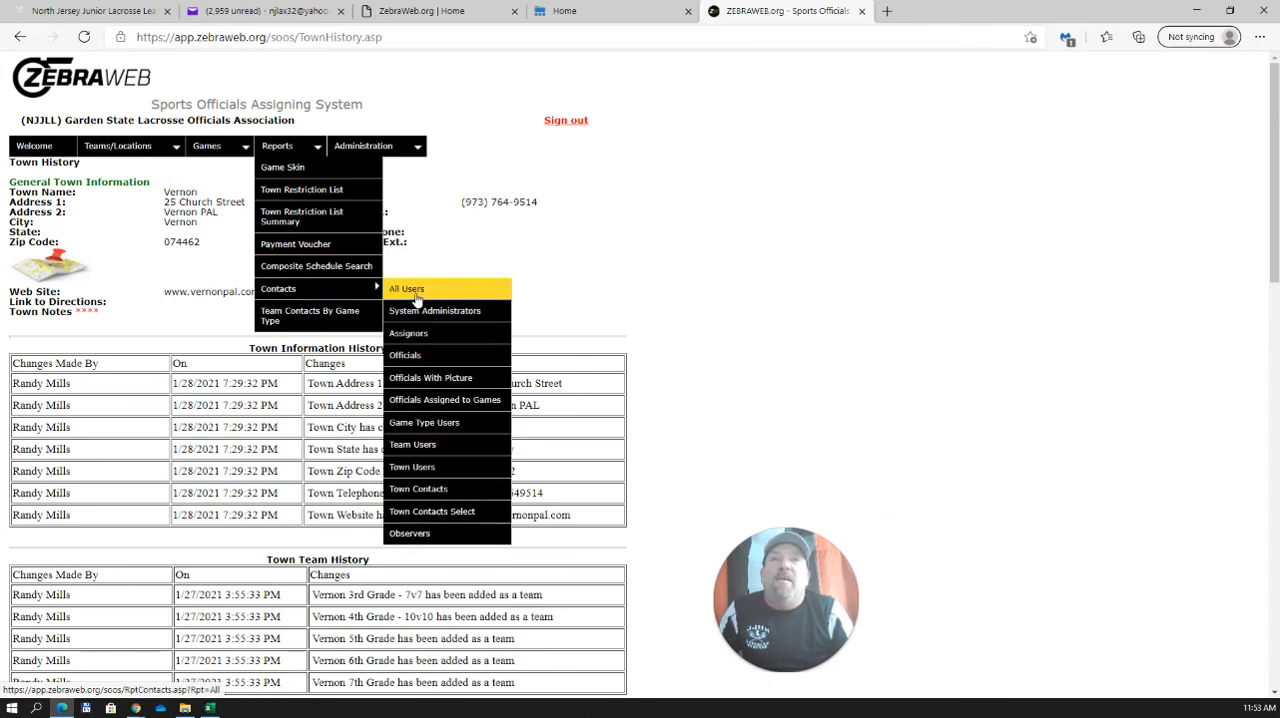
pyautogui.moveTo(434, 310)
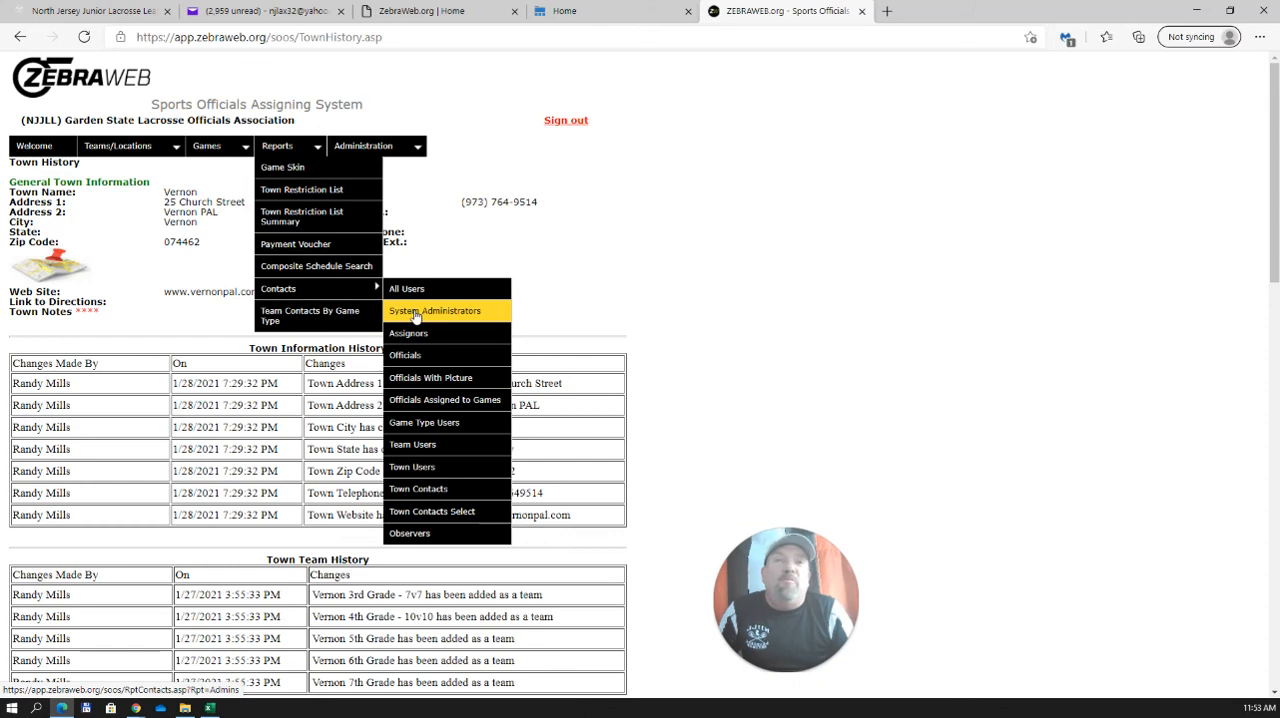
pyautogui.moveTo(408, 332)
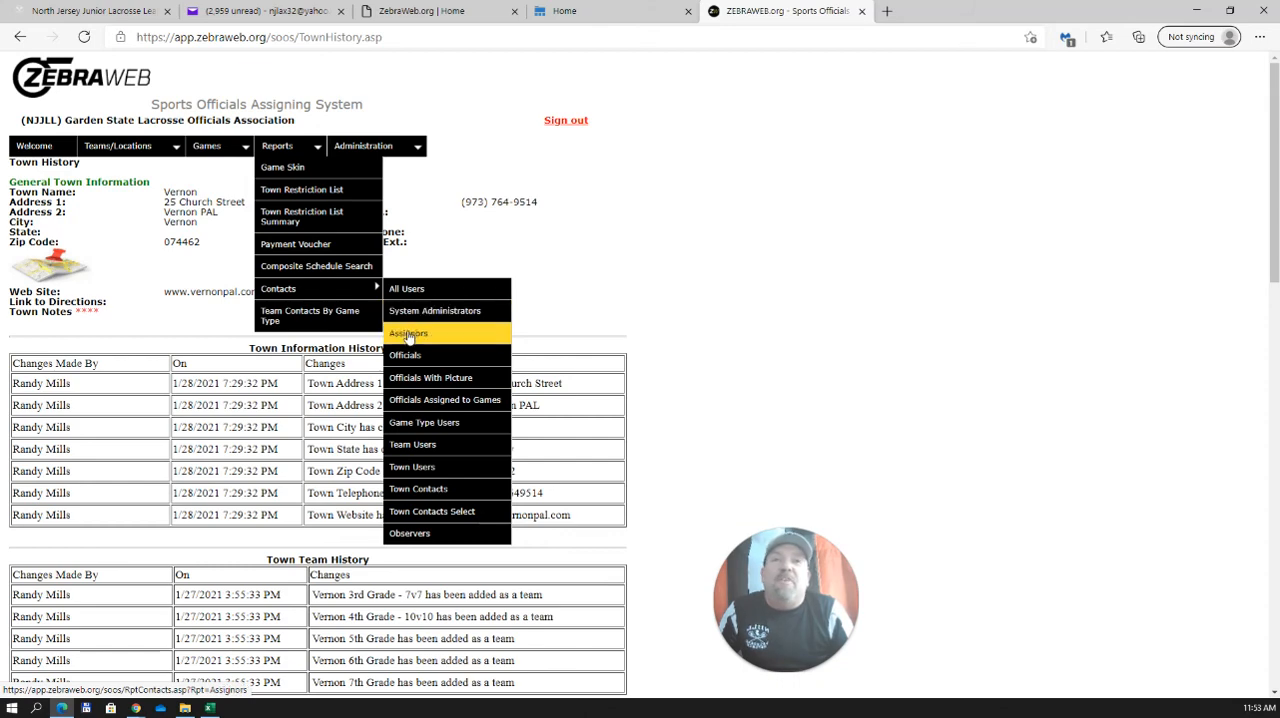
pyautogui.click(408, 332)
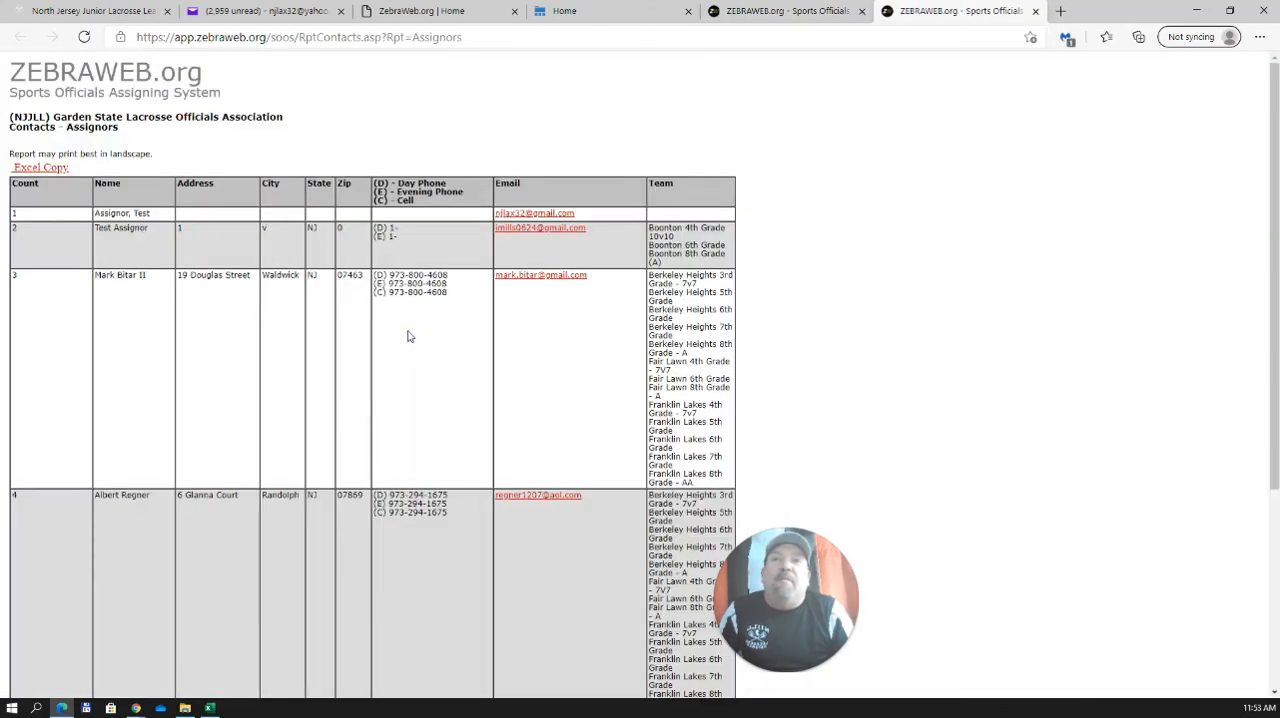
pyautogui.scroll(-3)
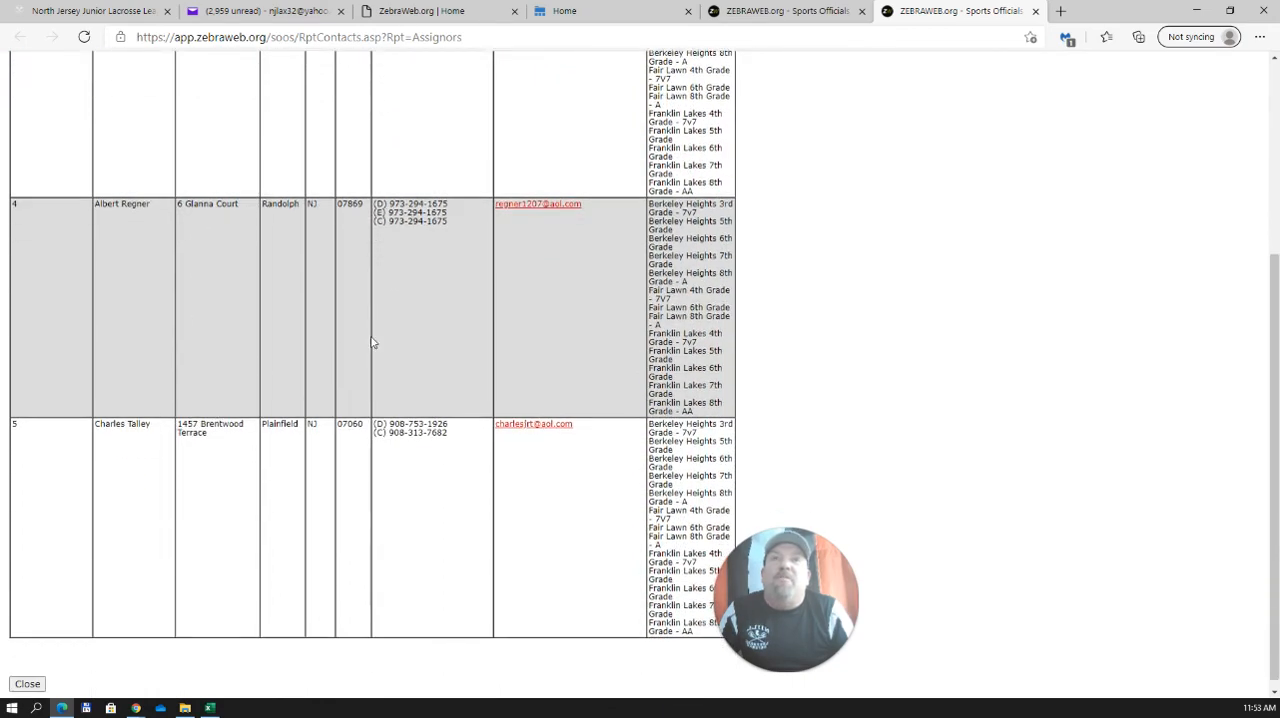
pyautogui.scroll(3)
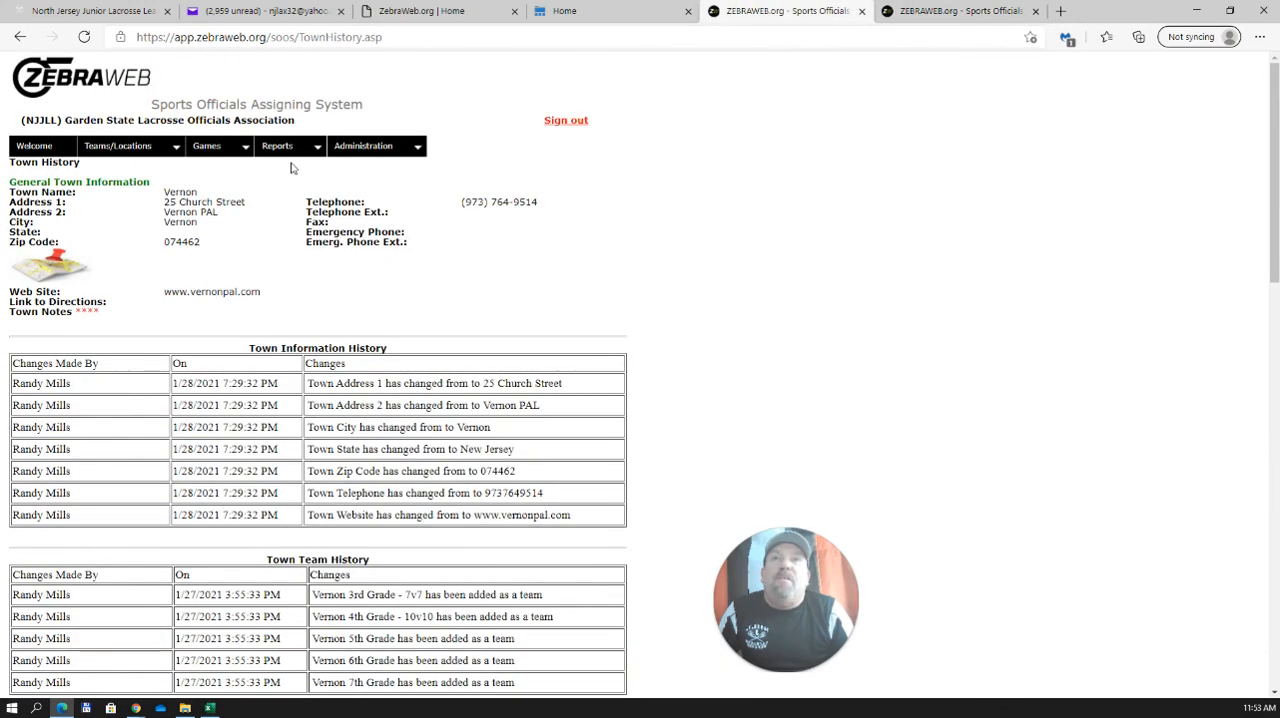
# Step: View Chatham's Town Team Users report of admin users and teams, then return to Vernon's history
pyautogui.click(276, 144)
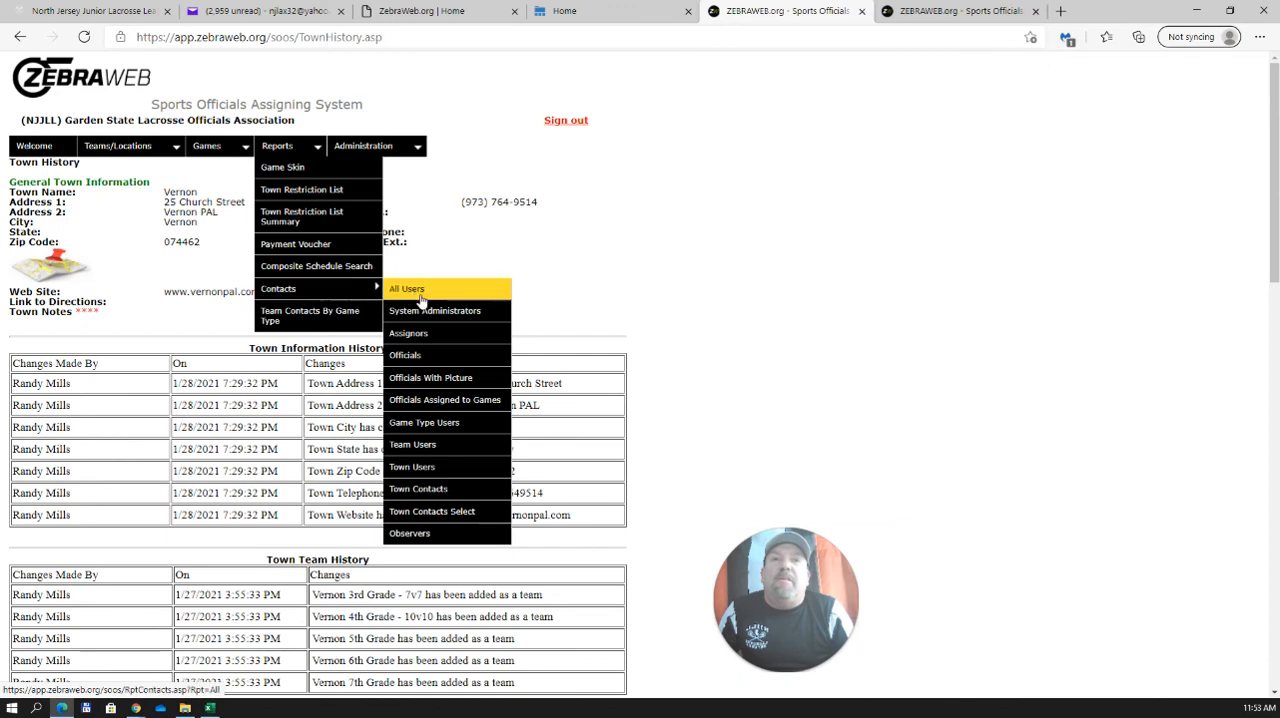
pyautogui.moveTo(412, 444)
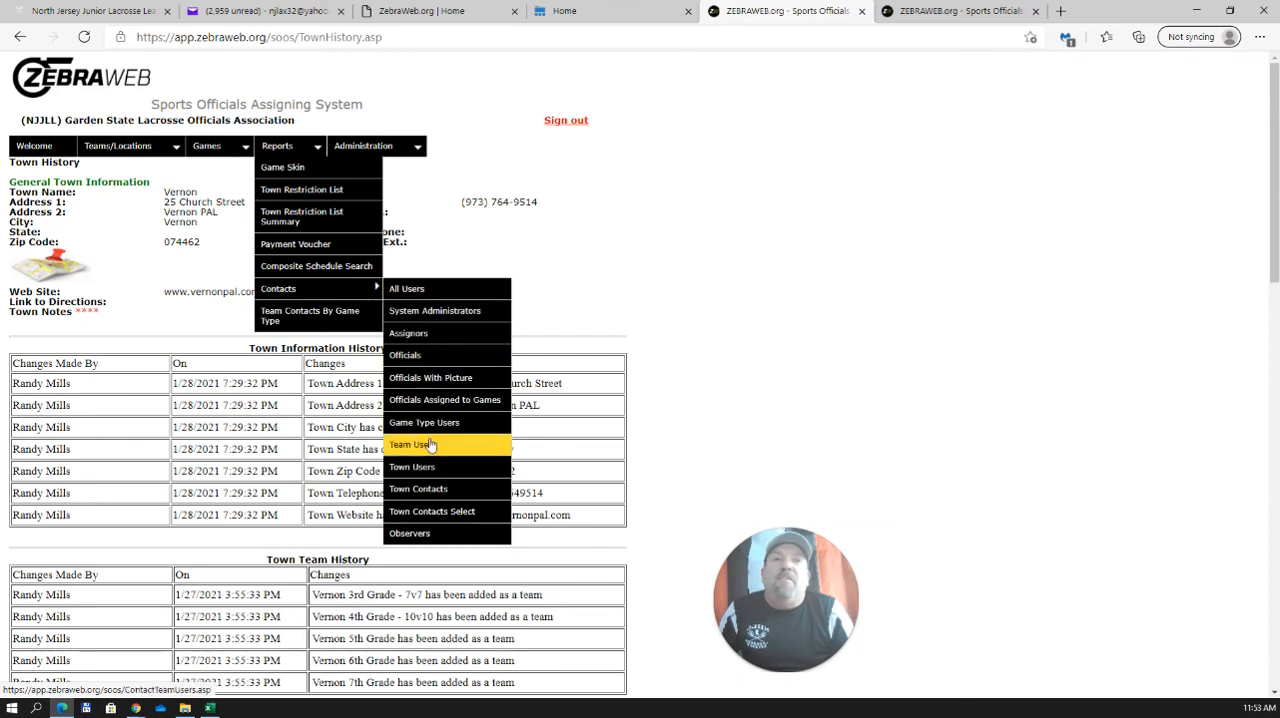
pyautogui.click(424, 444)
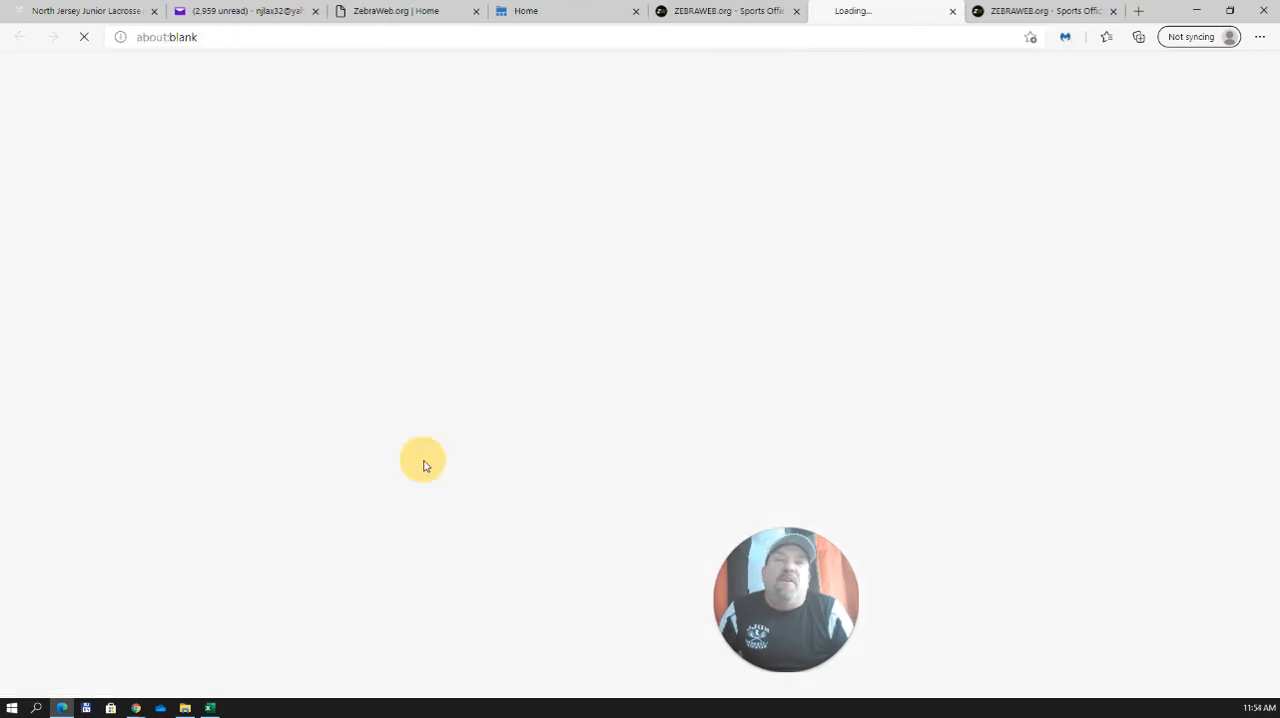
pyautogui.click(78, 198)
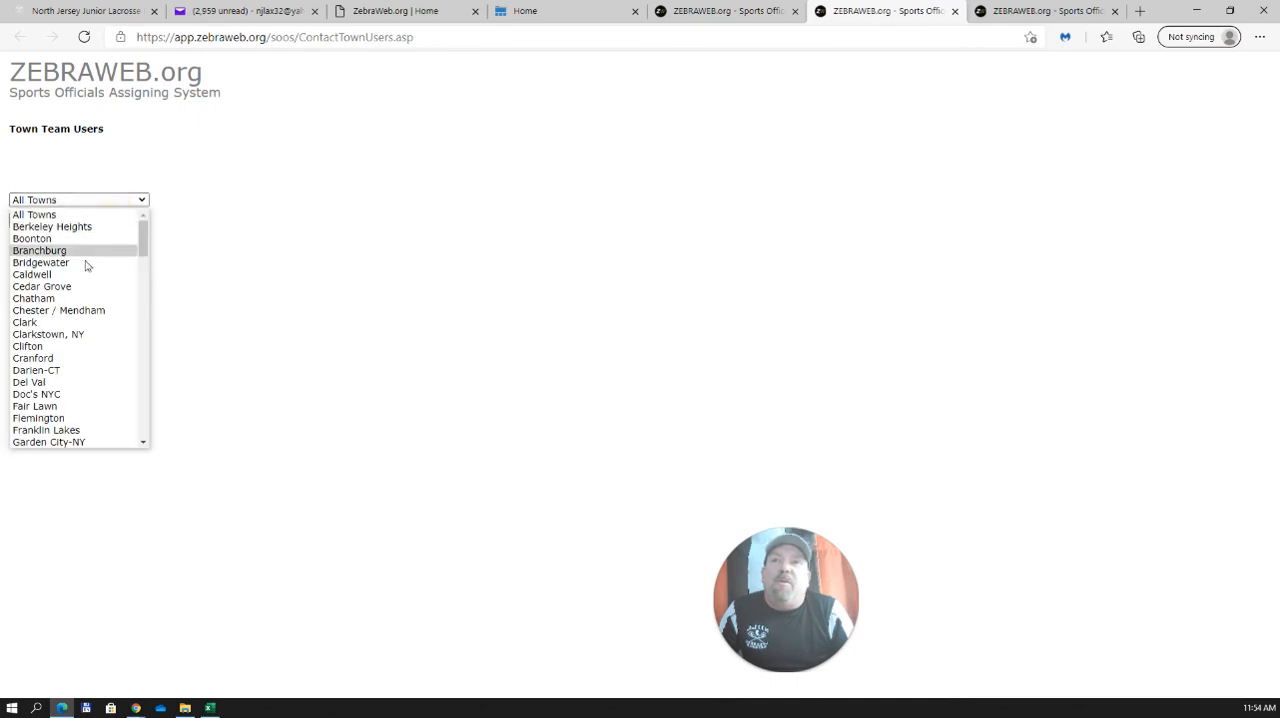
pyautogui.click(32, 298)
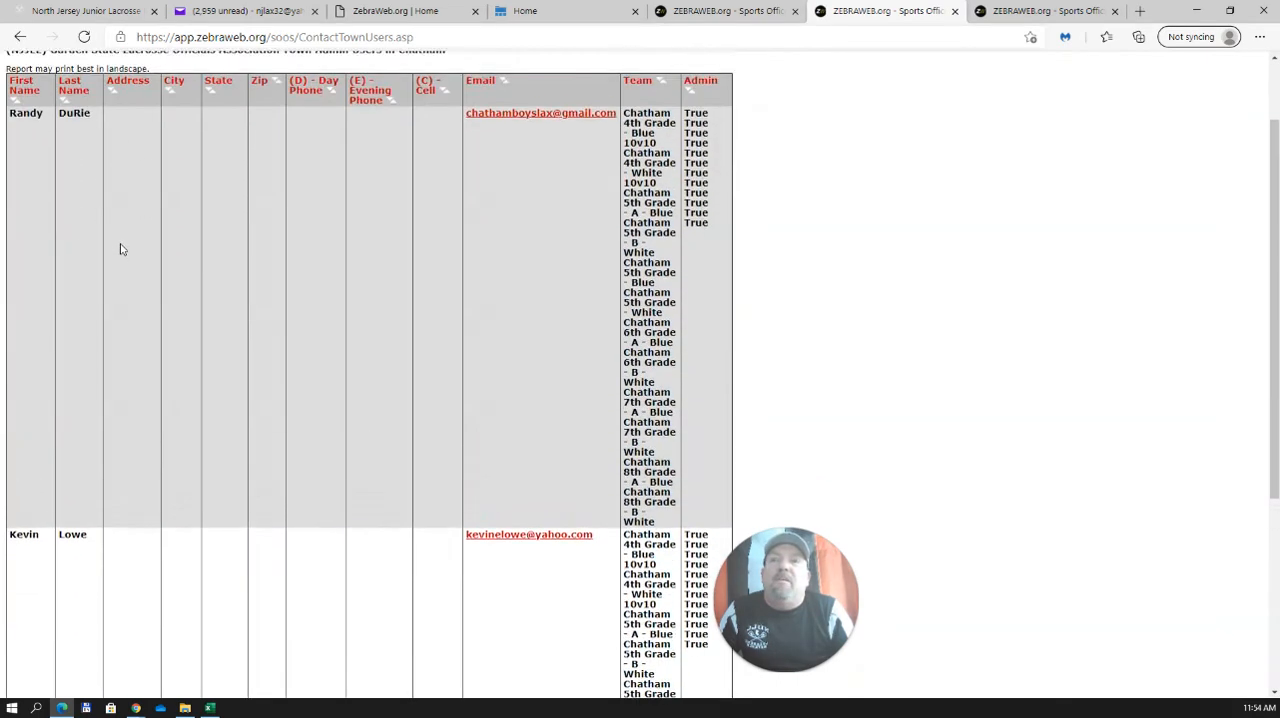
pyautogui.moveTo(472, 296)
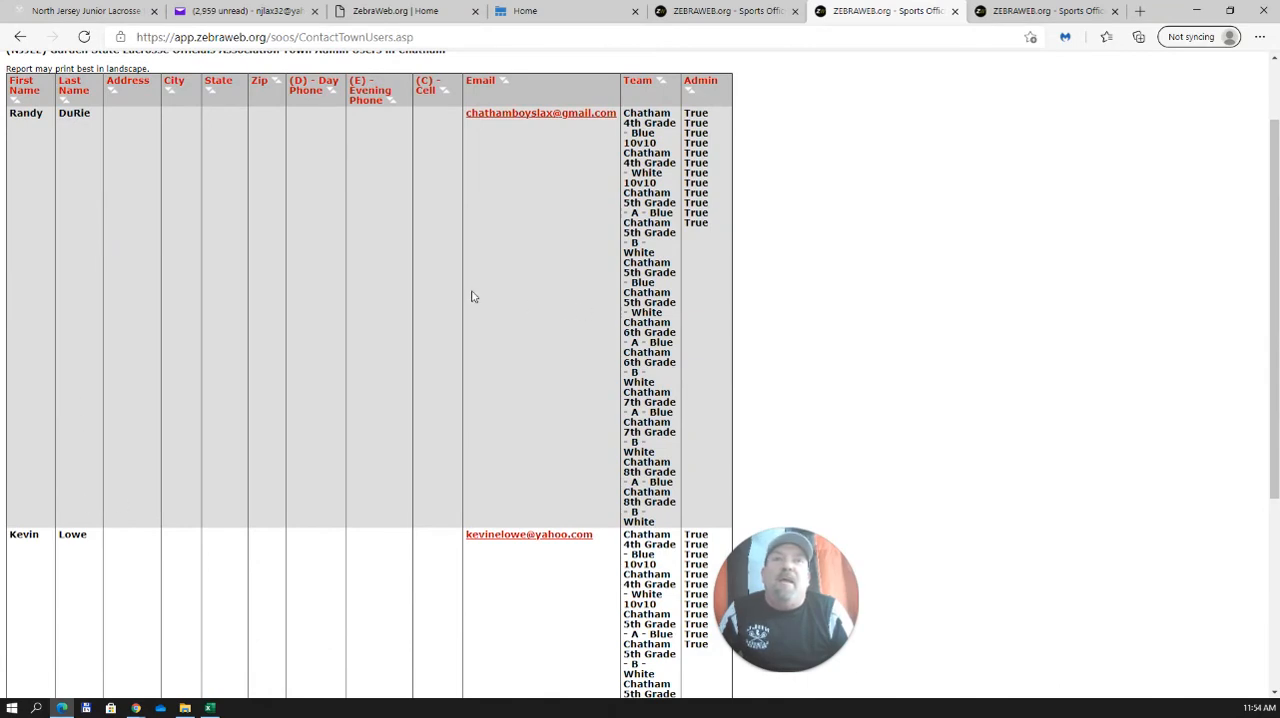
pyautogui.scroll(3)
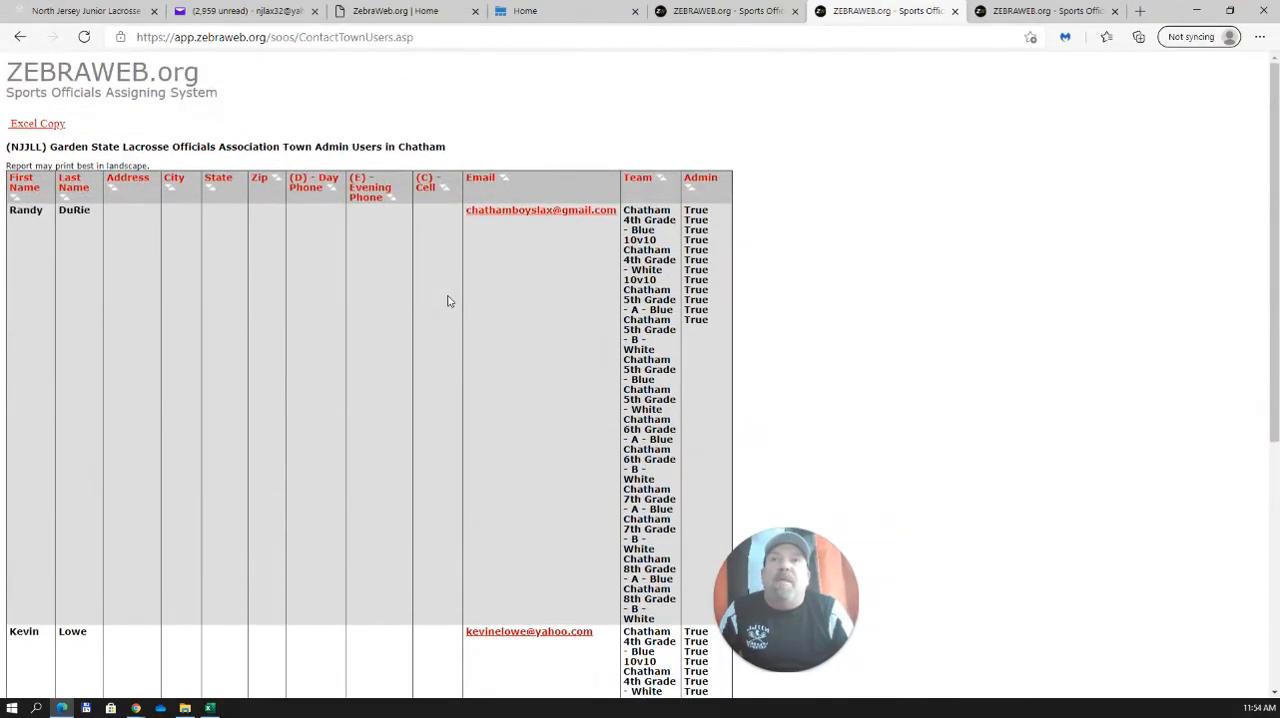
pyautogui.moveTo(436, 304)
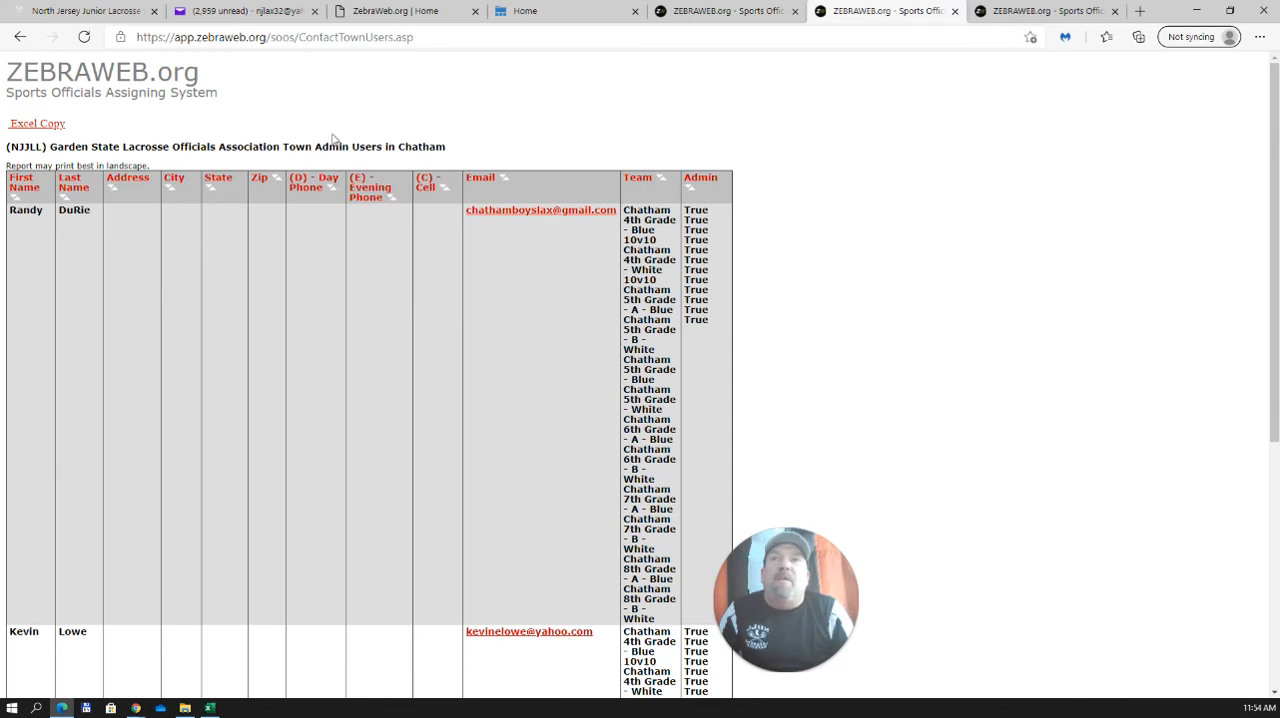
pyautogui.click(20, 36)
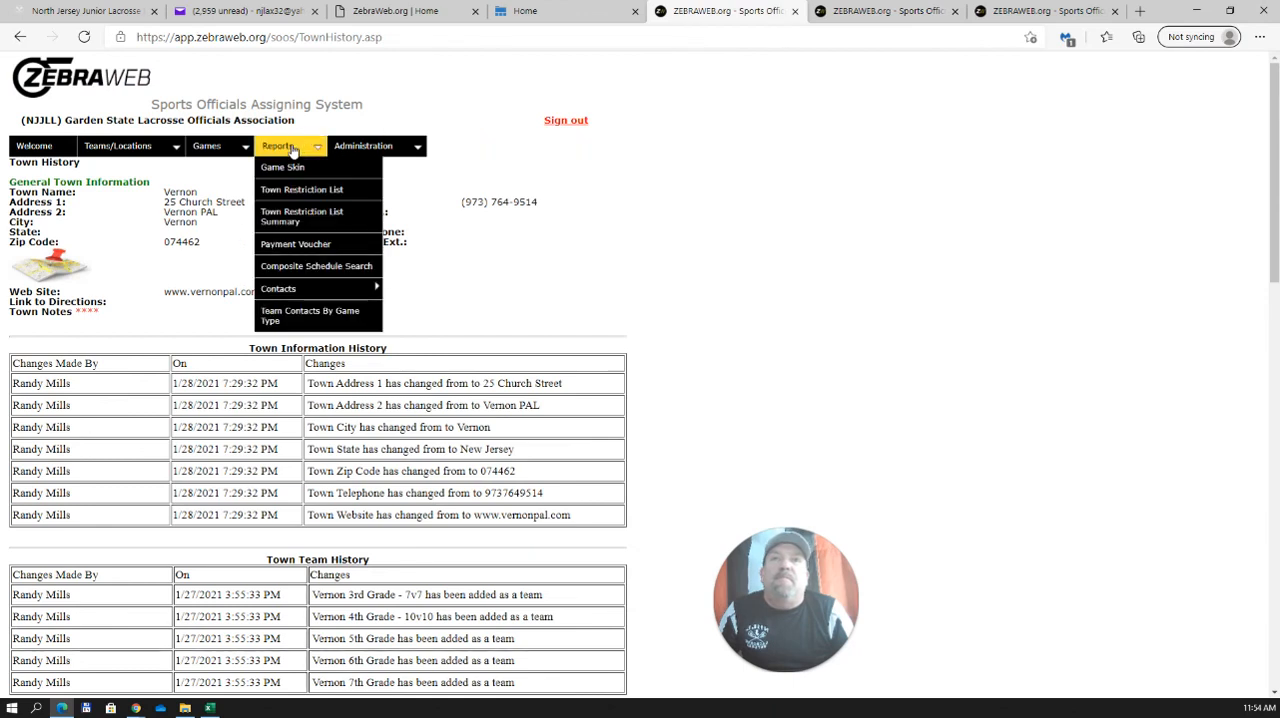
pyautogui.moveTo(278, 288)
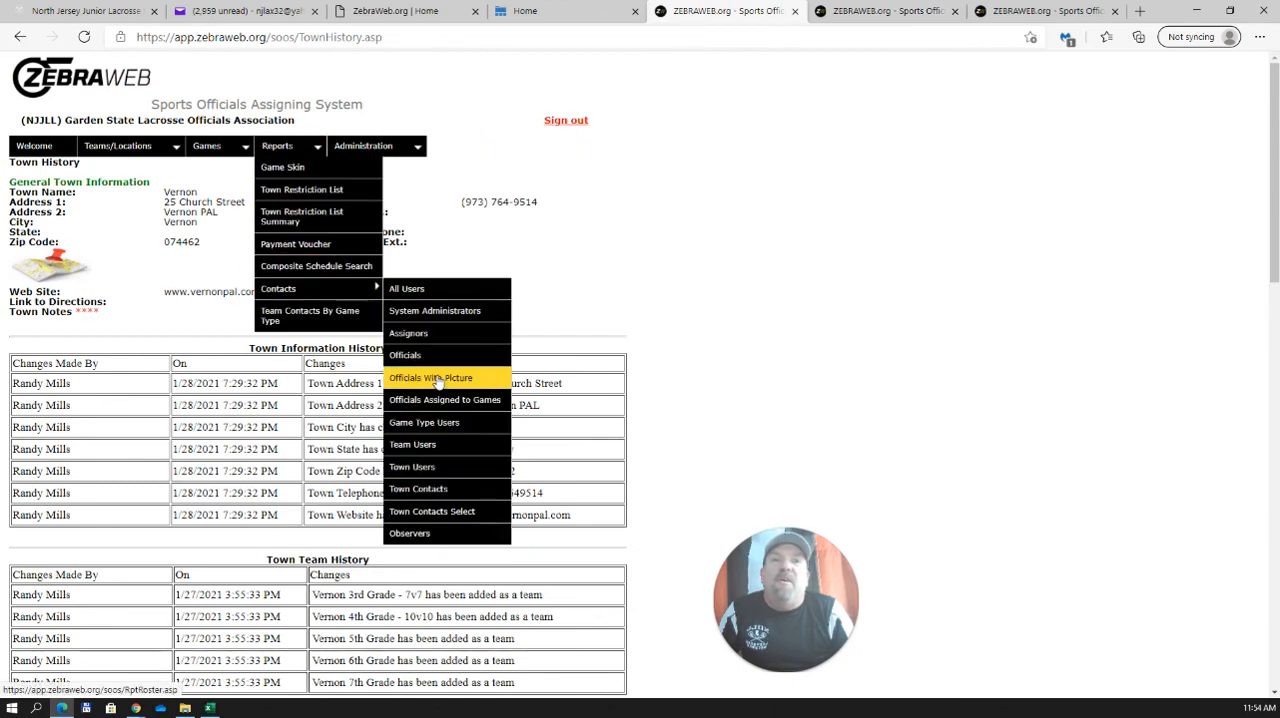
pyautogui.moveTo(408, 532)
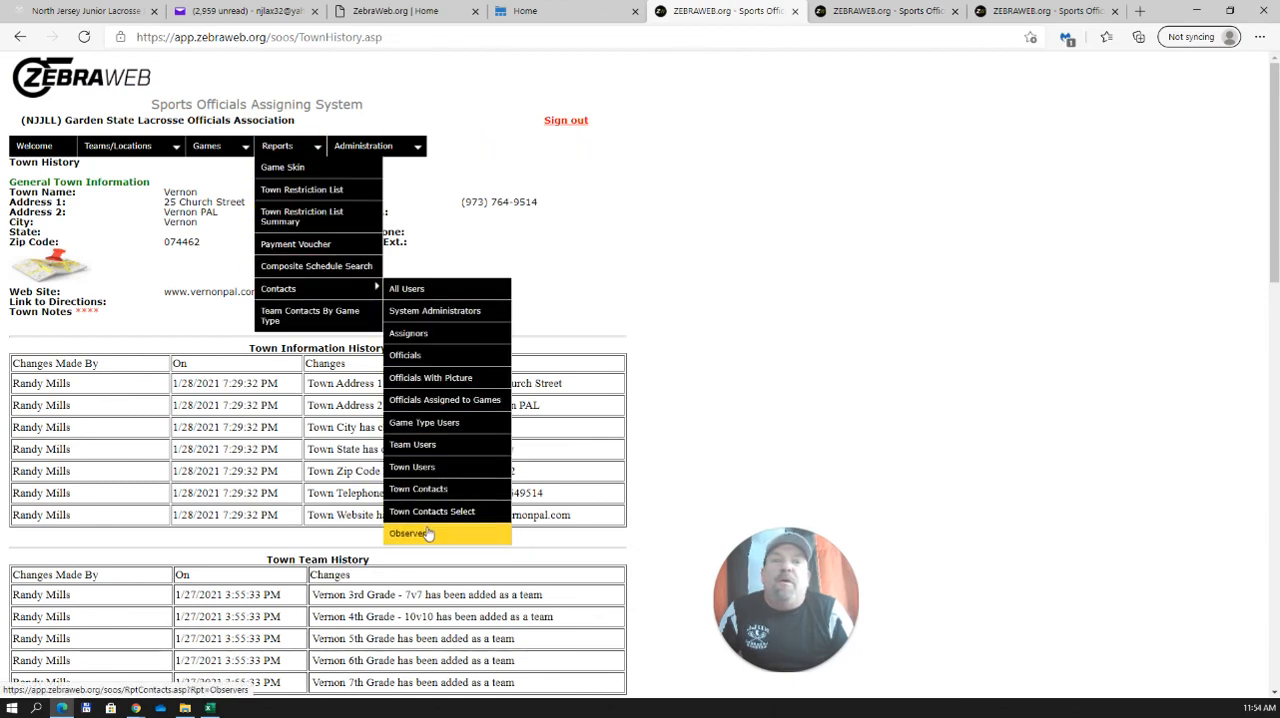
pyautogui.moveTo(418, 488)
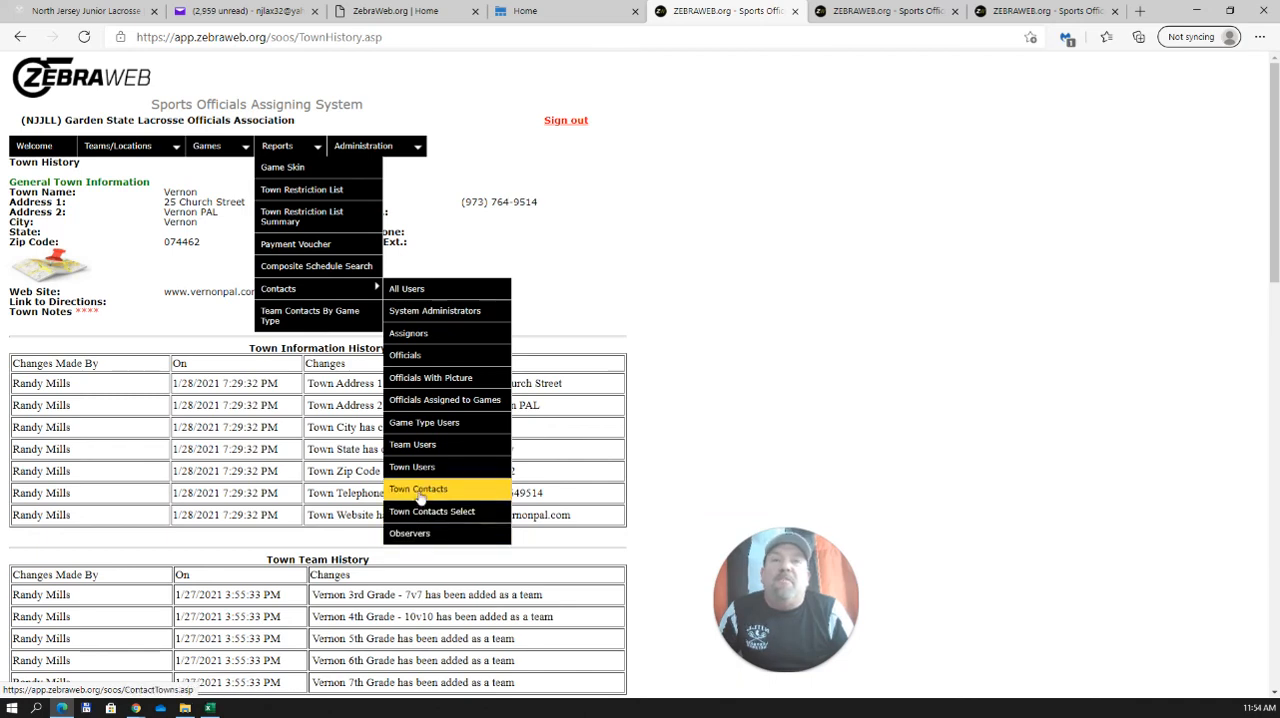
pyautogui.moveTo(412, 466)
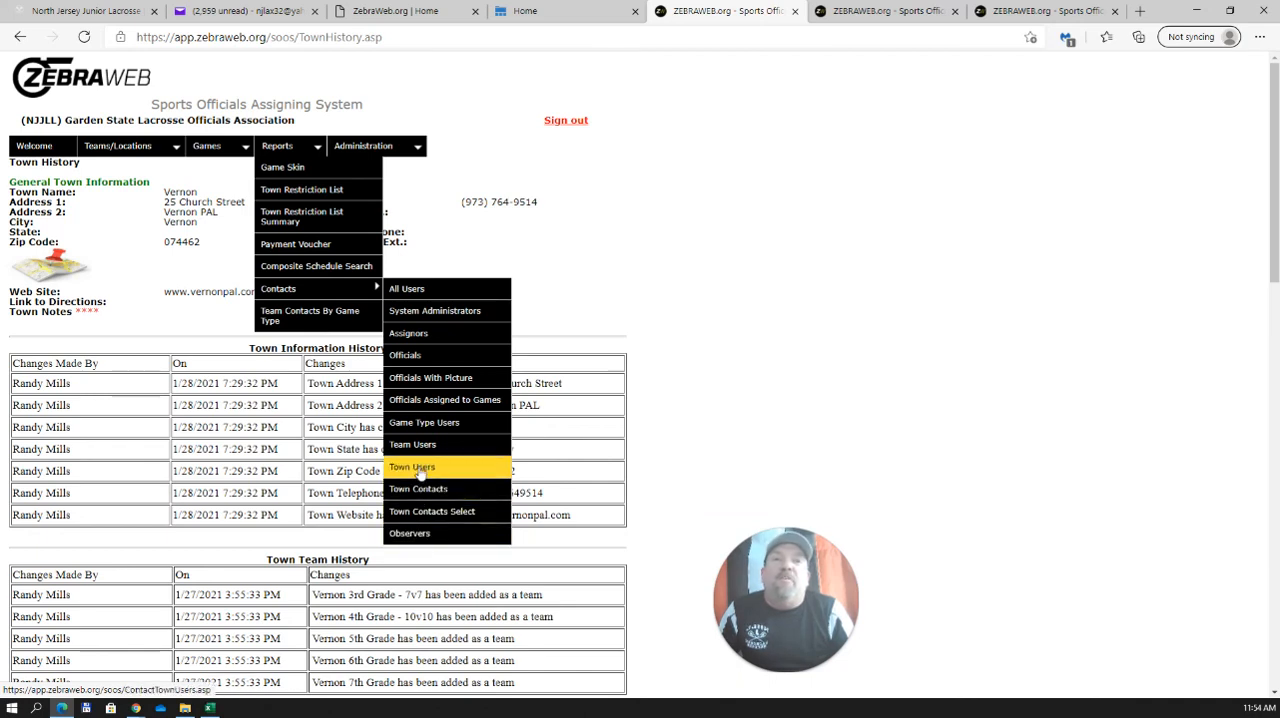
pyautogui.moveTo(412, 444)
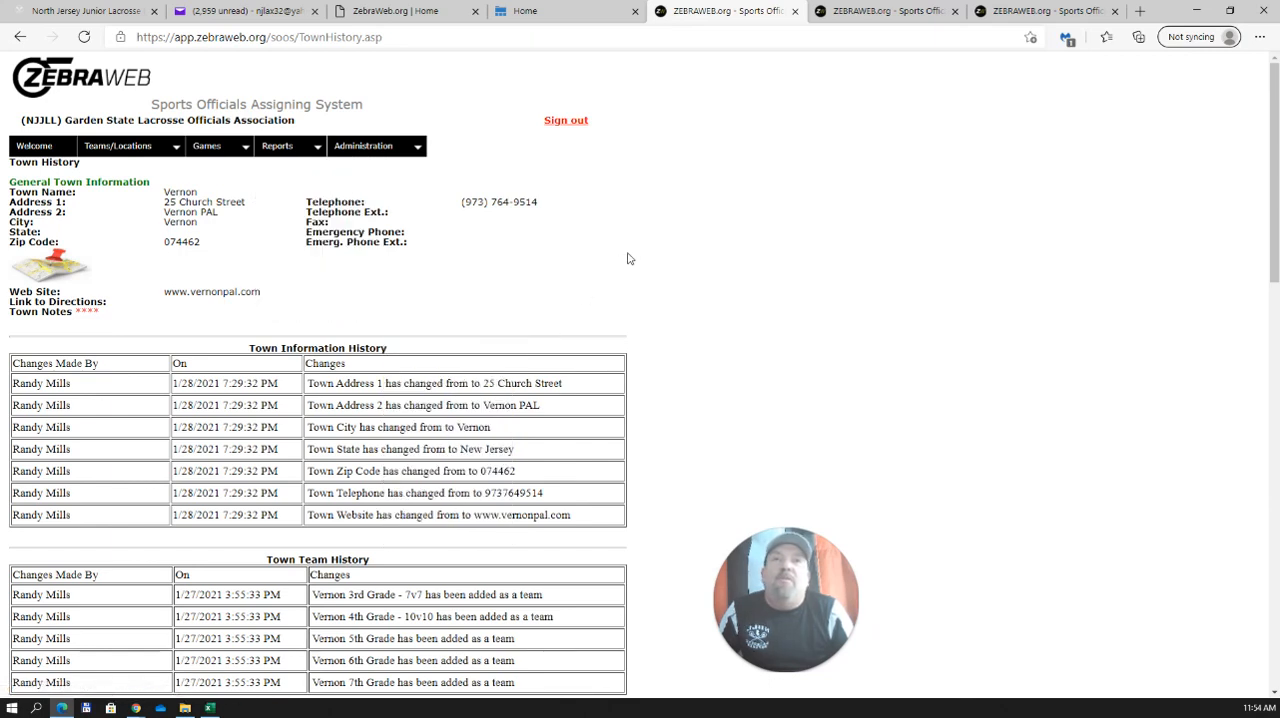
pyautogui.moveTo(608, 244)
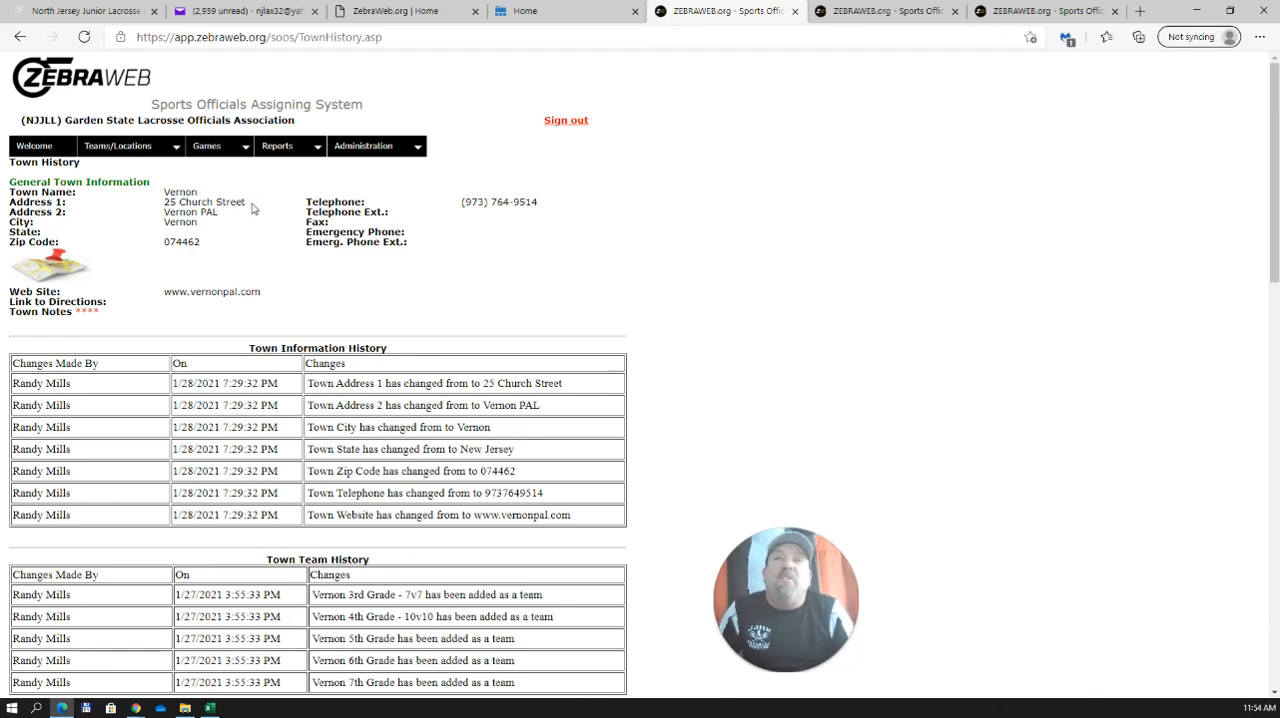
pyautogui.moveTo(444, 238)
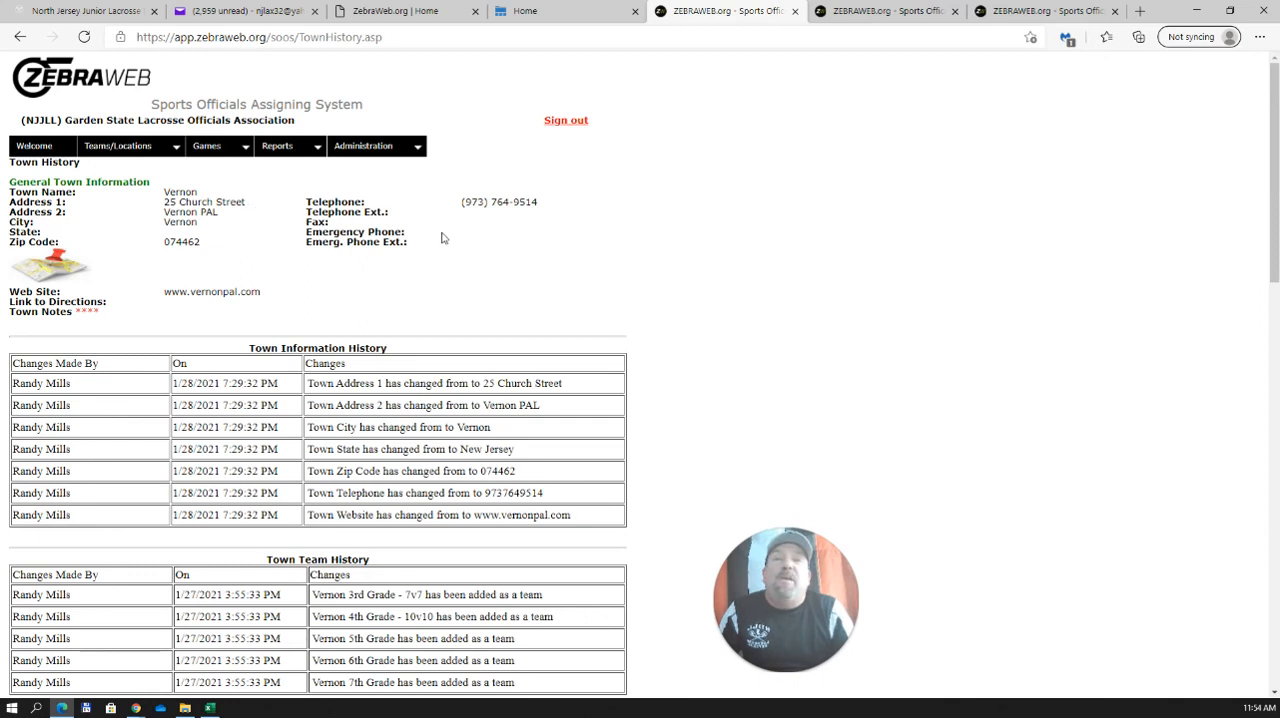
pyautogui.moveTo(720, 236)
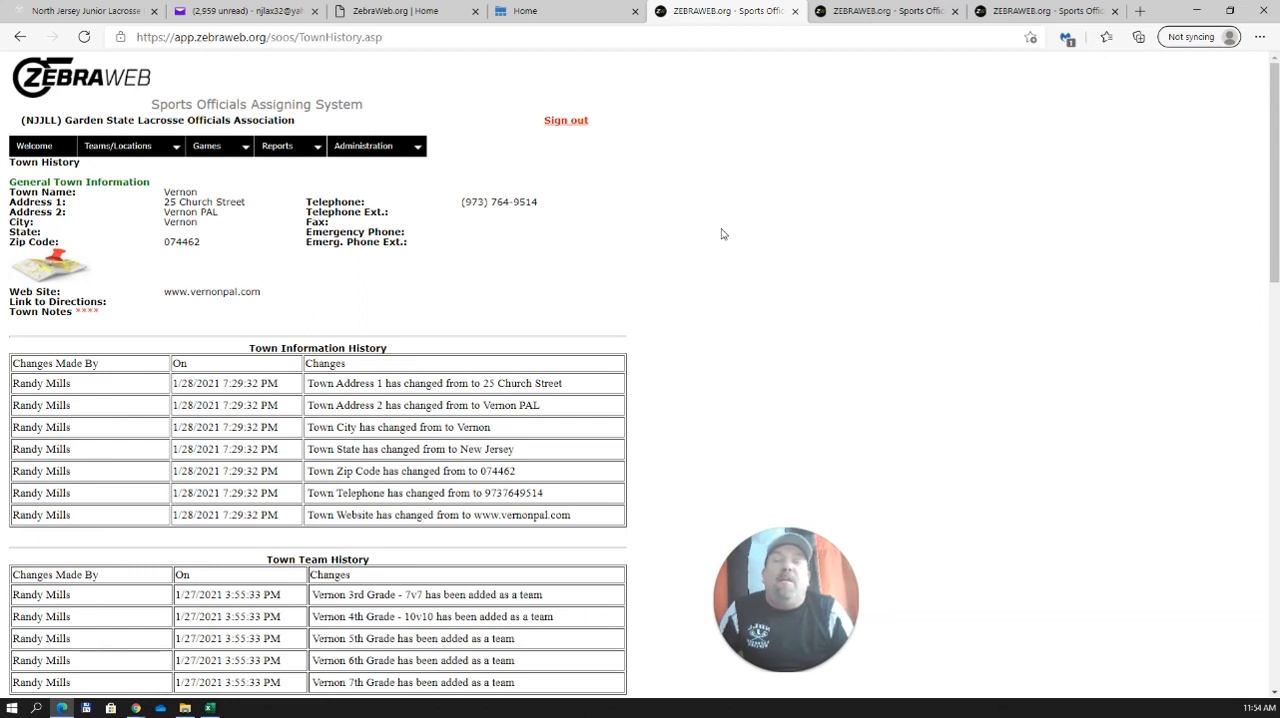
pyautogui.moveTo(728, 226)
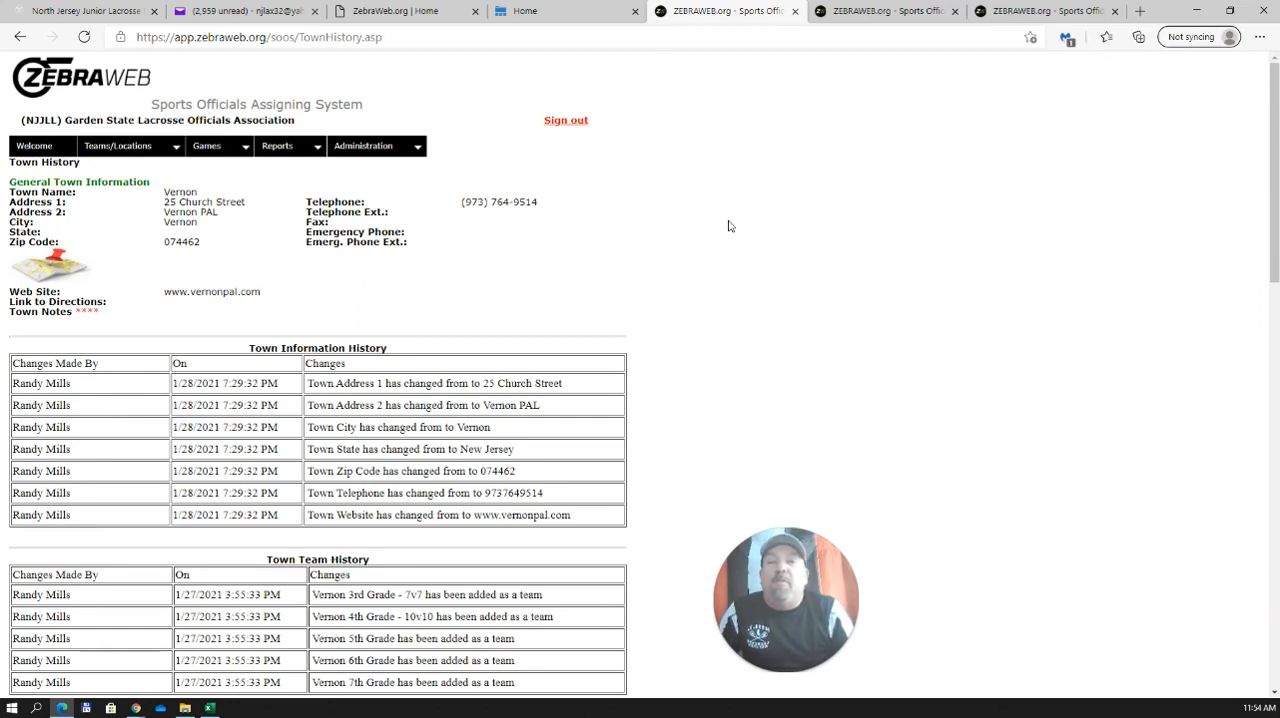
pyautogui.moveTo(756, 218)
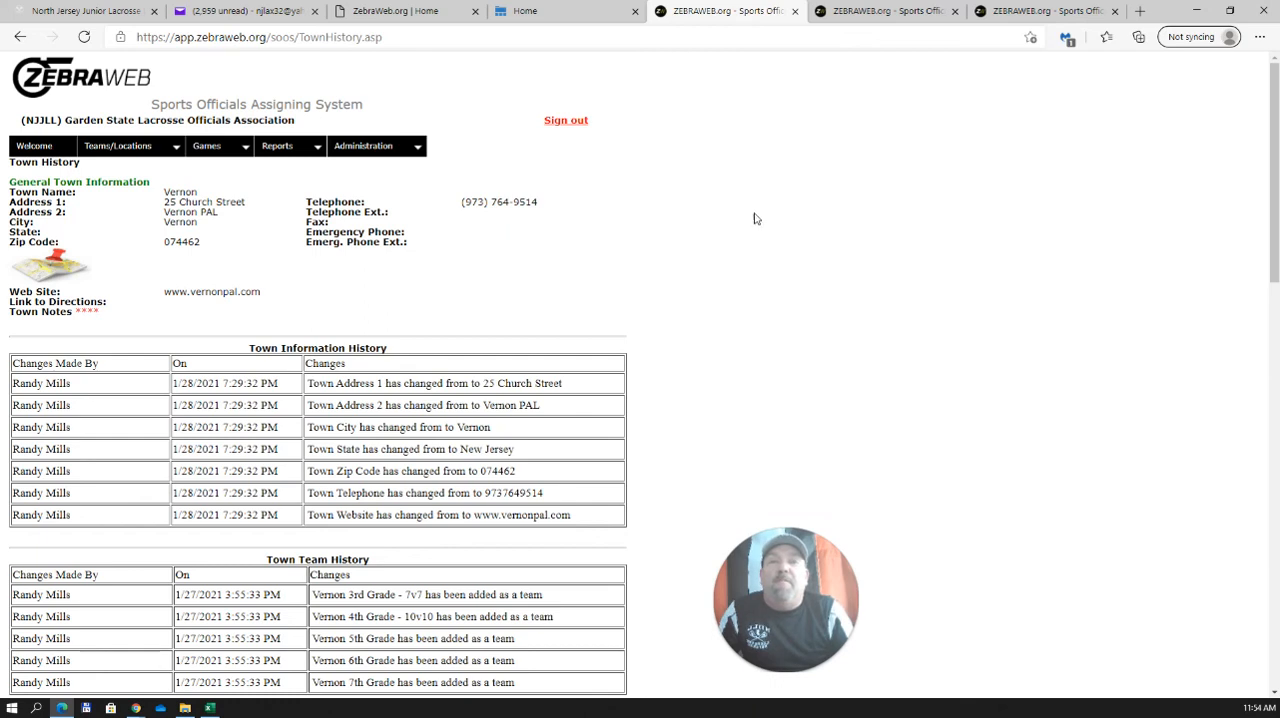
pyautogui.moveTo(776, 212)
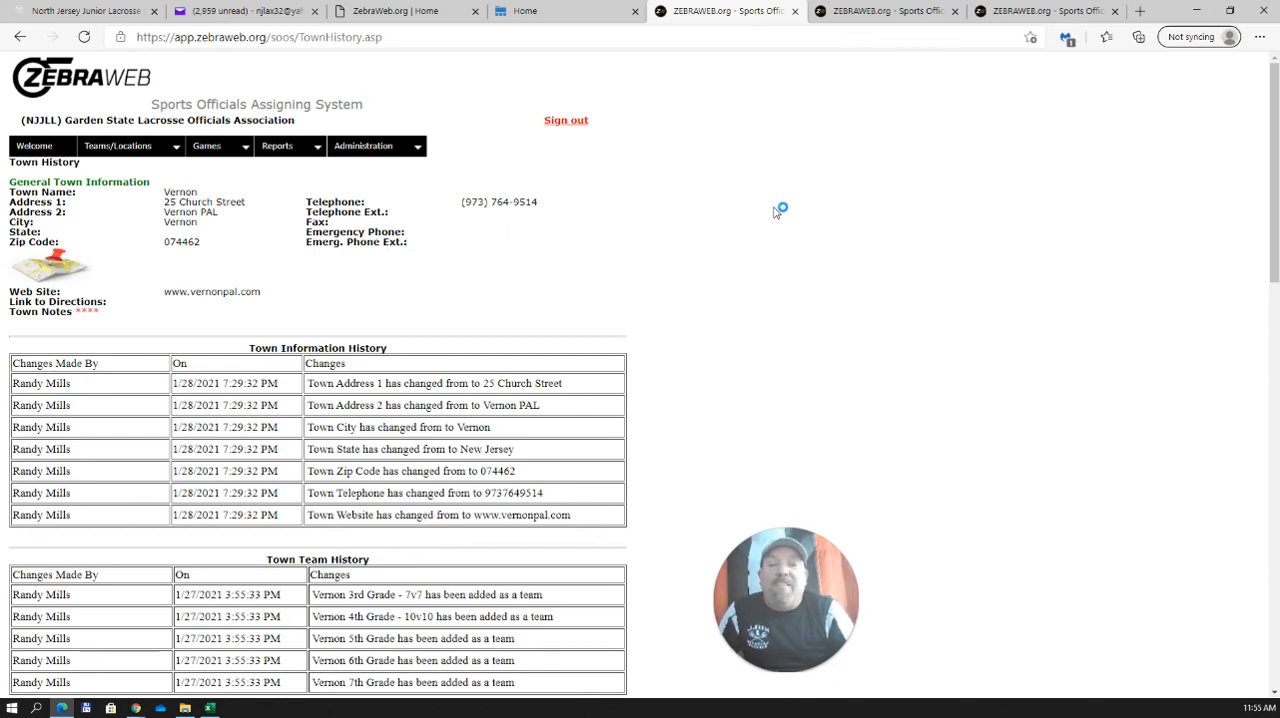
pyautogui.moveTo(776, 212)
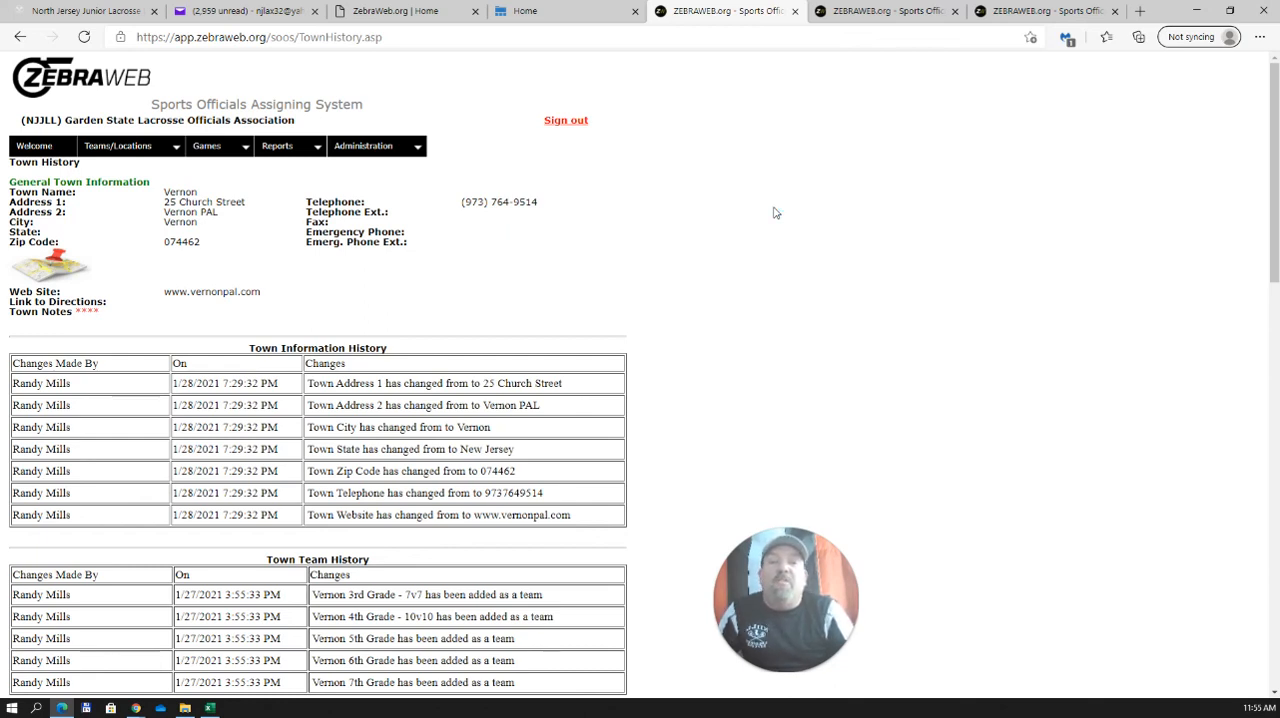